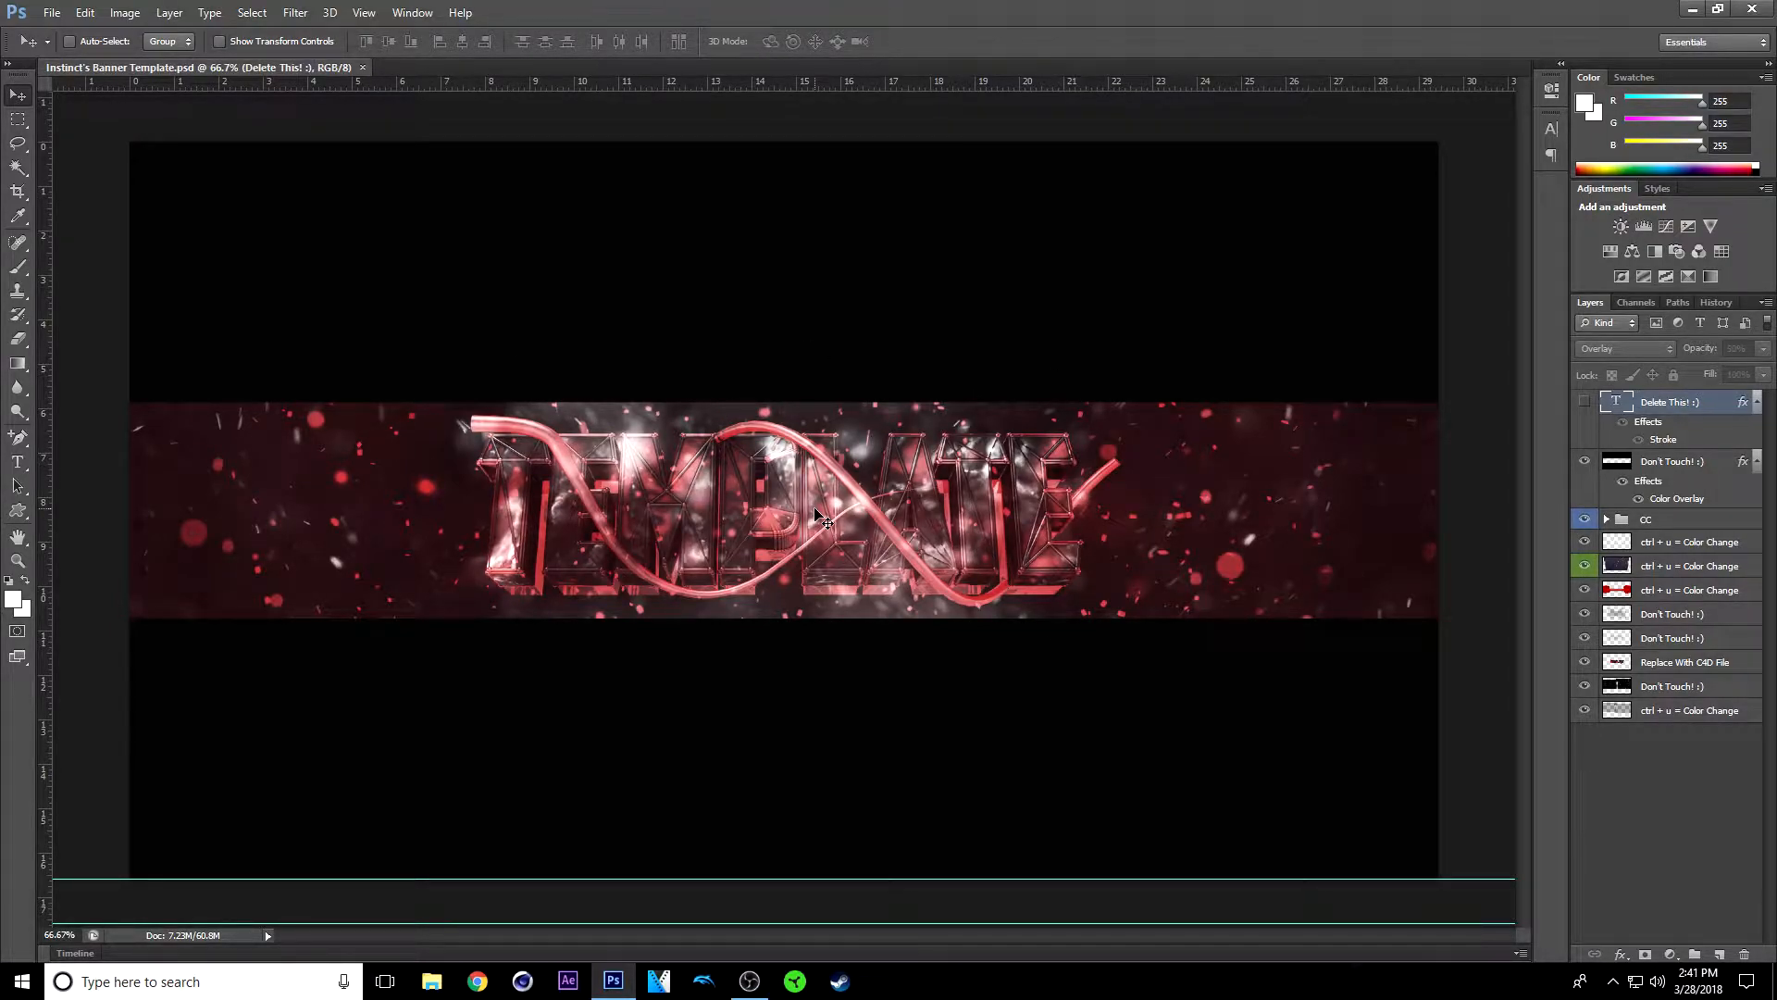
Step: Download the Instinct's Banner Template RAR archive from MediaFire to the desktop
click(477, 981)
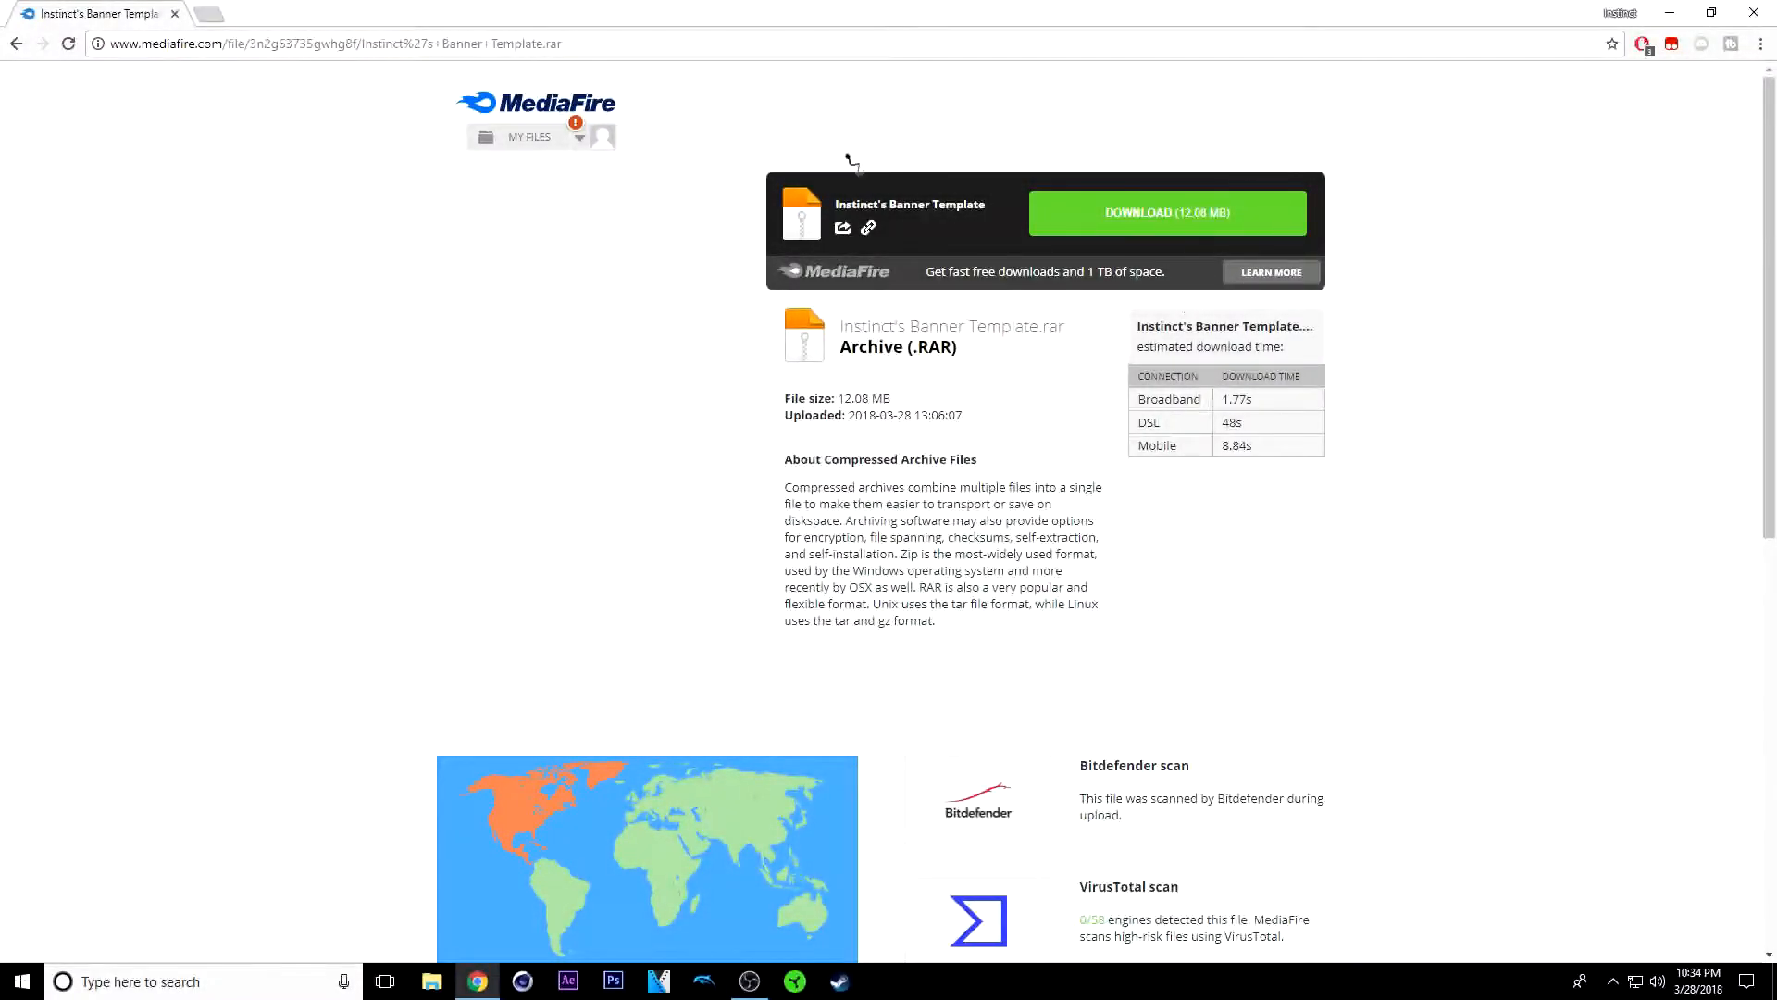
mouse_move(1038, 386)
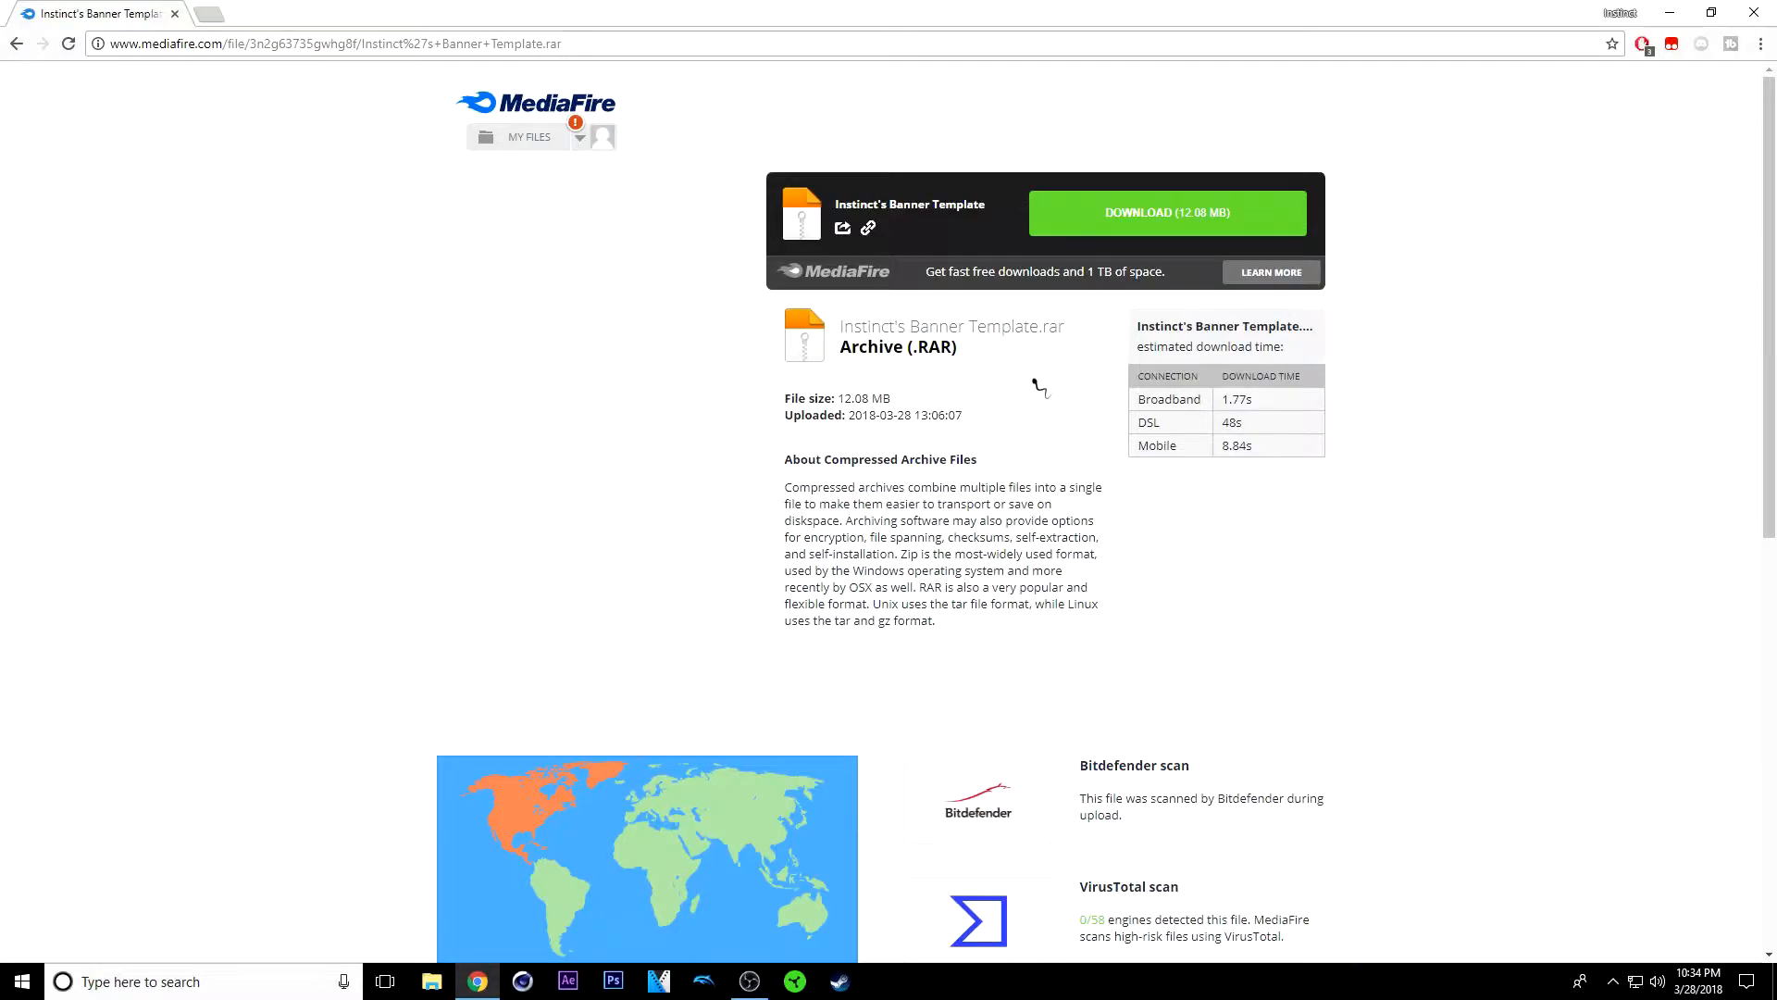
mouse_move(781, 137)
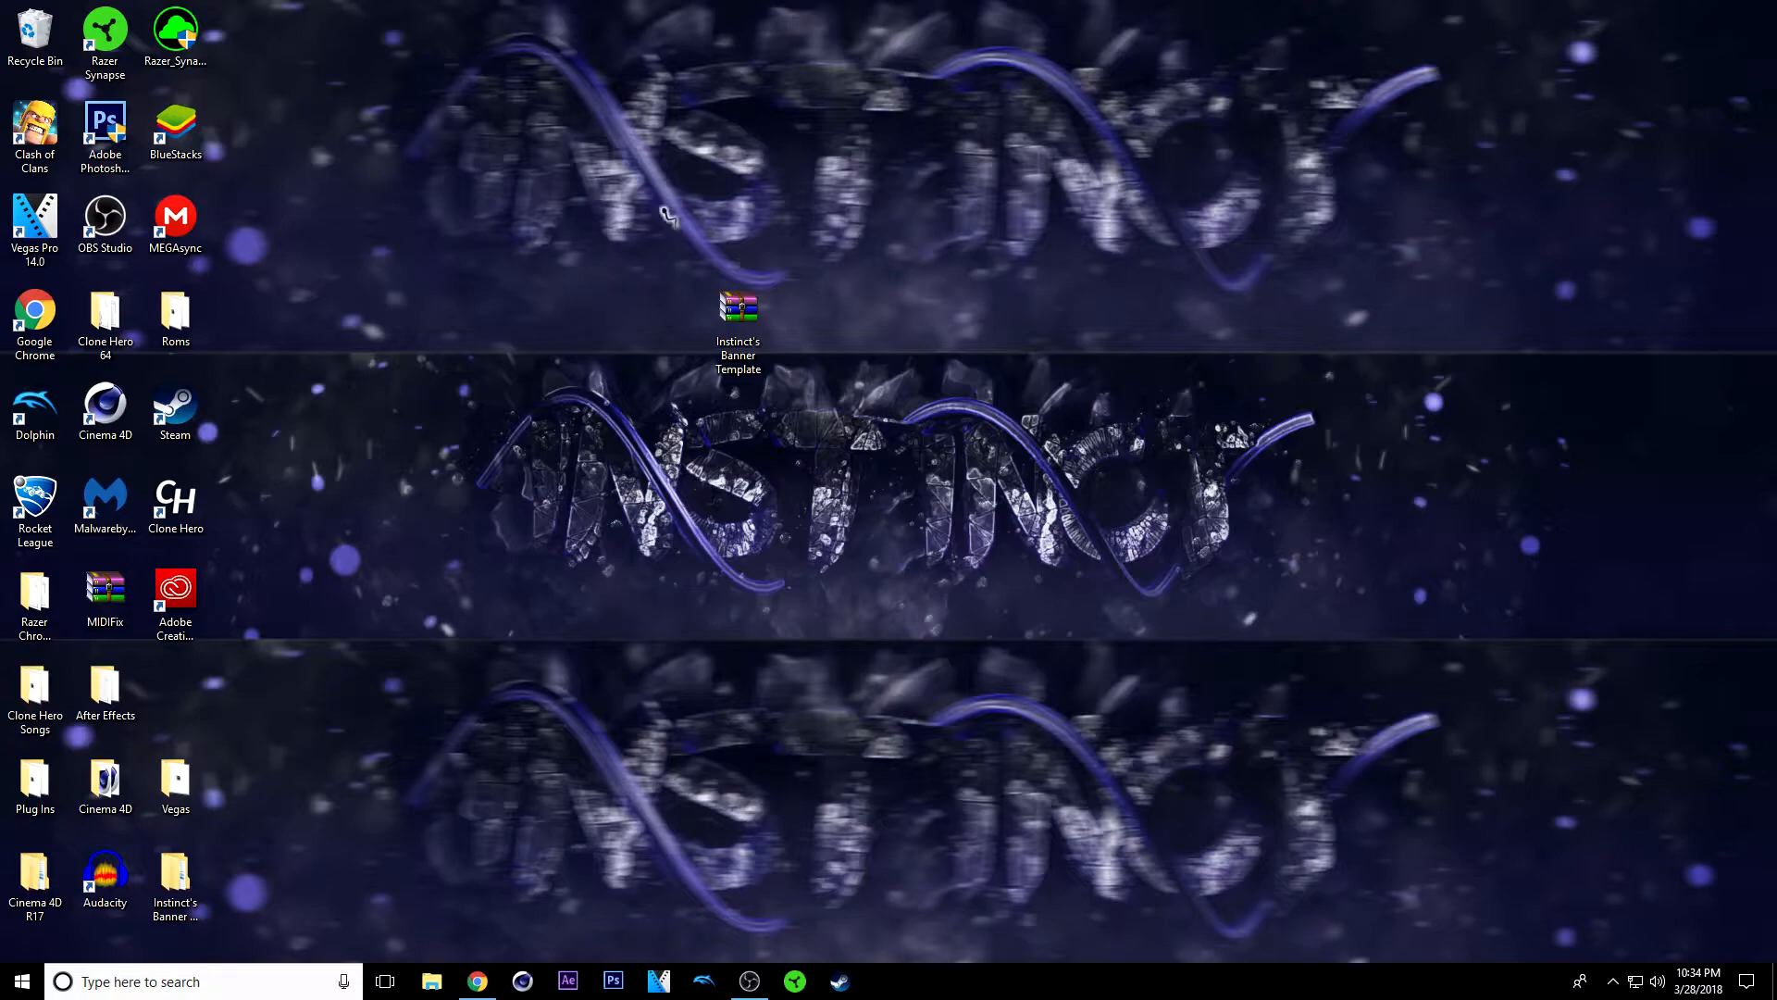
Step: Open the template archive in WinRAR and preview American Captain.ttf from its Font folder
click(738, 310)
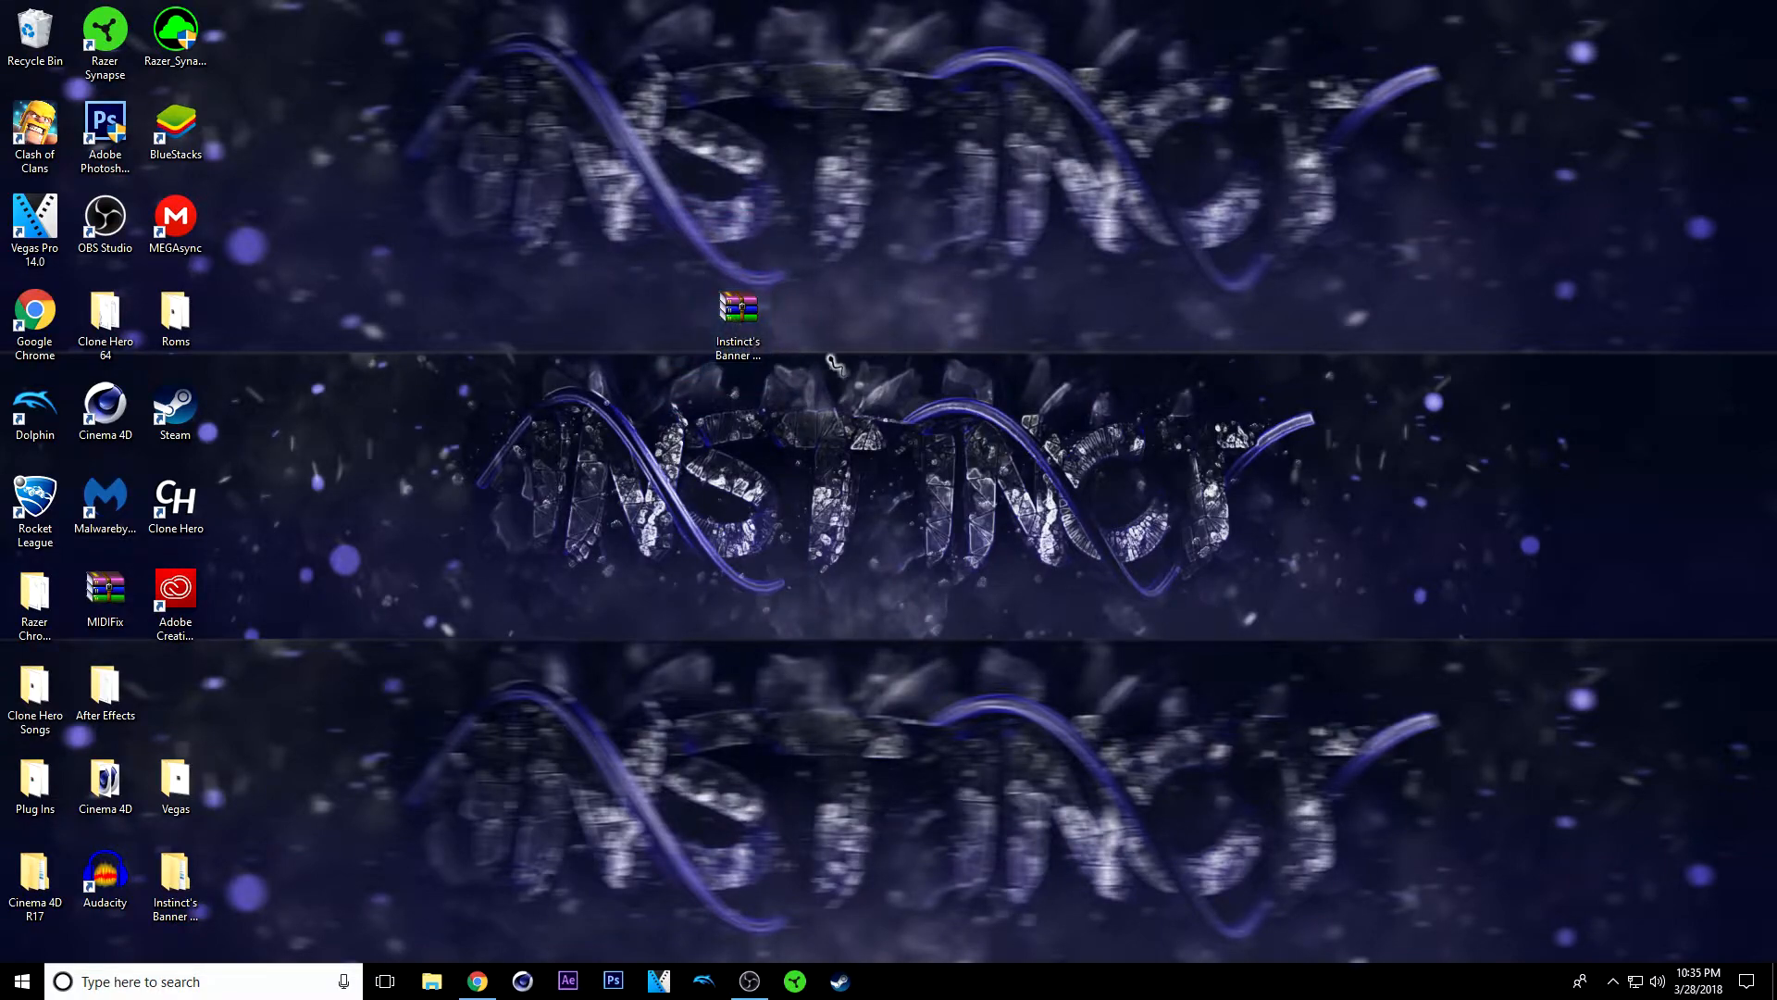
double_click(735, 306)
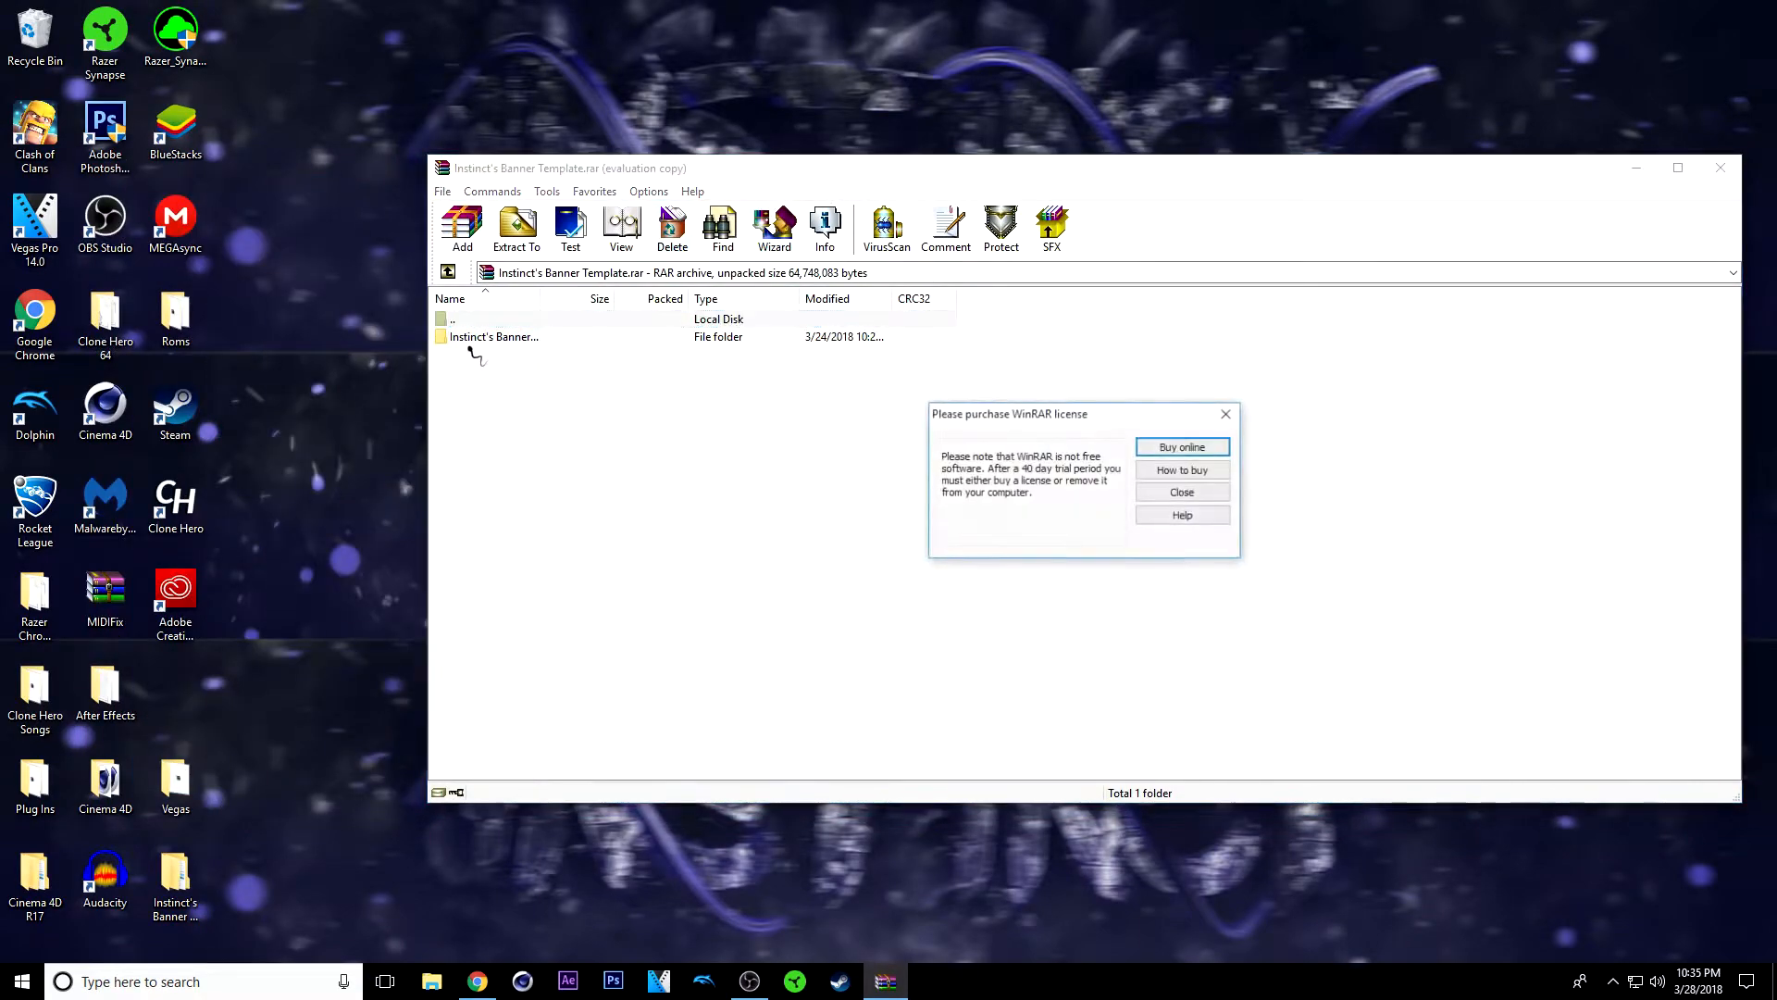
double_click(492, 336)
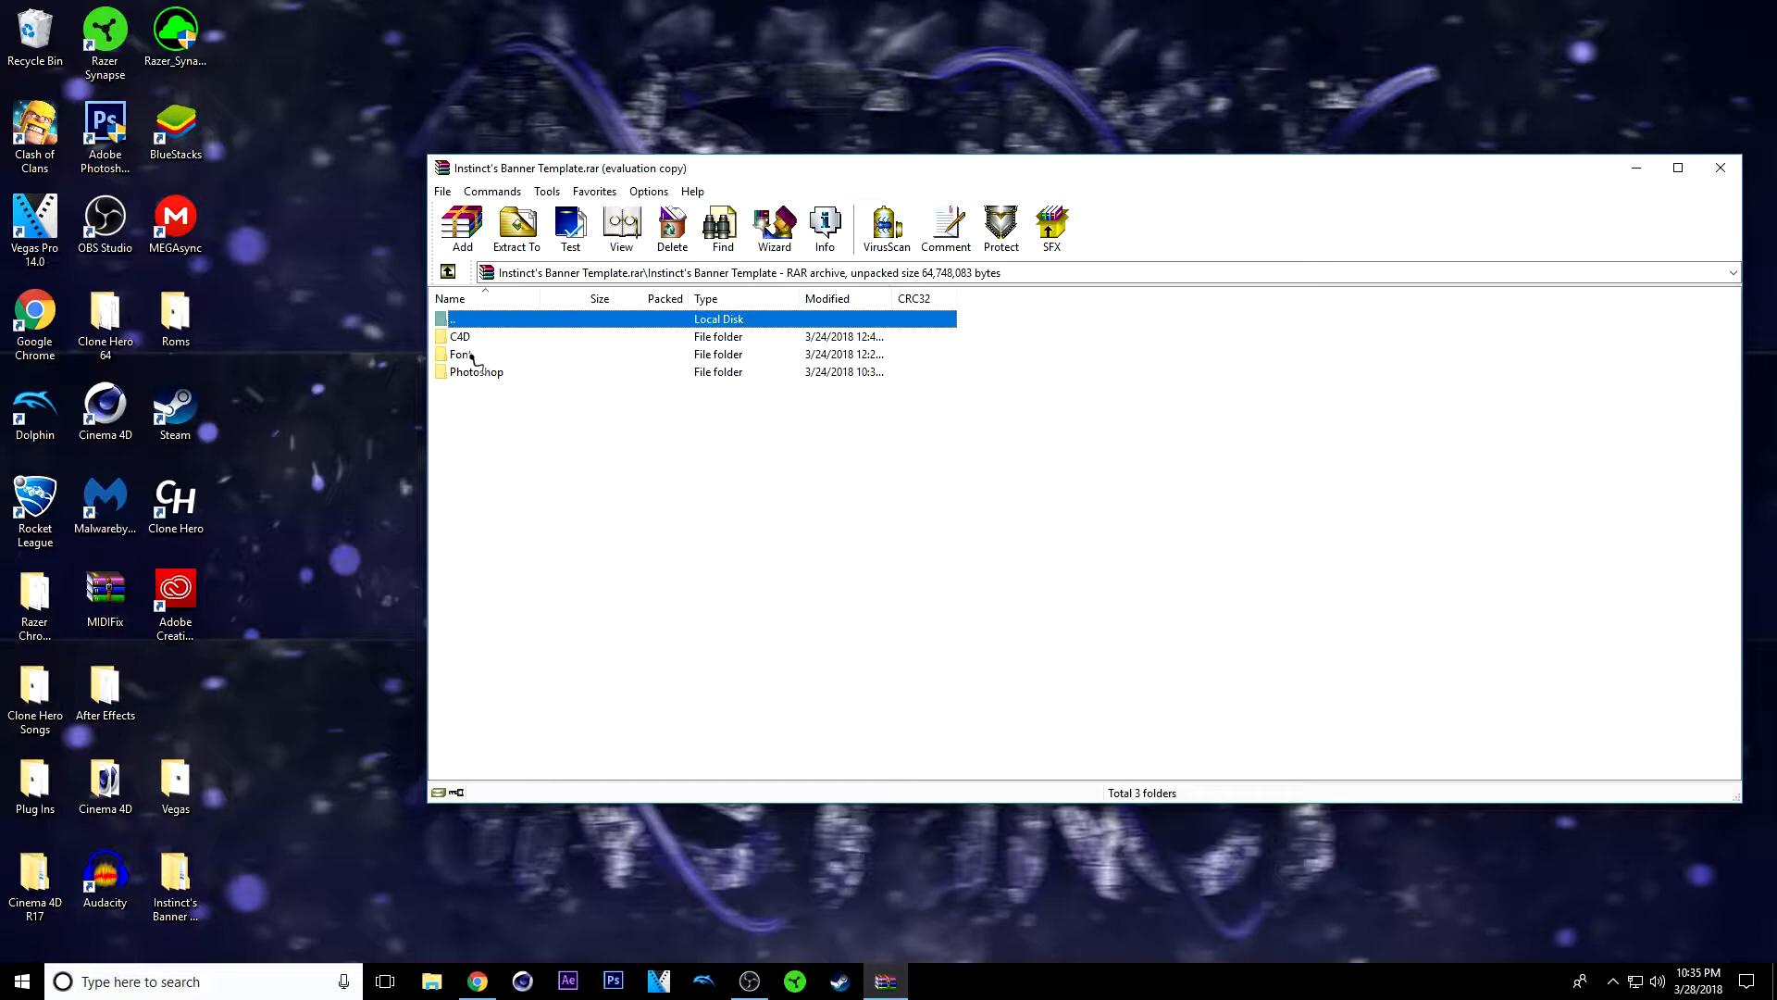
double_click(460, 354)
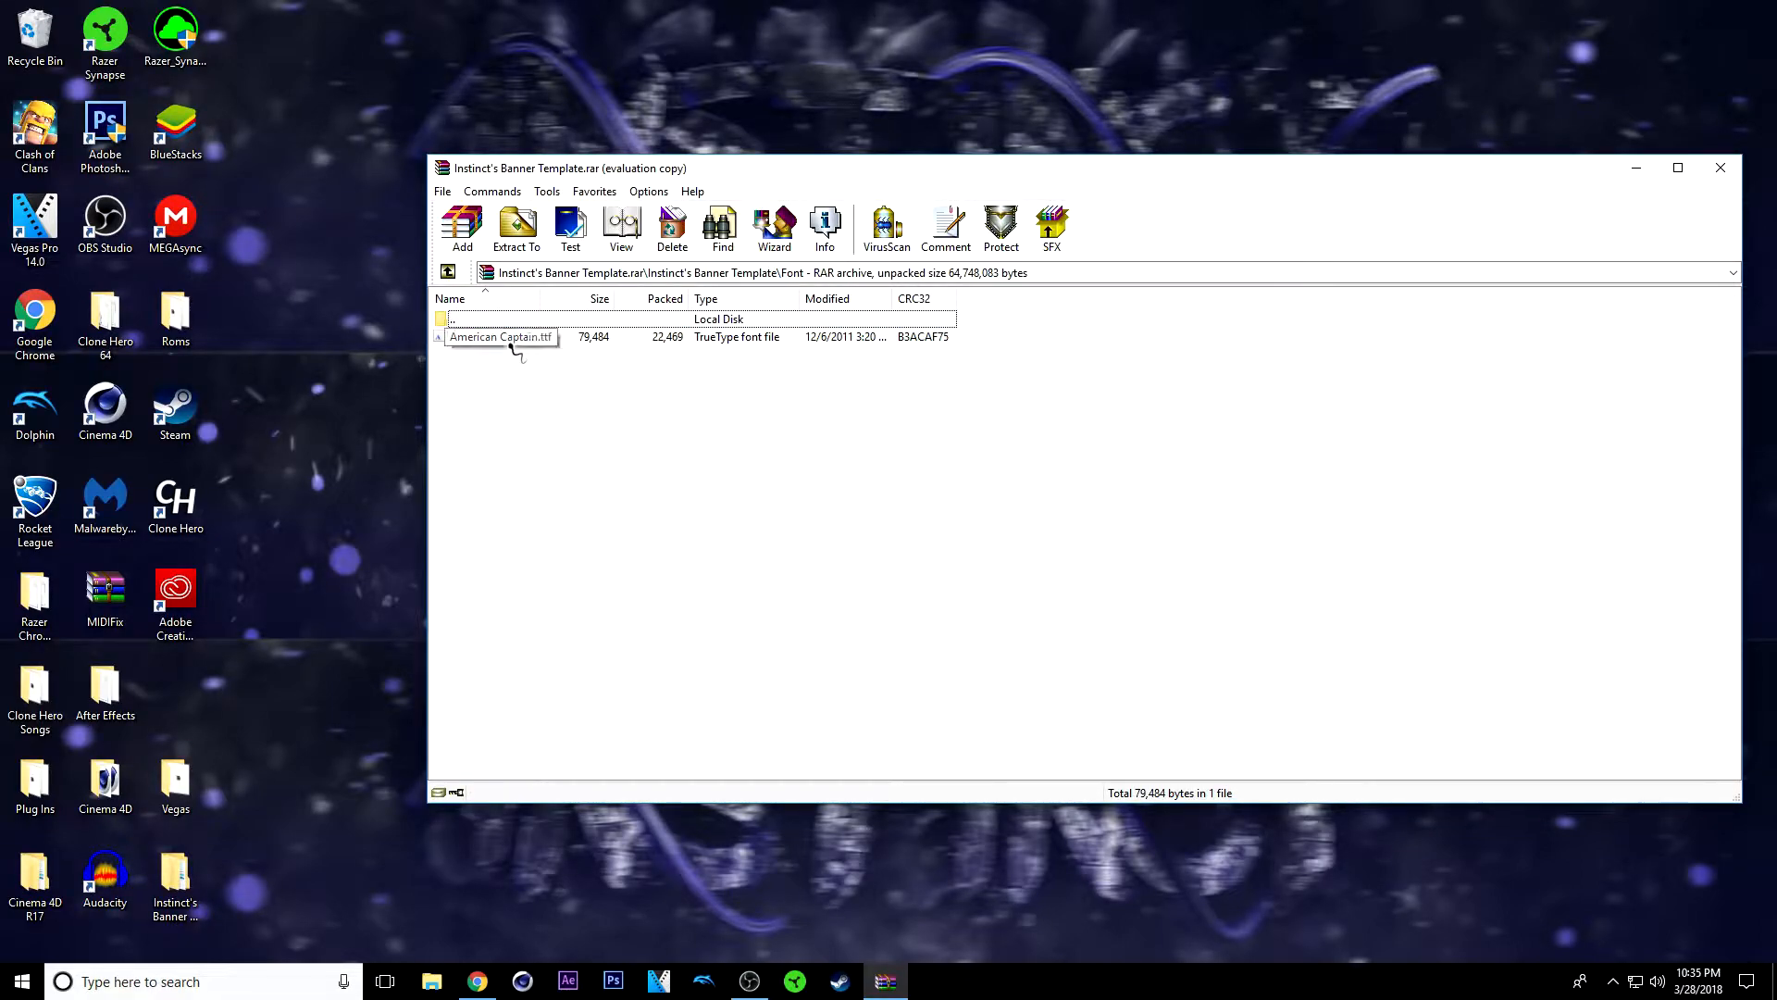
double_click(500, 336)
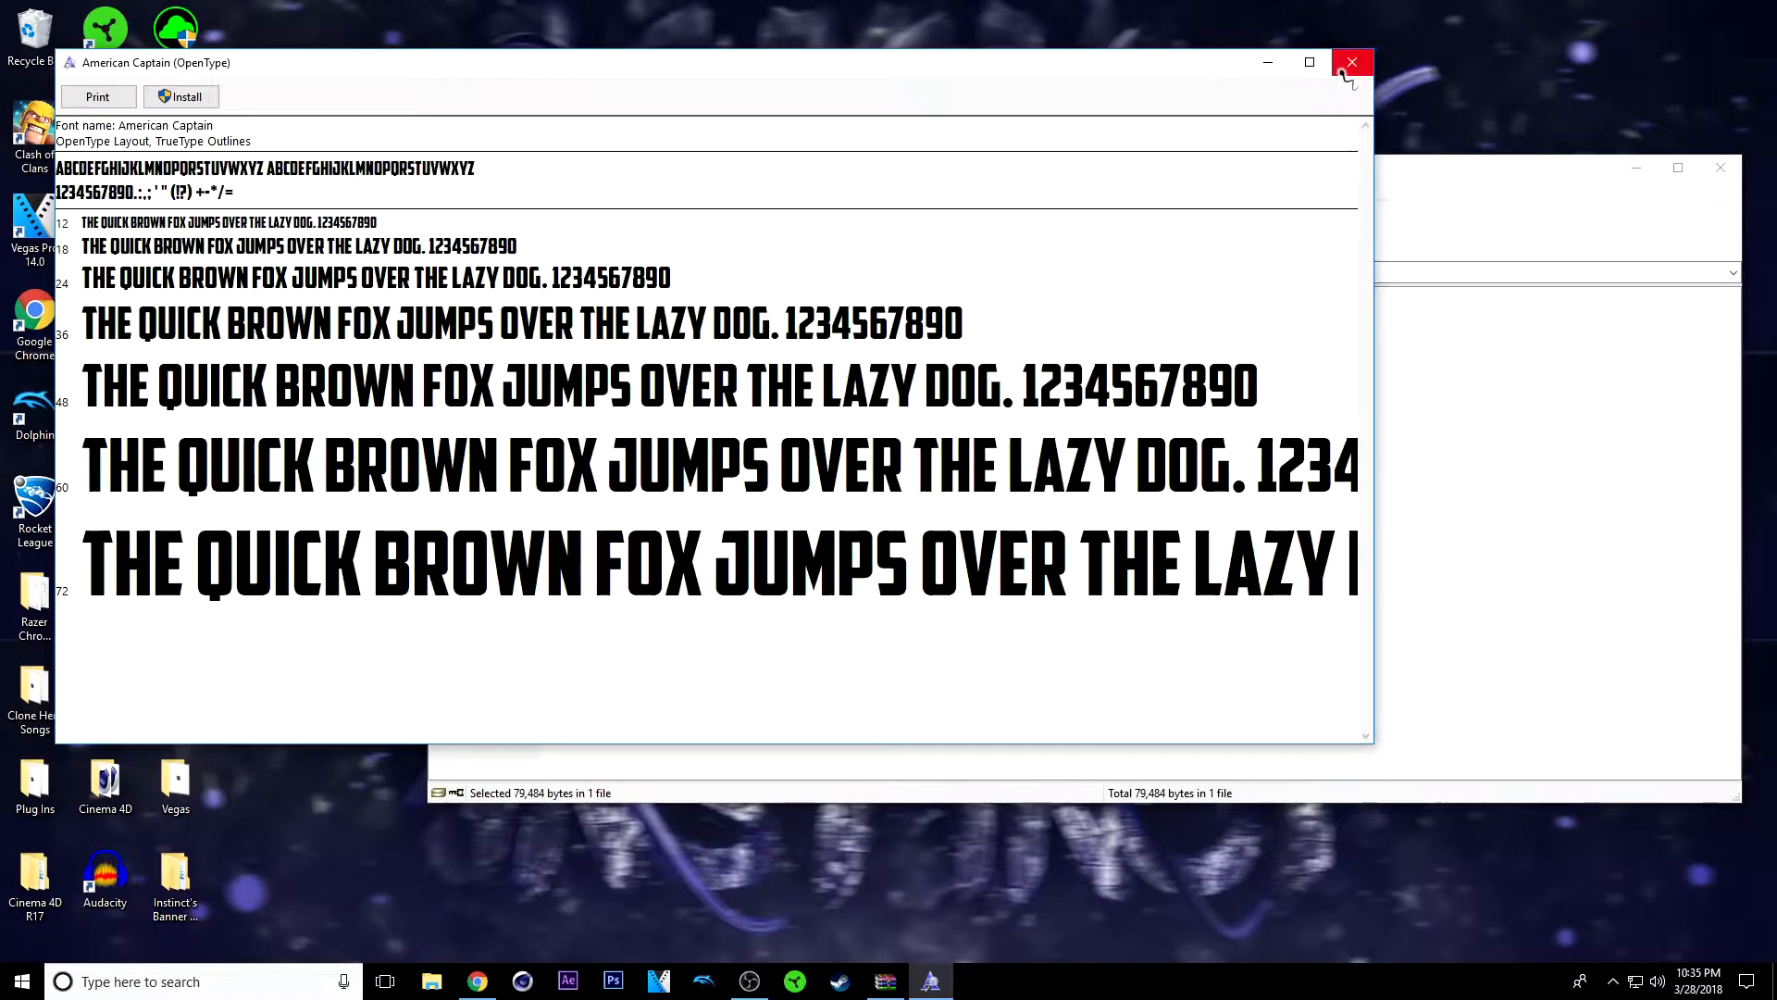
Step: Close the font preview and open the banner .c4d file from the desktop C4D folder
click(1352, 62)
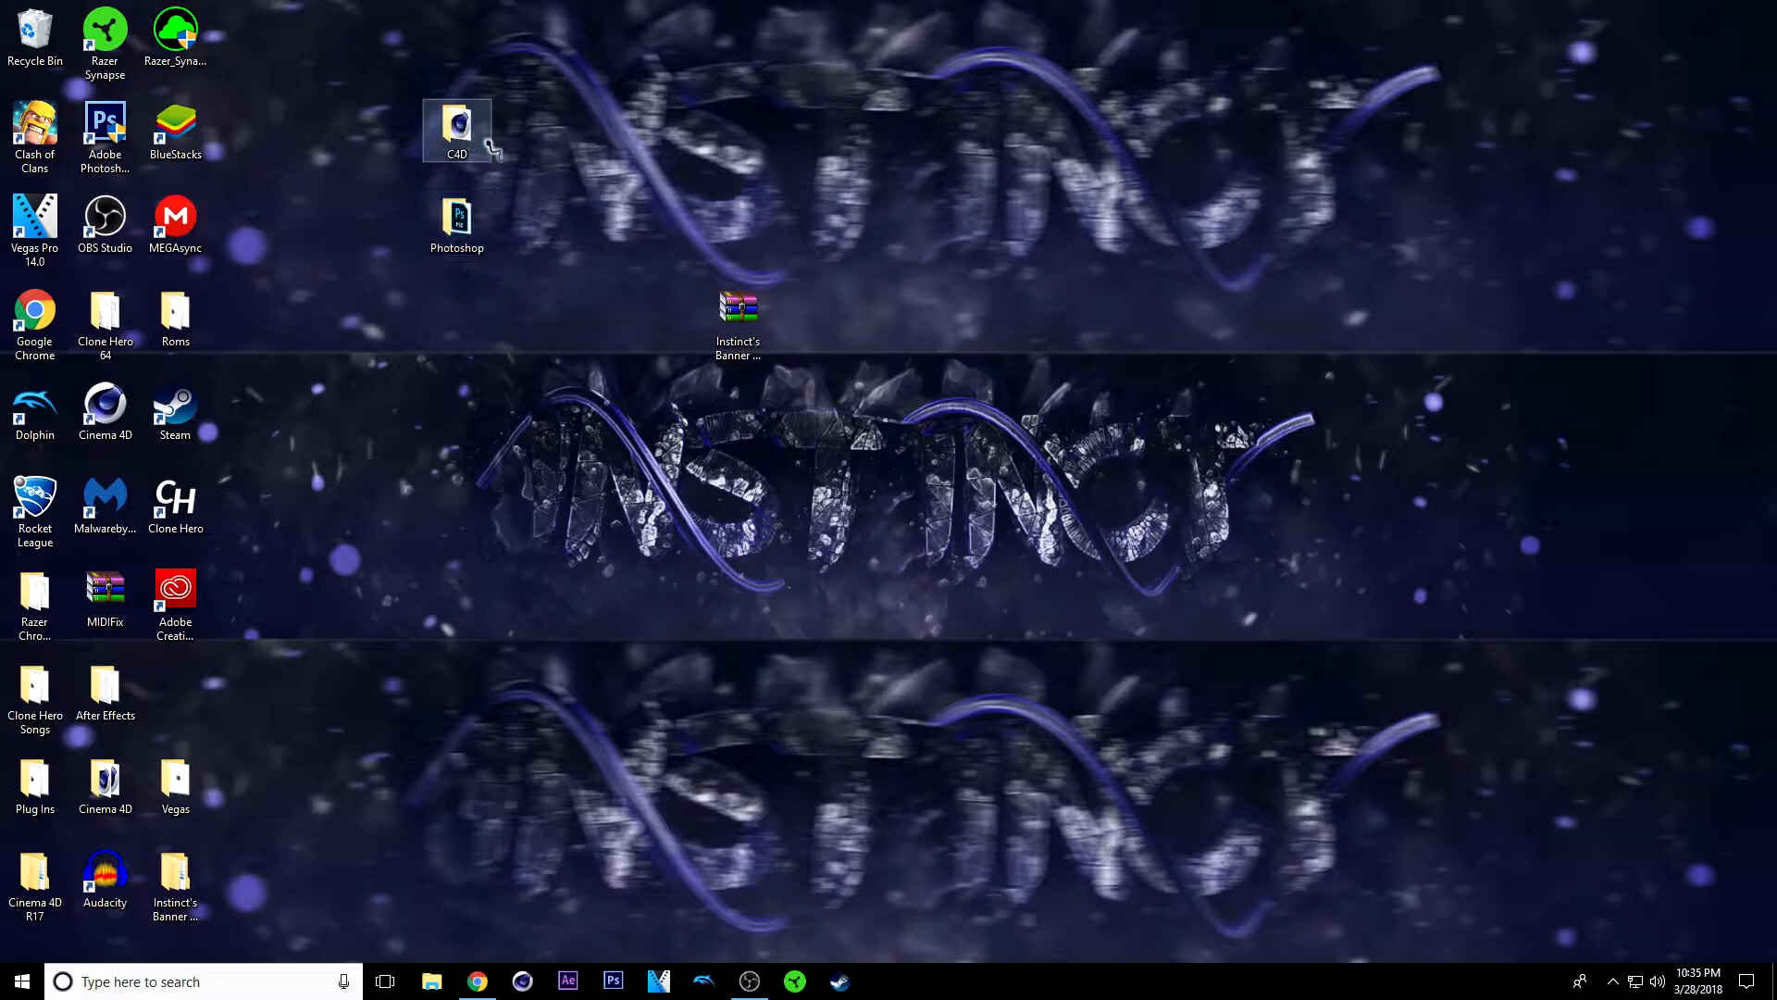
double_click(457, 120)
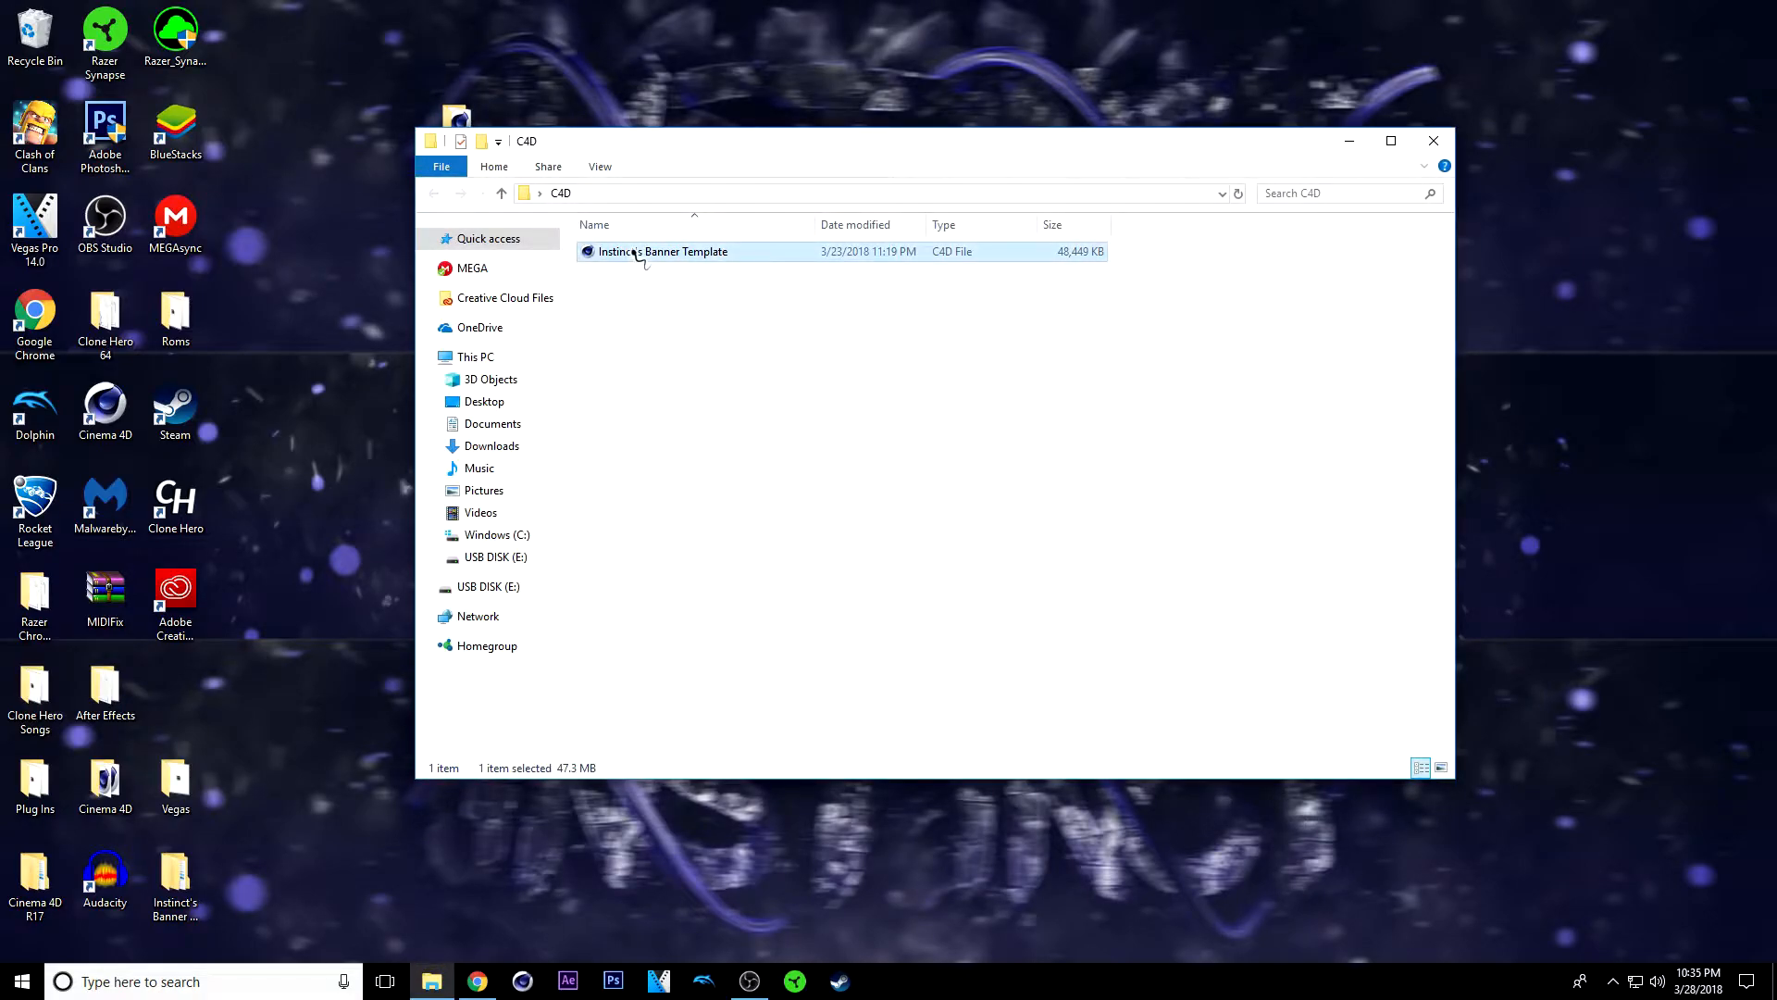
double_click(661, 251)
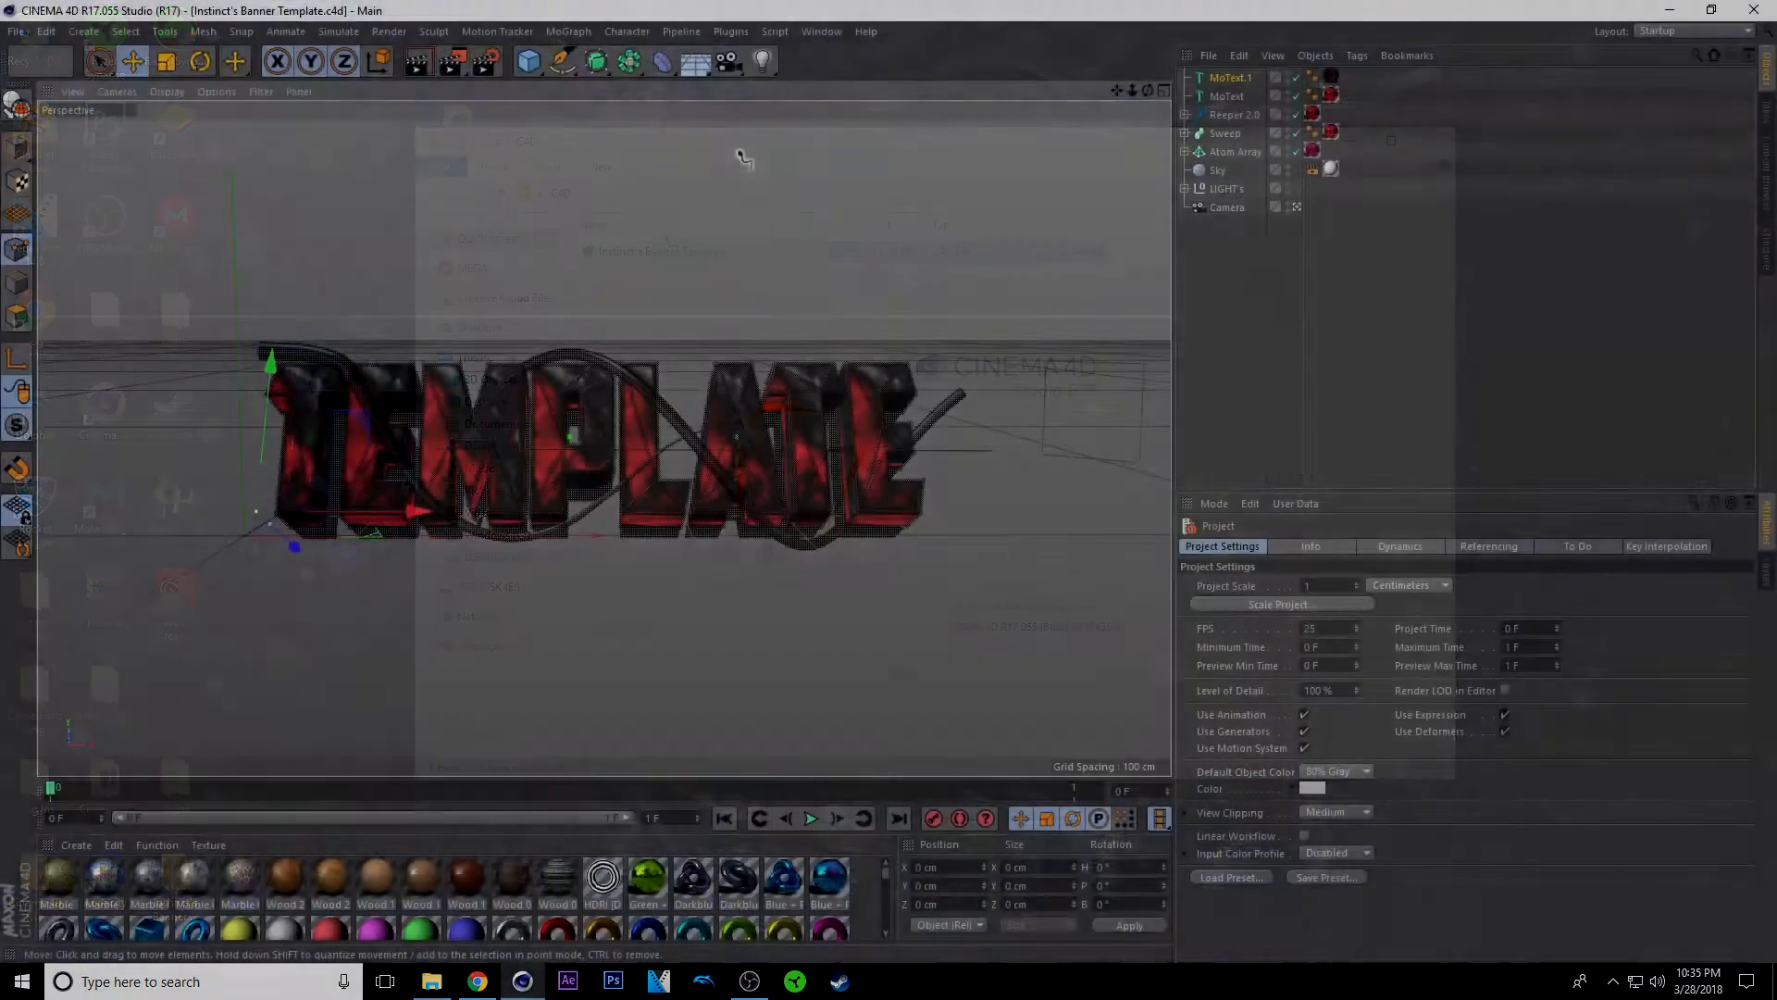
click(730, 30)
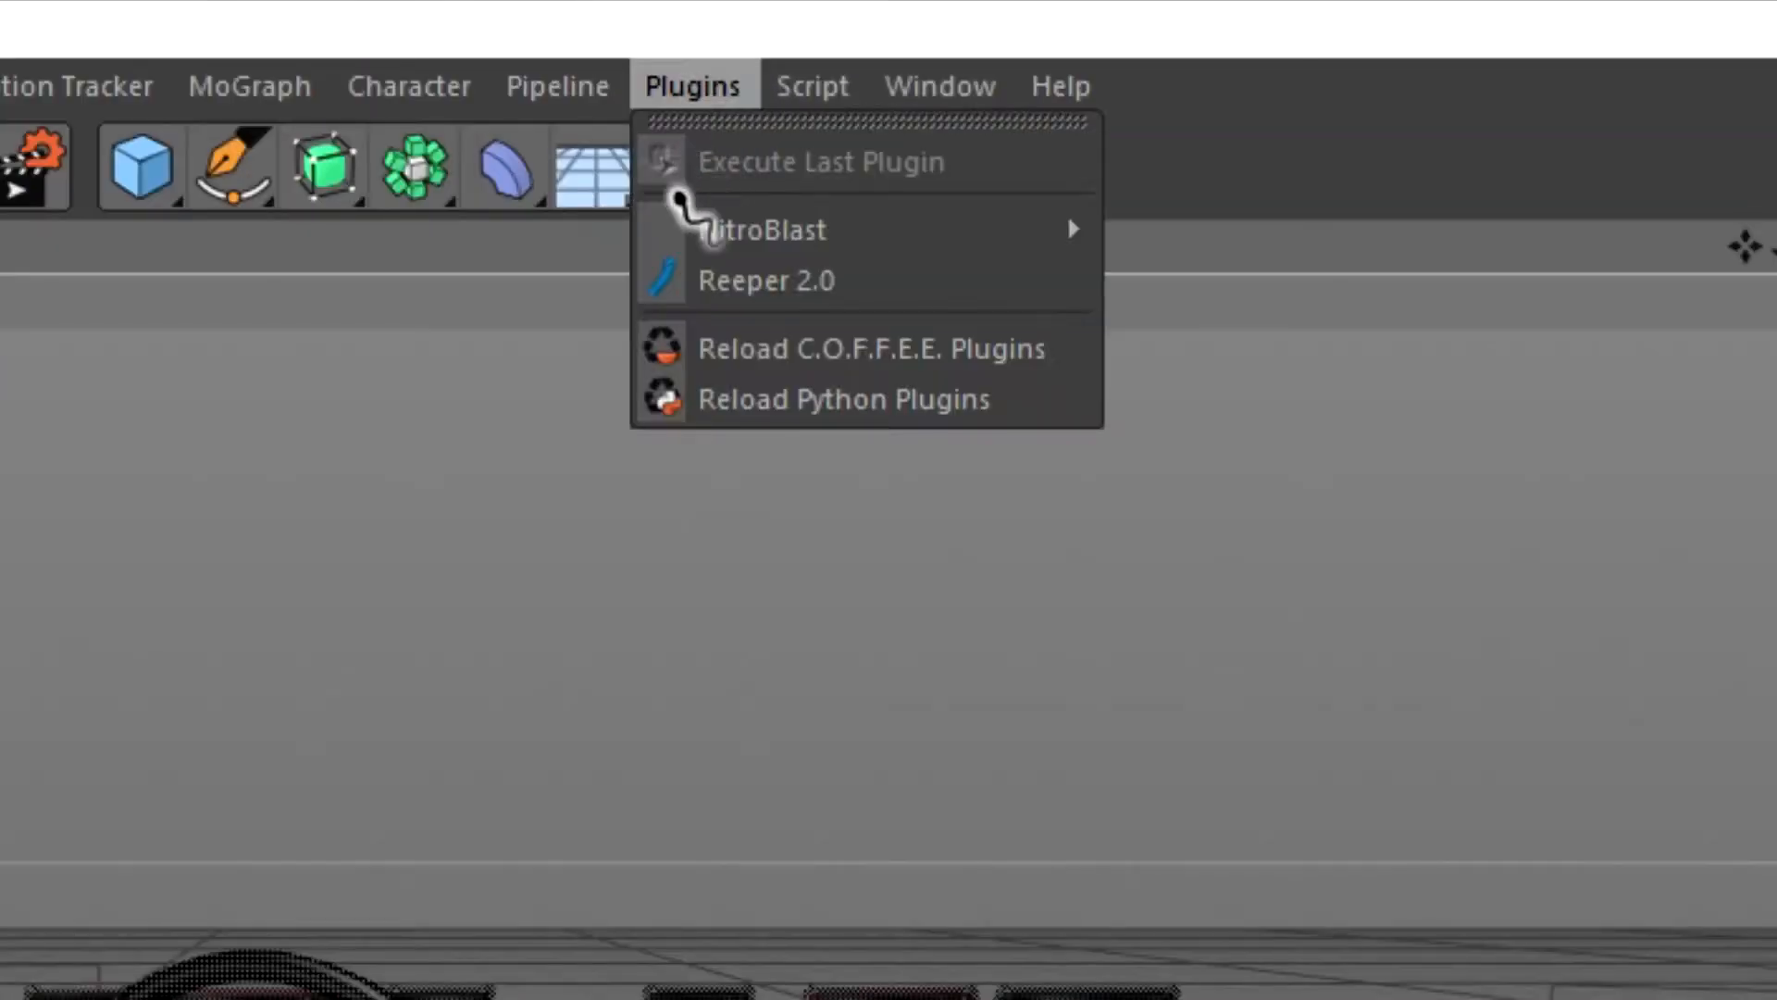
mouse_move(629, 269)
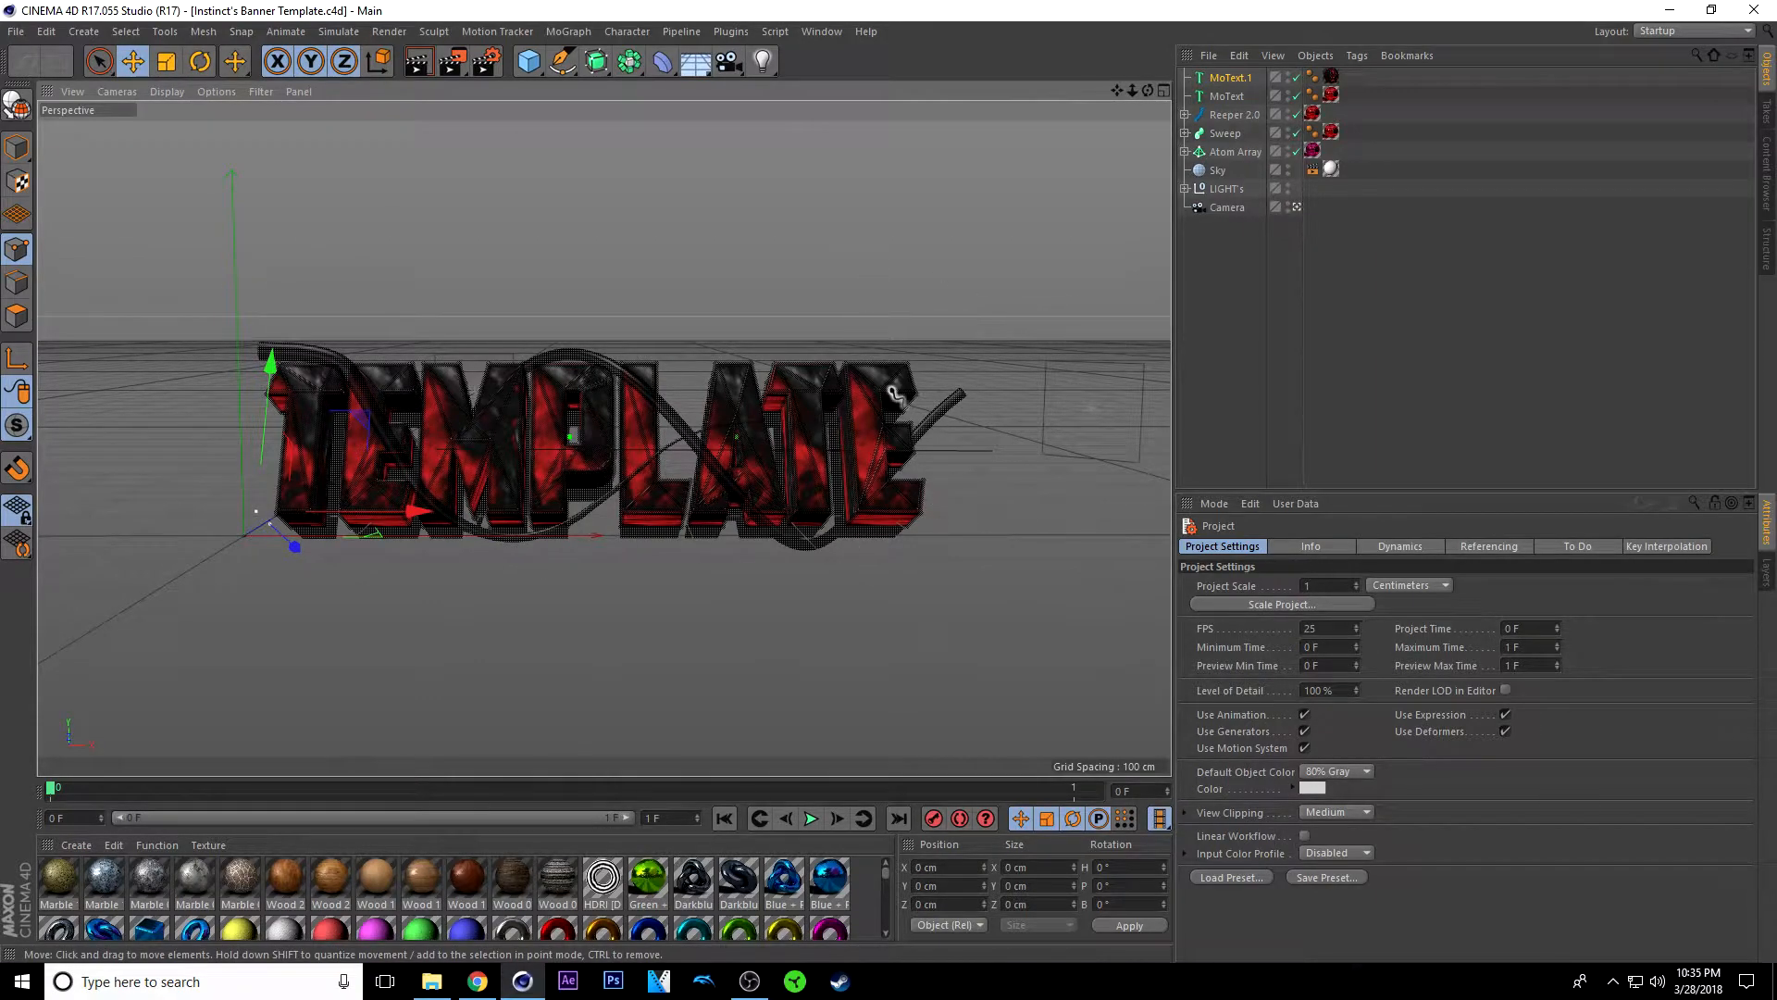
mouse_move(689, 260)
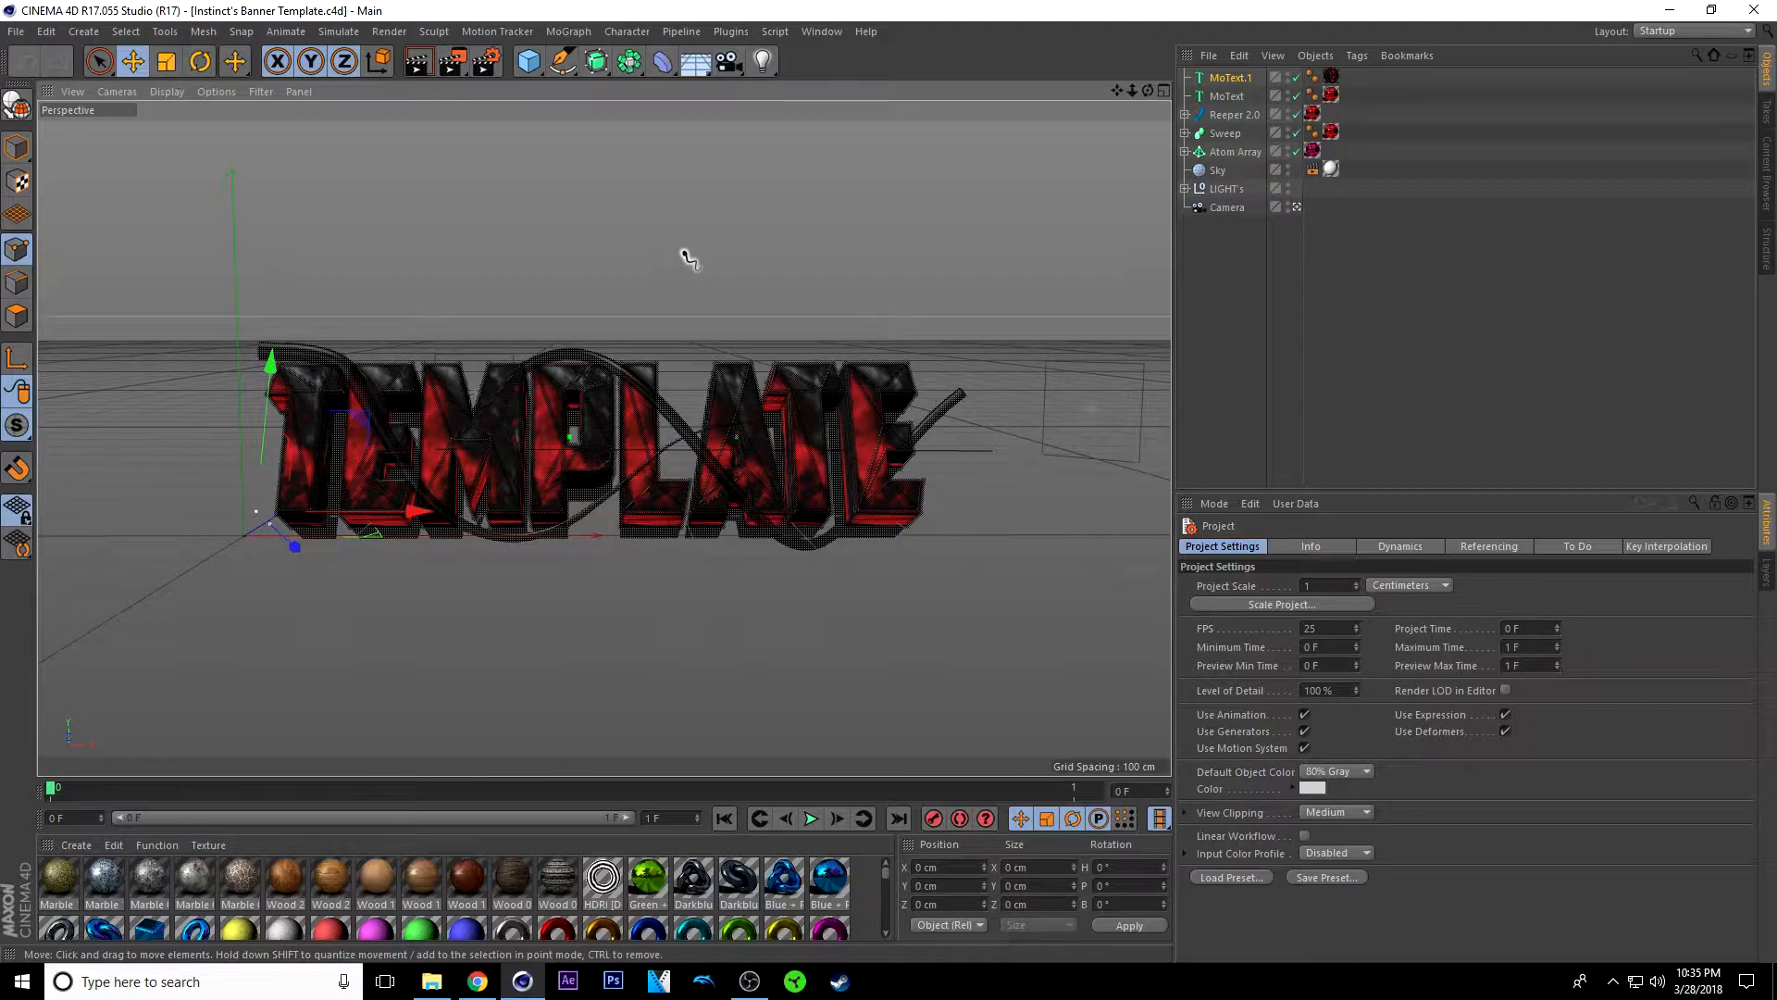
click(730, 30)
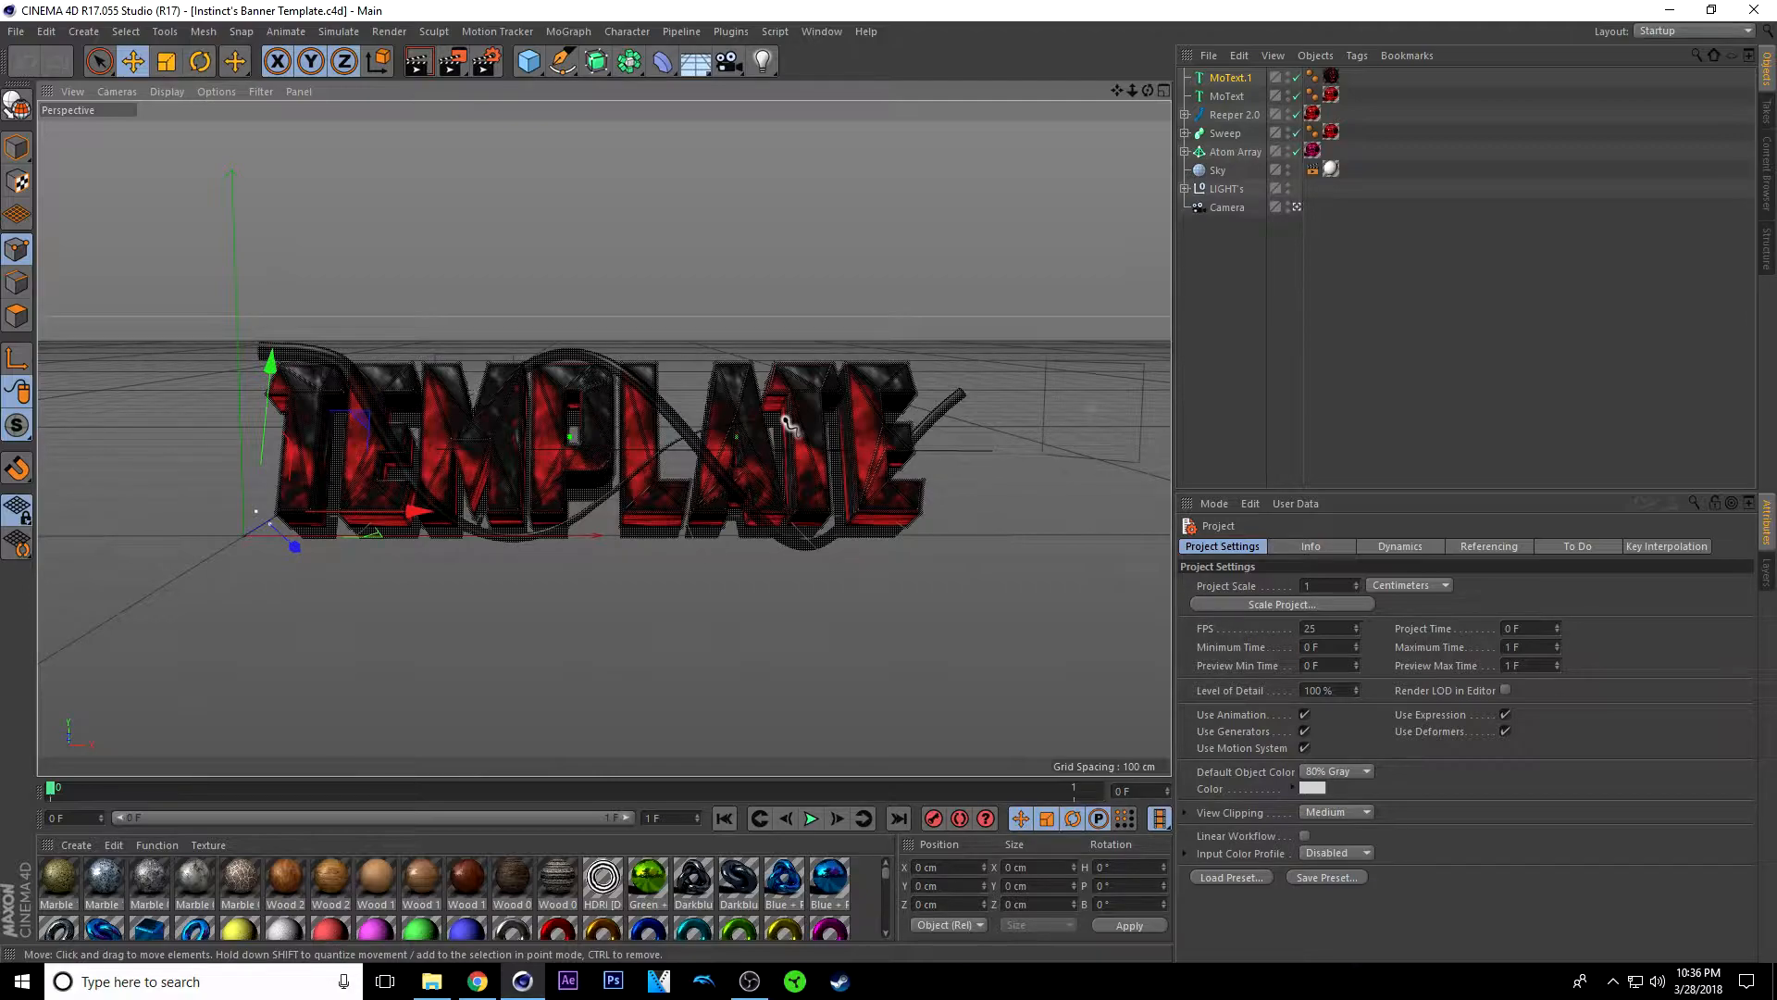
click(1227, 95)
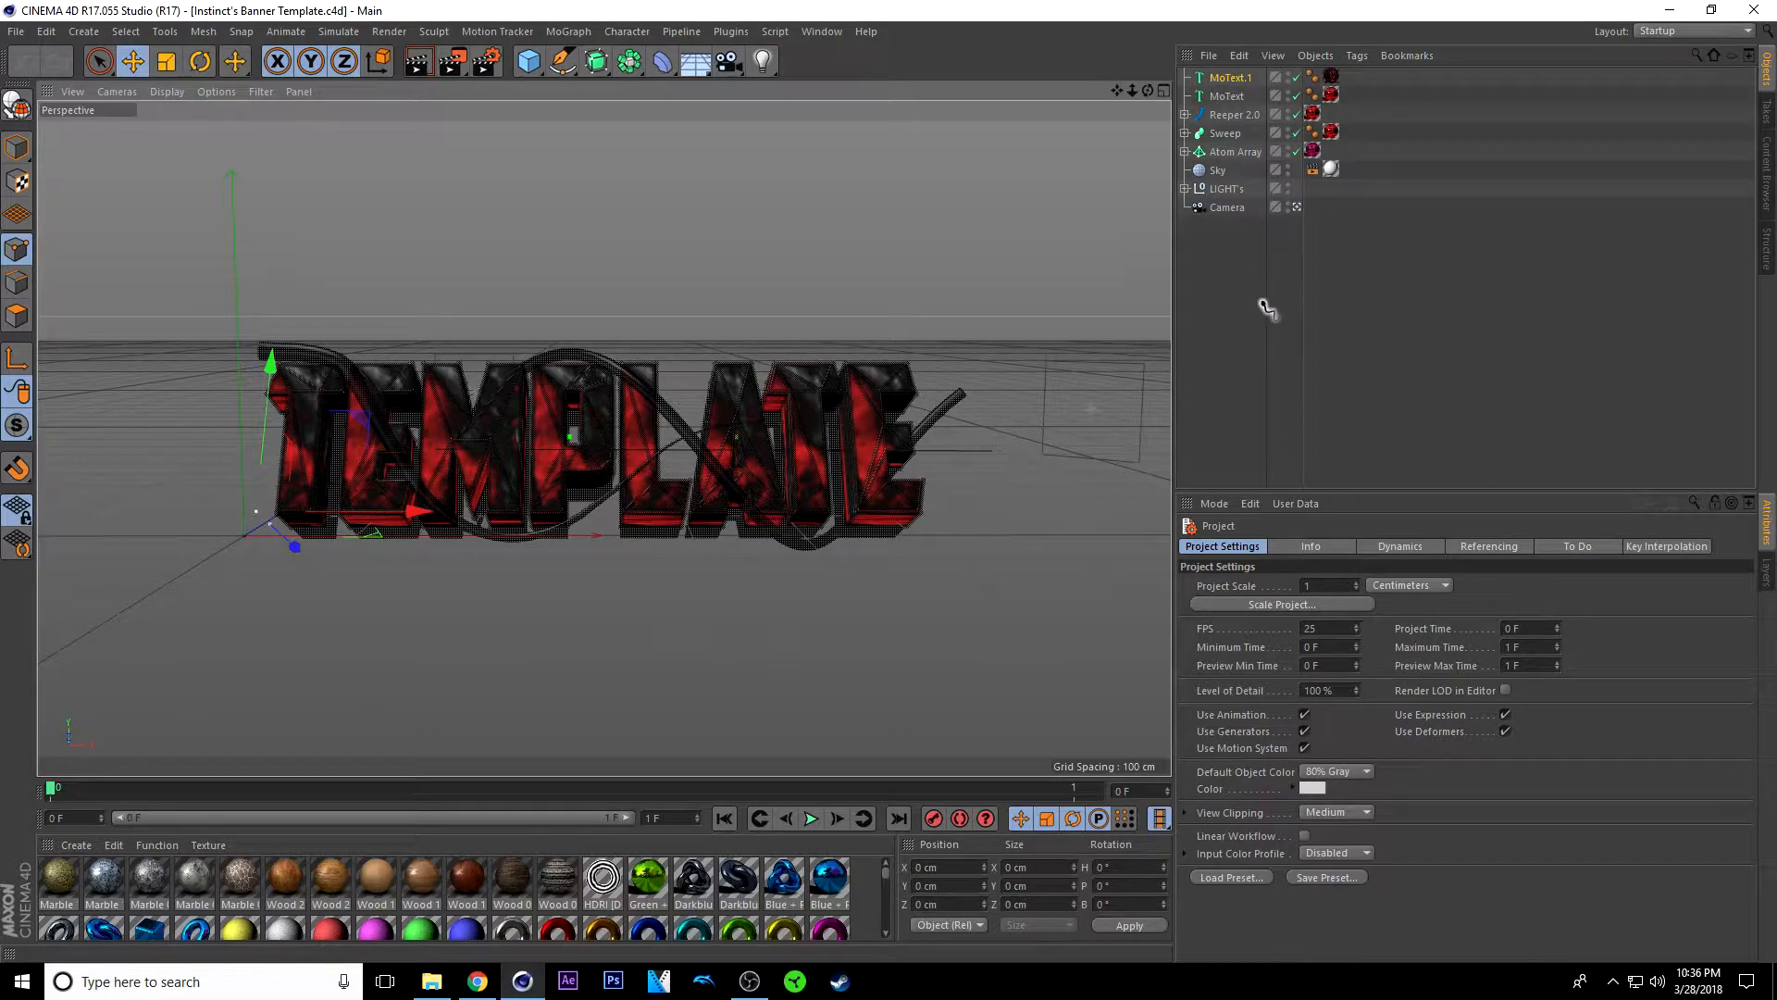
Step: Replace TEMPLATE with Tutorial in each MoText object, including the one under Atom Array
click(1230, 76)
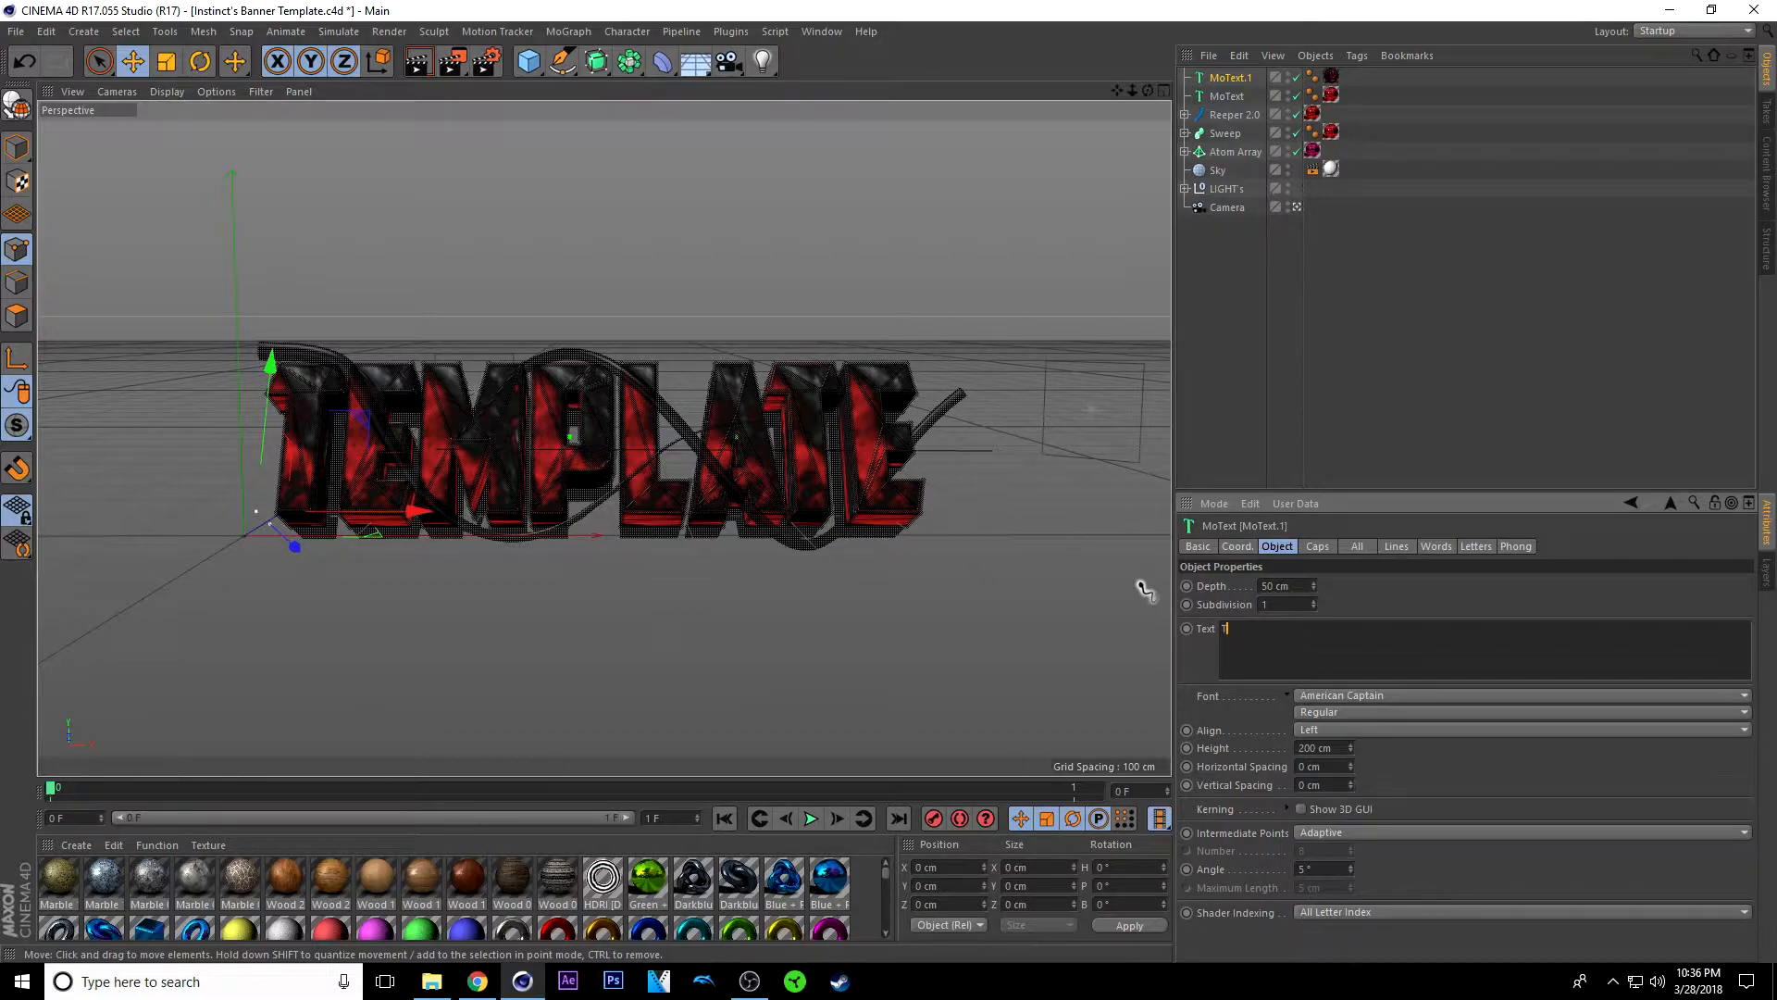
text(Tutorial)
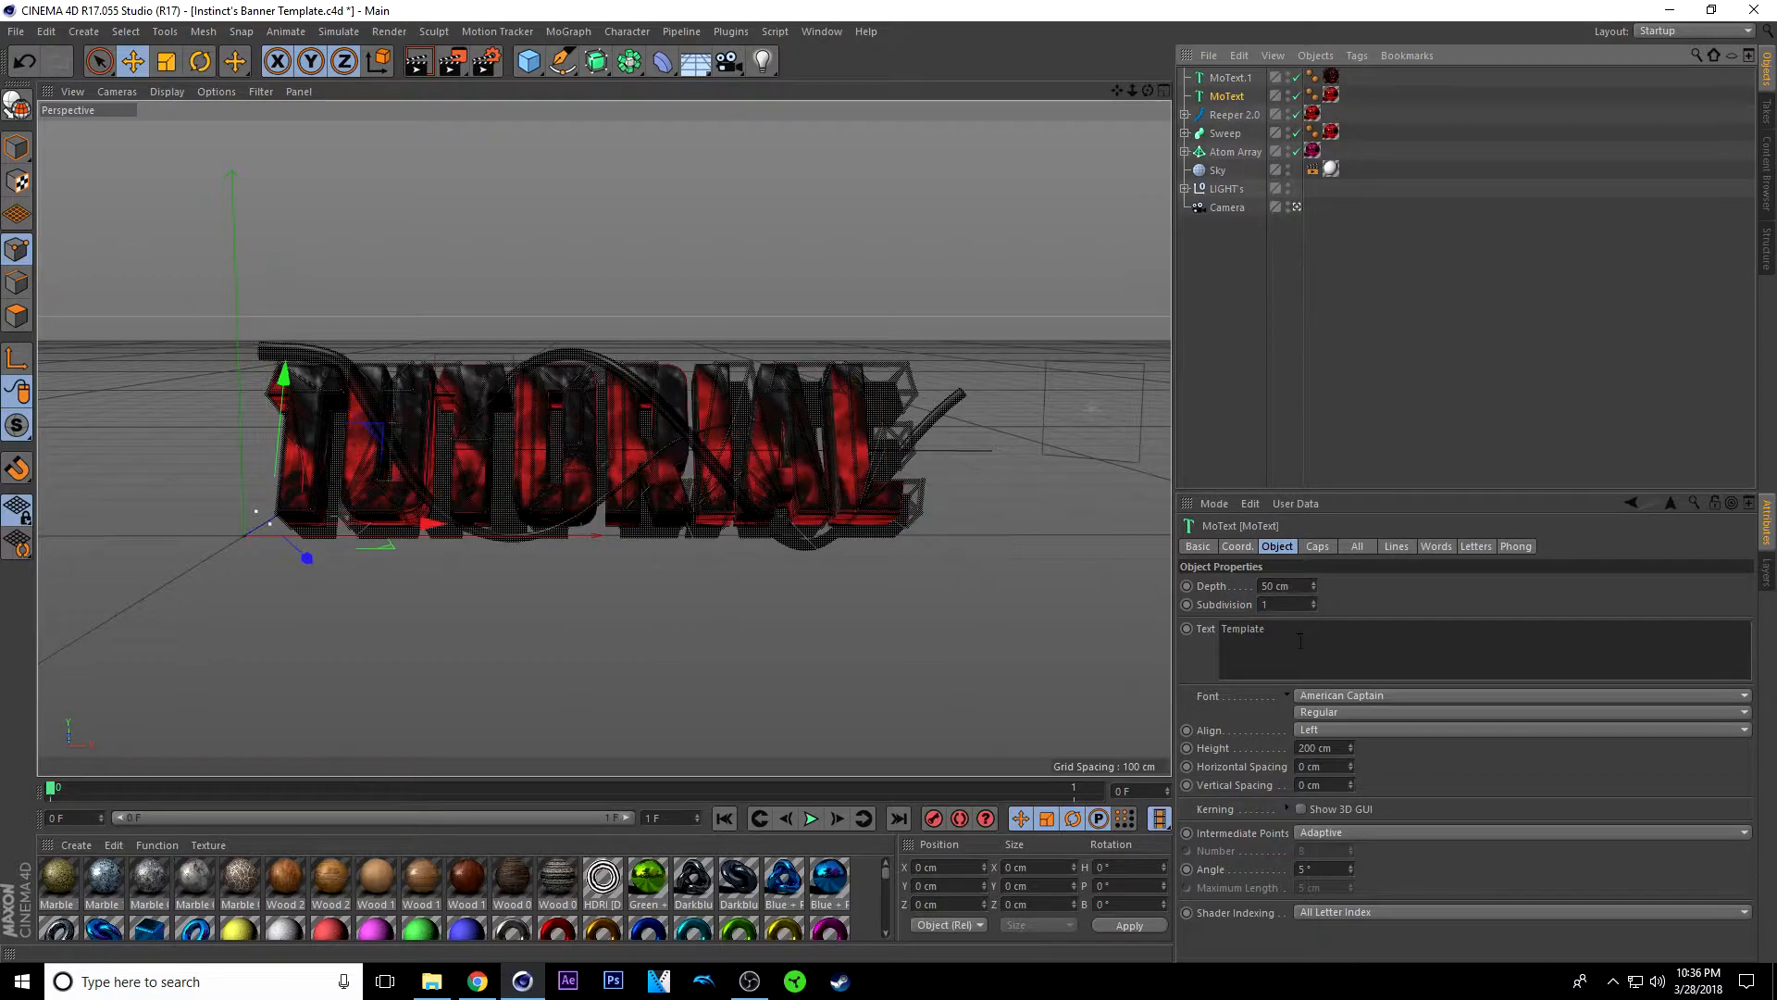
text(Tu)
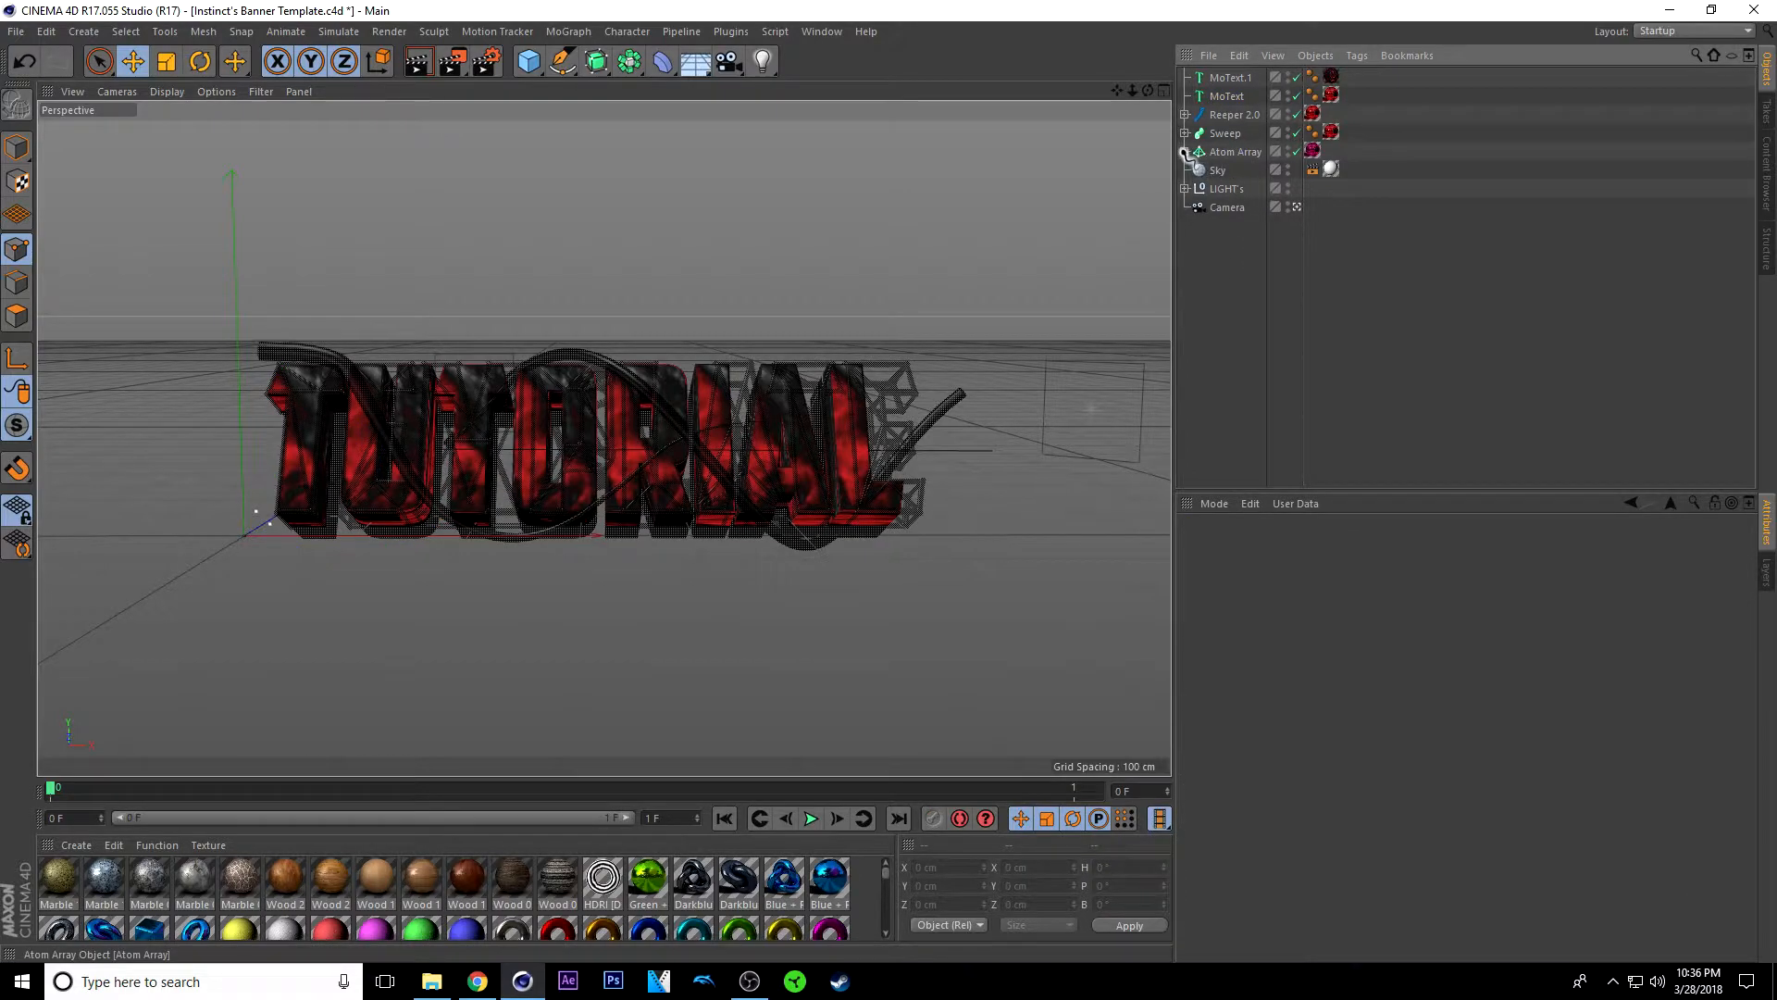
click(1181, 152)
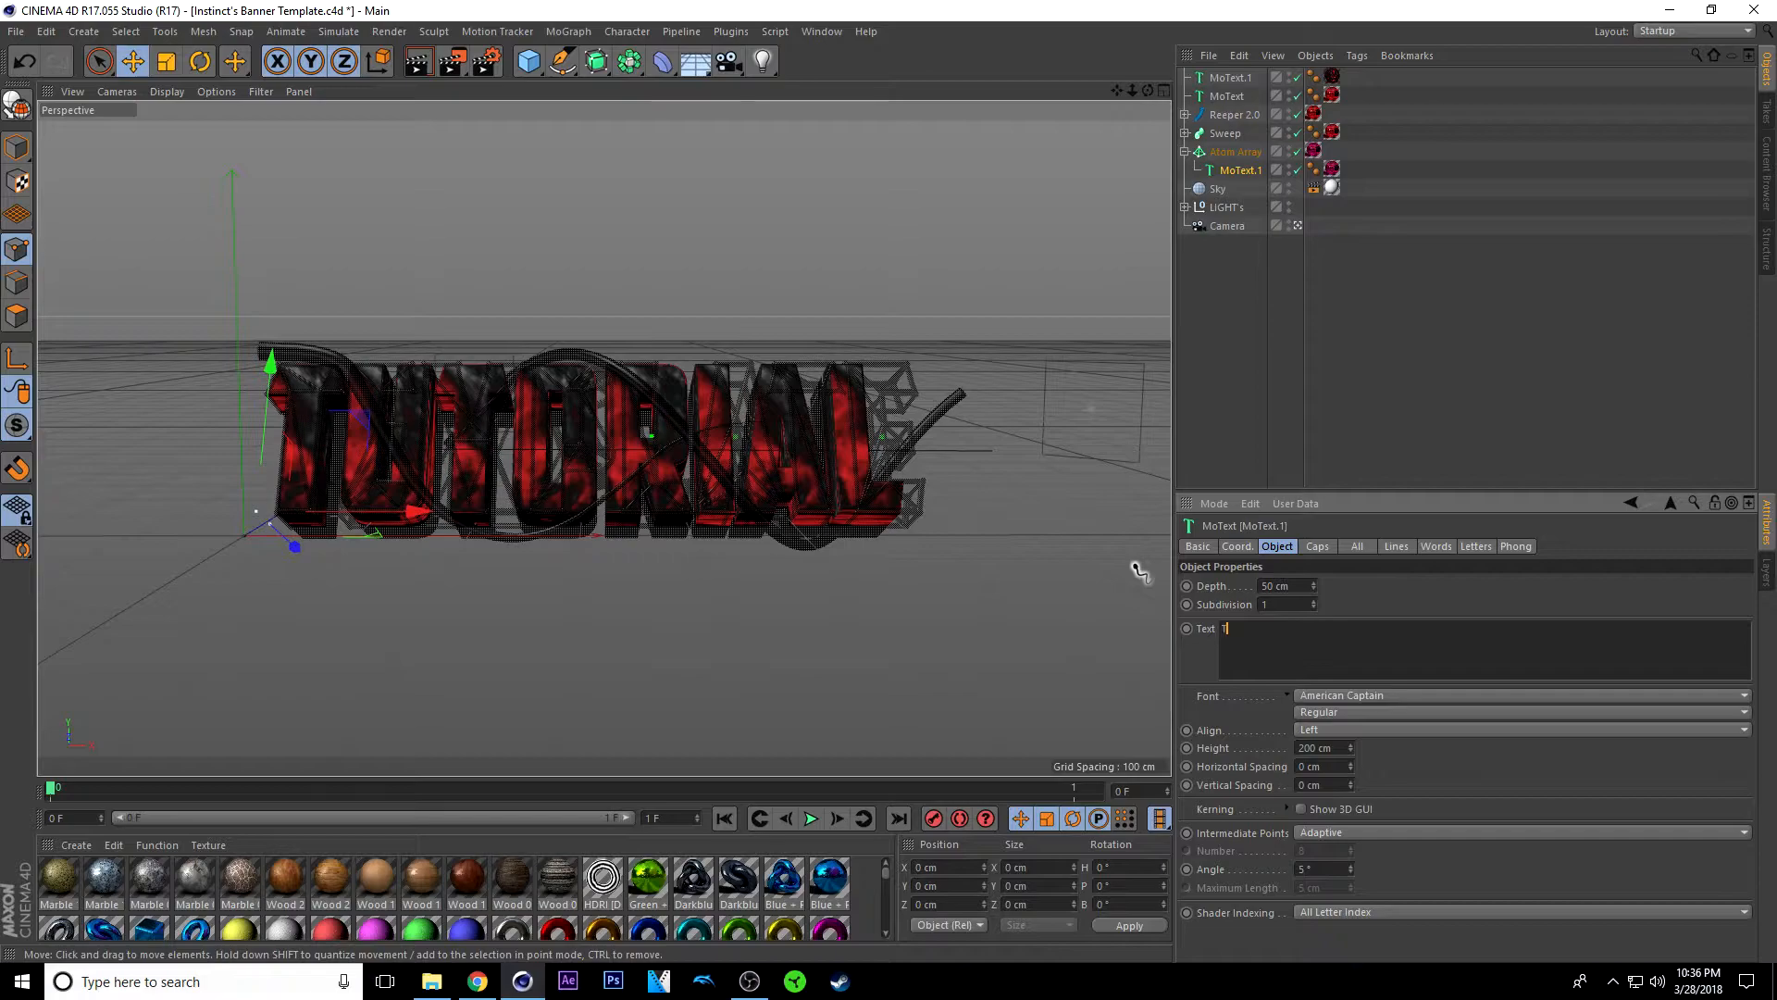
text(utorial)
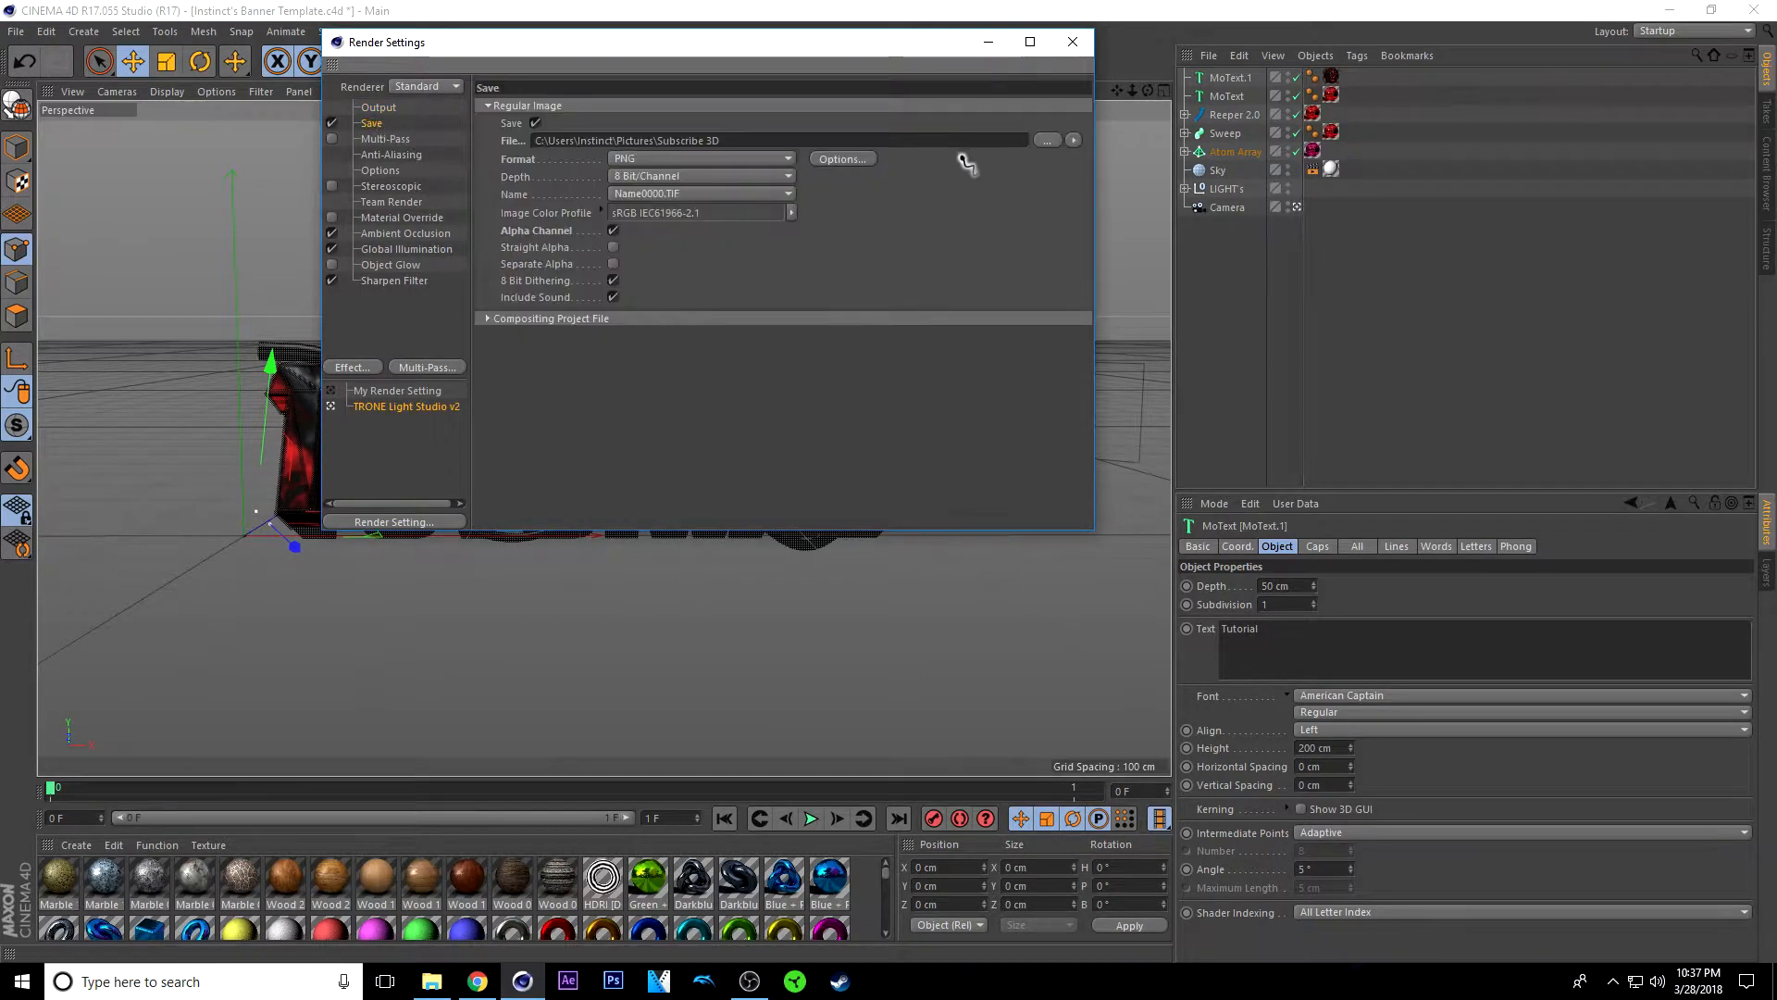
Step: Set the render output file to 'Tutorial Banner Template c4d' in Pictures
click(1051, 140)
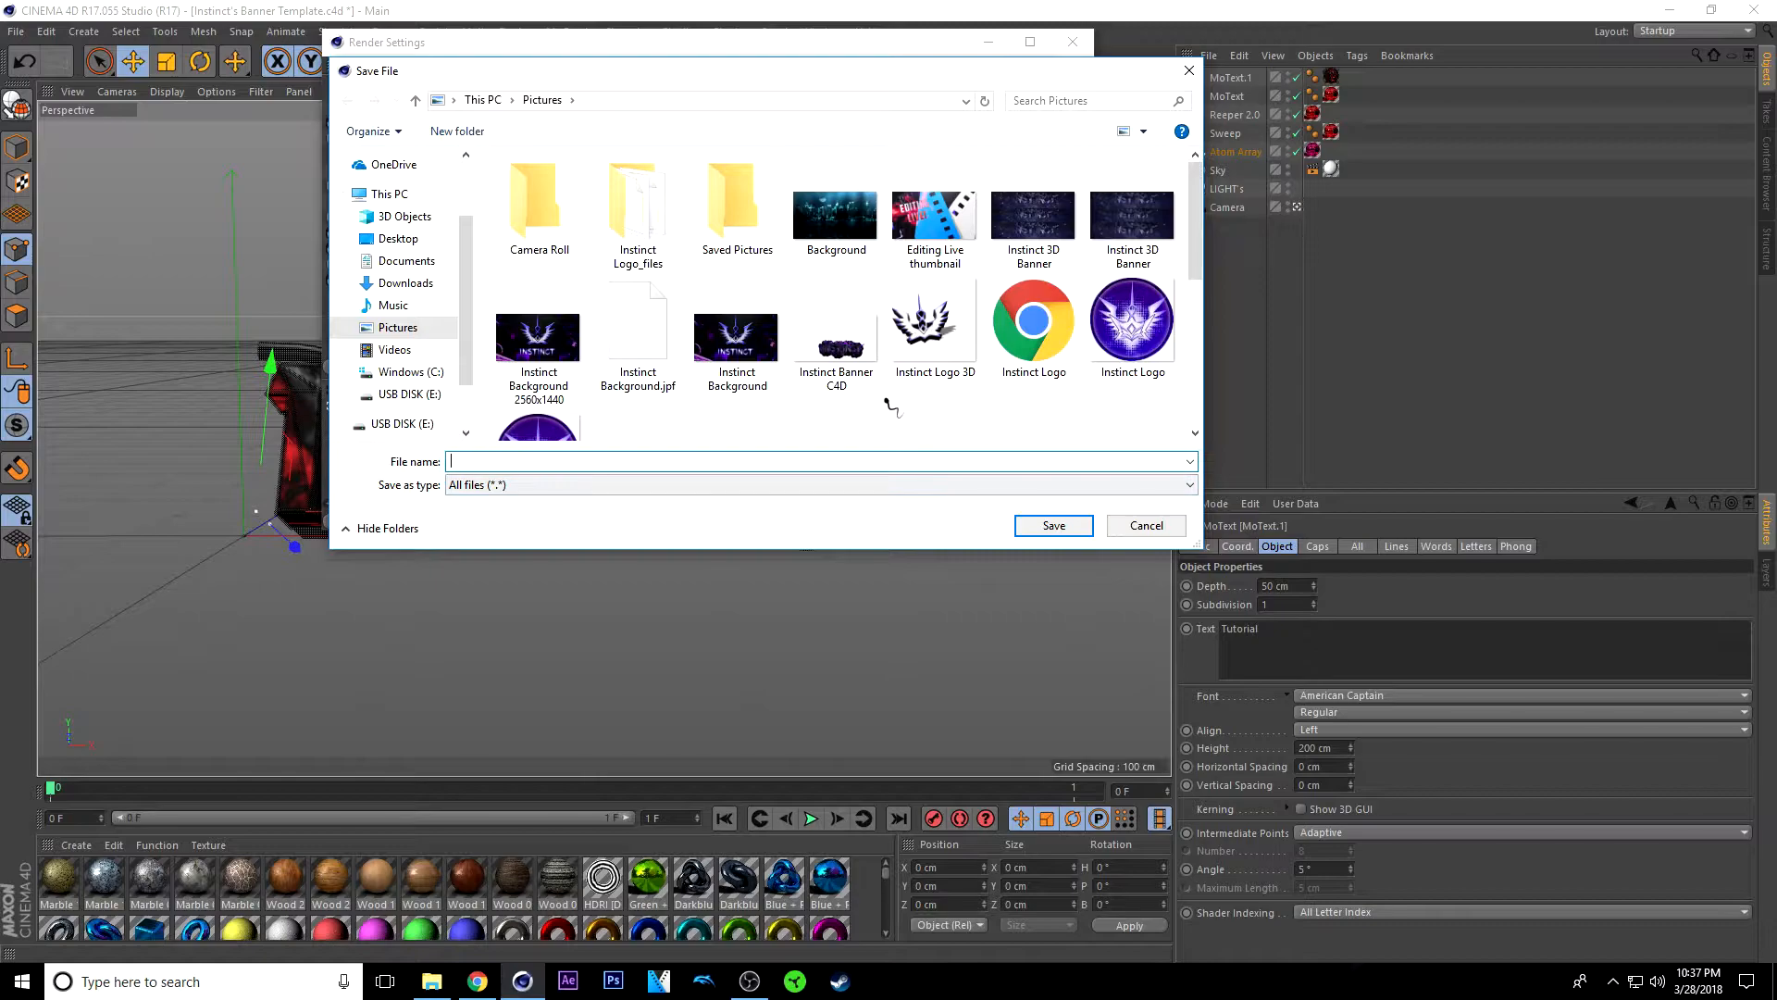
text(Tutorial)
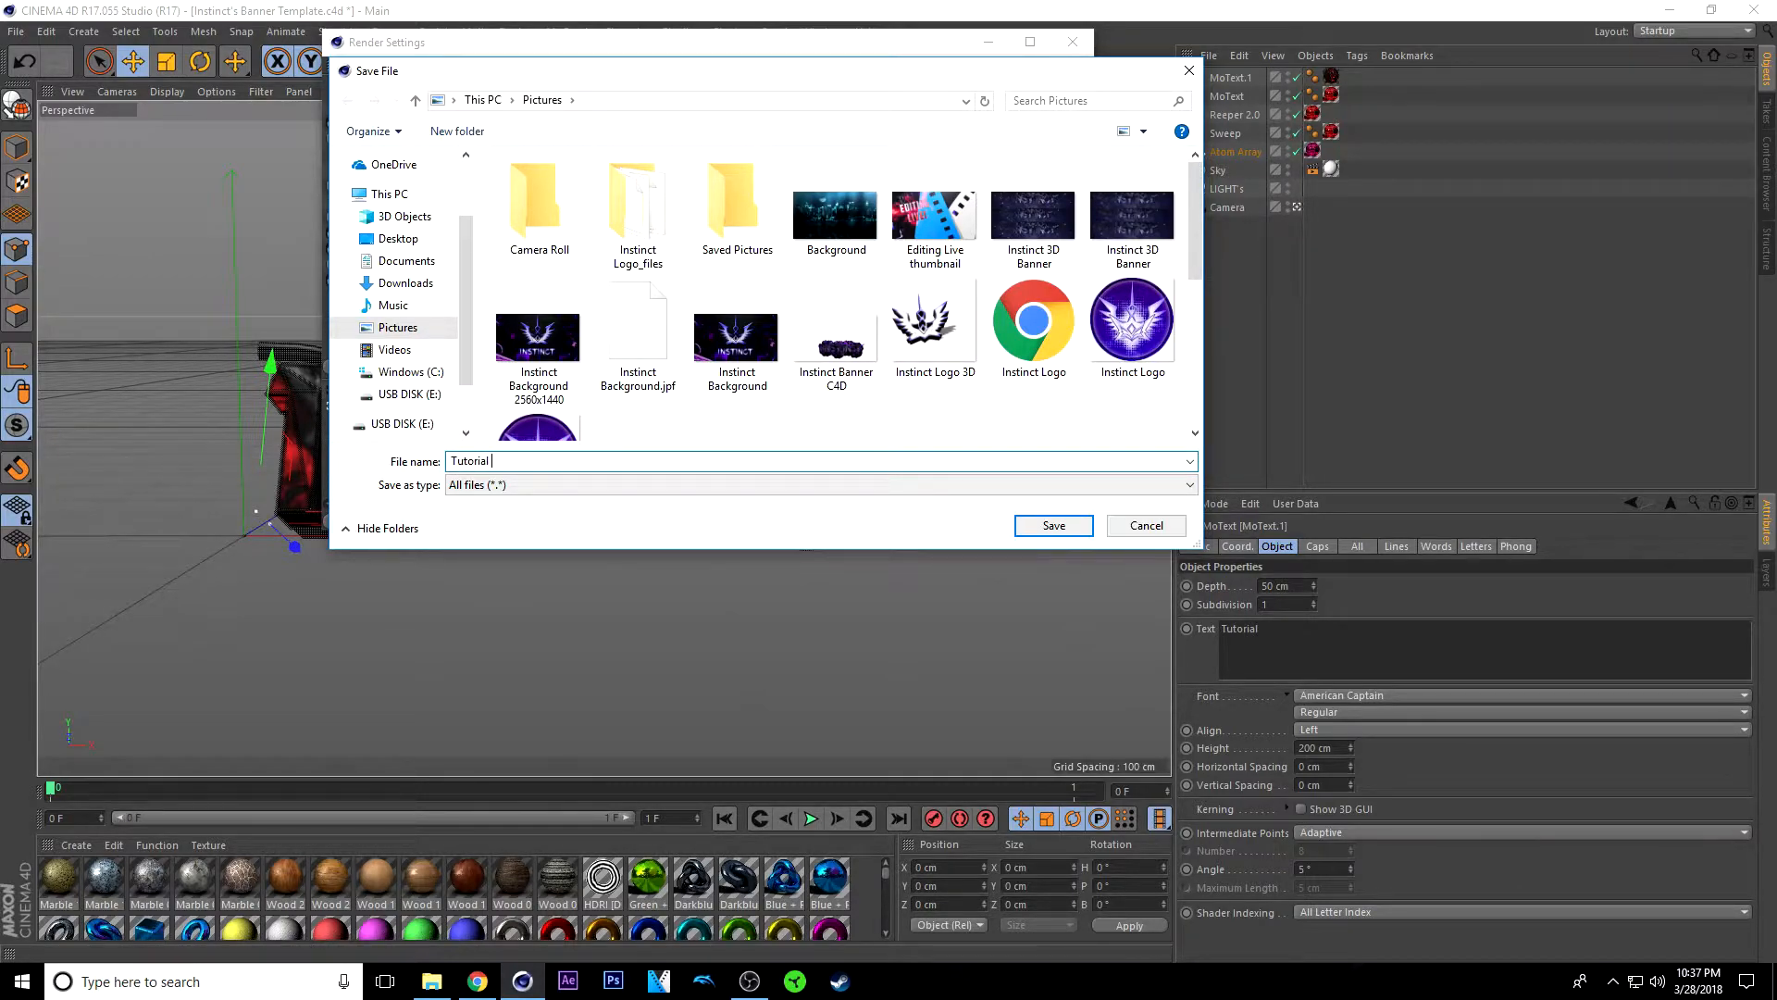
text(Banner Template c4d)
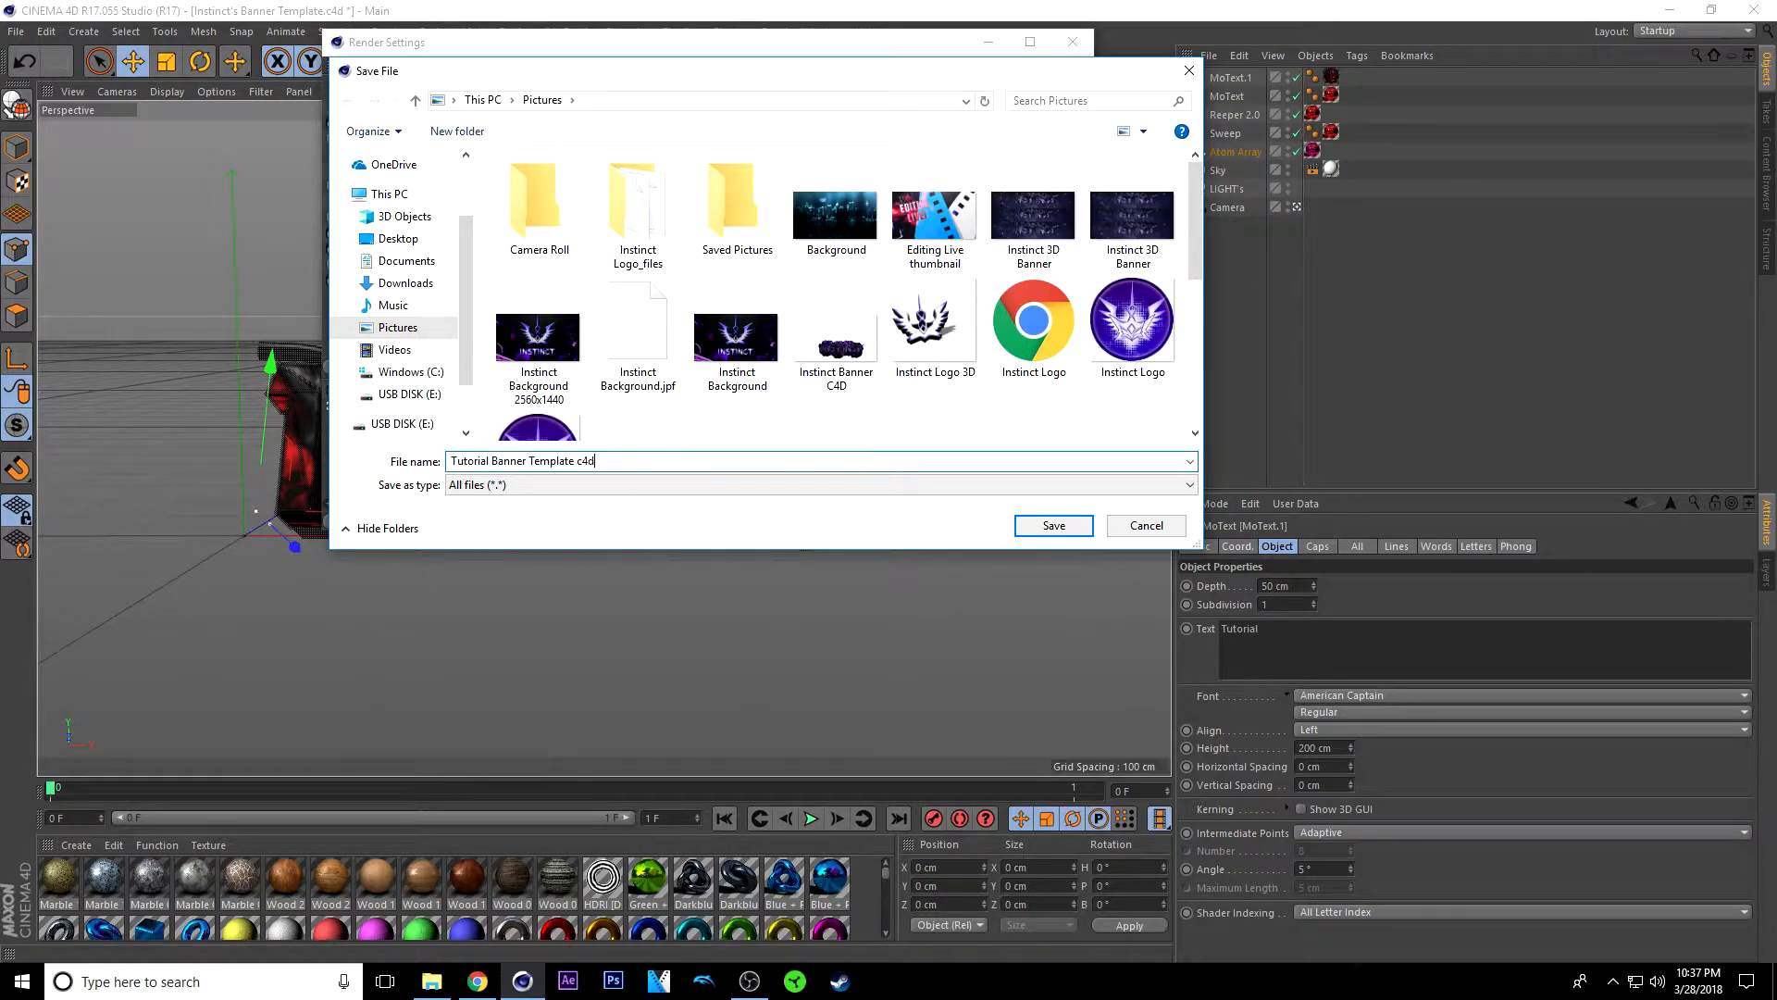
click(1053, 525)
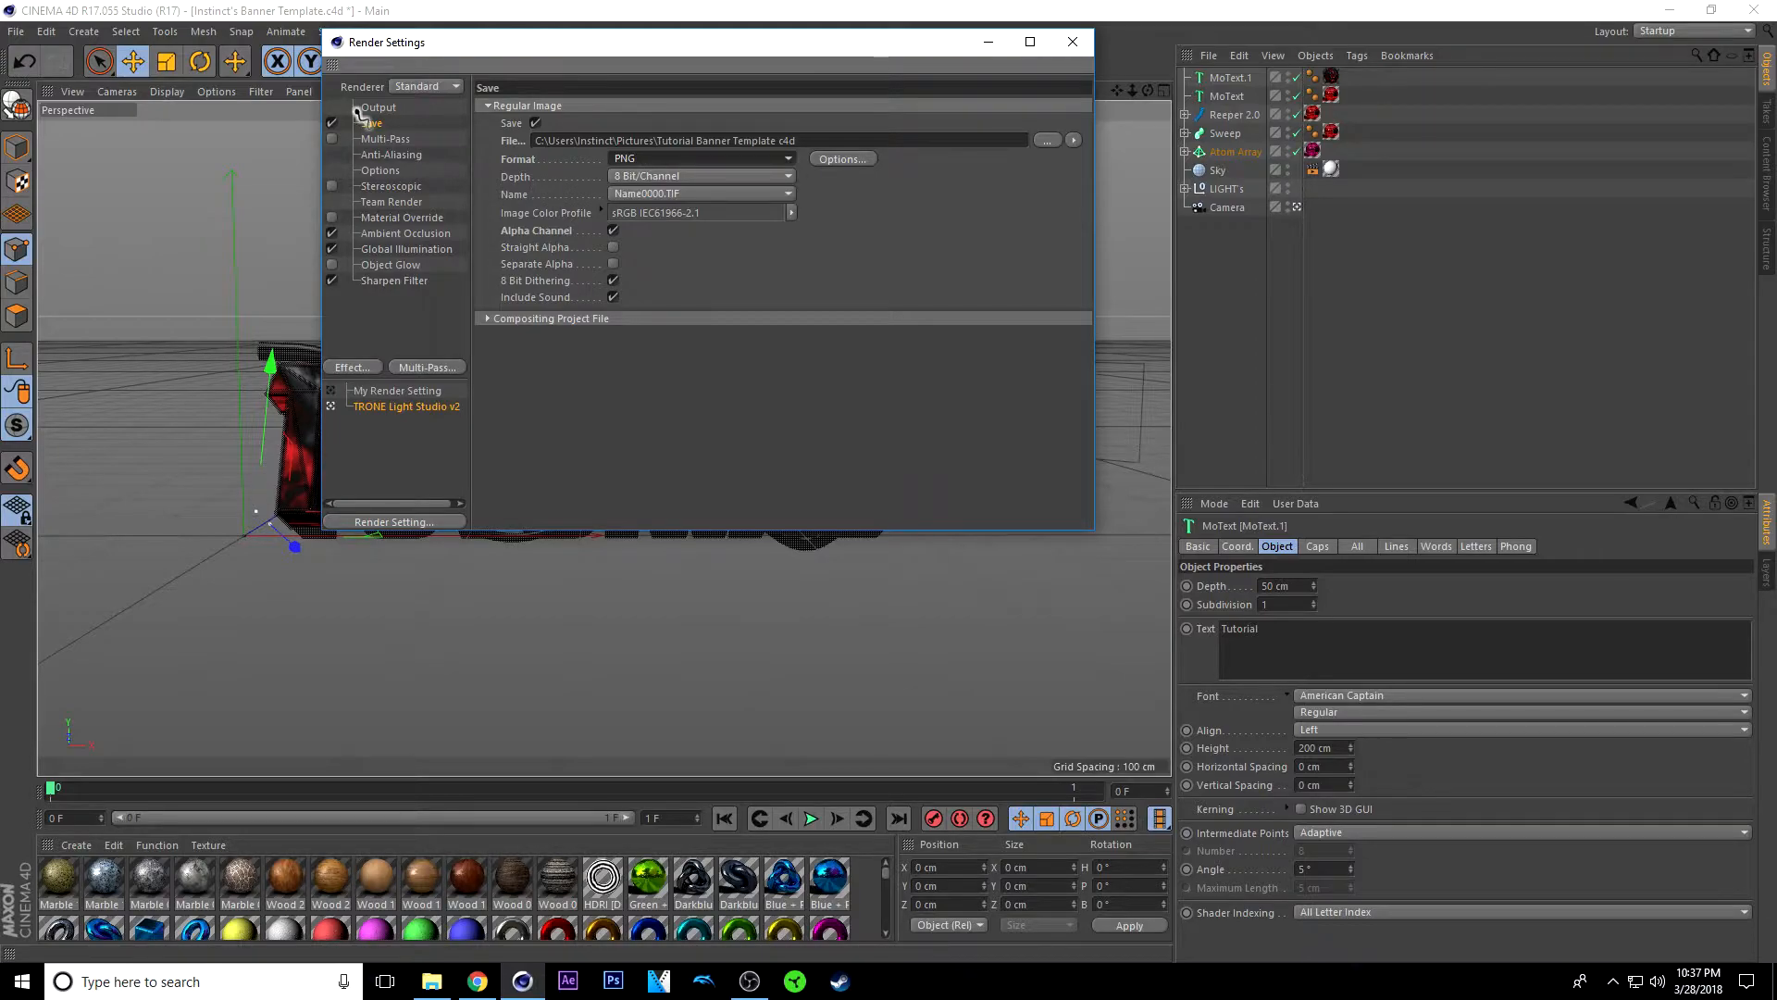
Step: Show the render Output settings at 1920 x 1080 pixels, 72 DPI
click(377, 107)
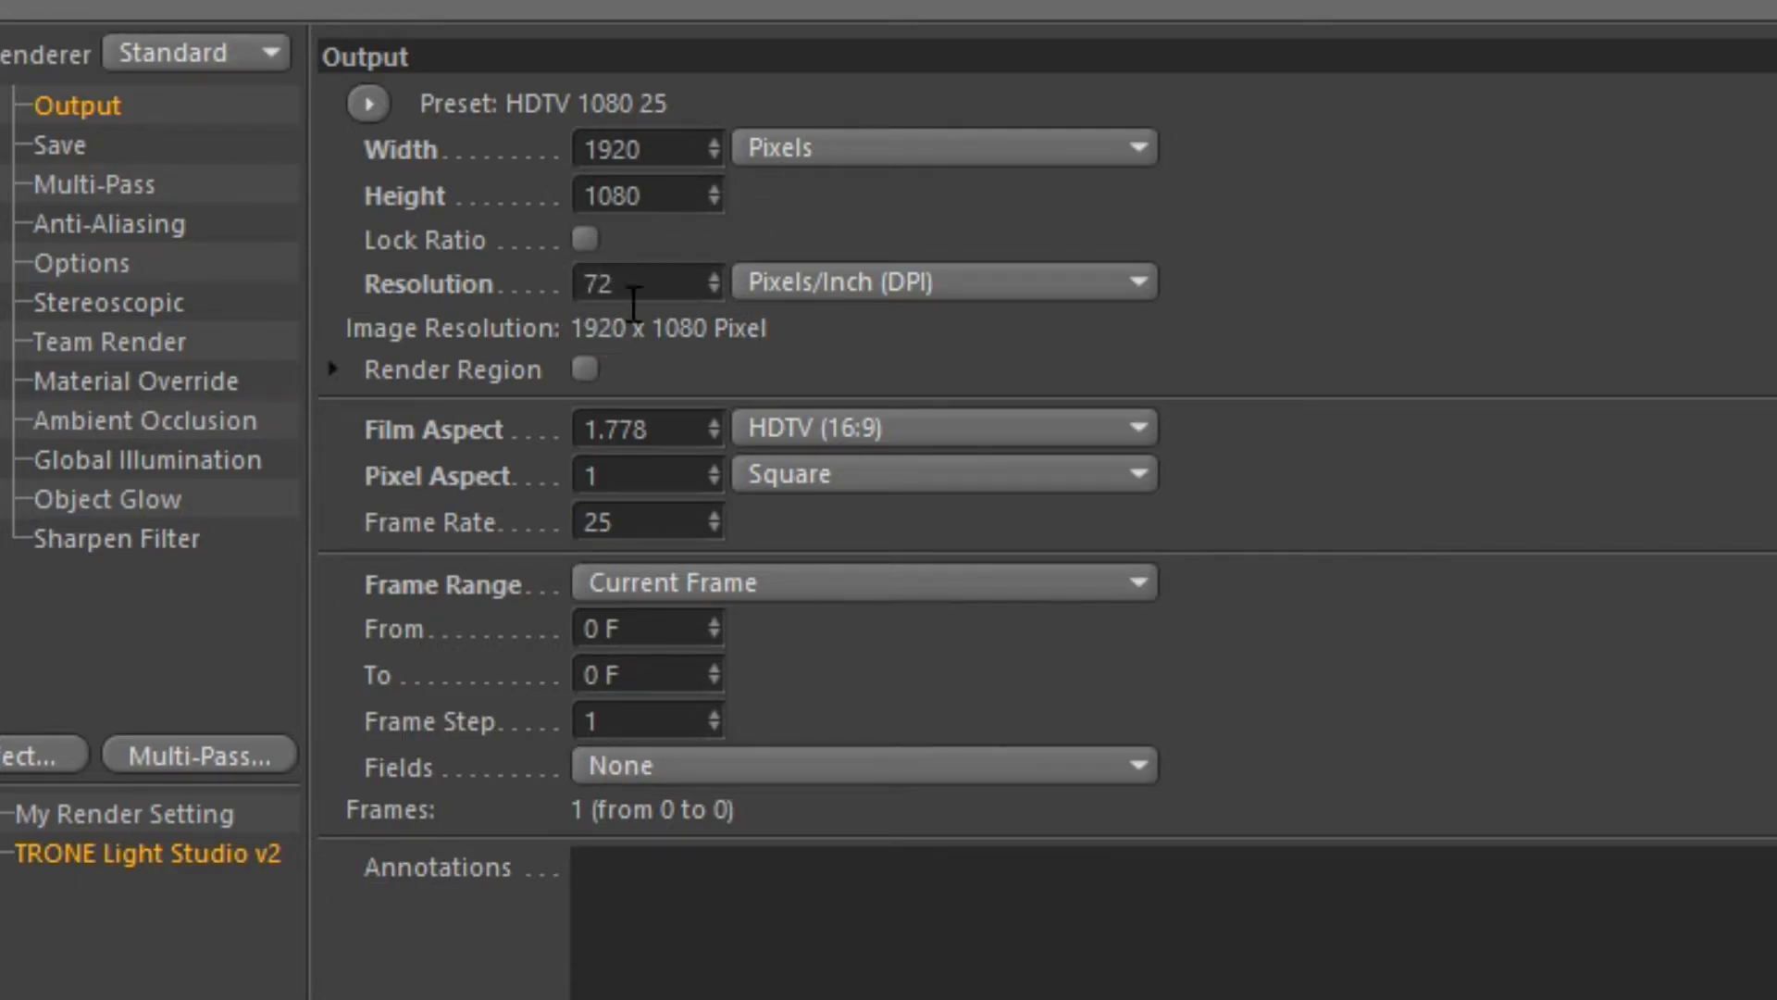
mouse_move(190, 328)
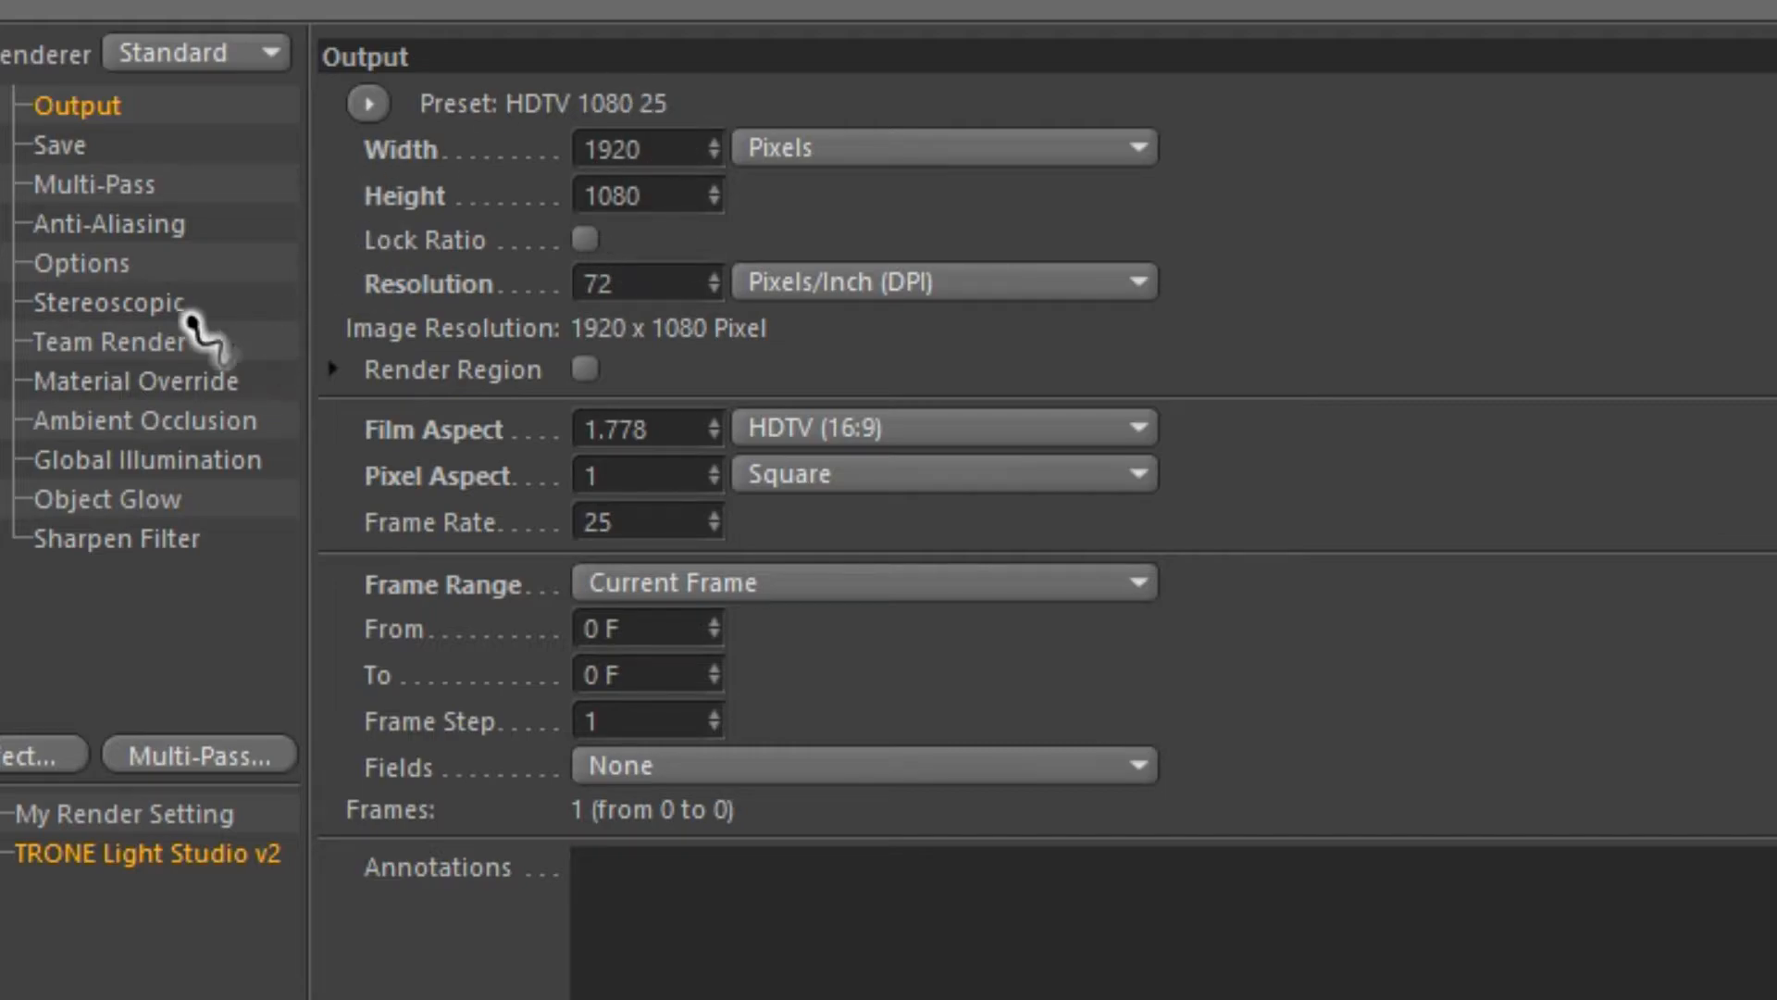
mouse_move(502, 278)
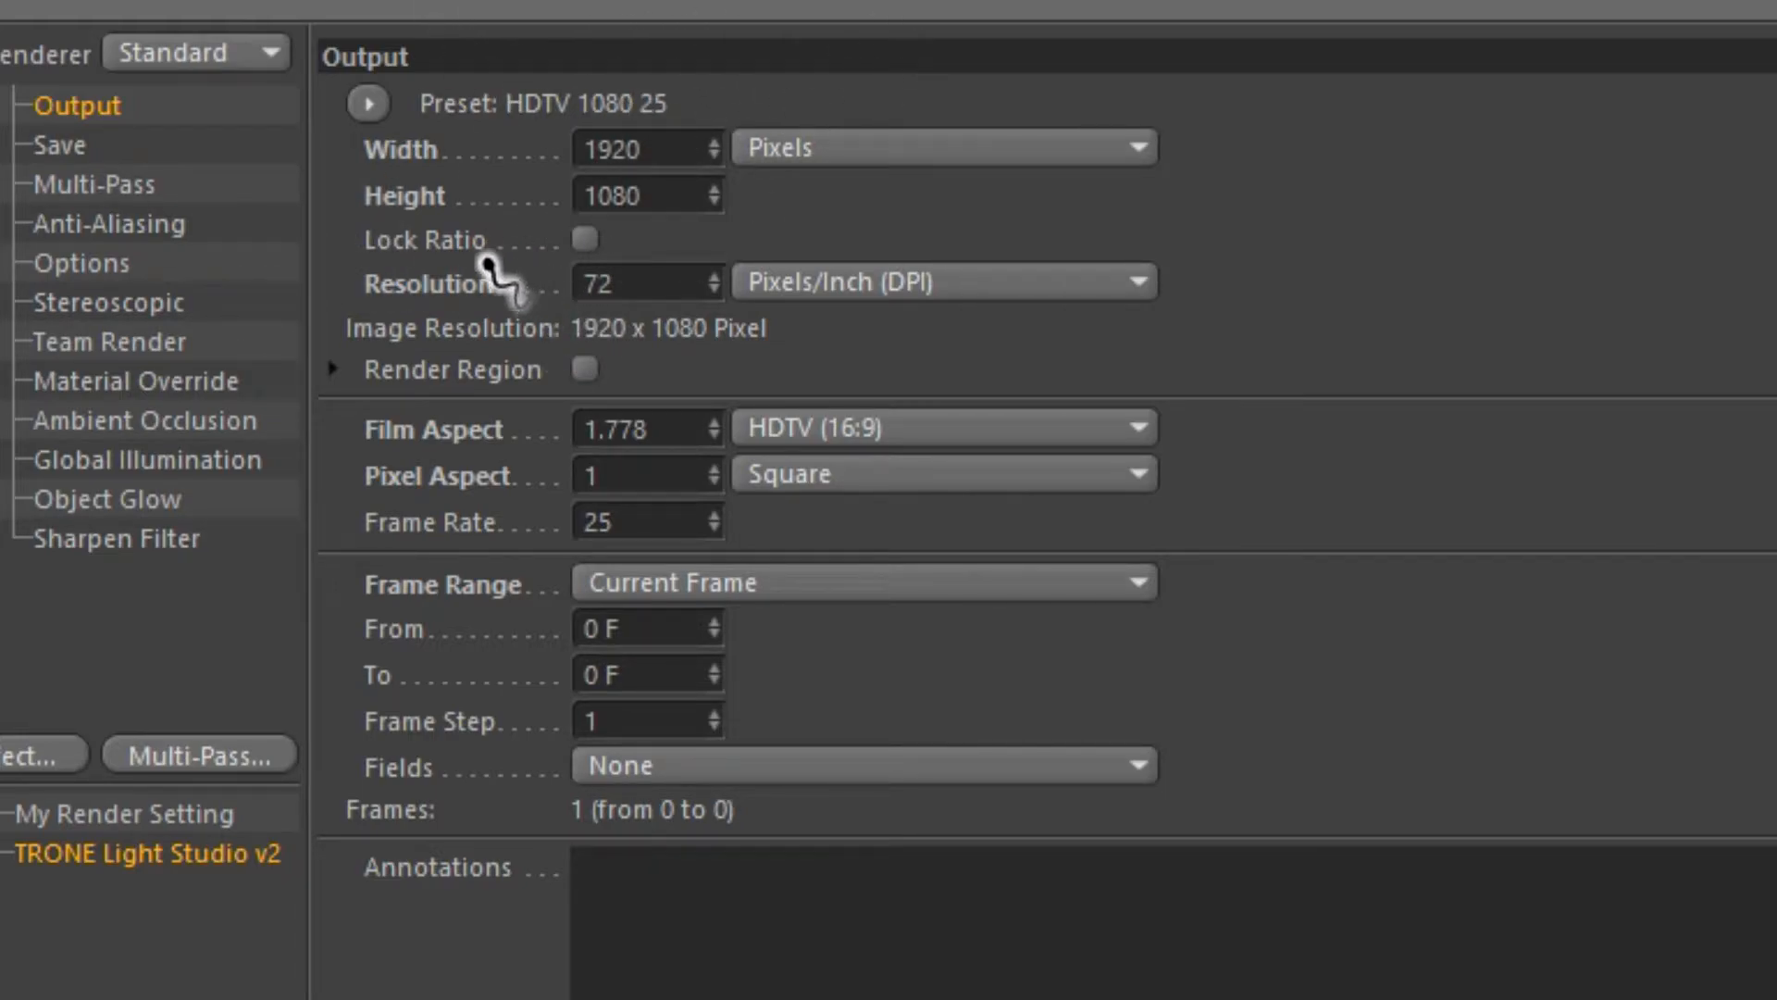
mouse_move(572, 235)
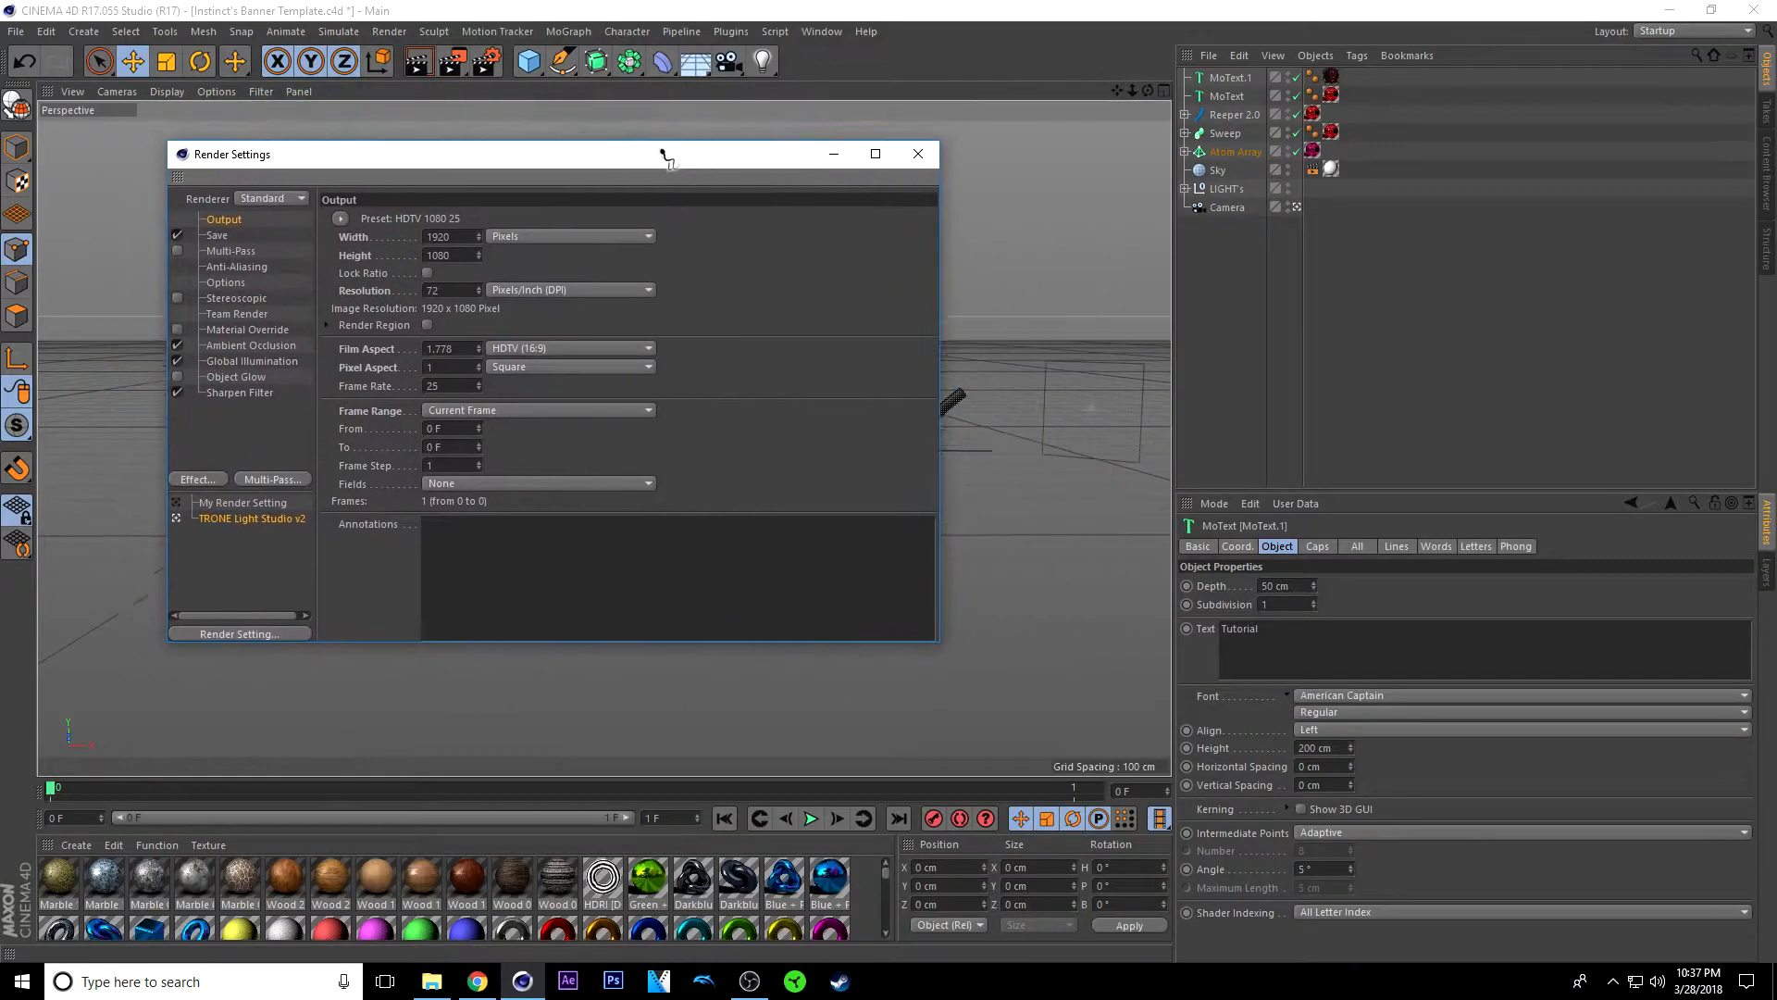
Step: Render the TUTORIAL banner scene to the Picture Viewer
click(918, 154)
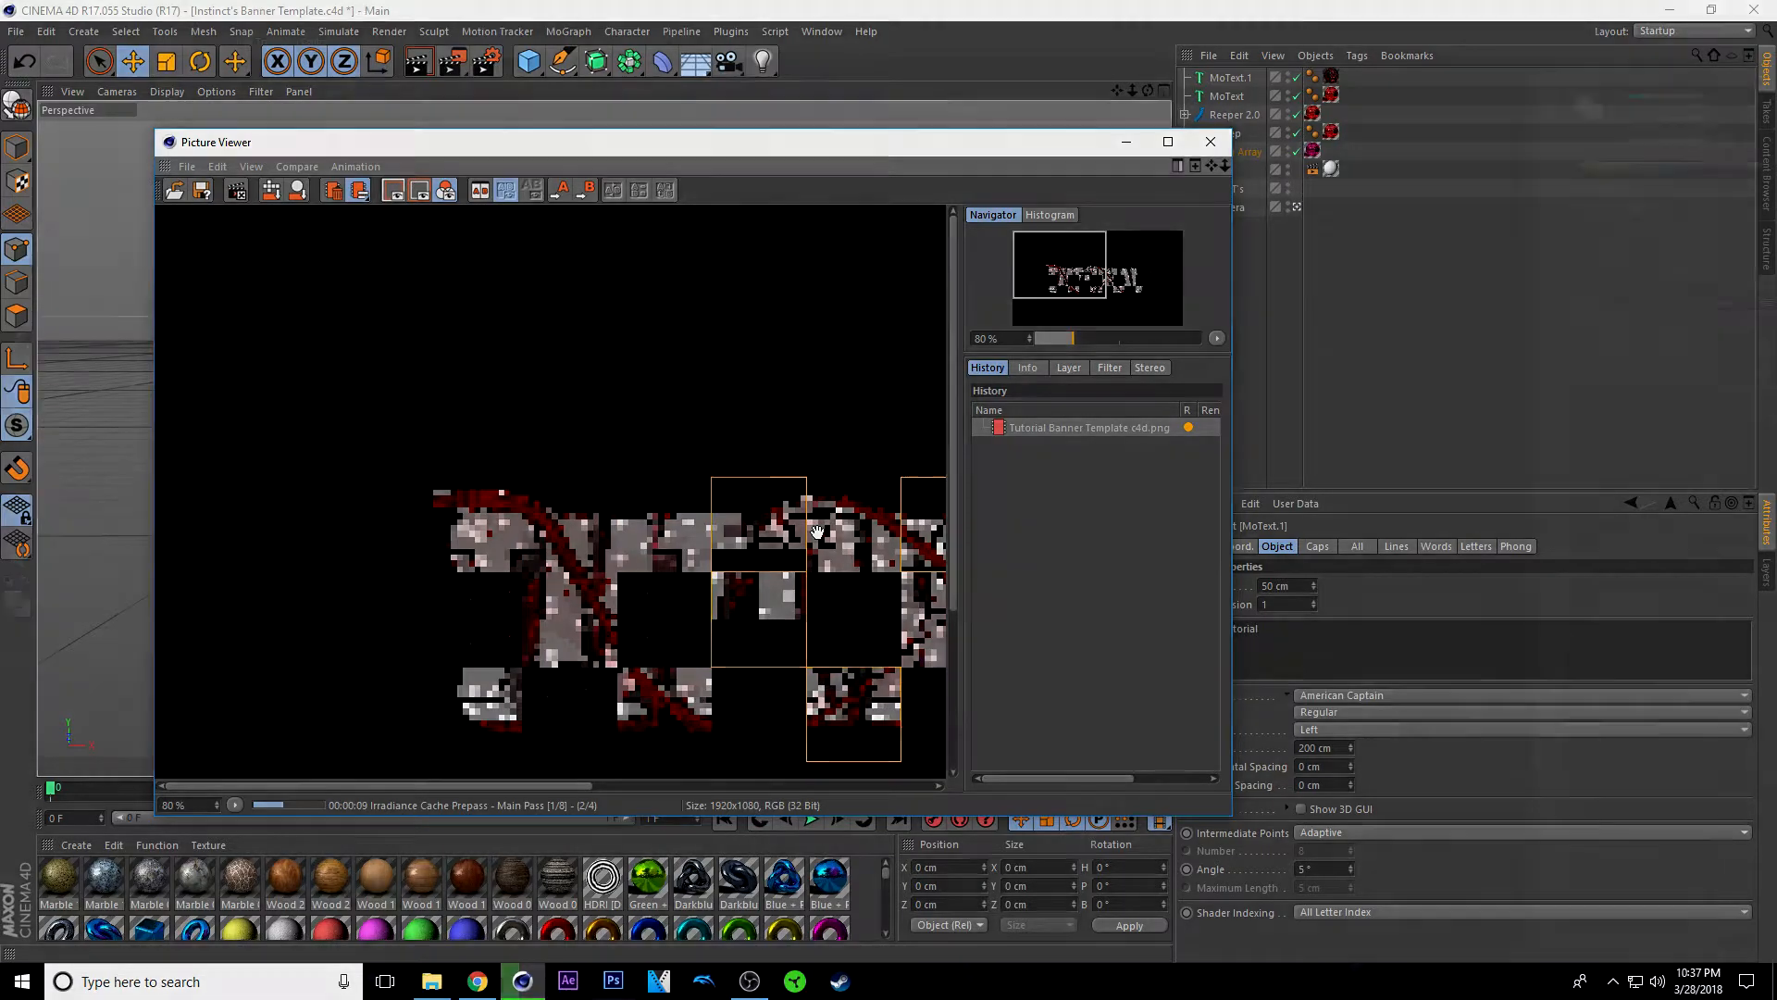
Step: Open the banner template PSD from the Photoshop folder
click(59, 27)
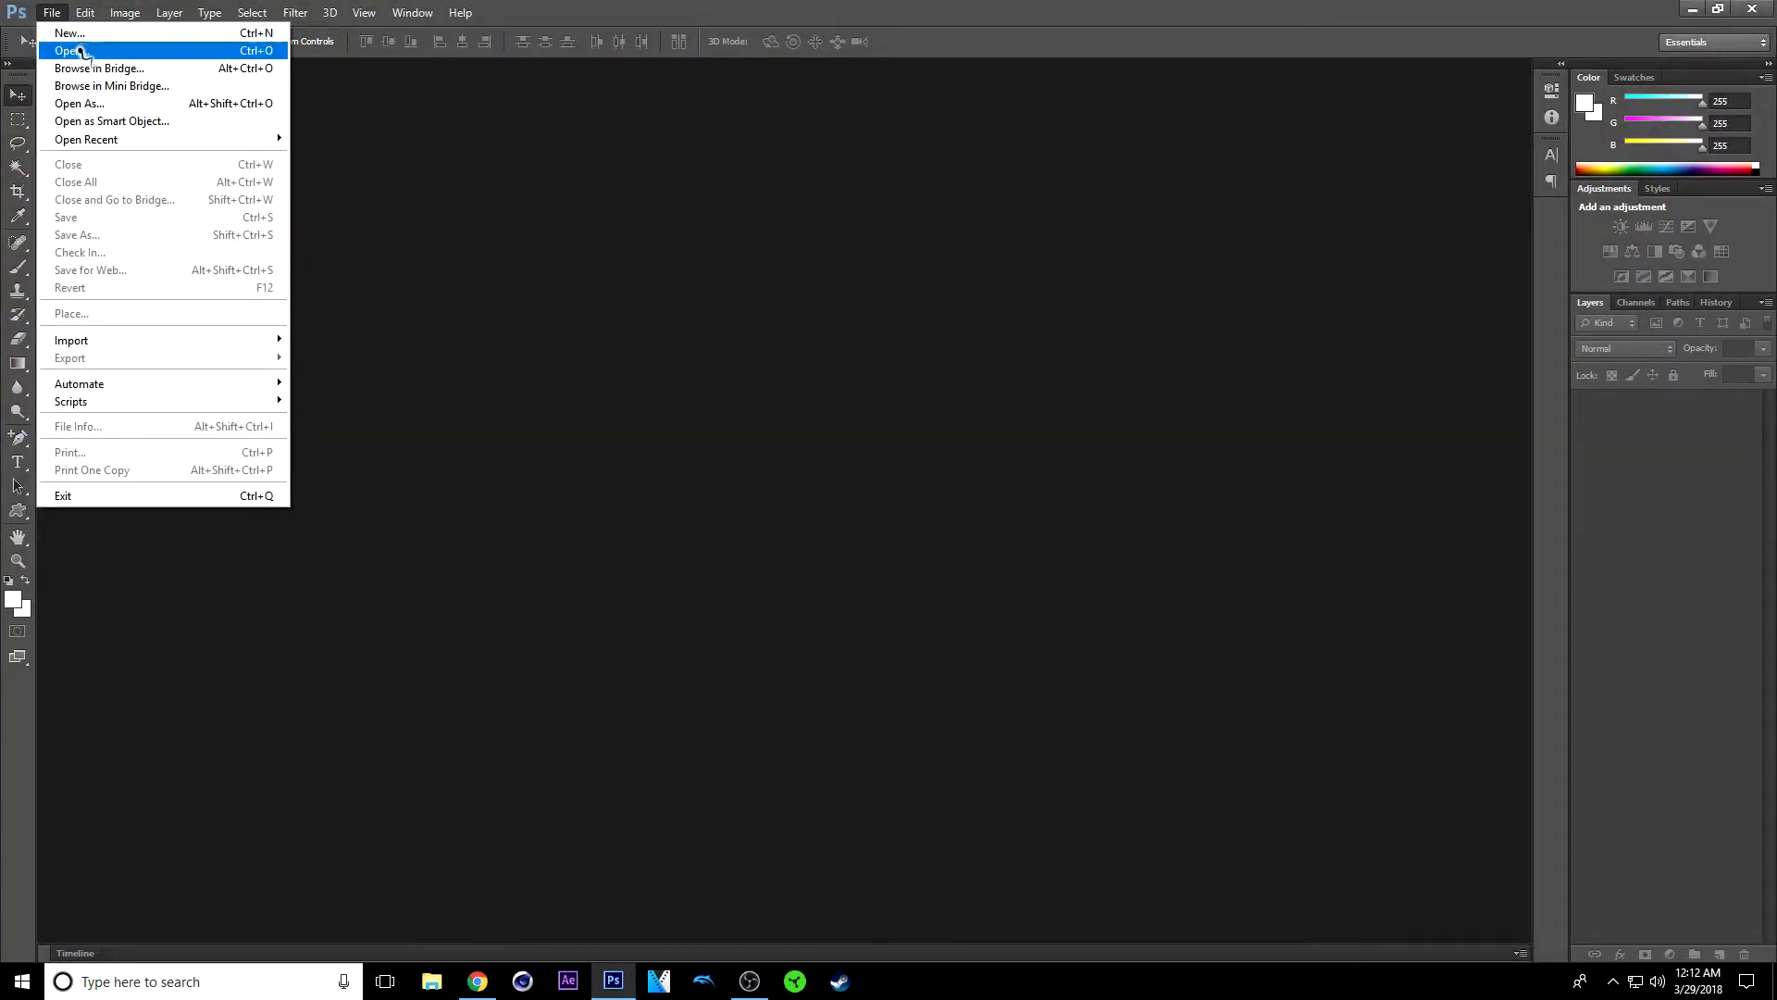
click(66, 49)
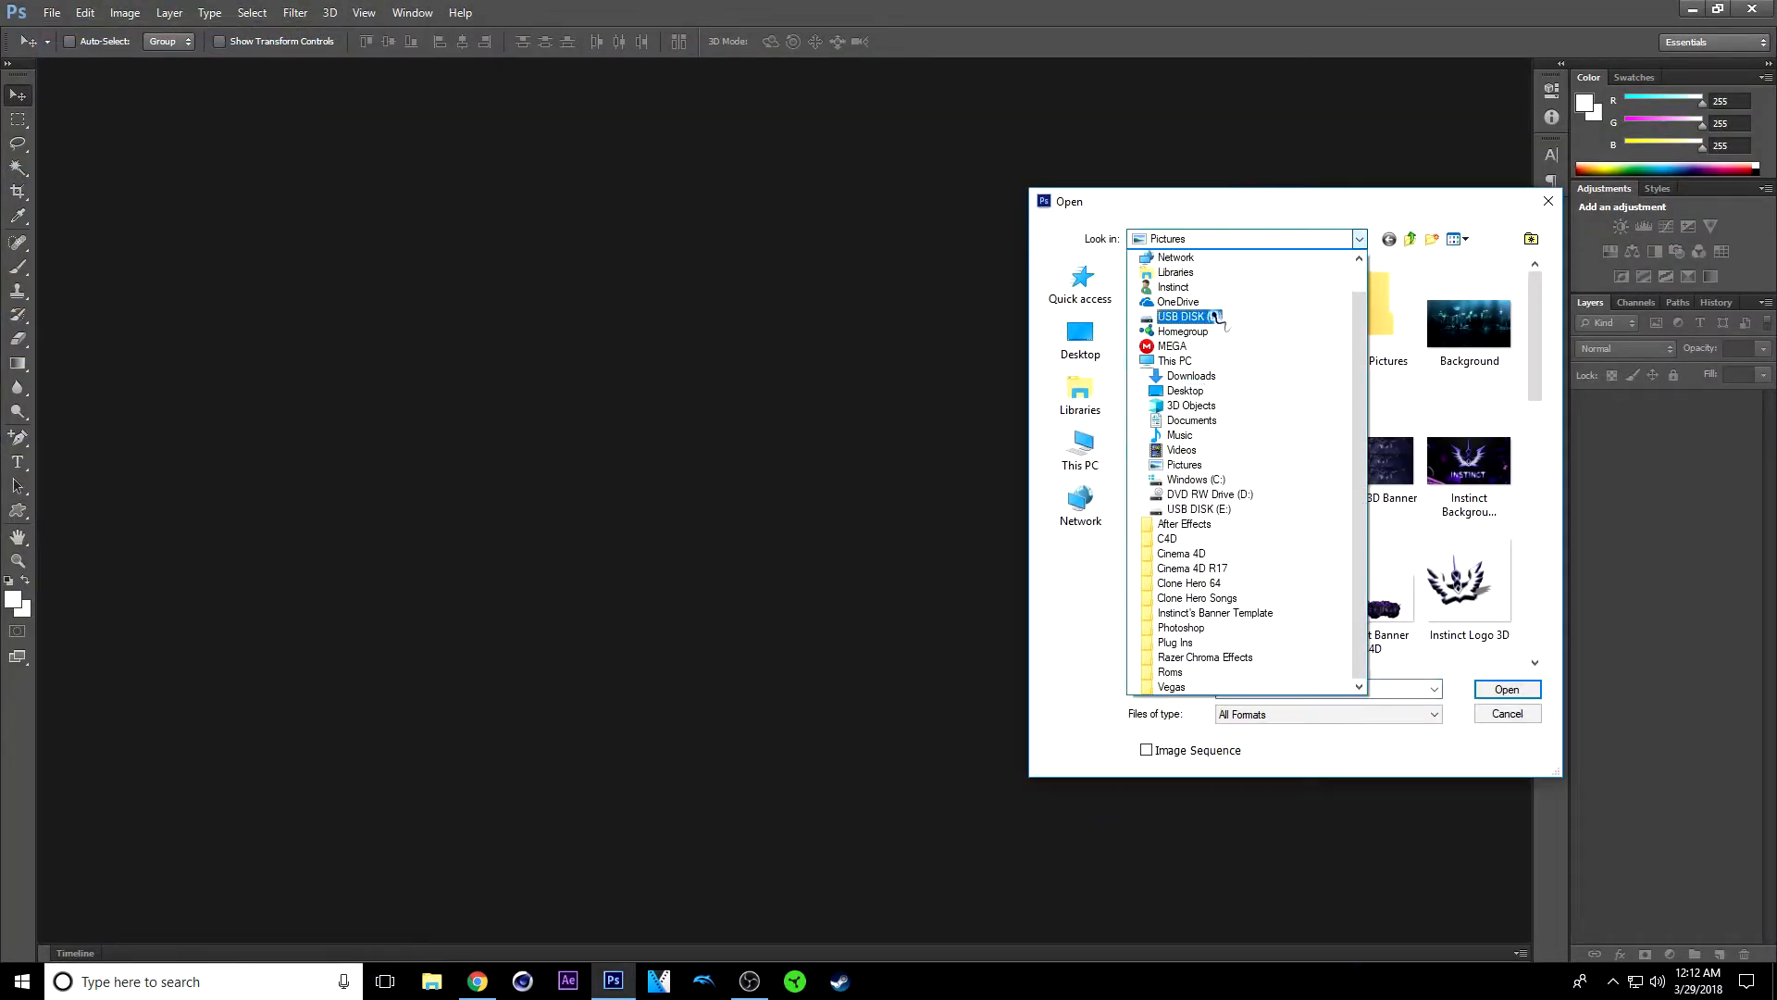
click(1186, 390)
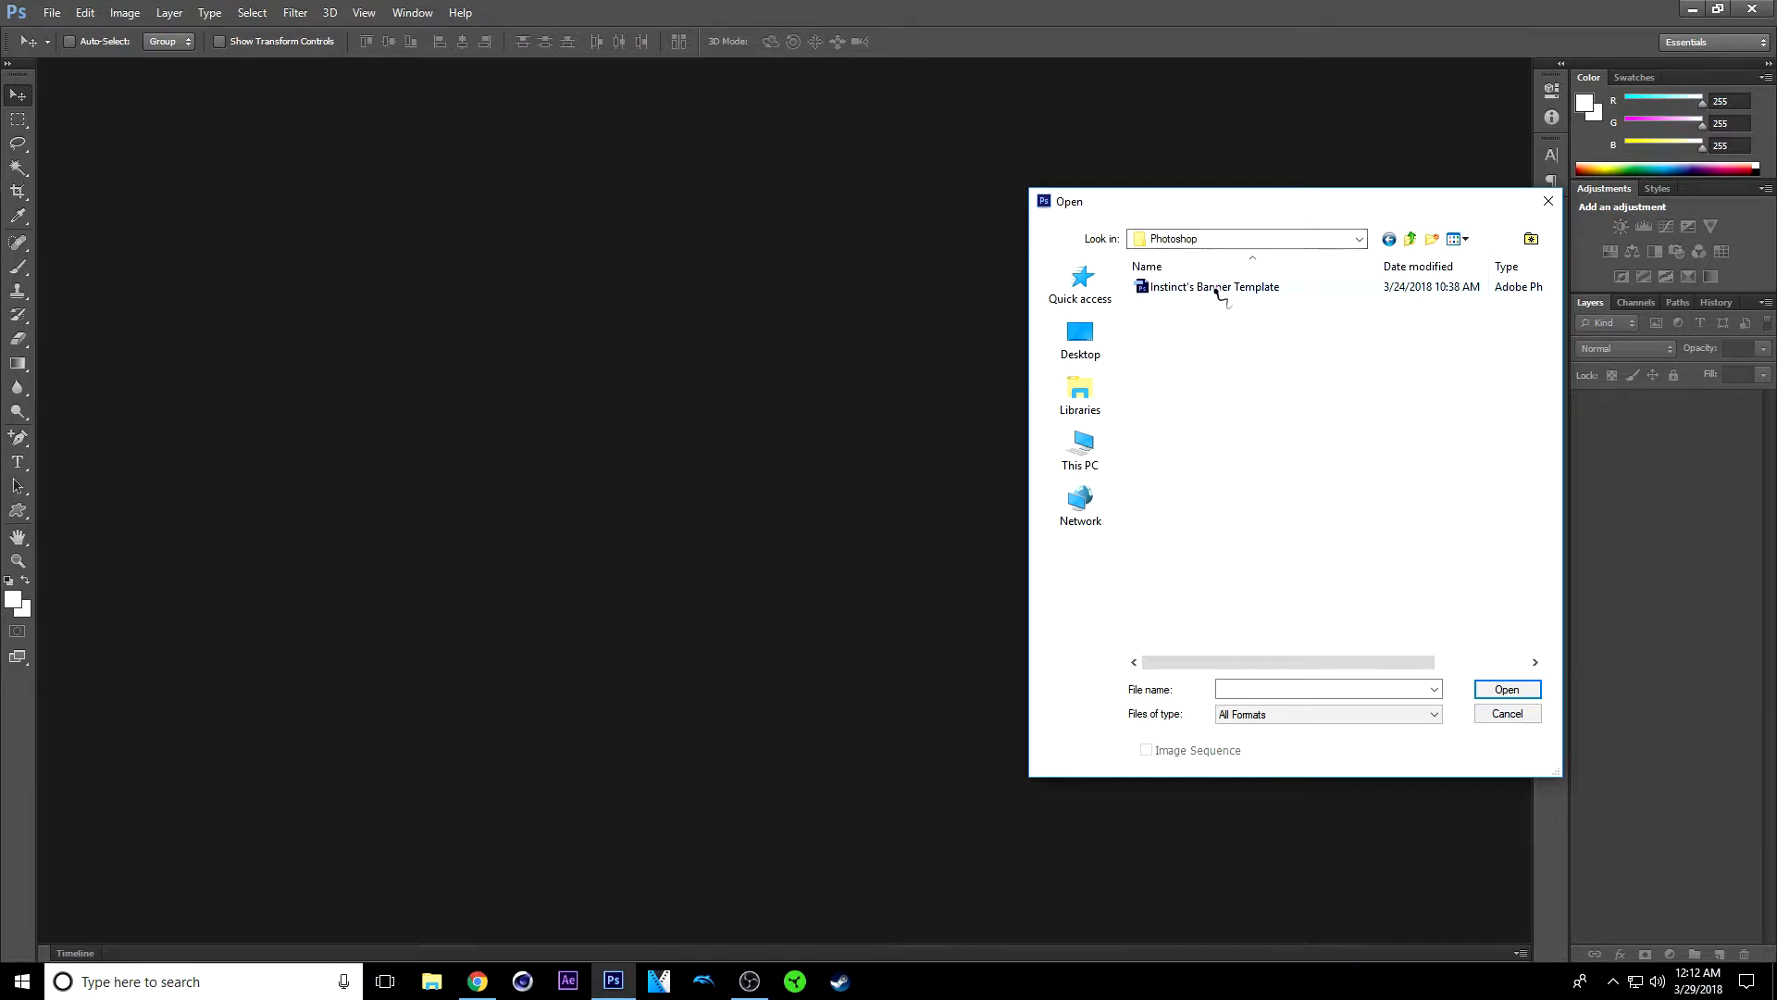
double_click(1214, 286)
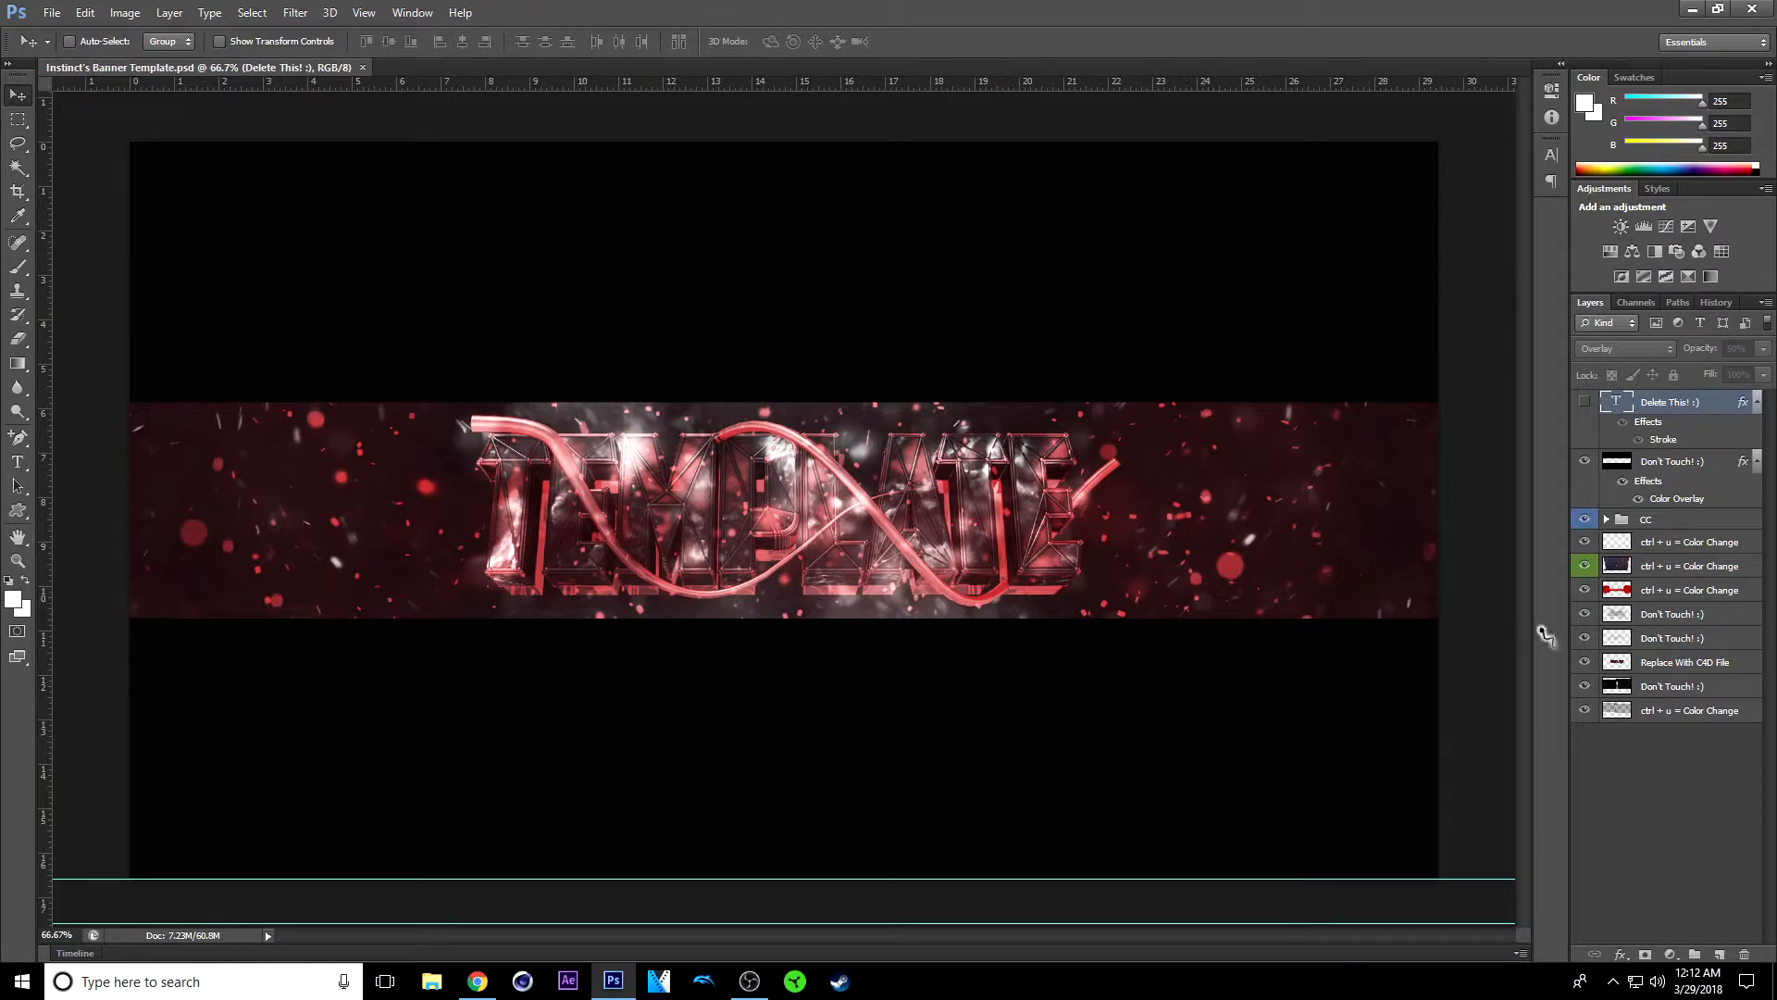
Step: Open the Tutorial Banner Template c4d render from Pictures as a second document
click(62, 14)
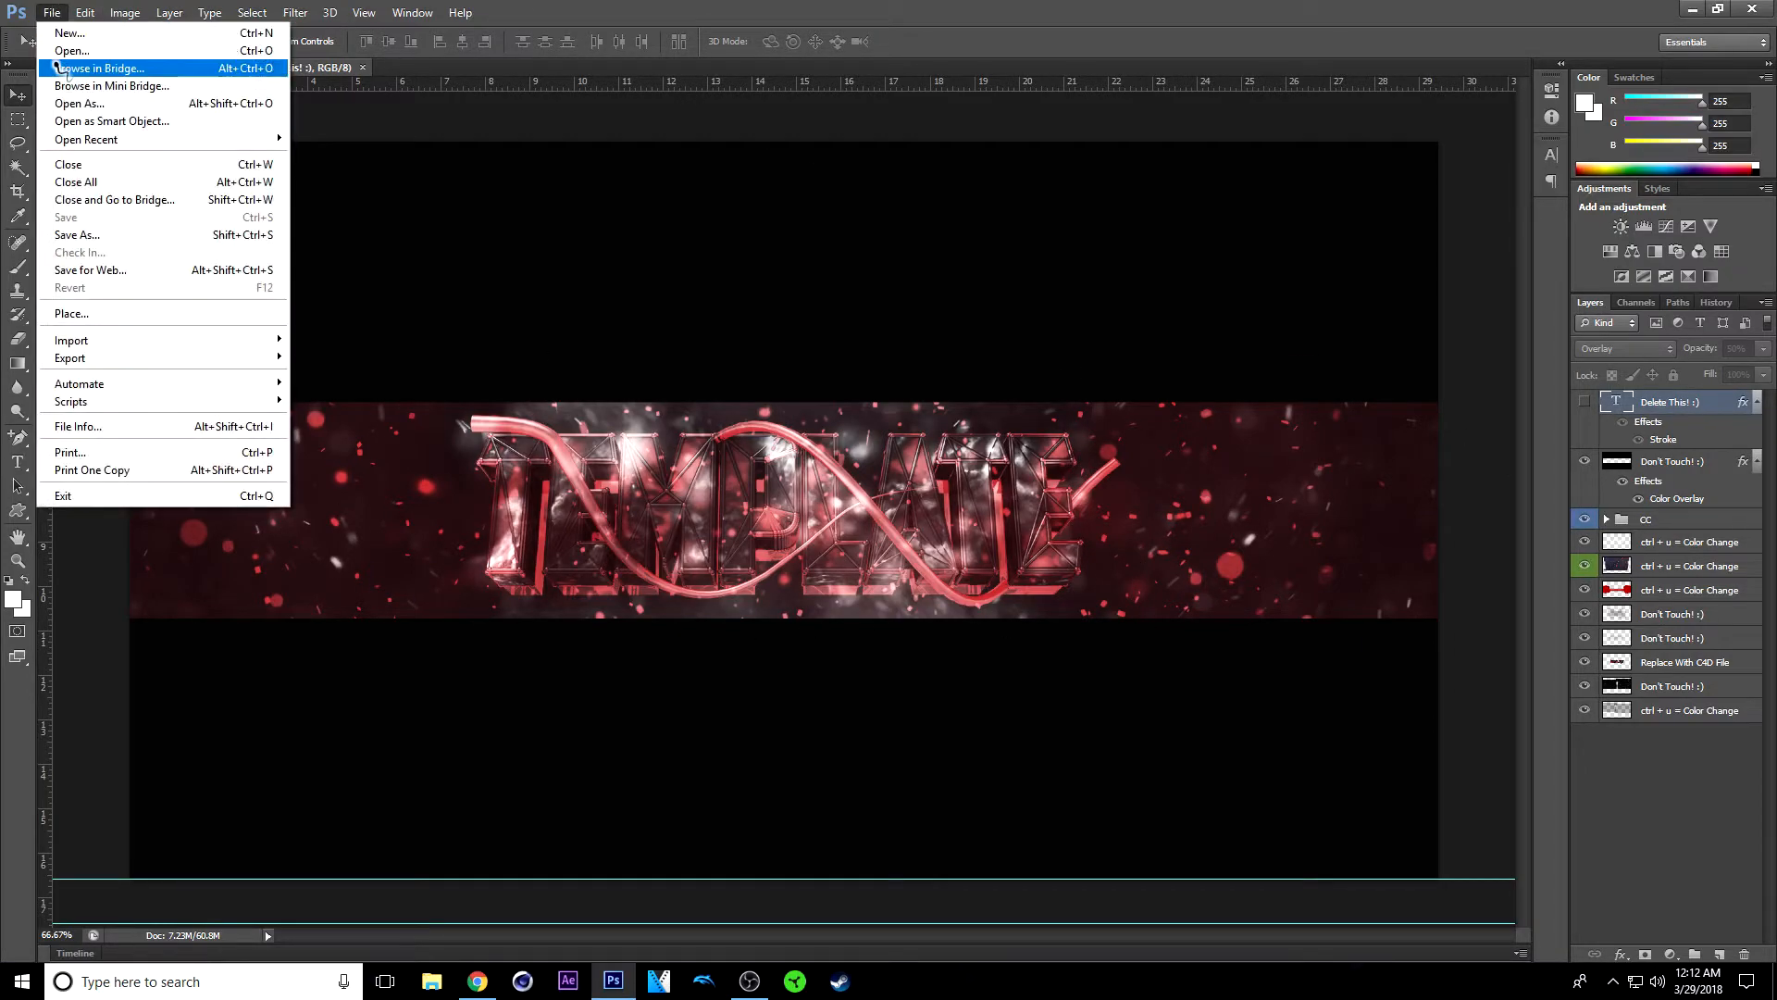
click(67, 50)
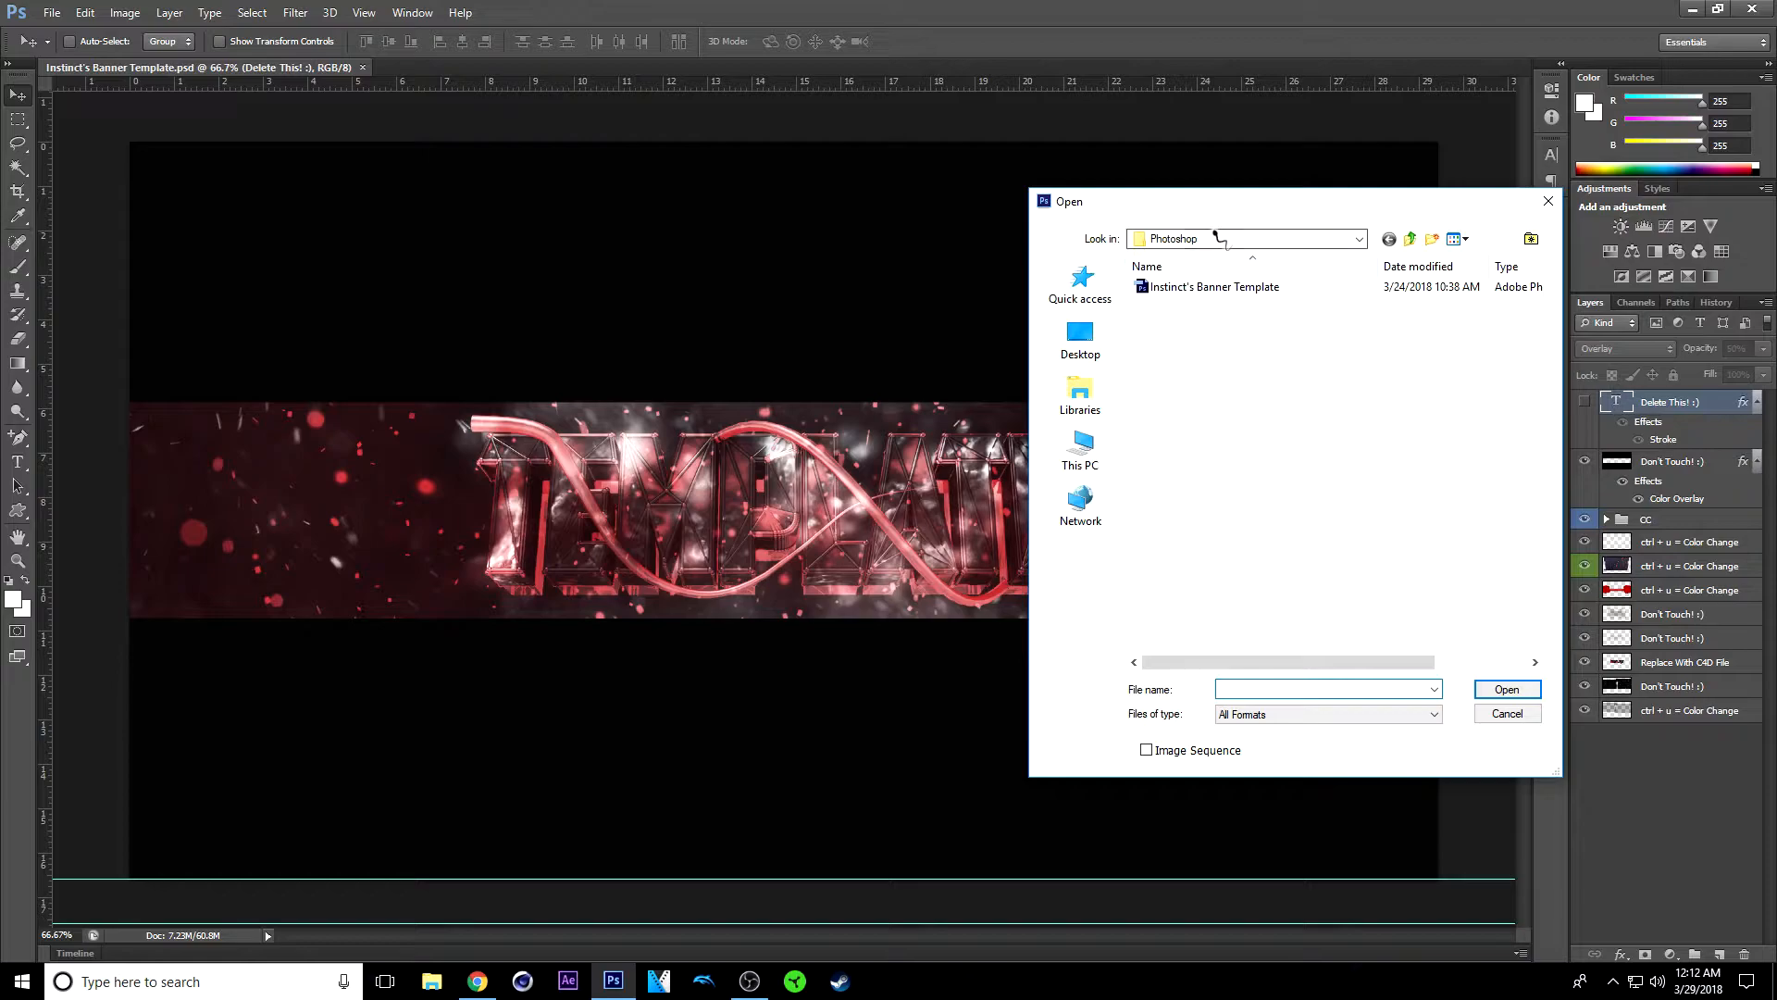
click(1358, 239)
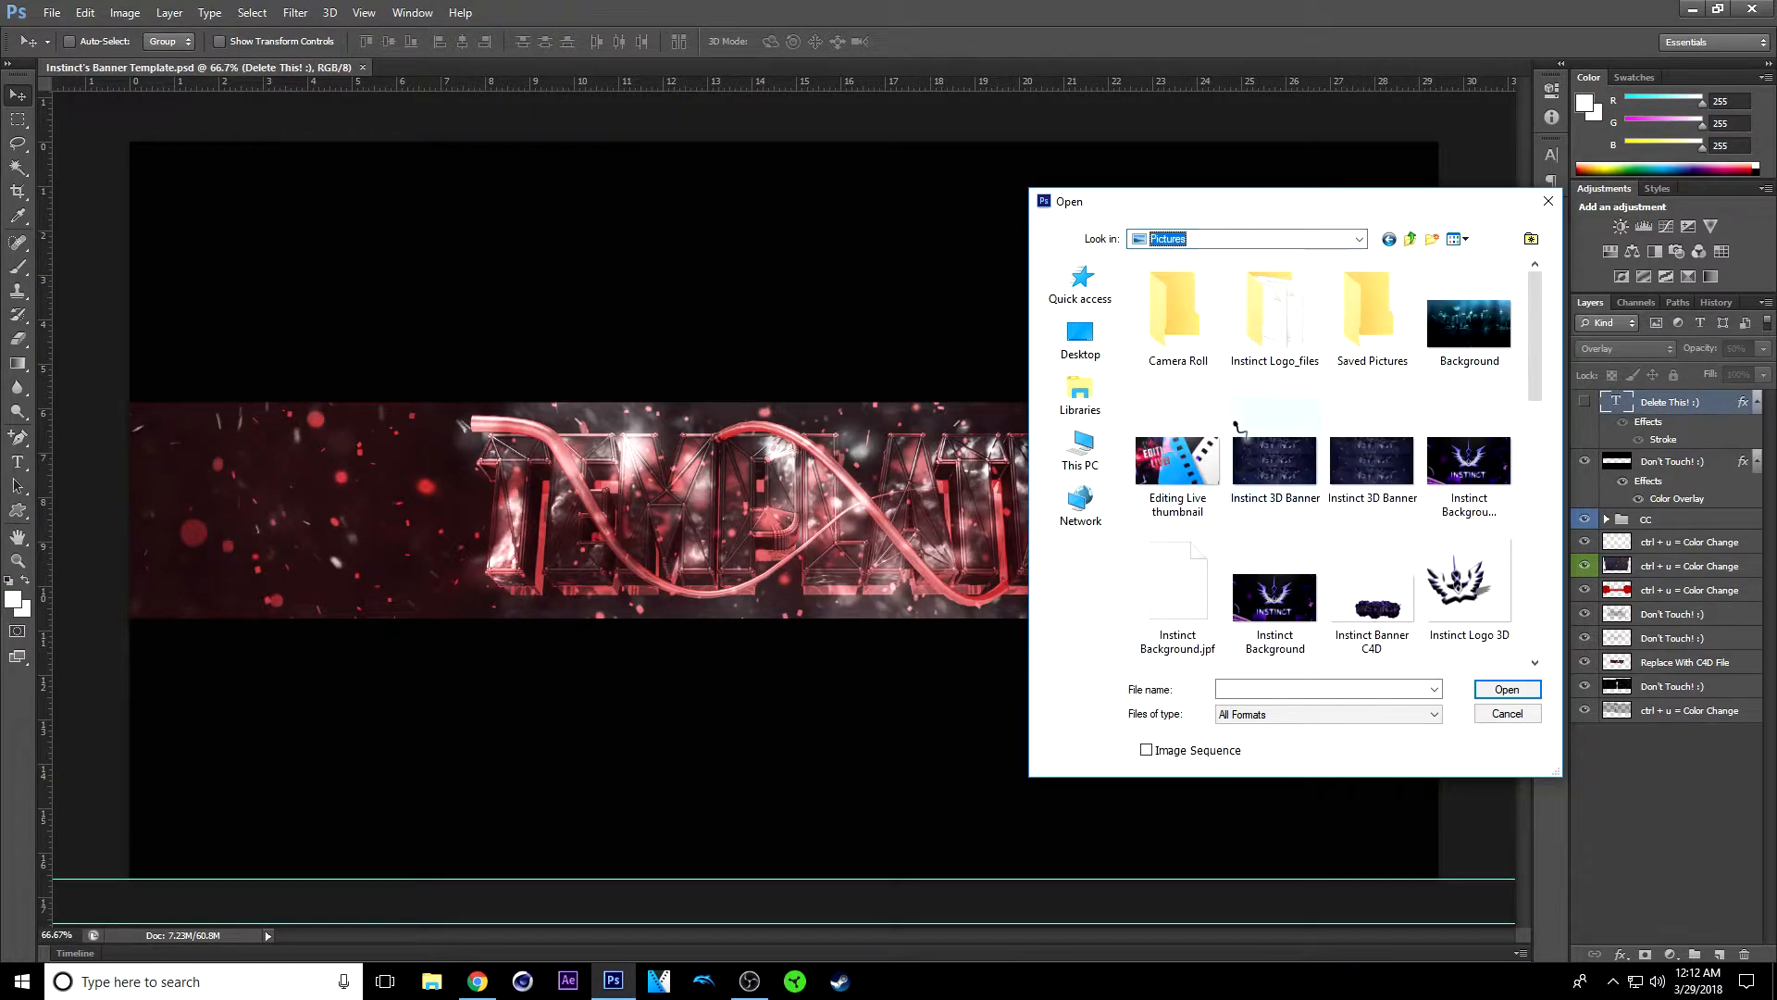
click(1372, 603)
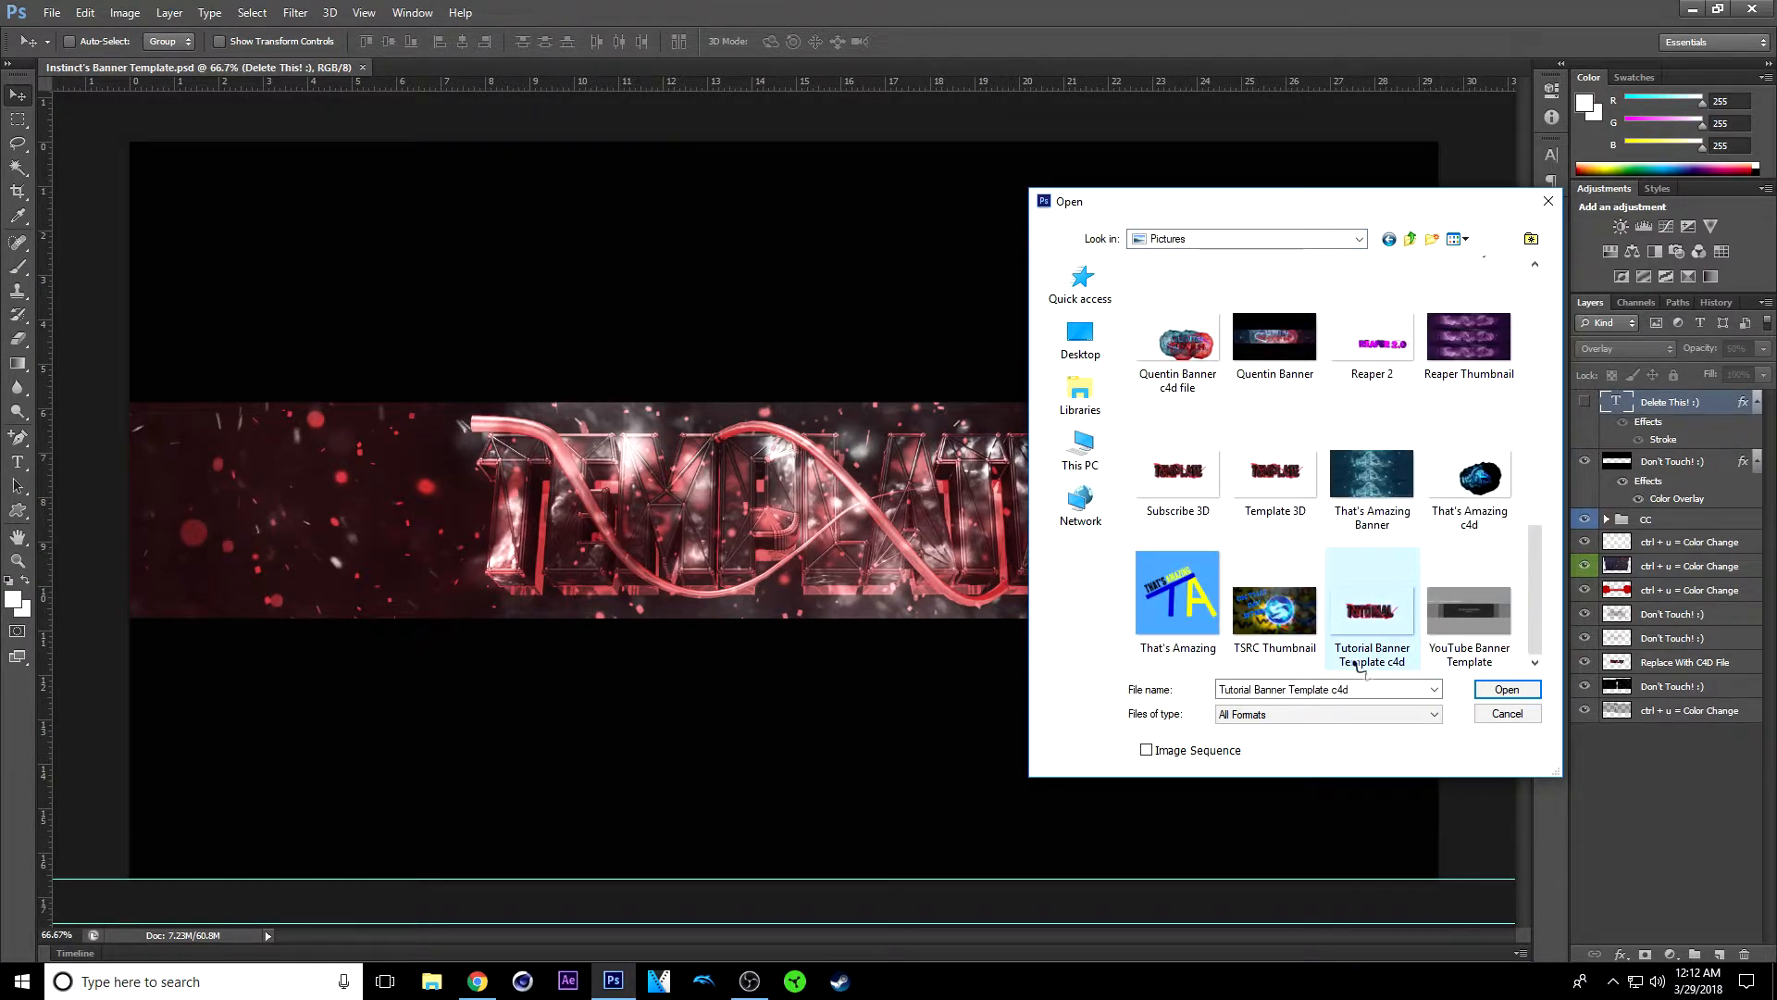
click(1506, 688)
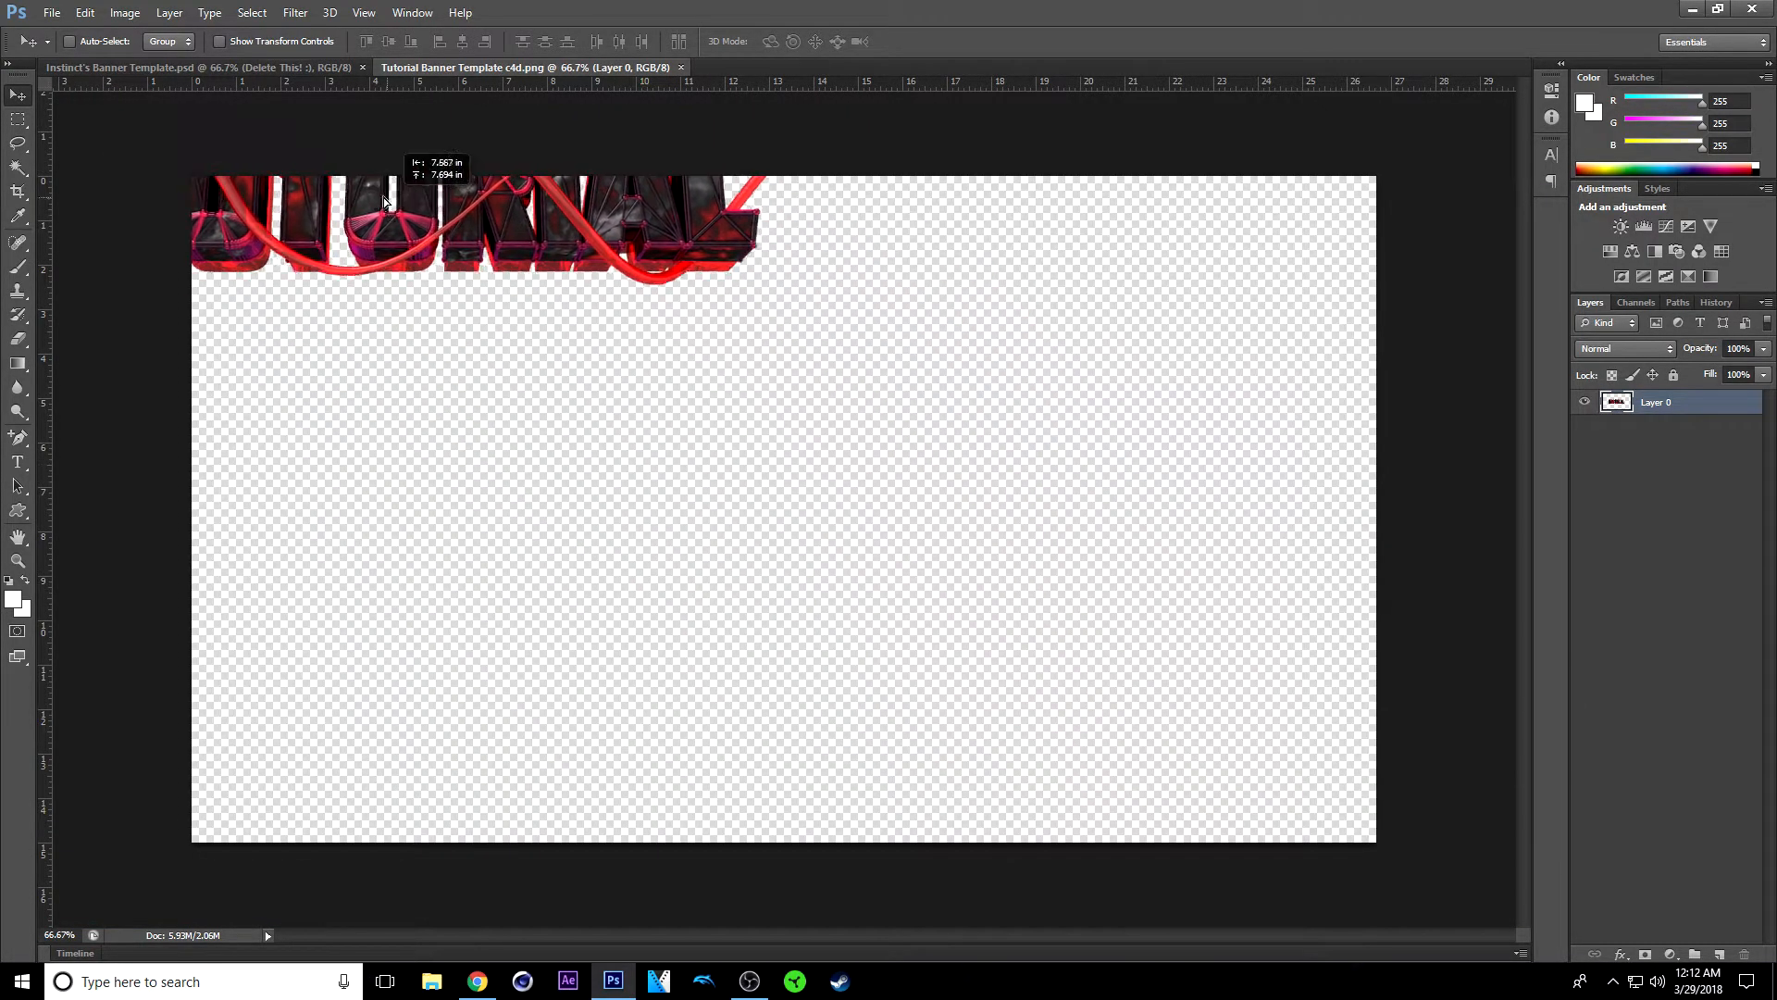
Step: Drag the render into the PSD, fit and centre it, and delete the placeholder C4D layer
click(166, 77)
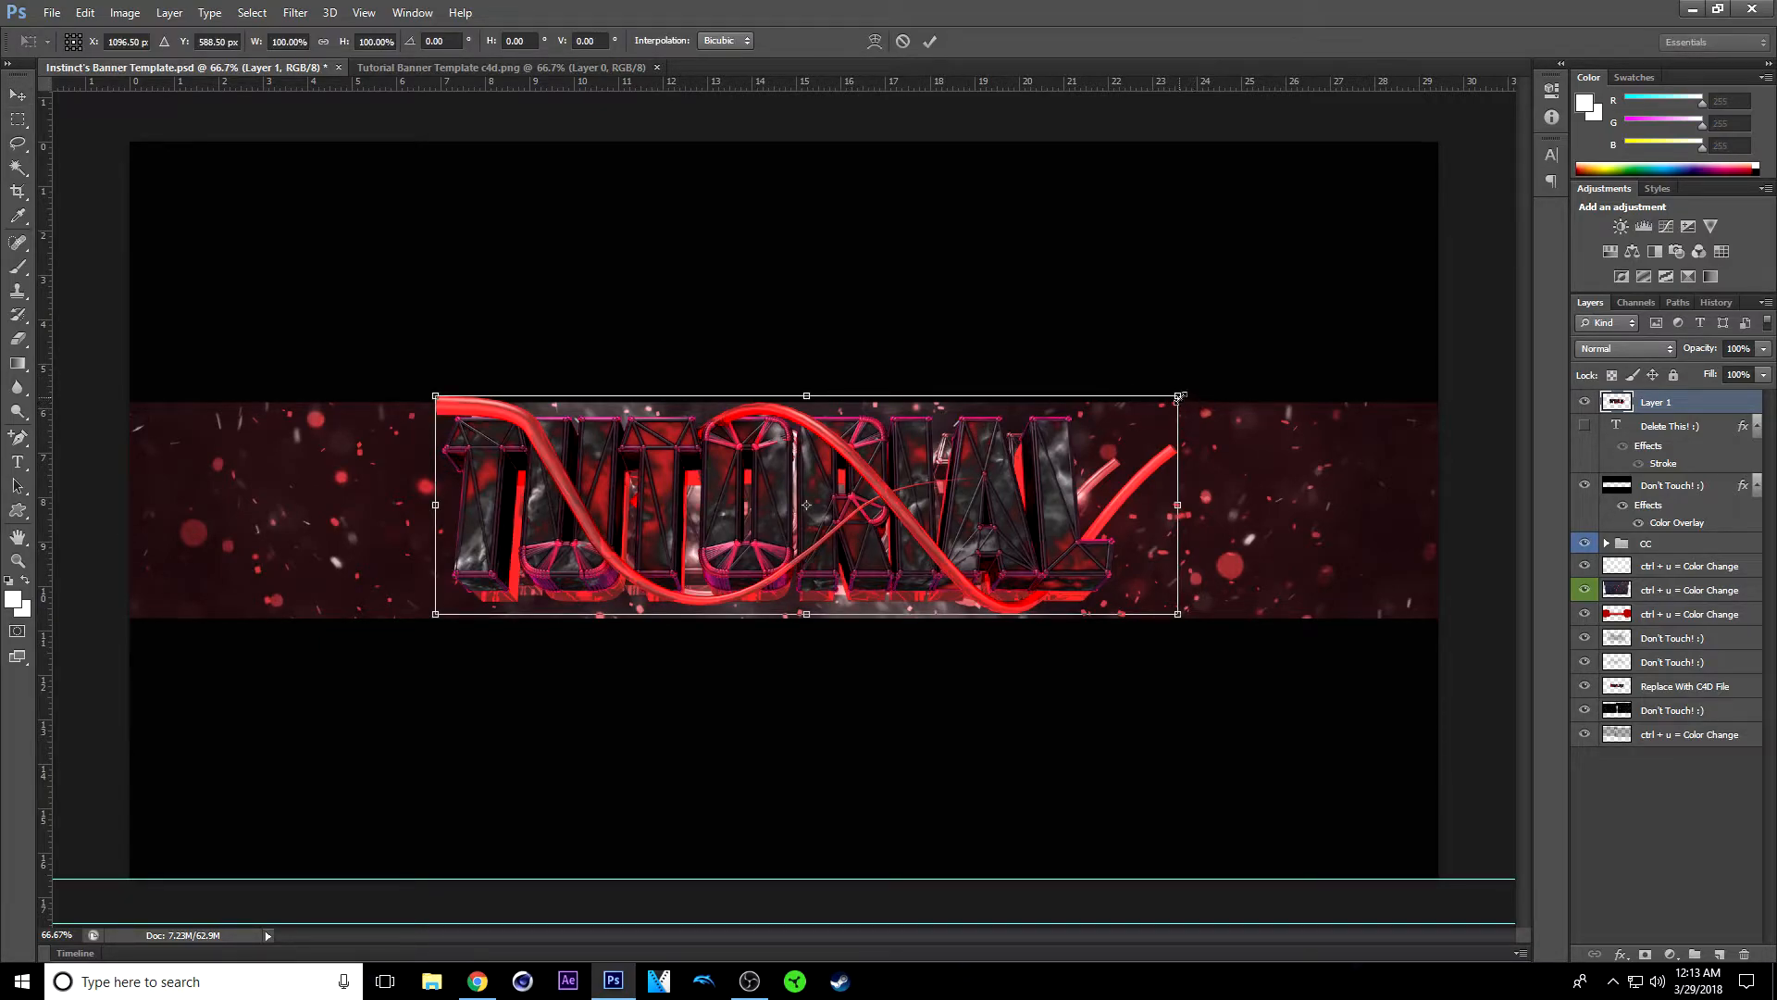
drag(1179, 395, 1054, 431)
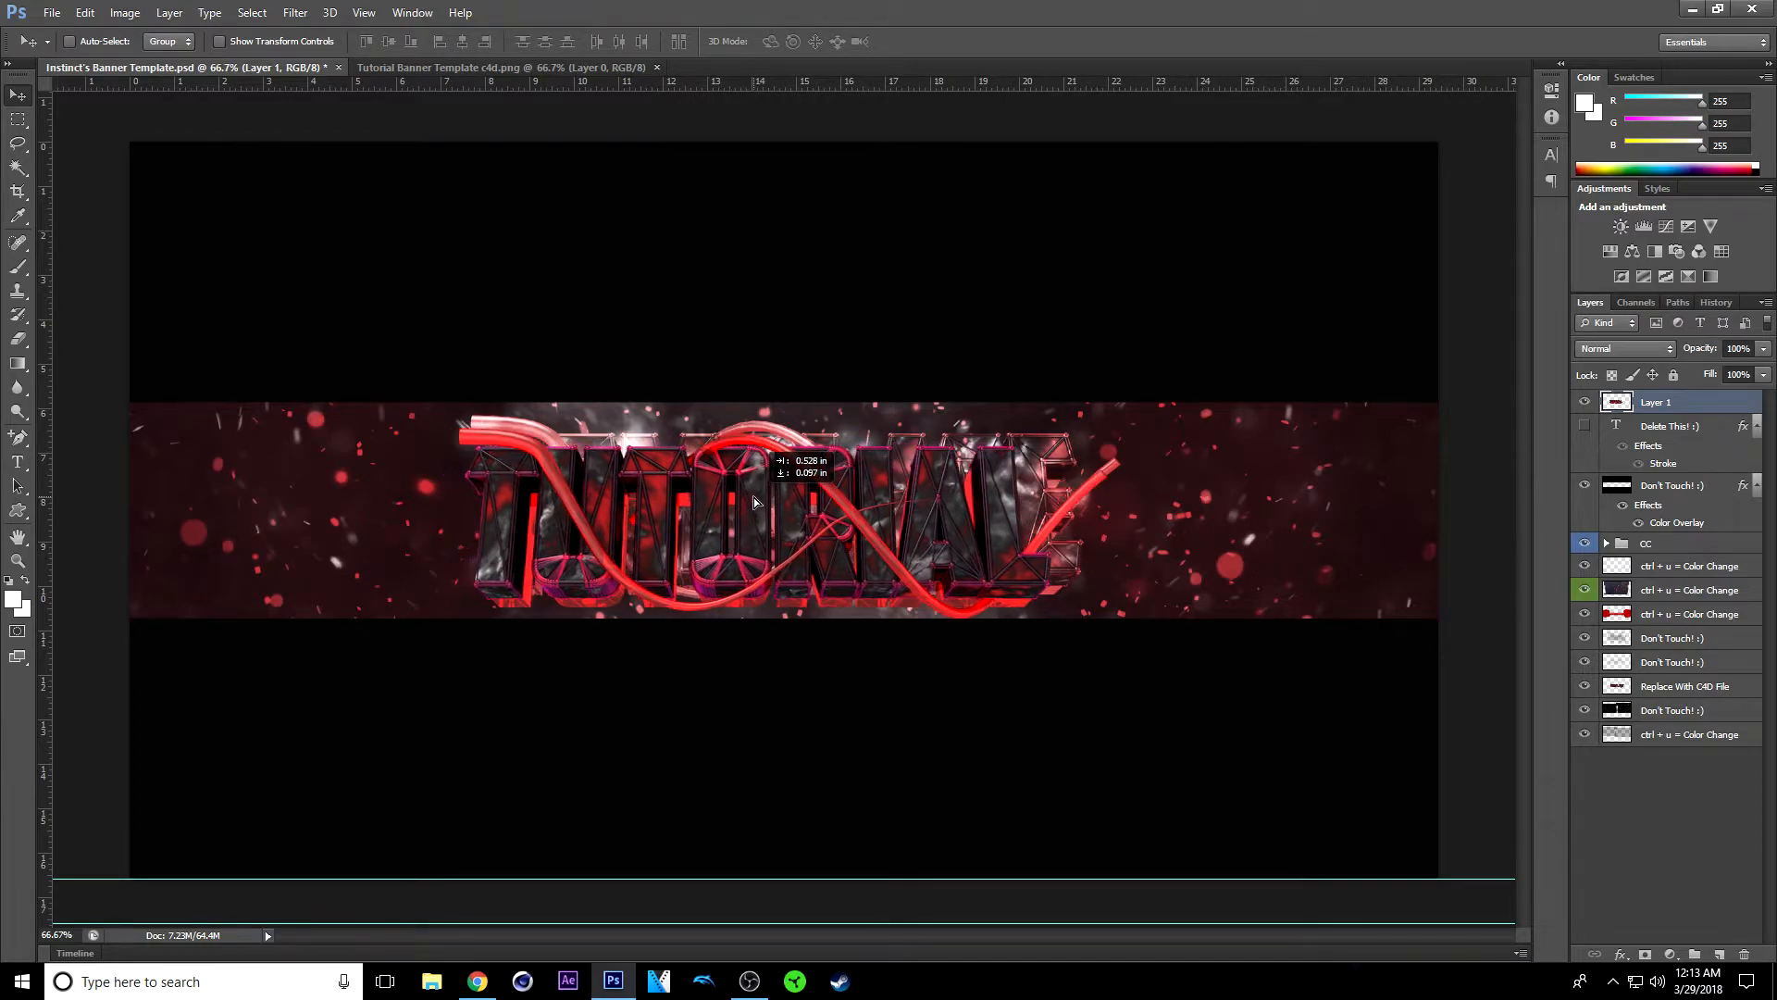
drag(753, 504, 787, 496)
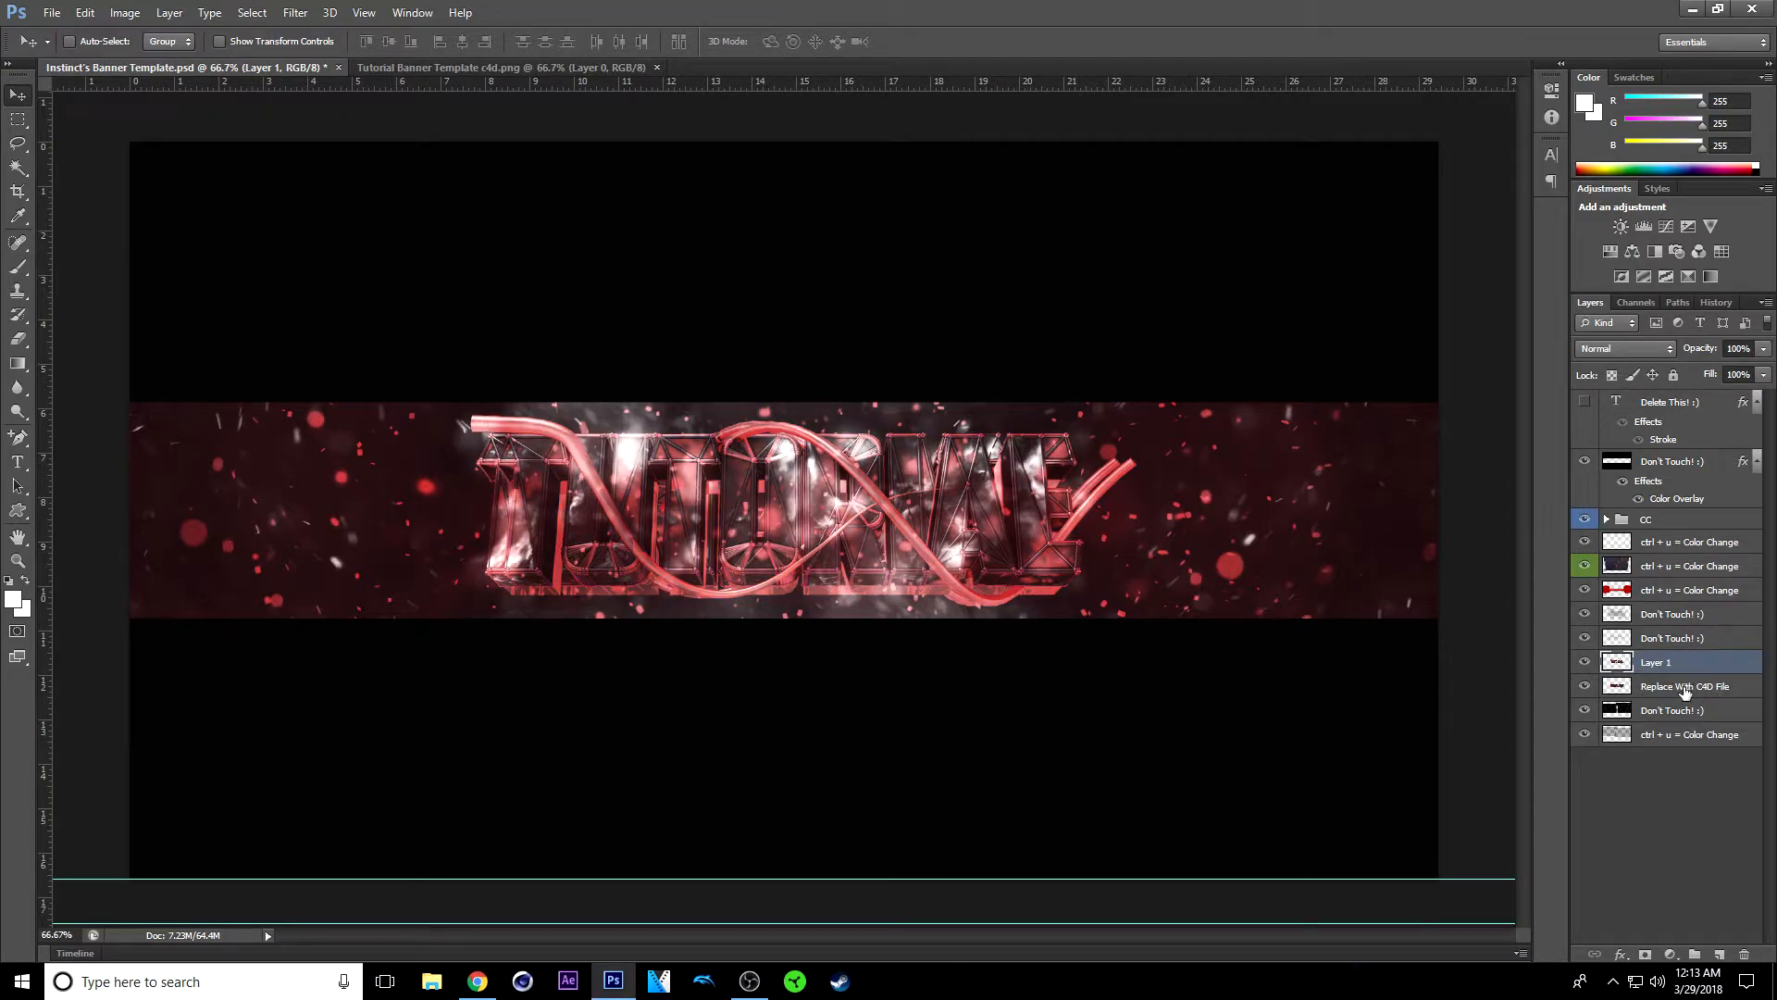
click(1685, 686)
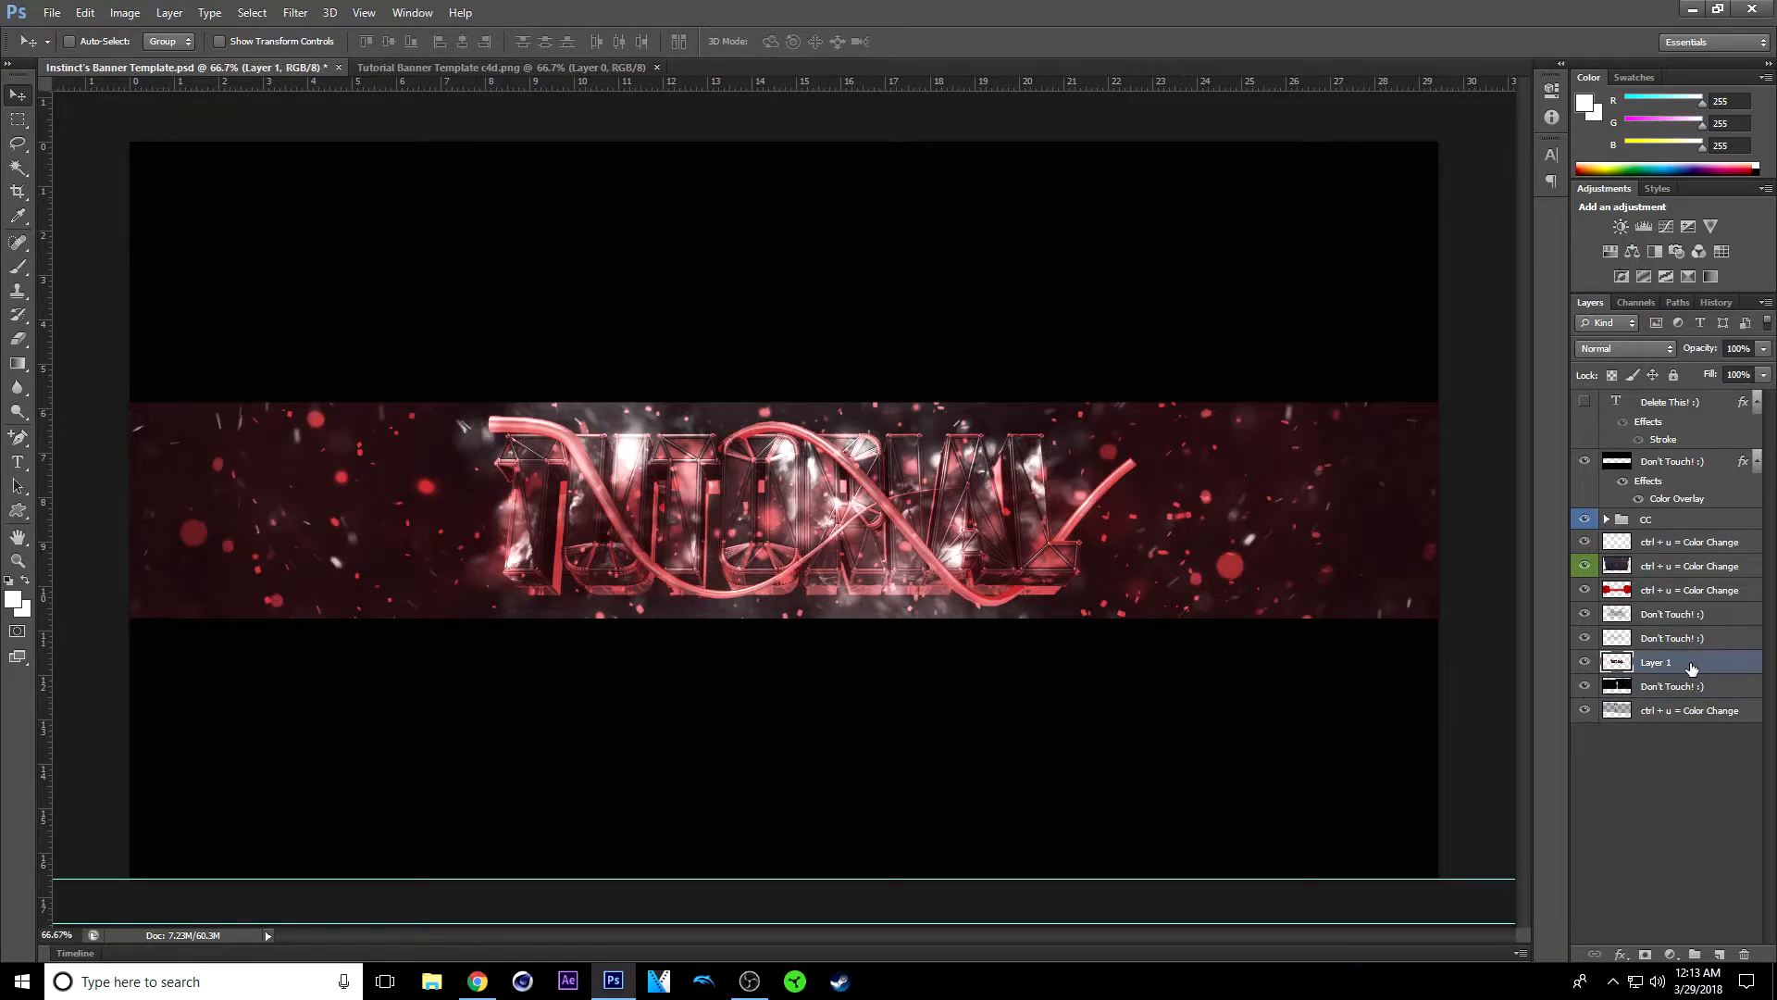
Step: Rename Layer 1 to Tutorial and expand the CC adjustment group
double_click(1654, 662)
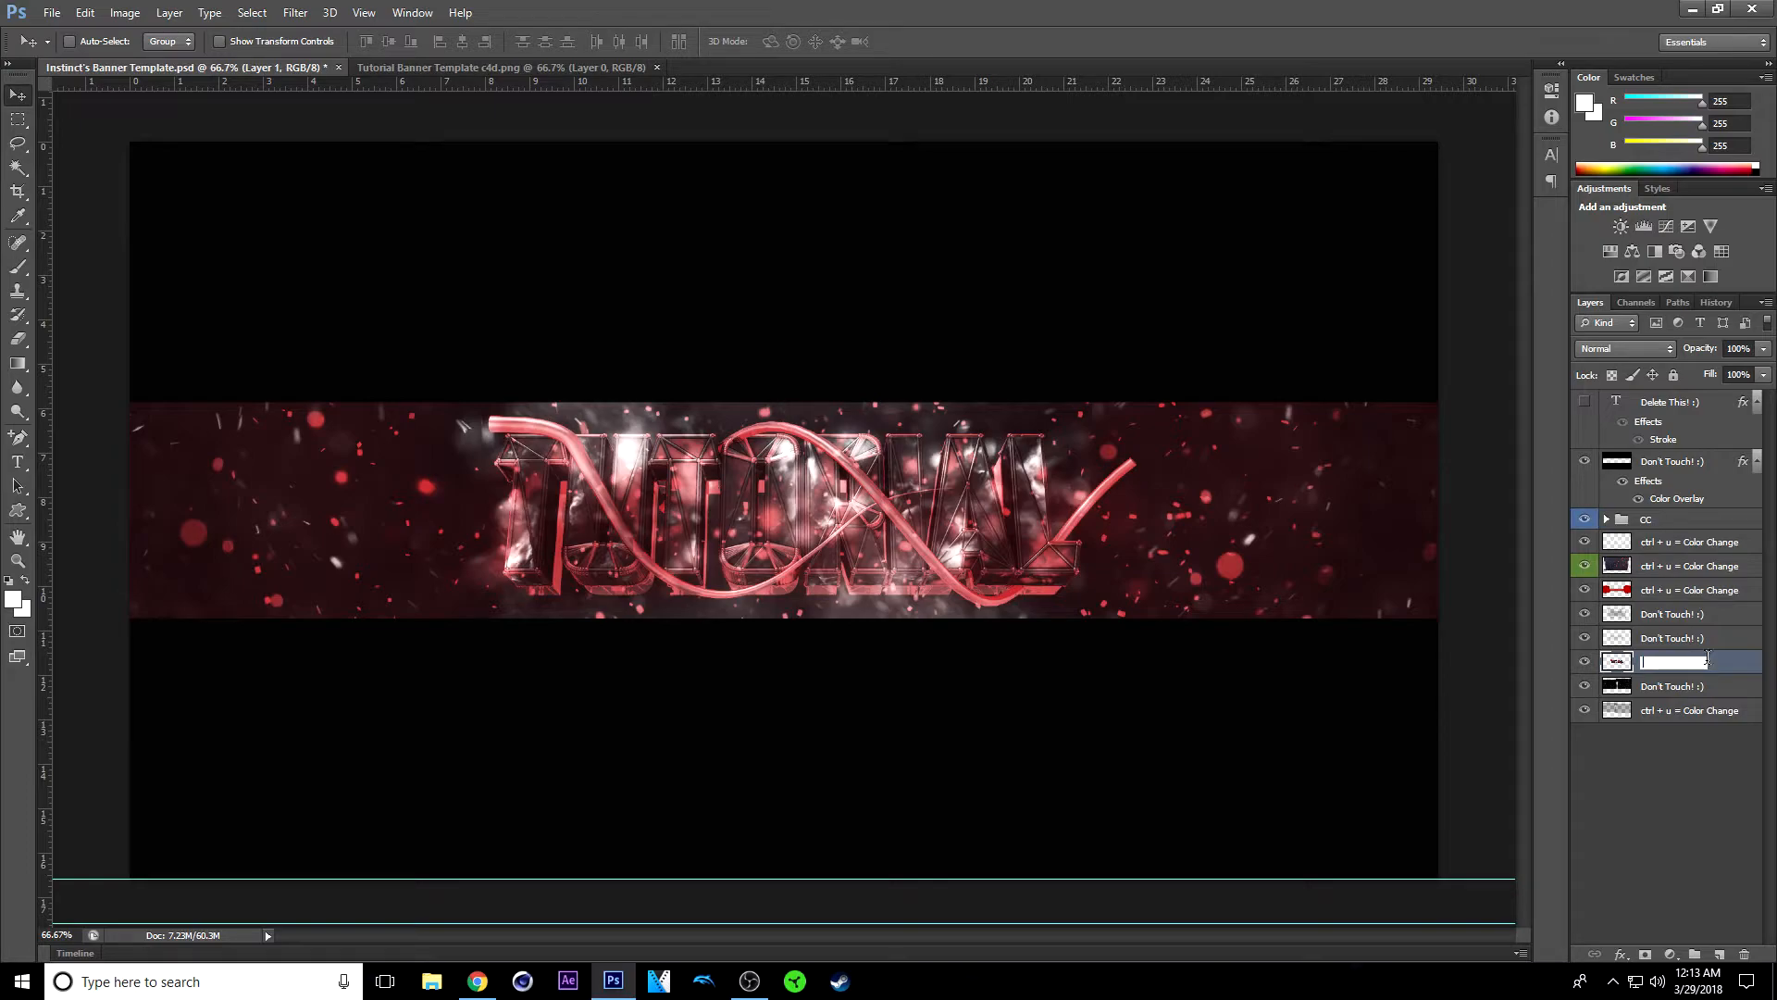
text(Tutorial)
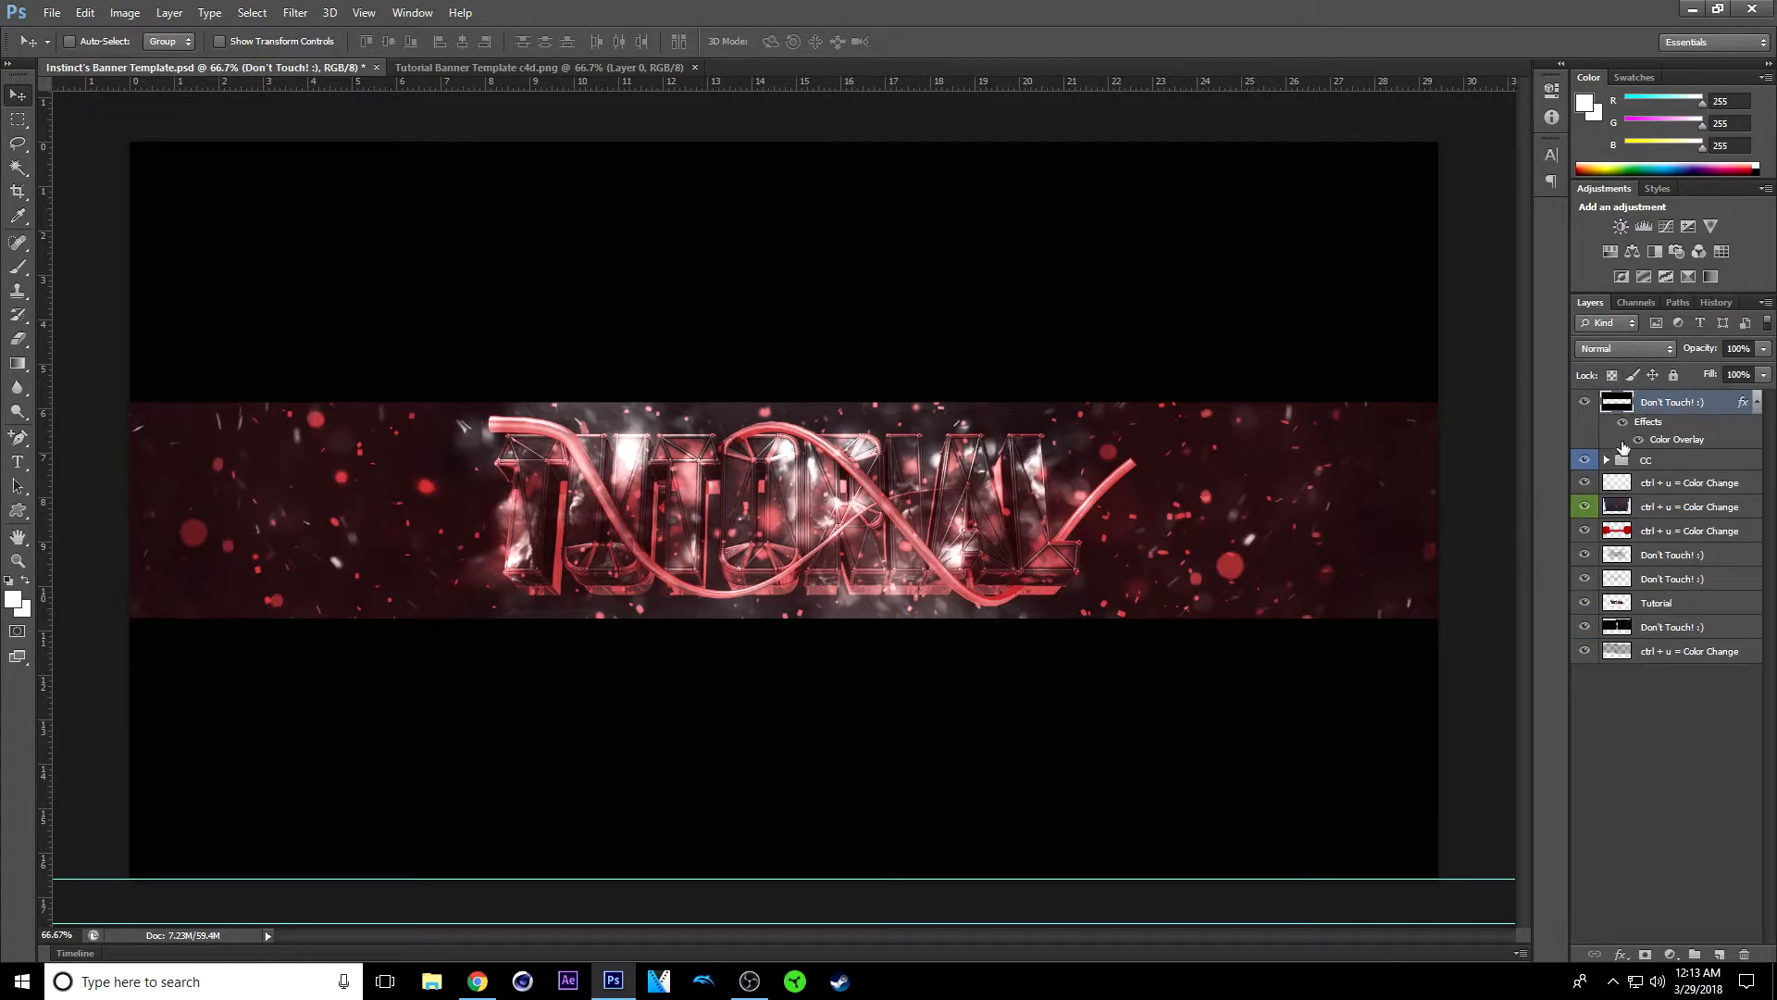
click(1605, 459)
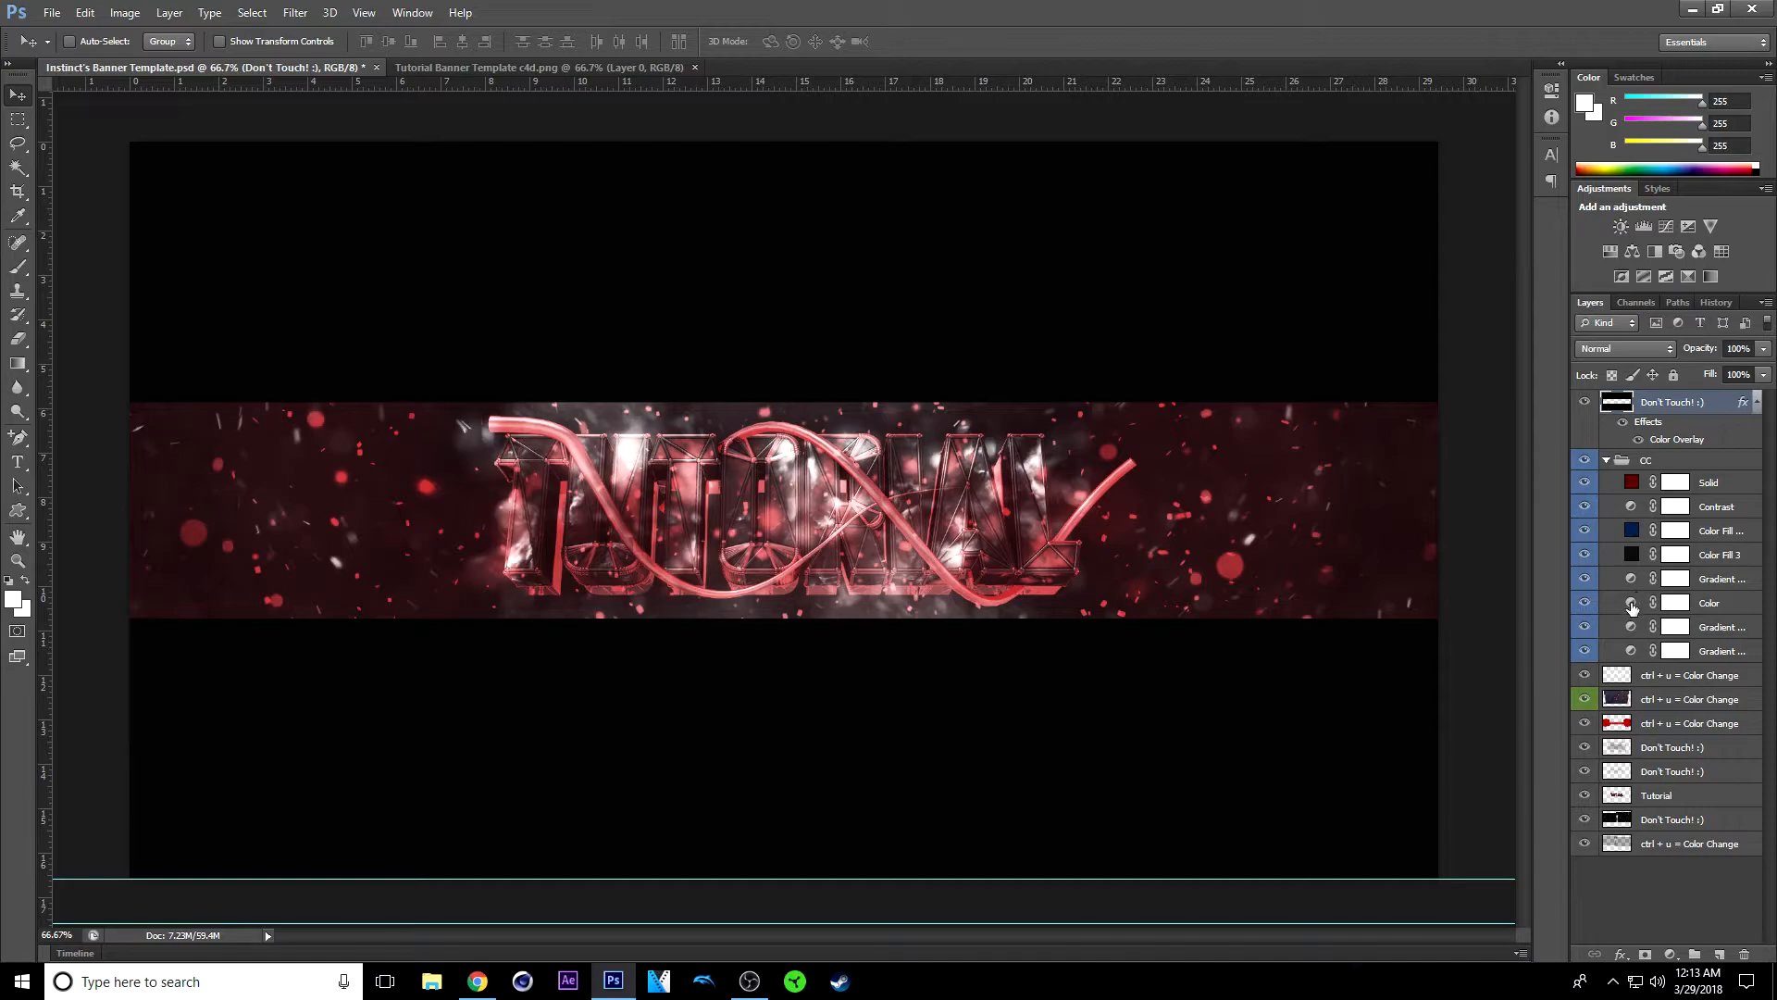
Step: Try a blue preset on the Color gradient map, then apply black-to-white and edit it
click(1676, 603)
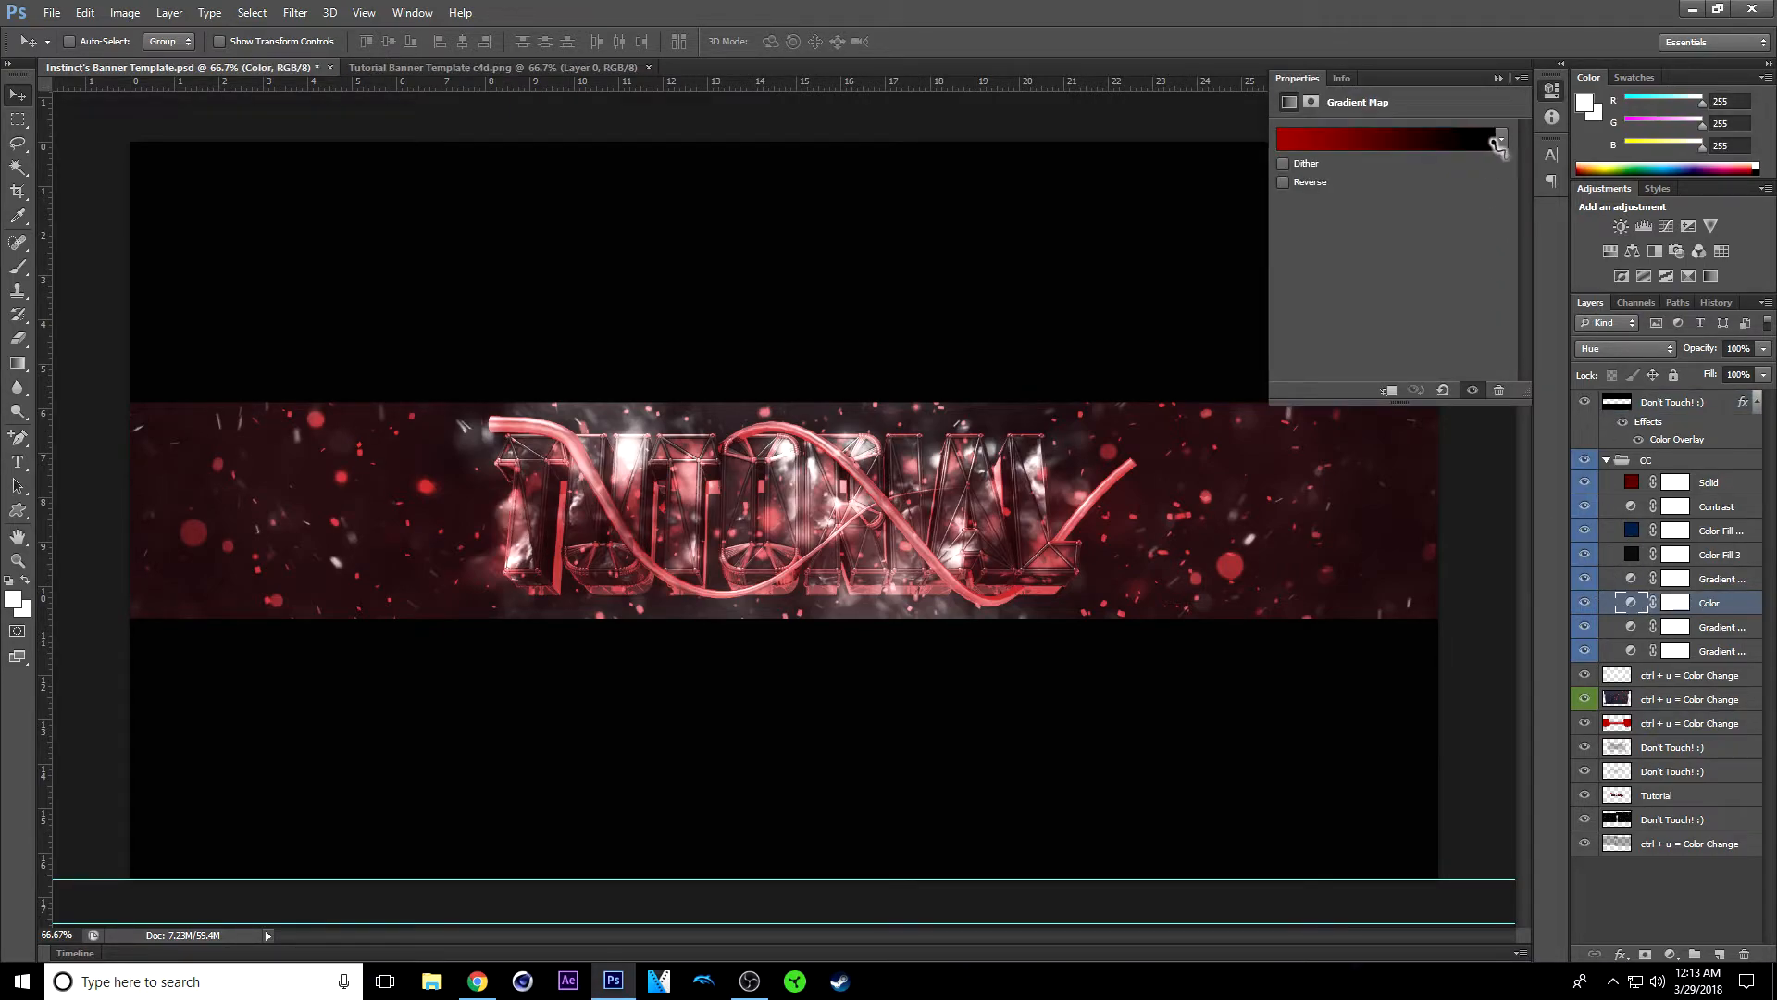
click(1502, 139)
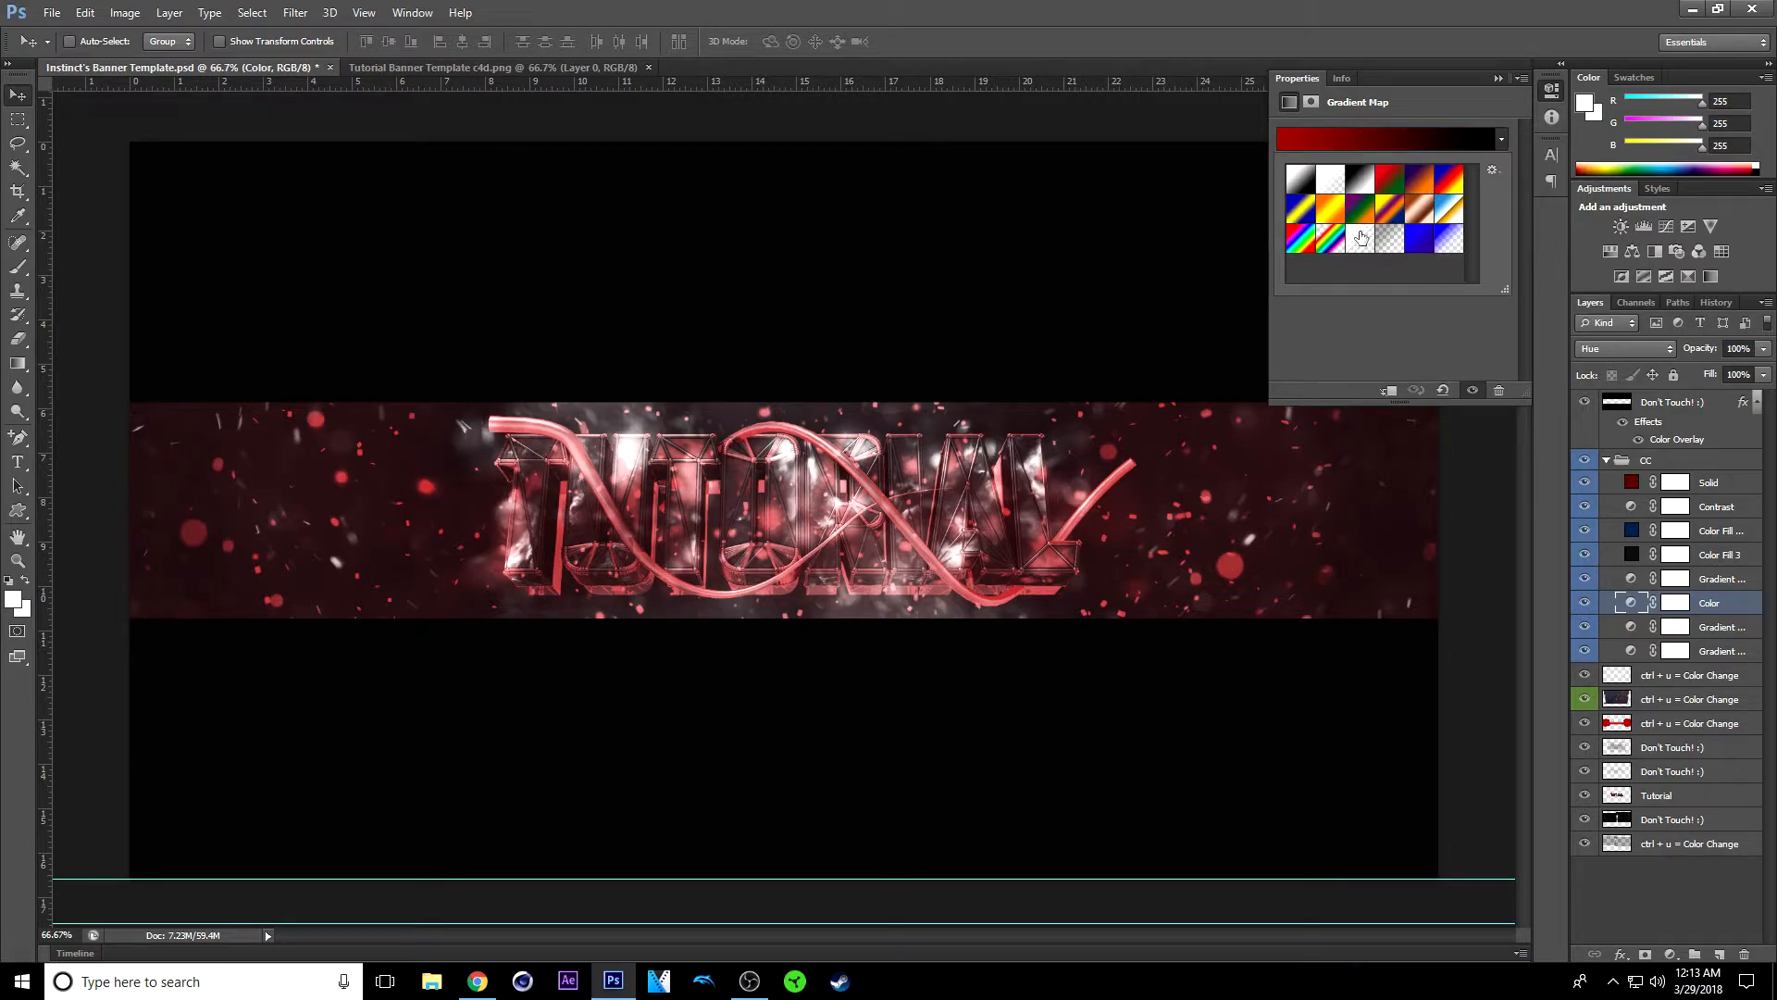
click(1451, 239)
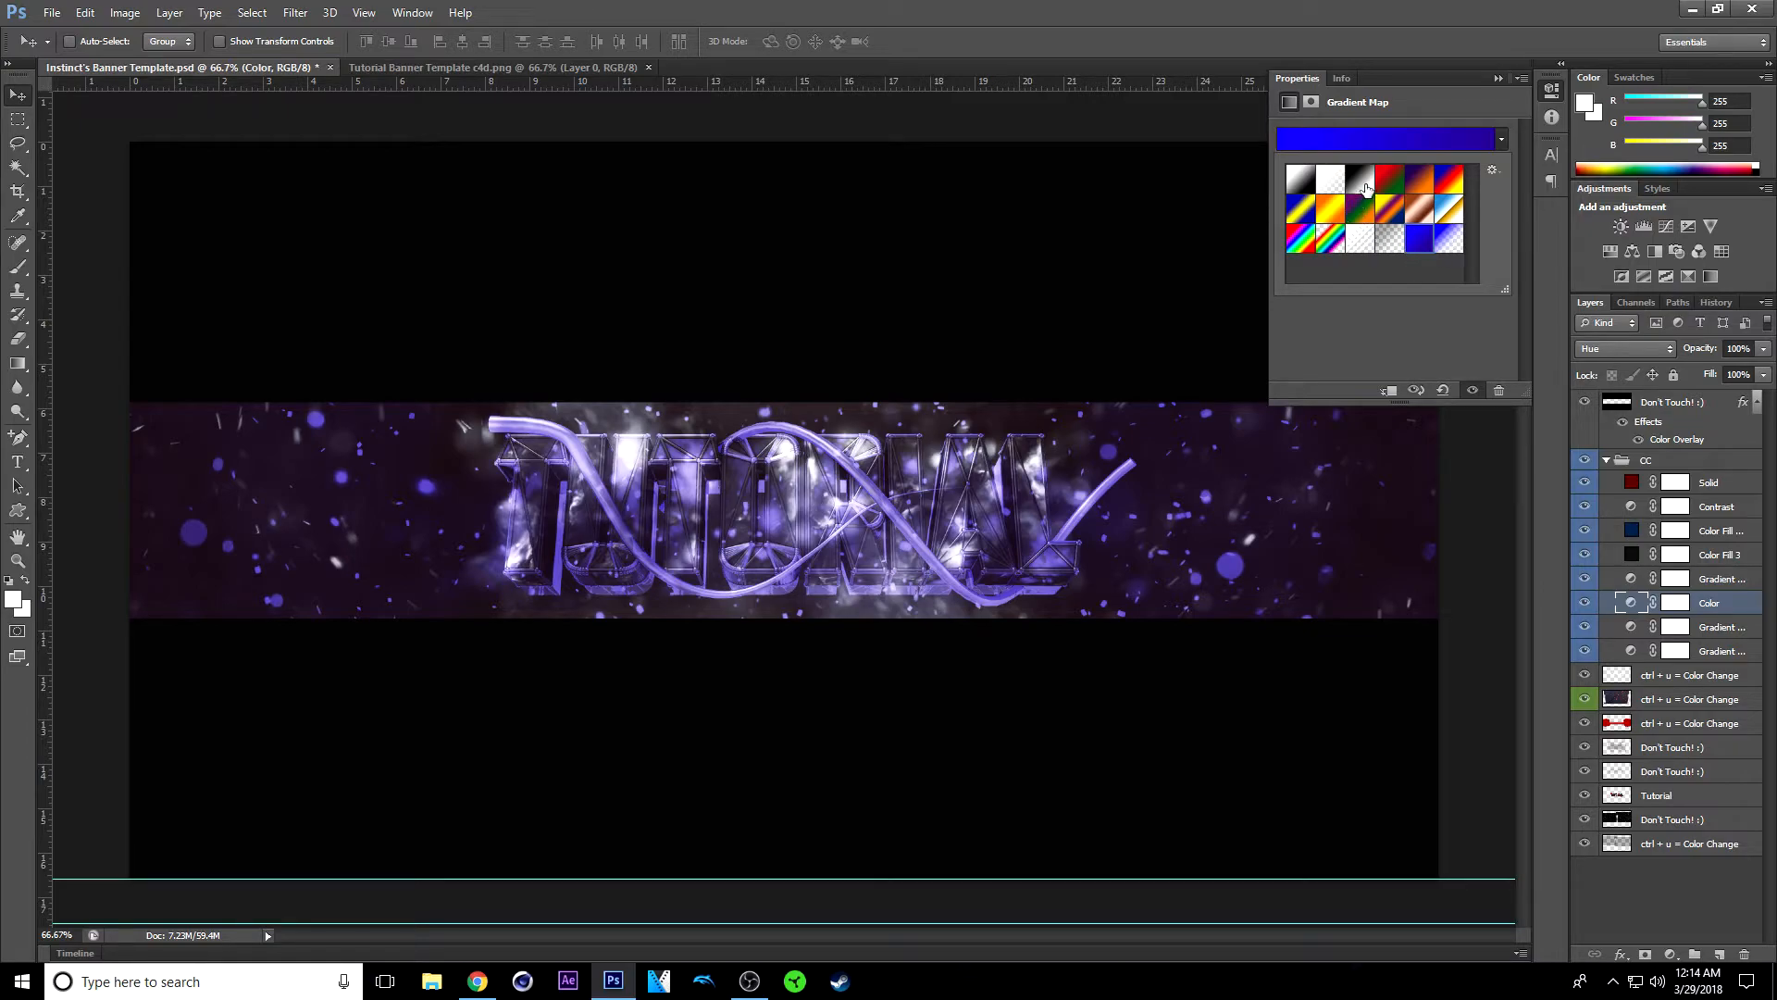
click(1331, 182)
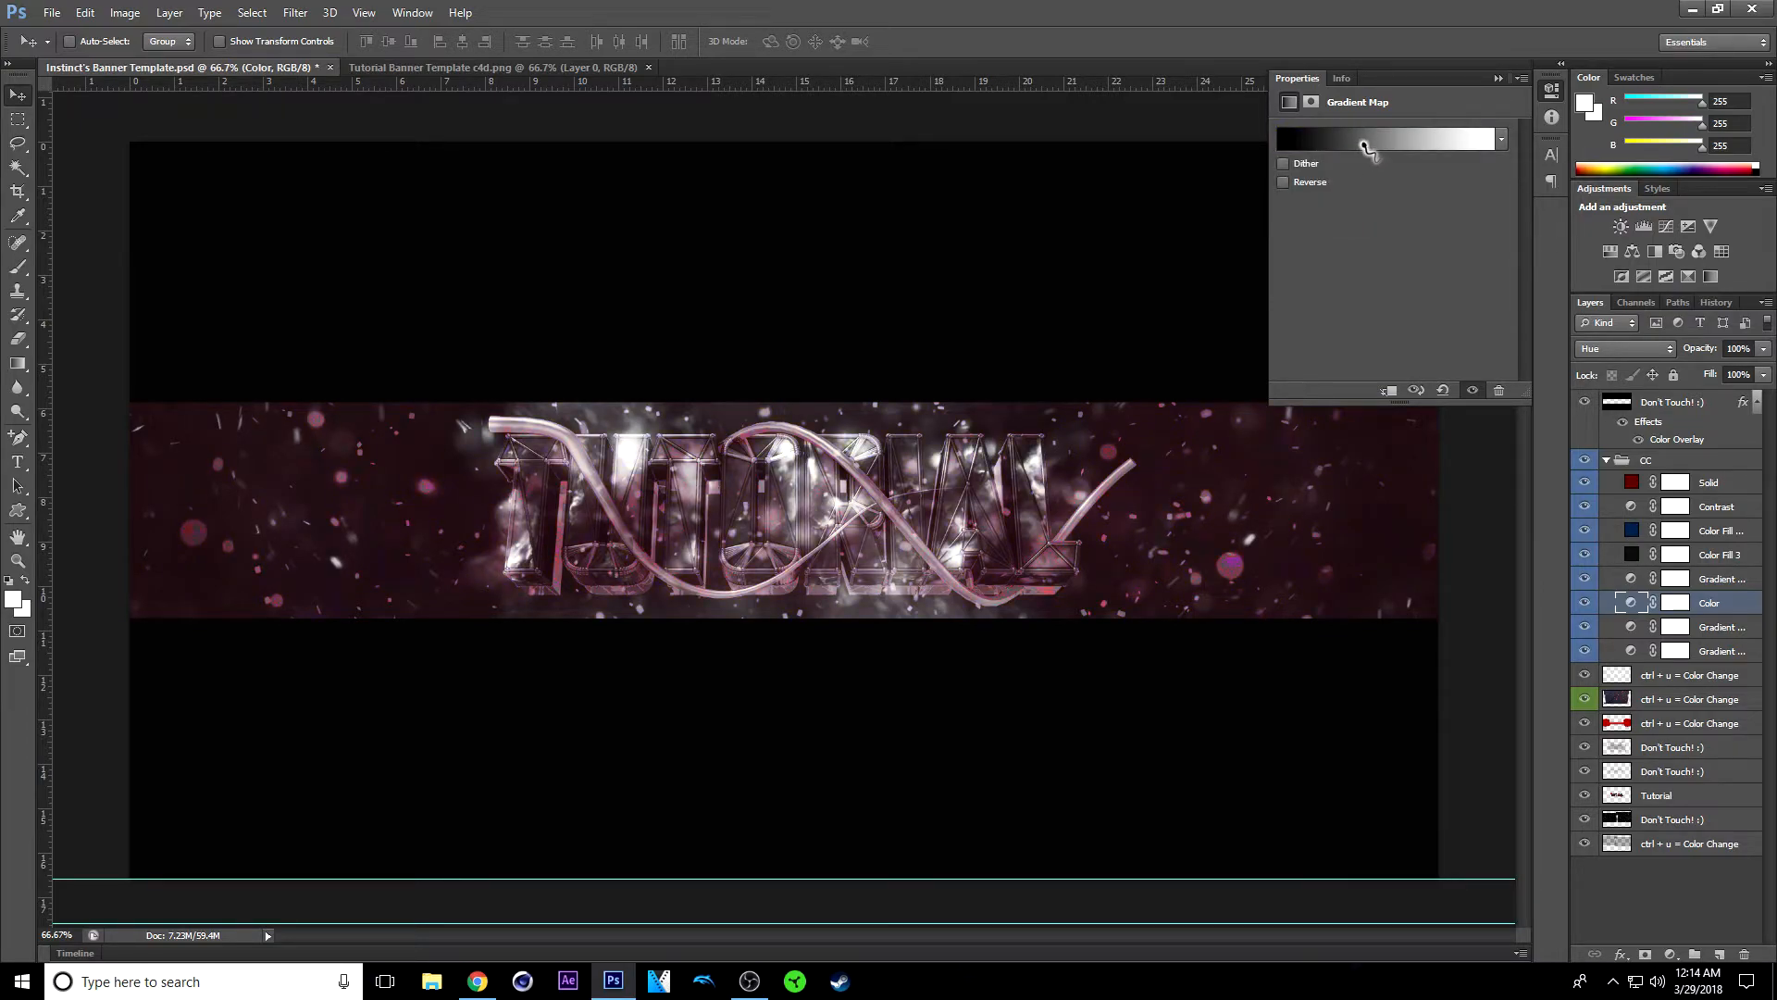
click(1384, 139)
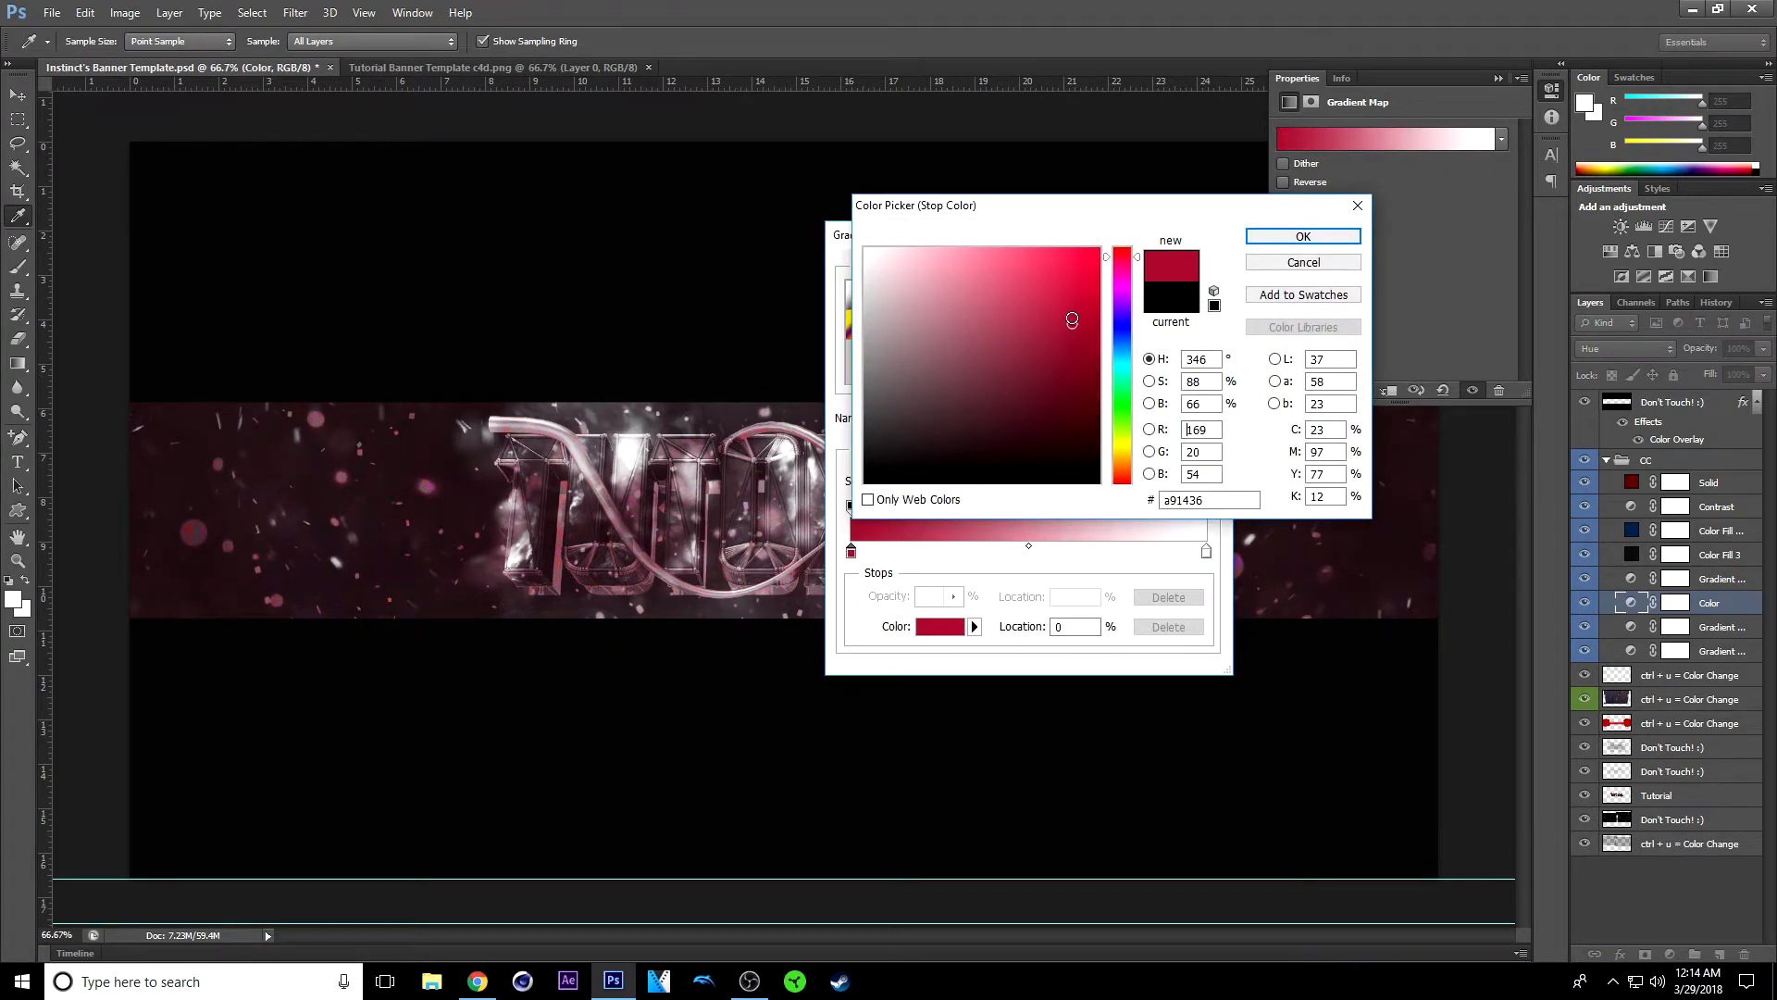
Step: Set the gradient's start colour stop to a bright green
click(1125, 398)
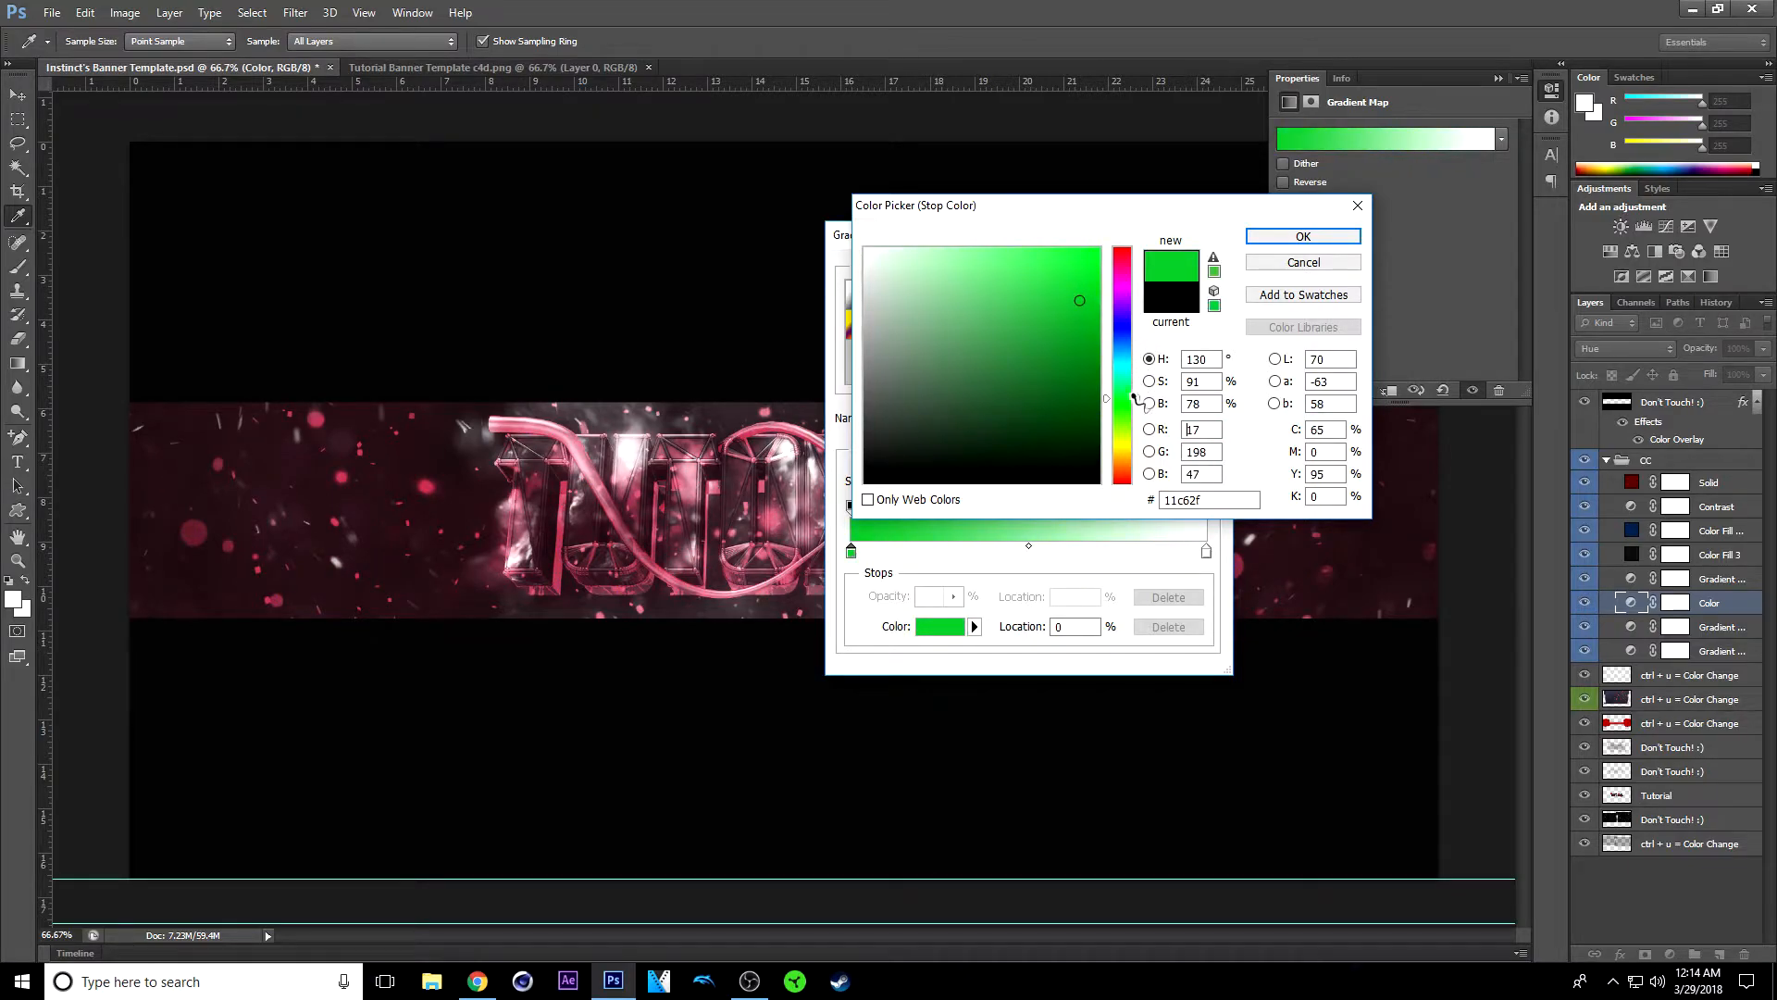
click(1099, 309)
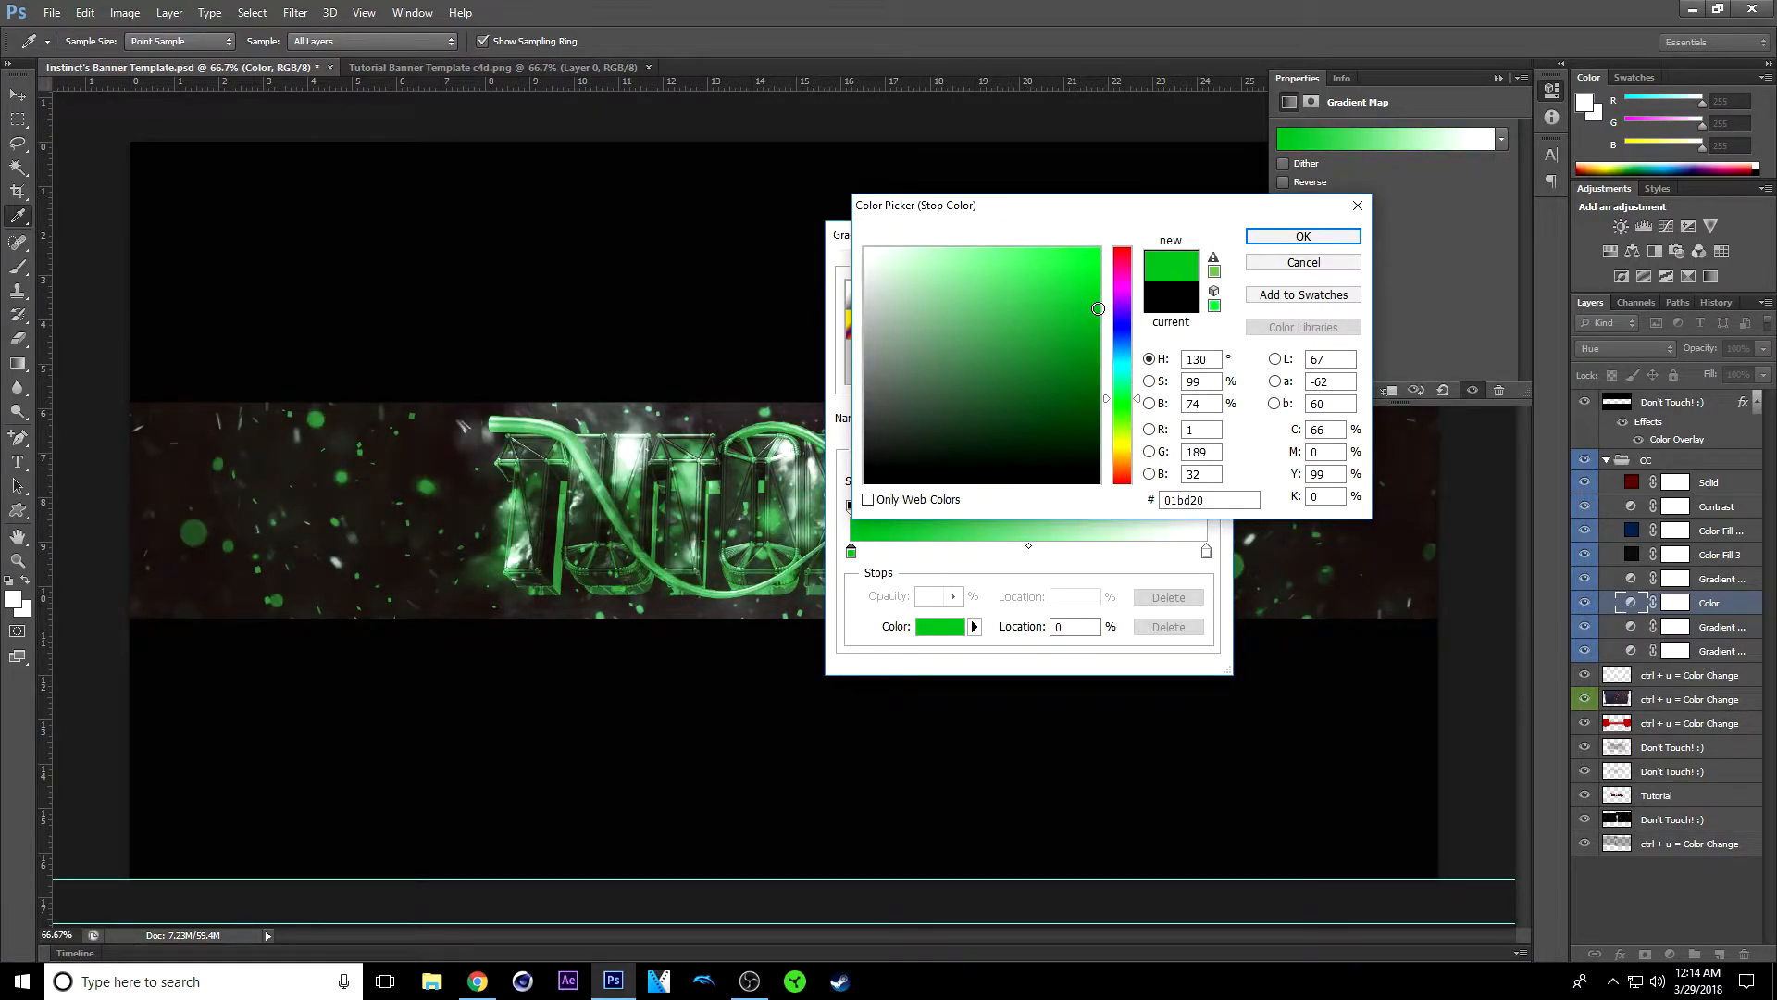
click(1033, 239)
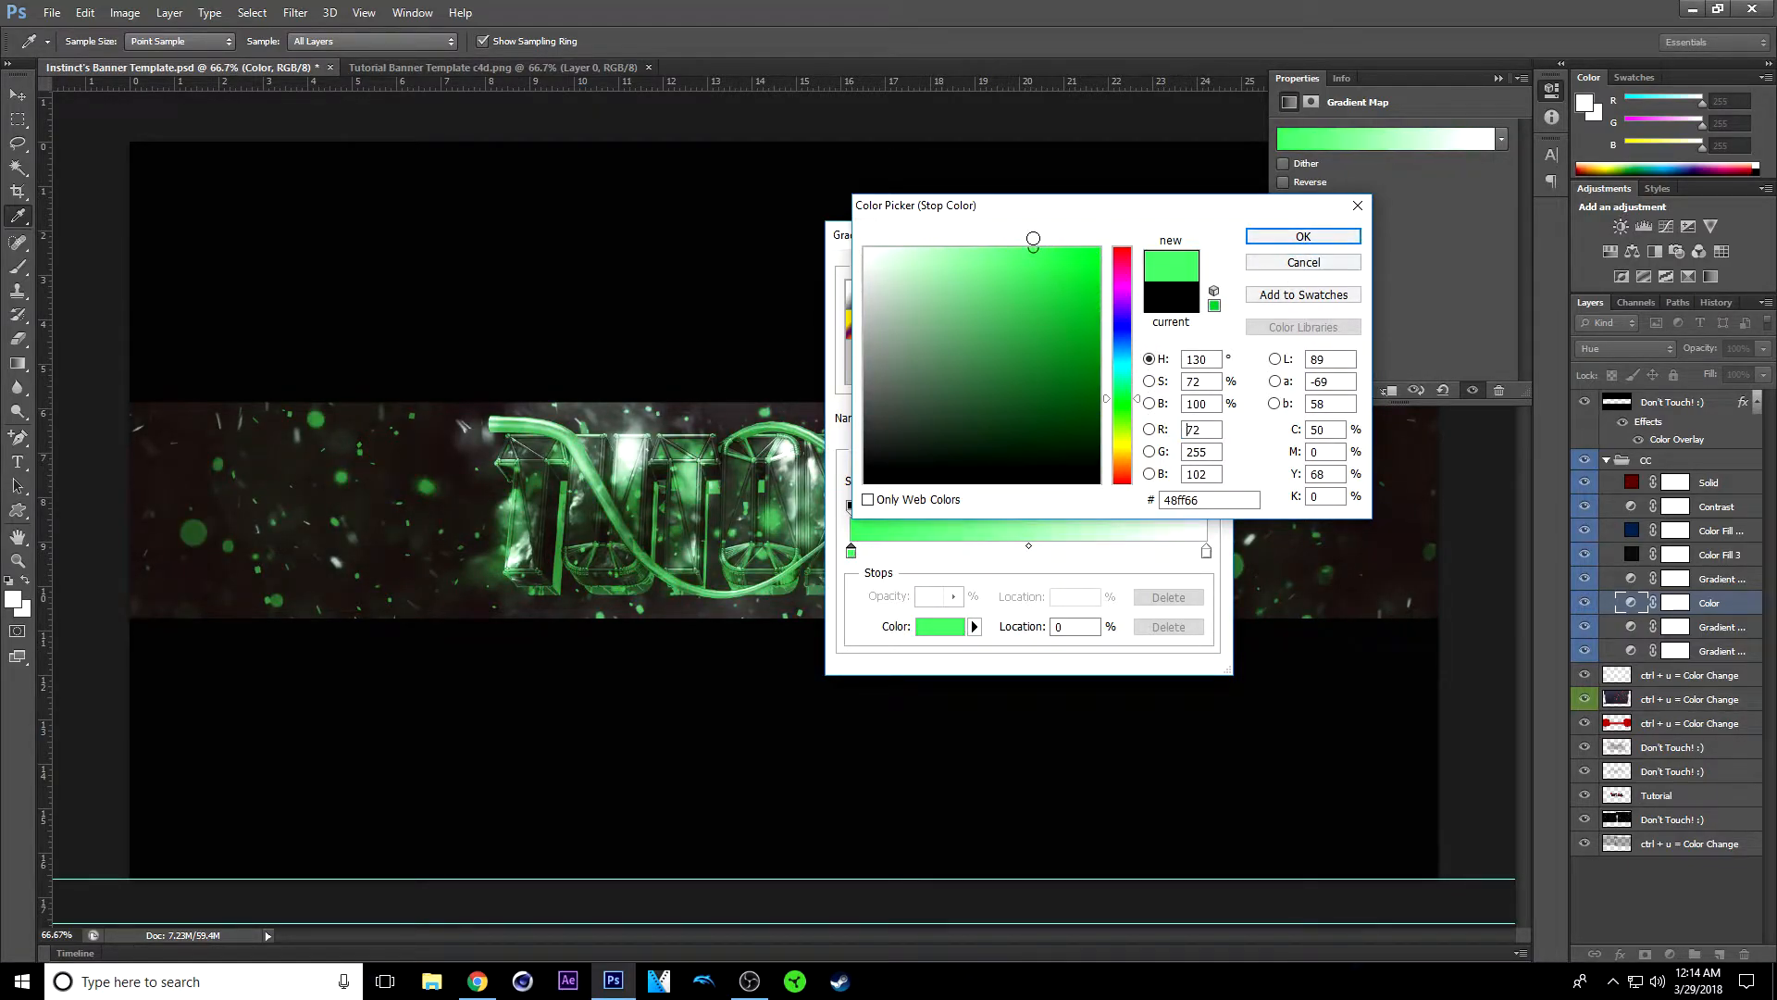
click(1302, 236)
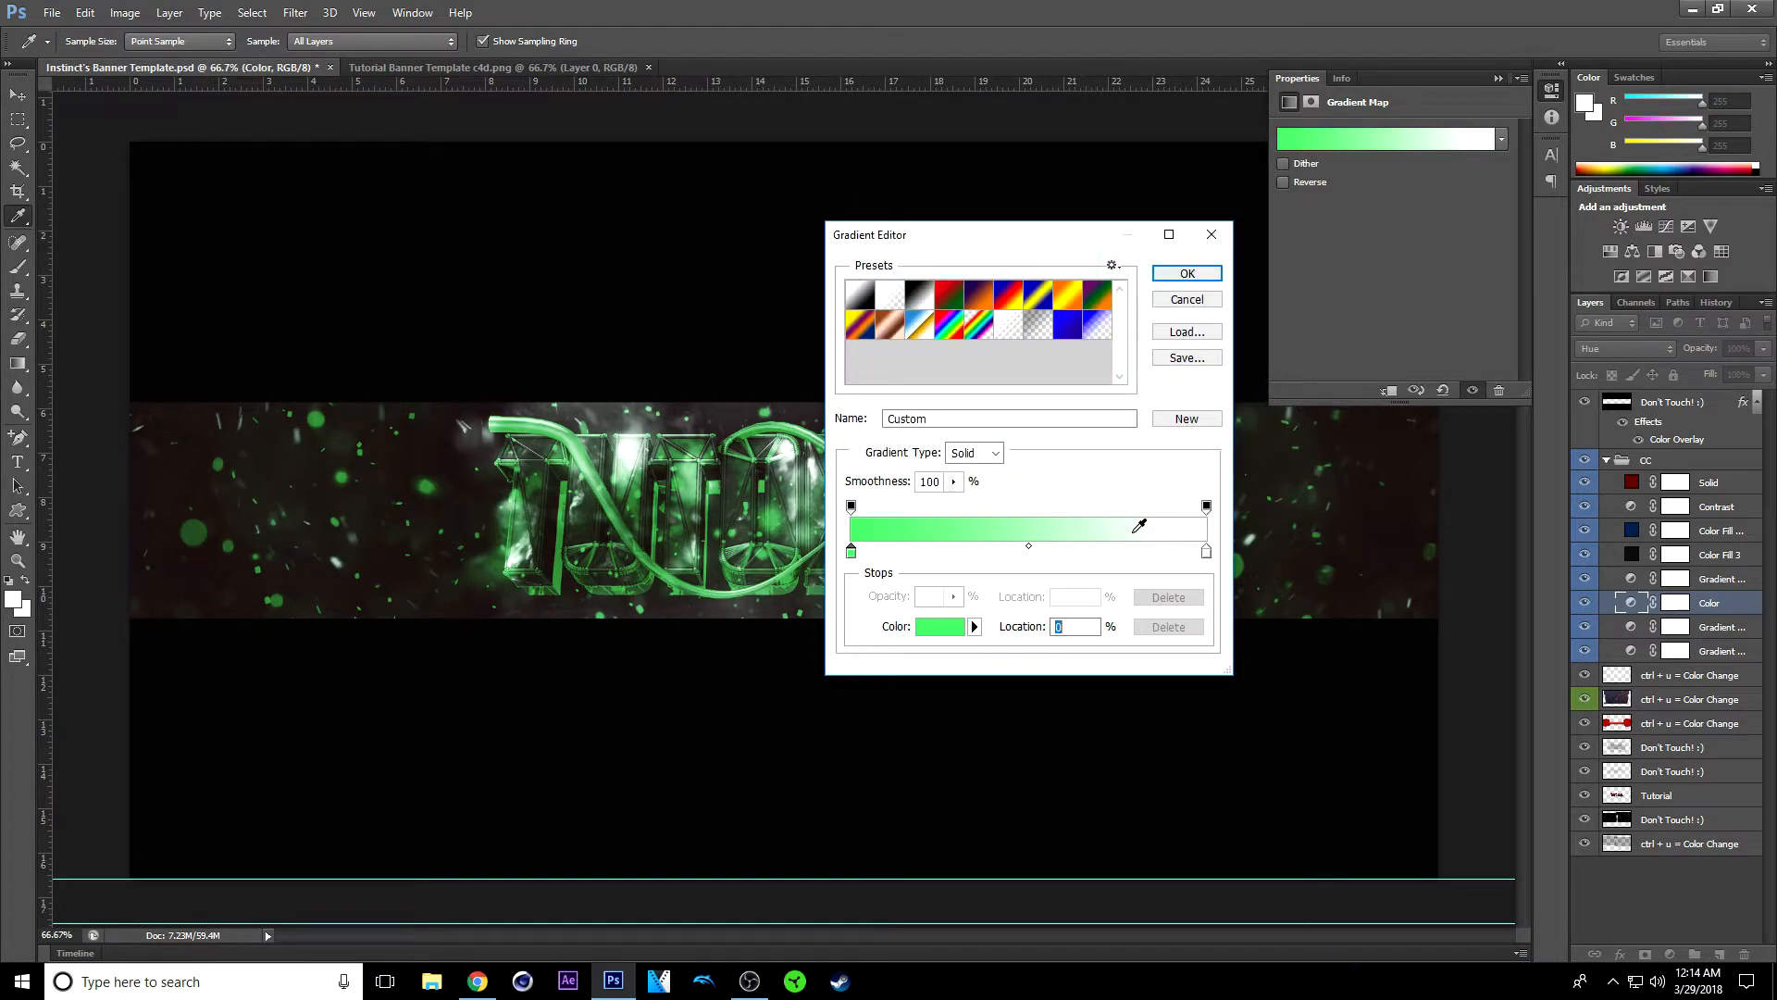
Step: Set the white end stop to dark grey and accept the edited gradient
click(939, 627)
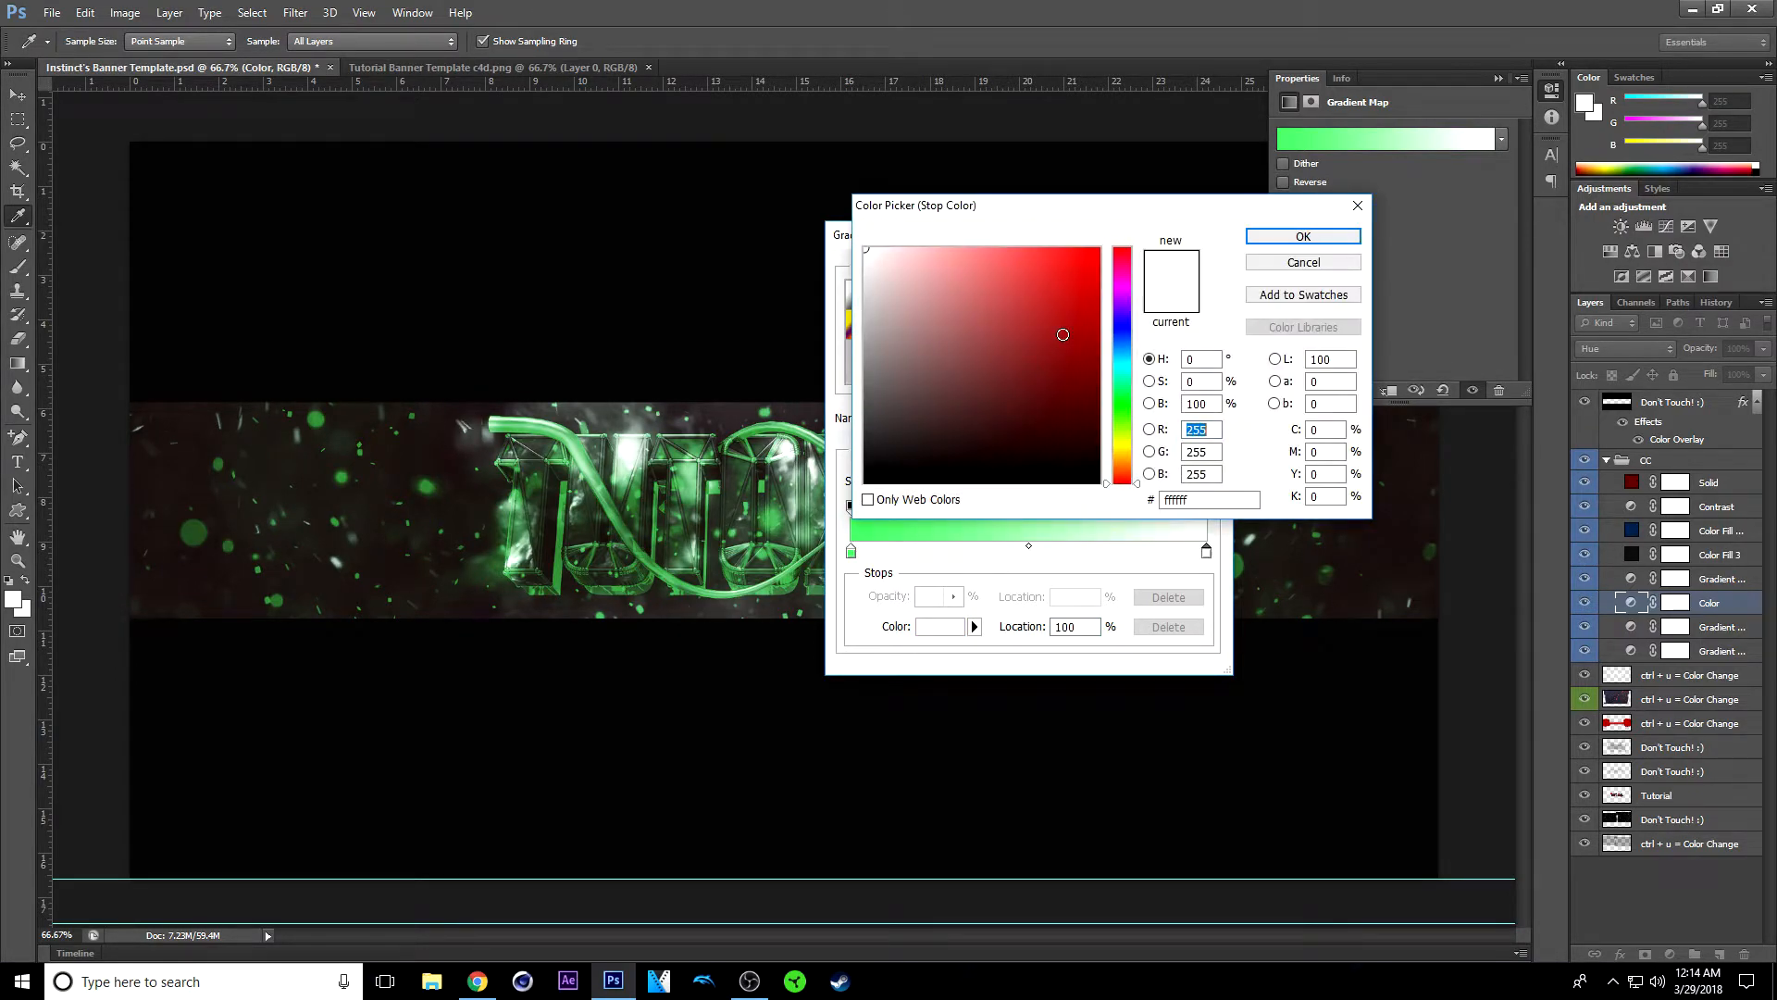
click(864, 410)
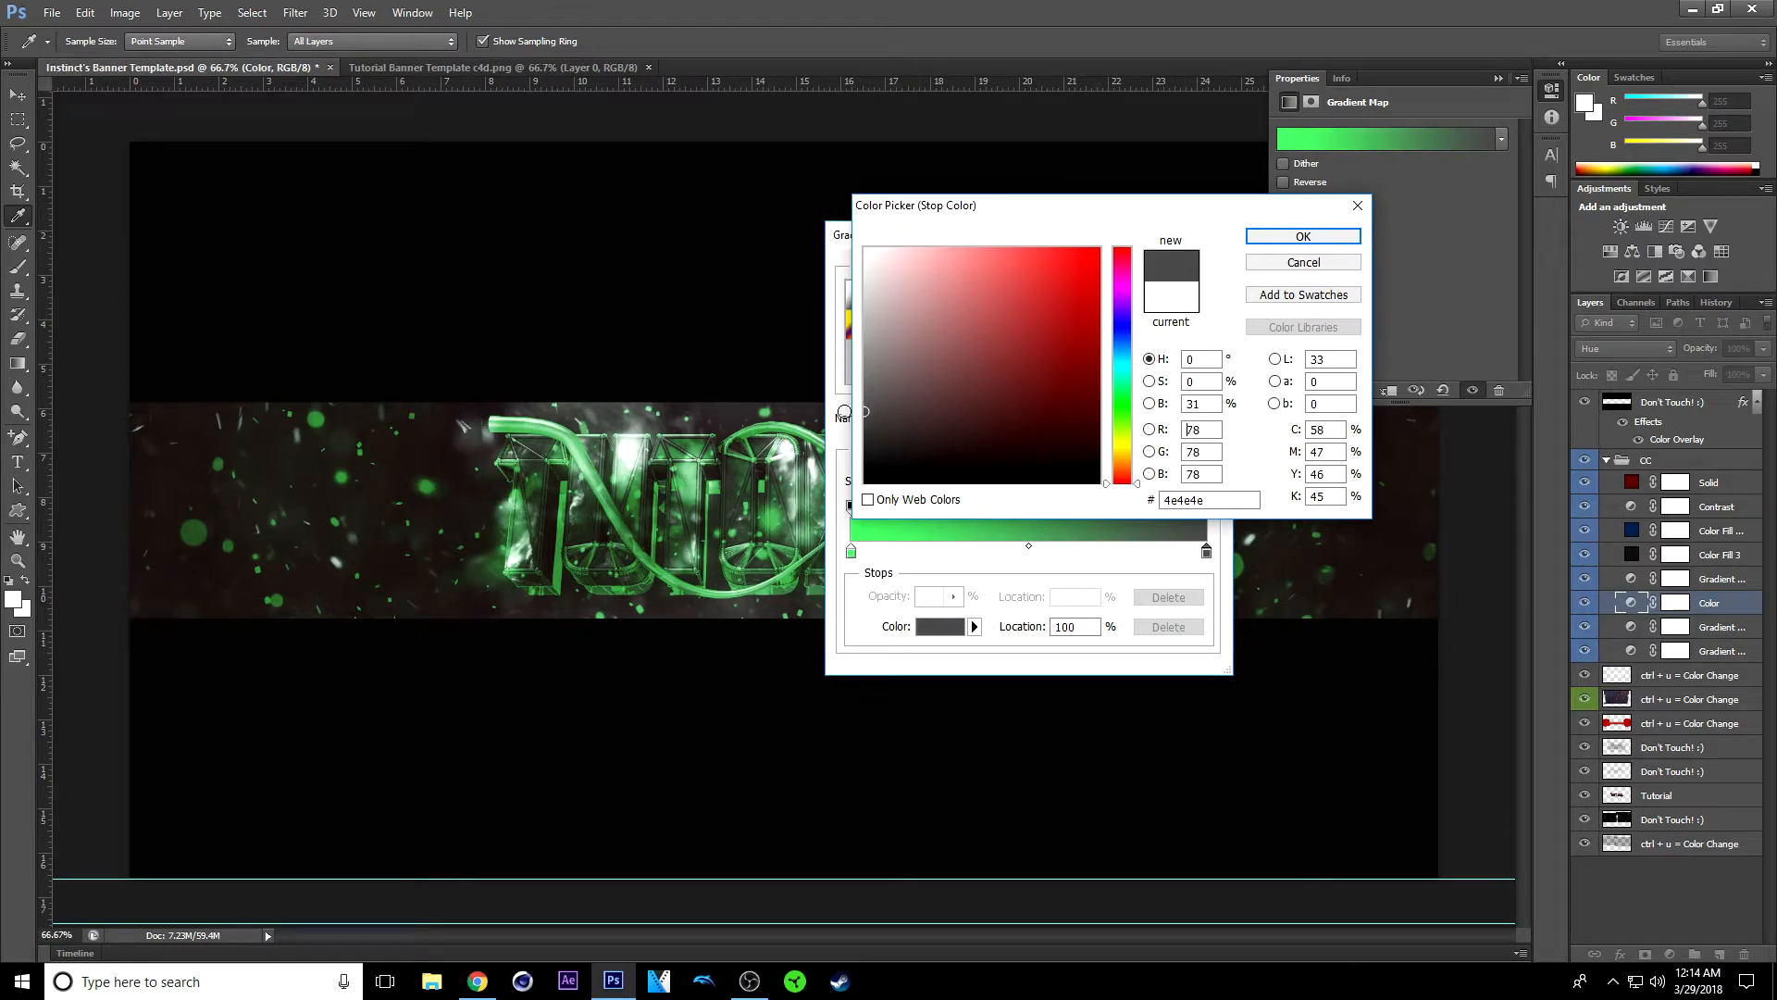
click(1303, 236)
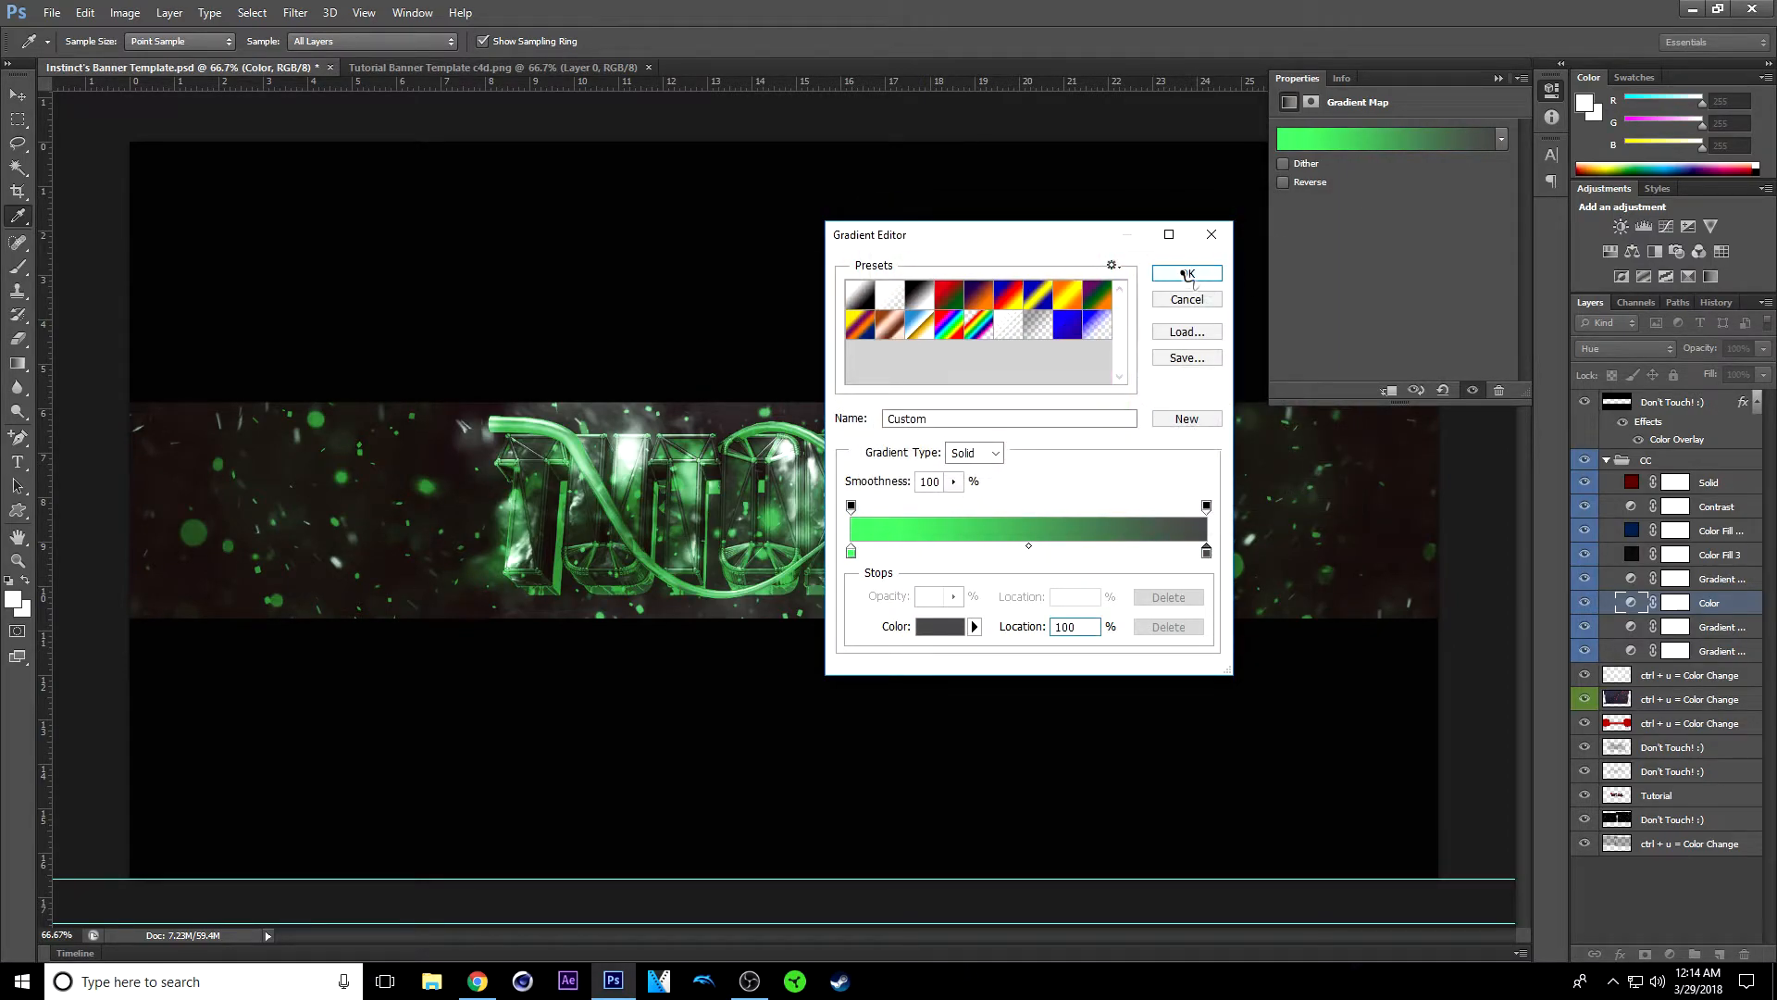
click(1187, 275)
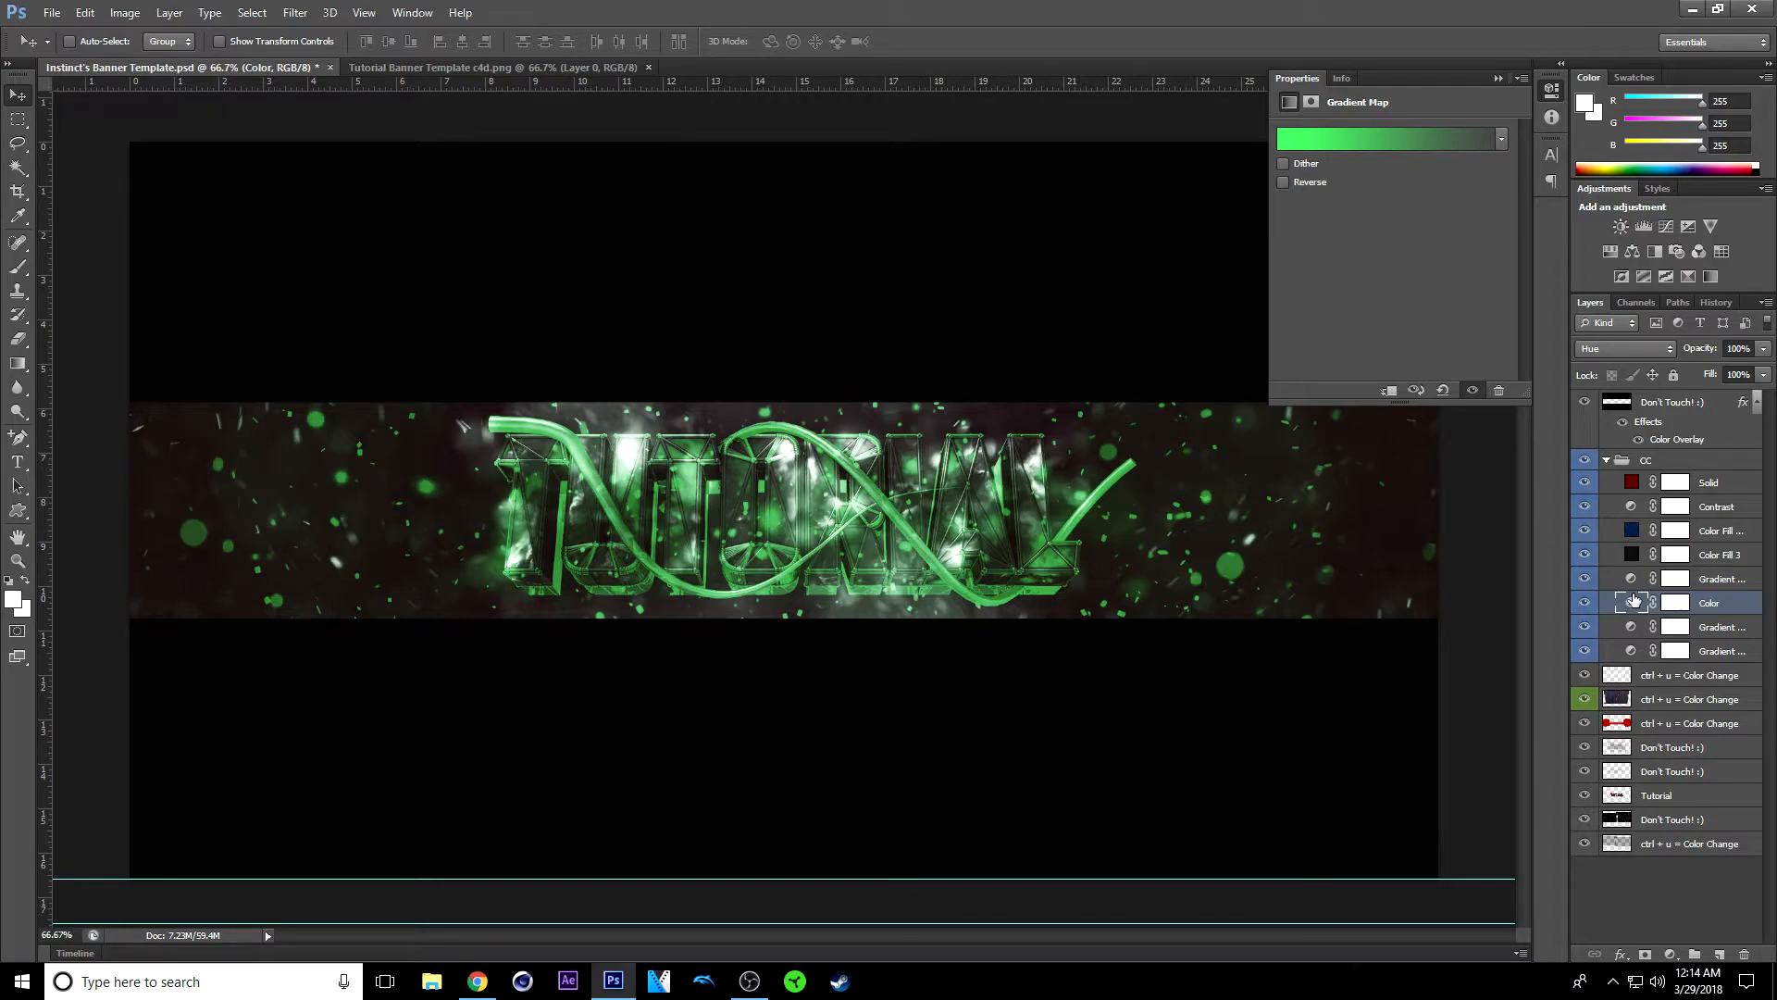
mouse_move(1510, 228)
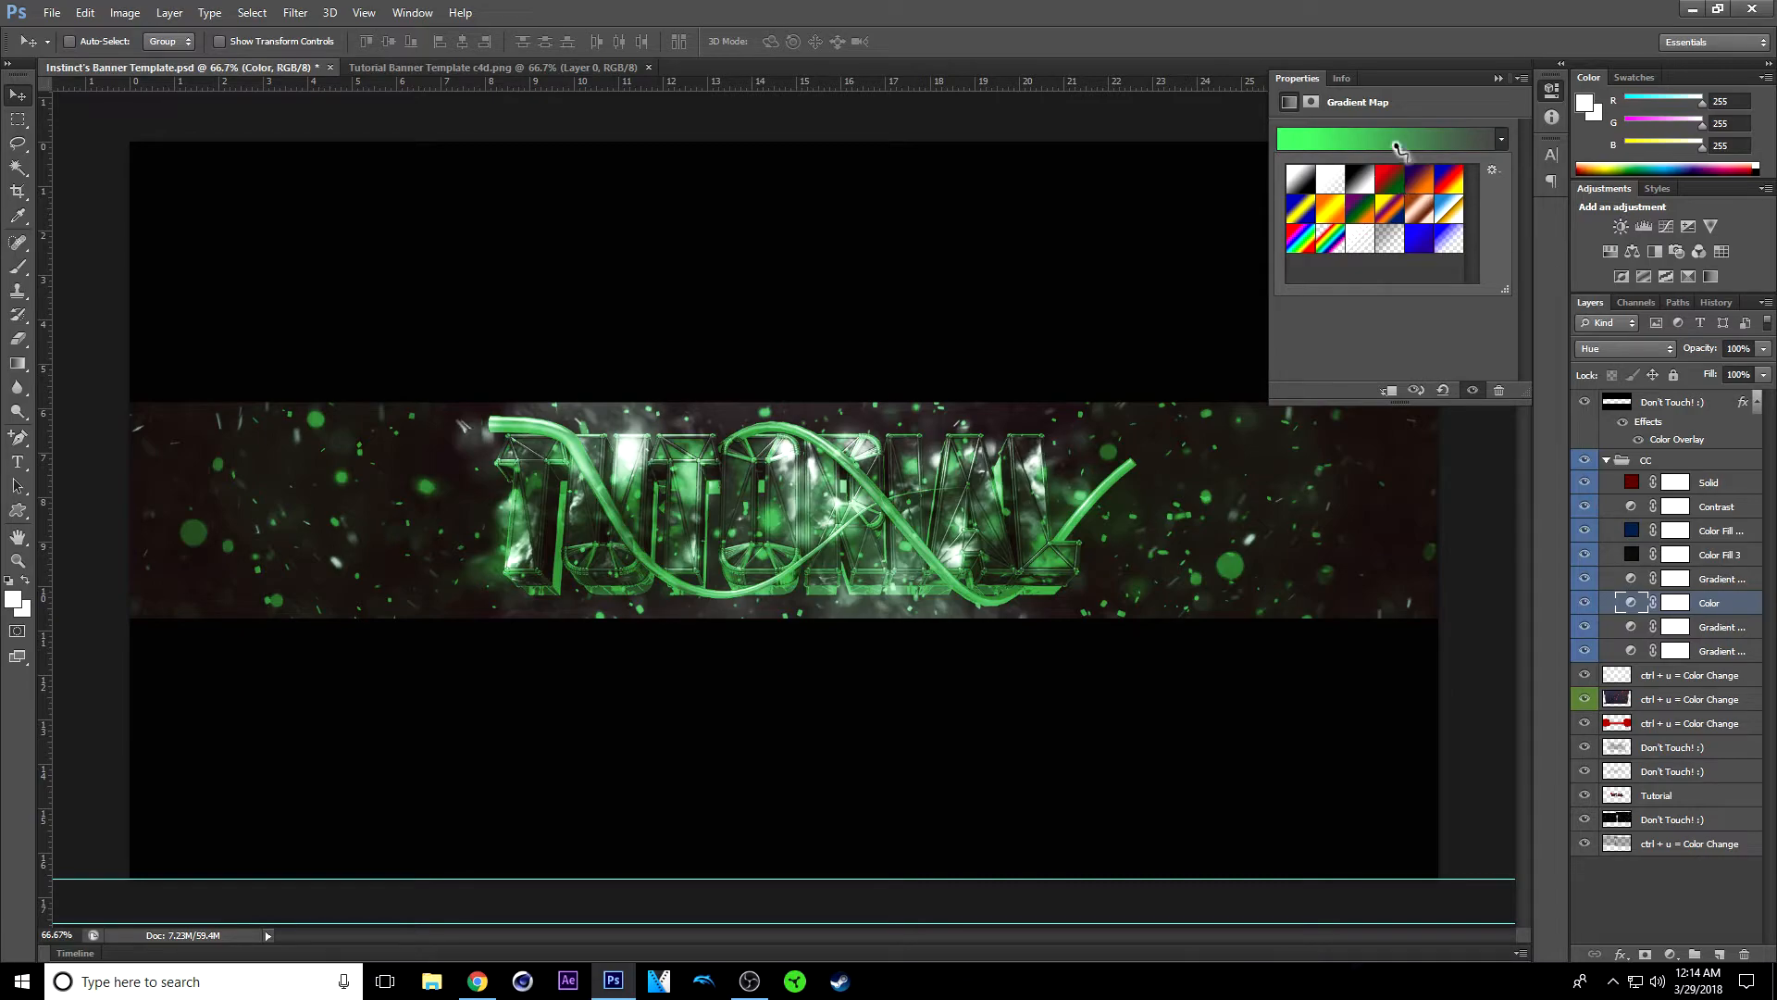
Step: Change the gradient's green start stop to pure red (ff0000) and collapse the CC group
click(1386, 138)
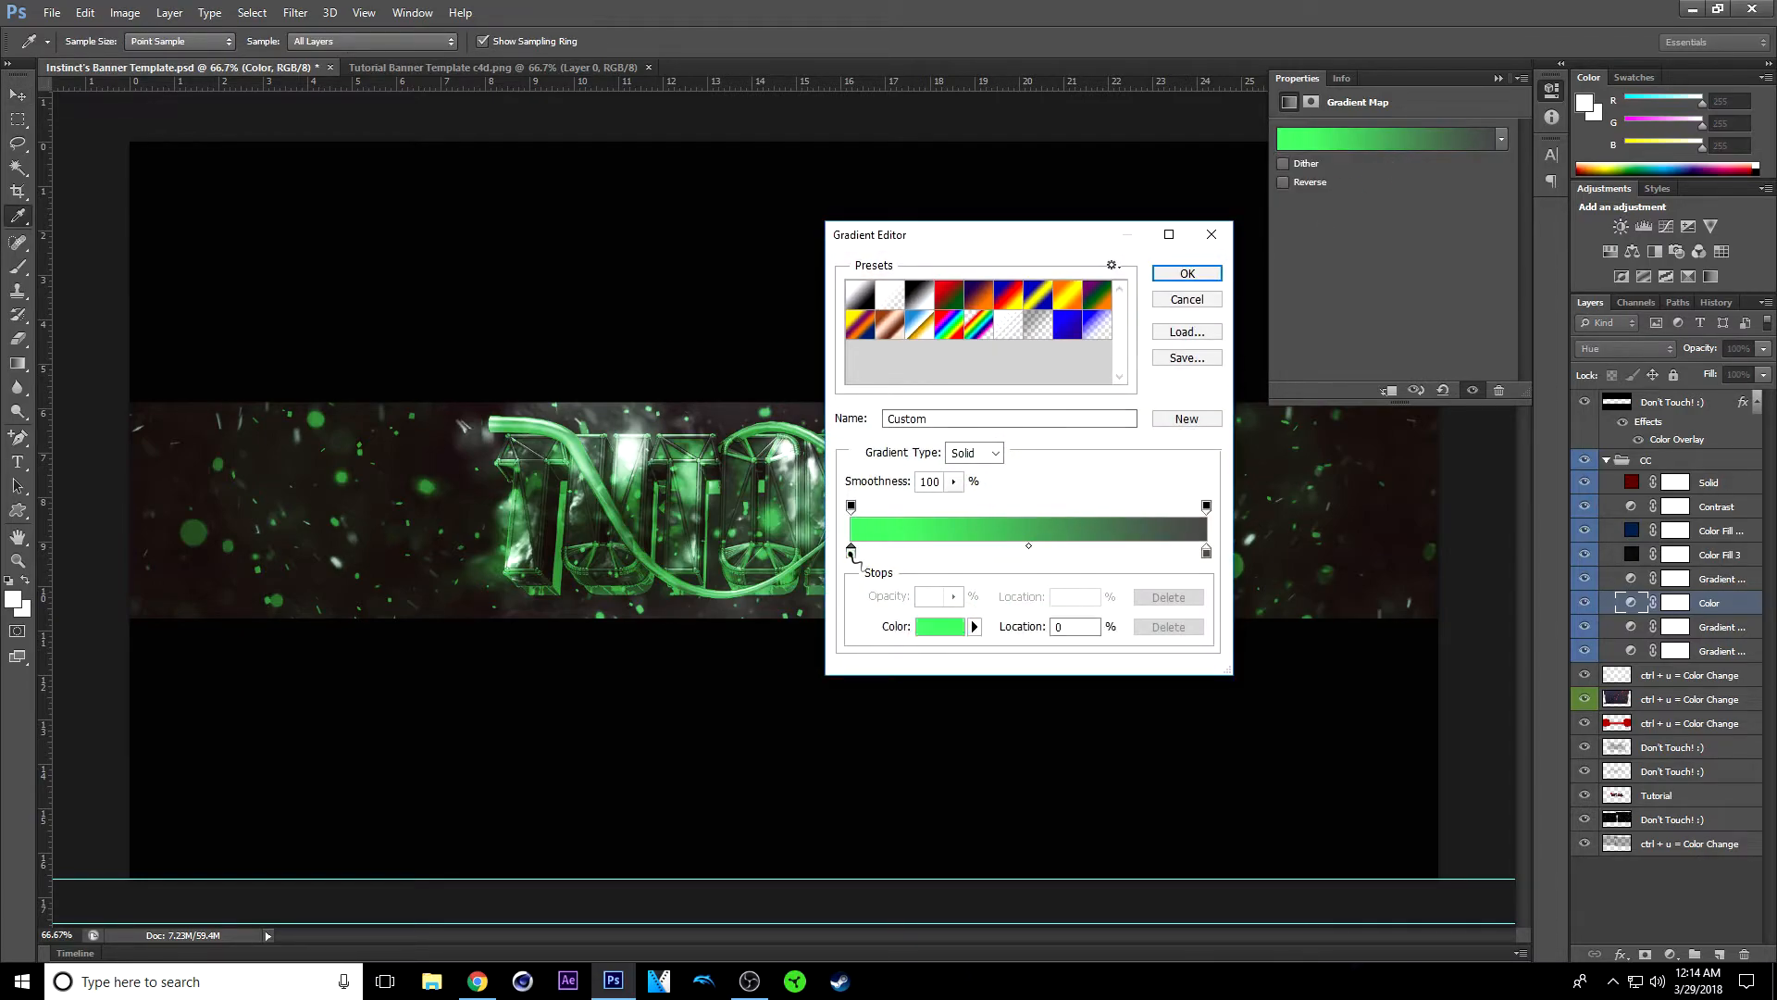
click(938, 626)
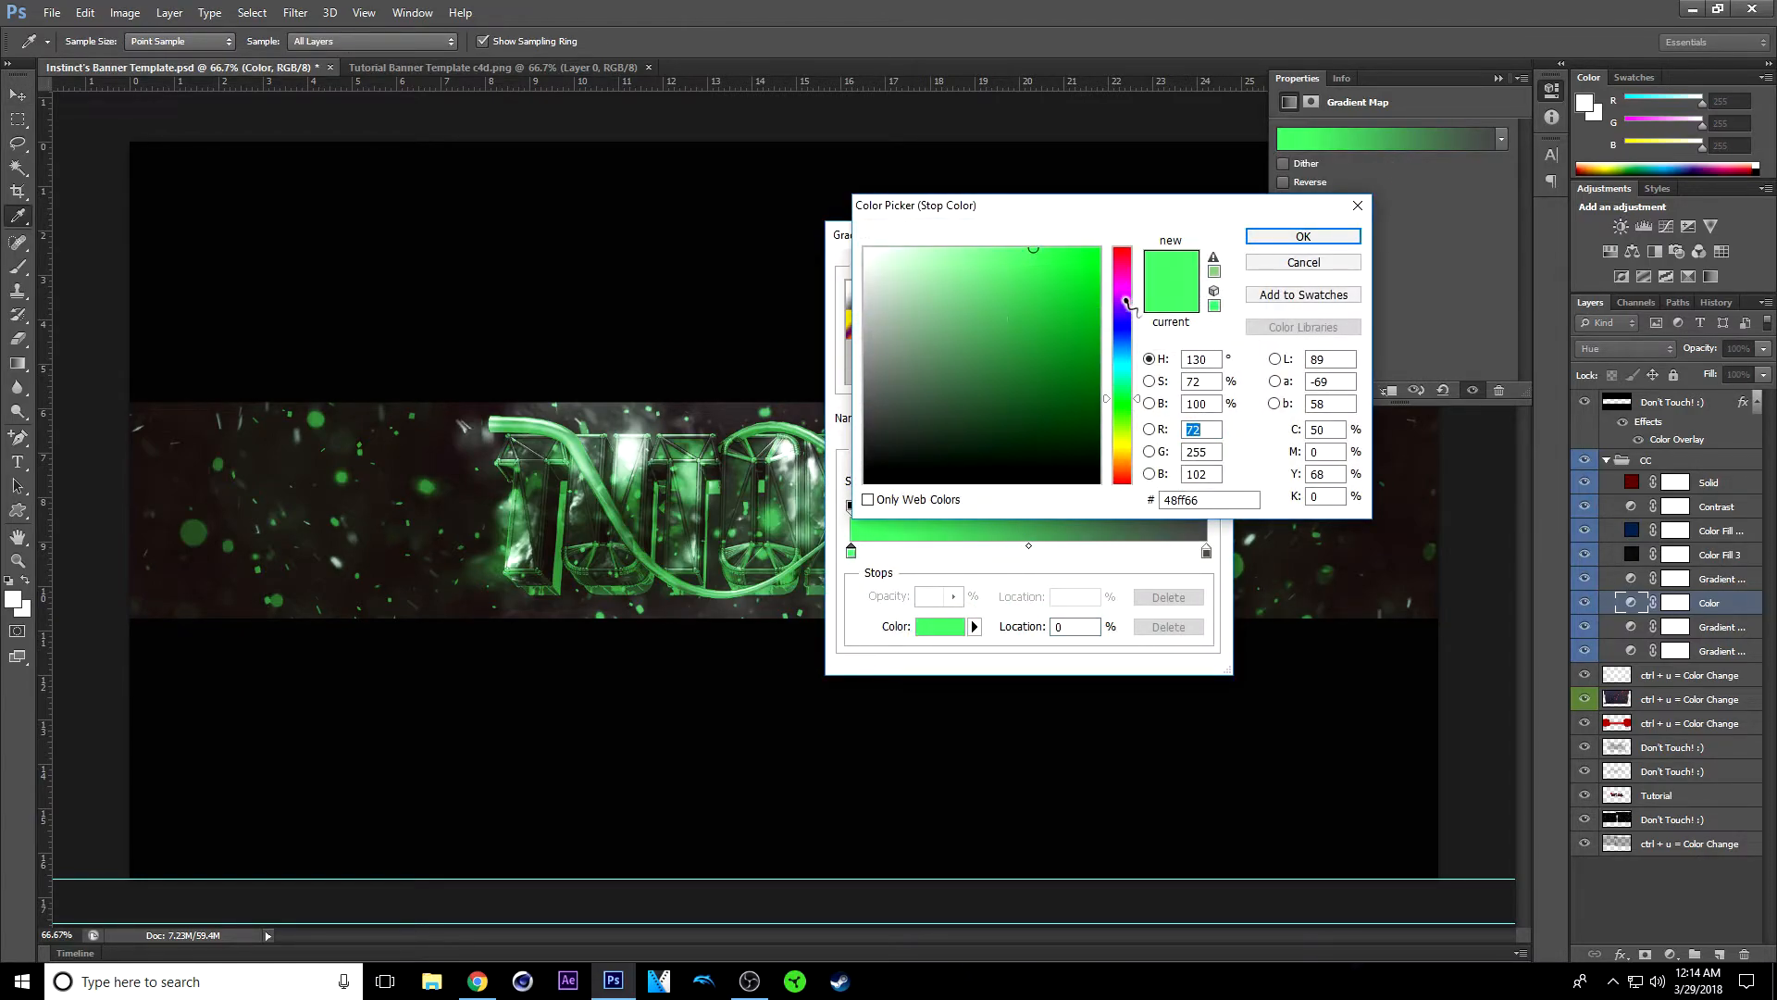
click(1121, 251)
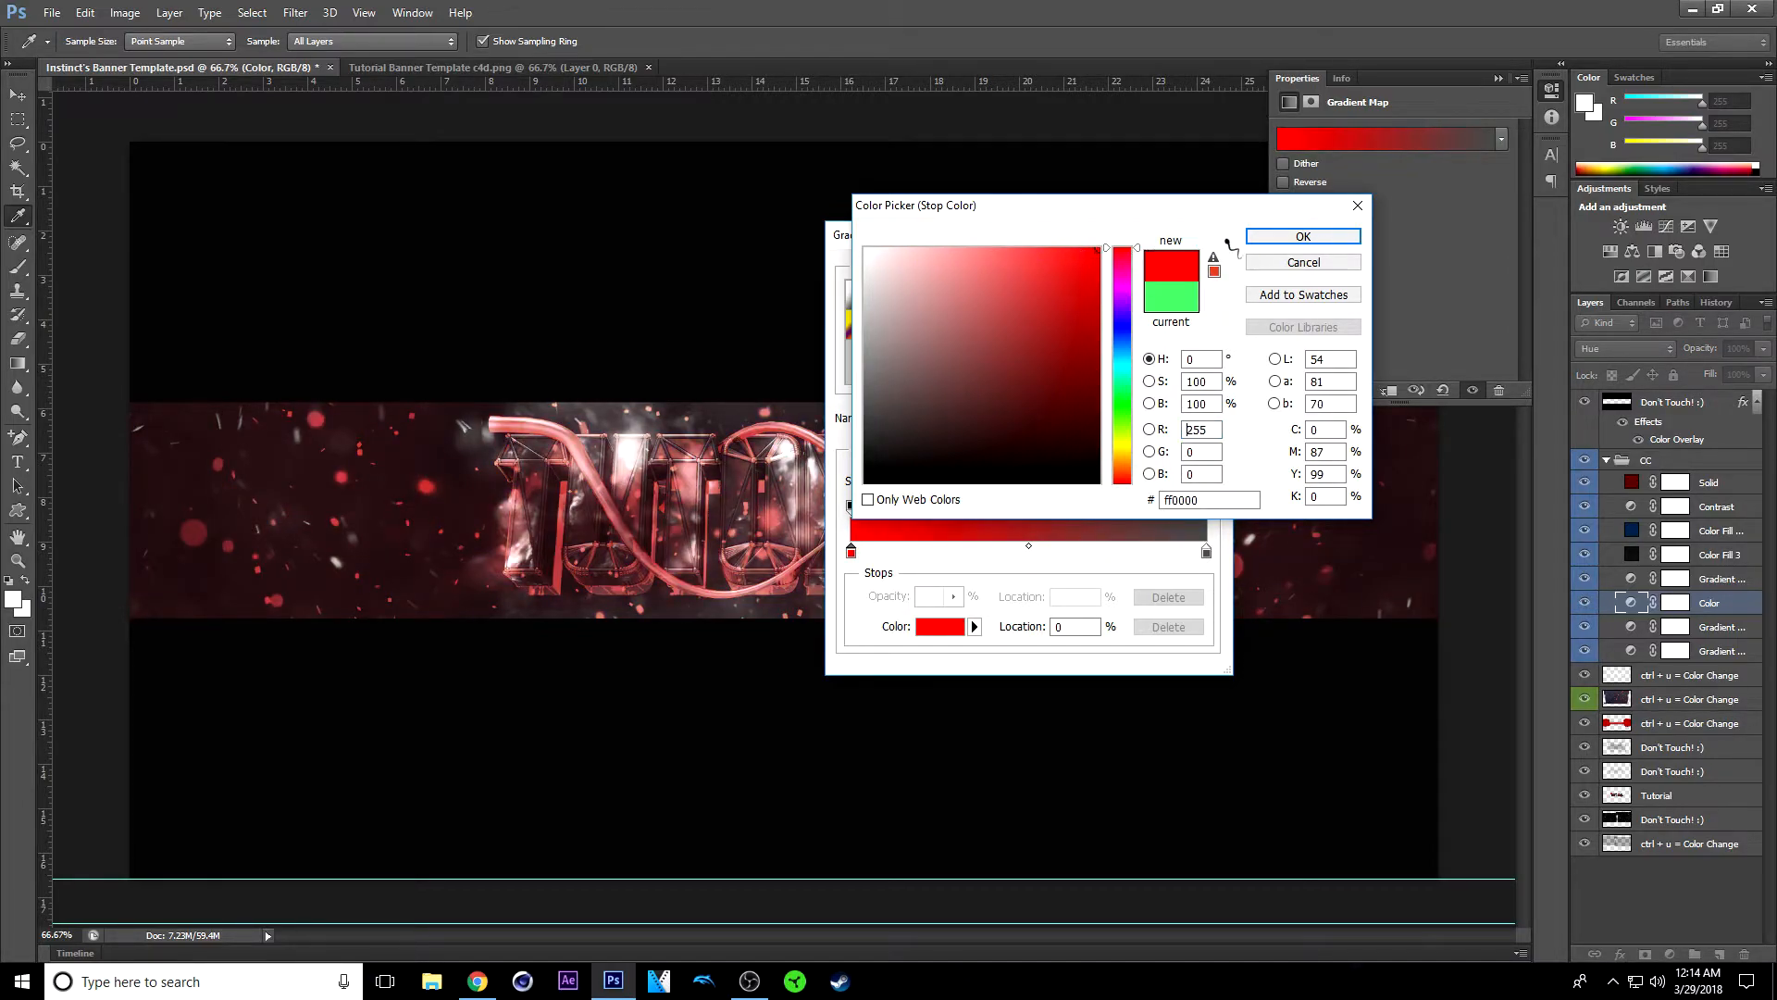
click(1302, 236)
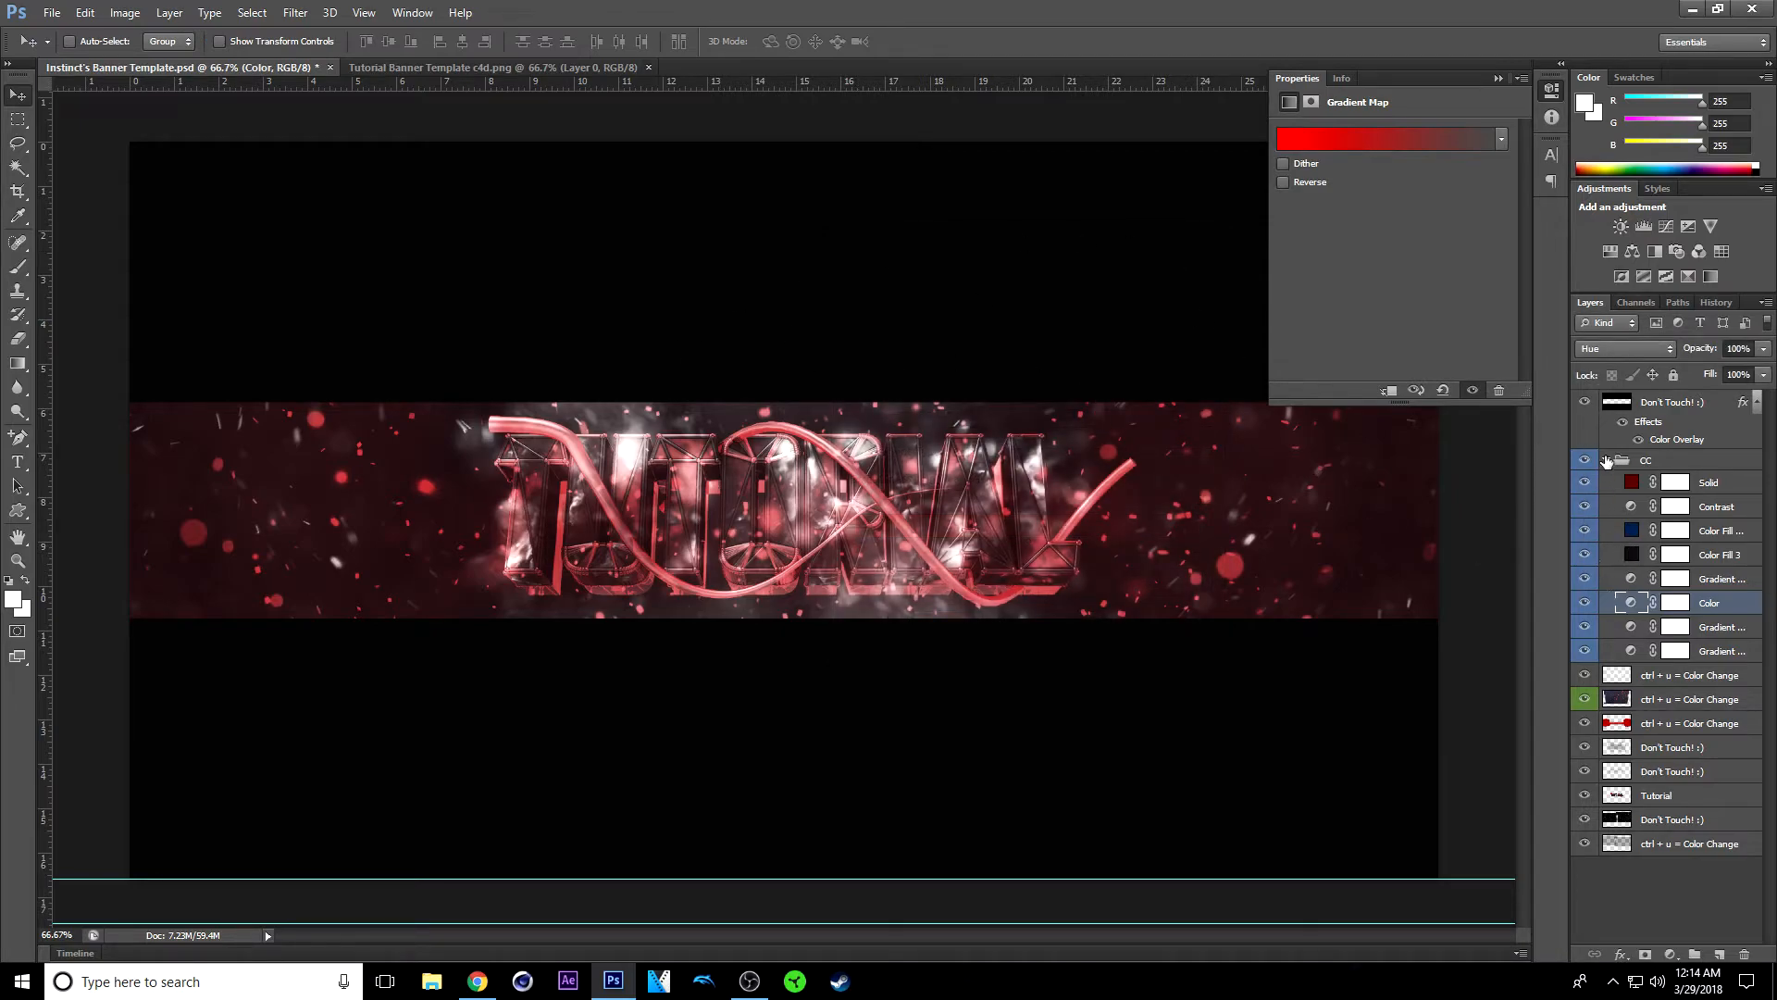
click(1605, 460)
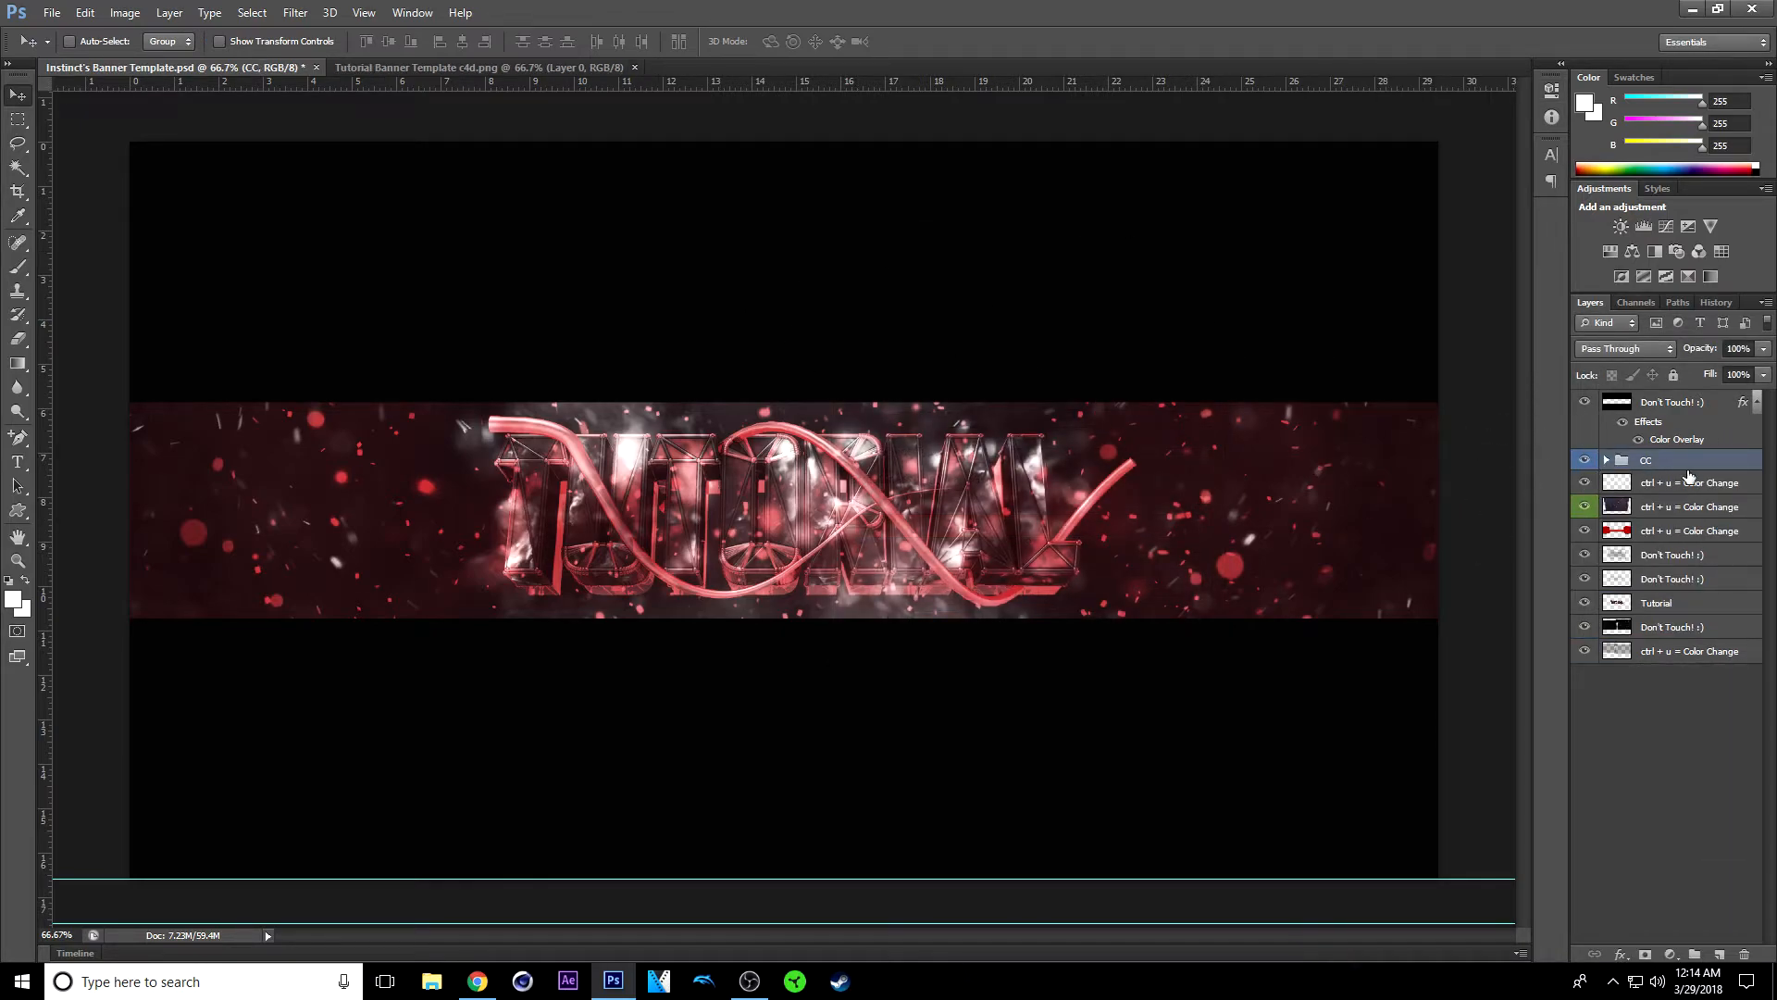
Step: Select the Color Change and Don't Touch layers in turn, ending on the Tutorial layer
click(1688, 482)
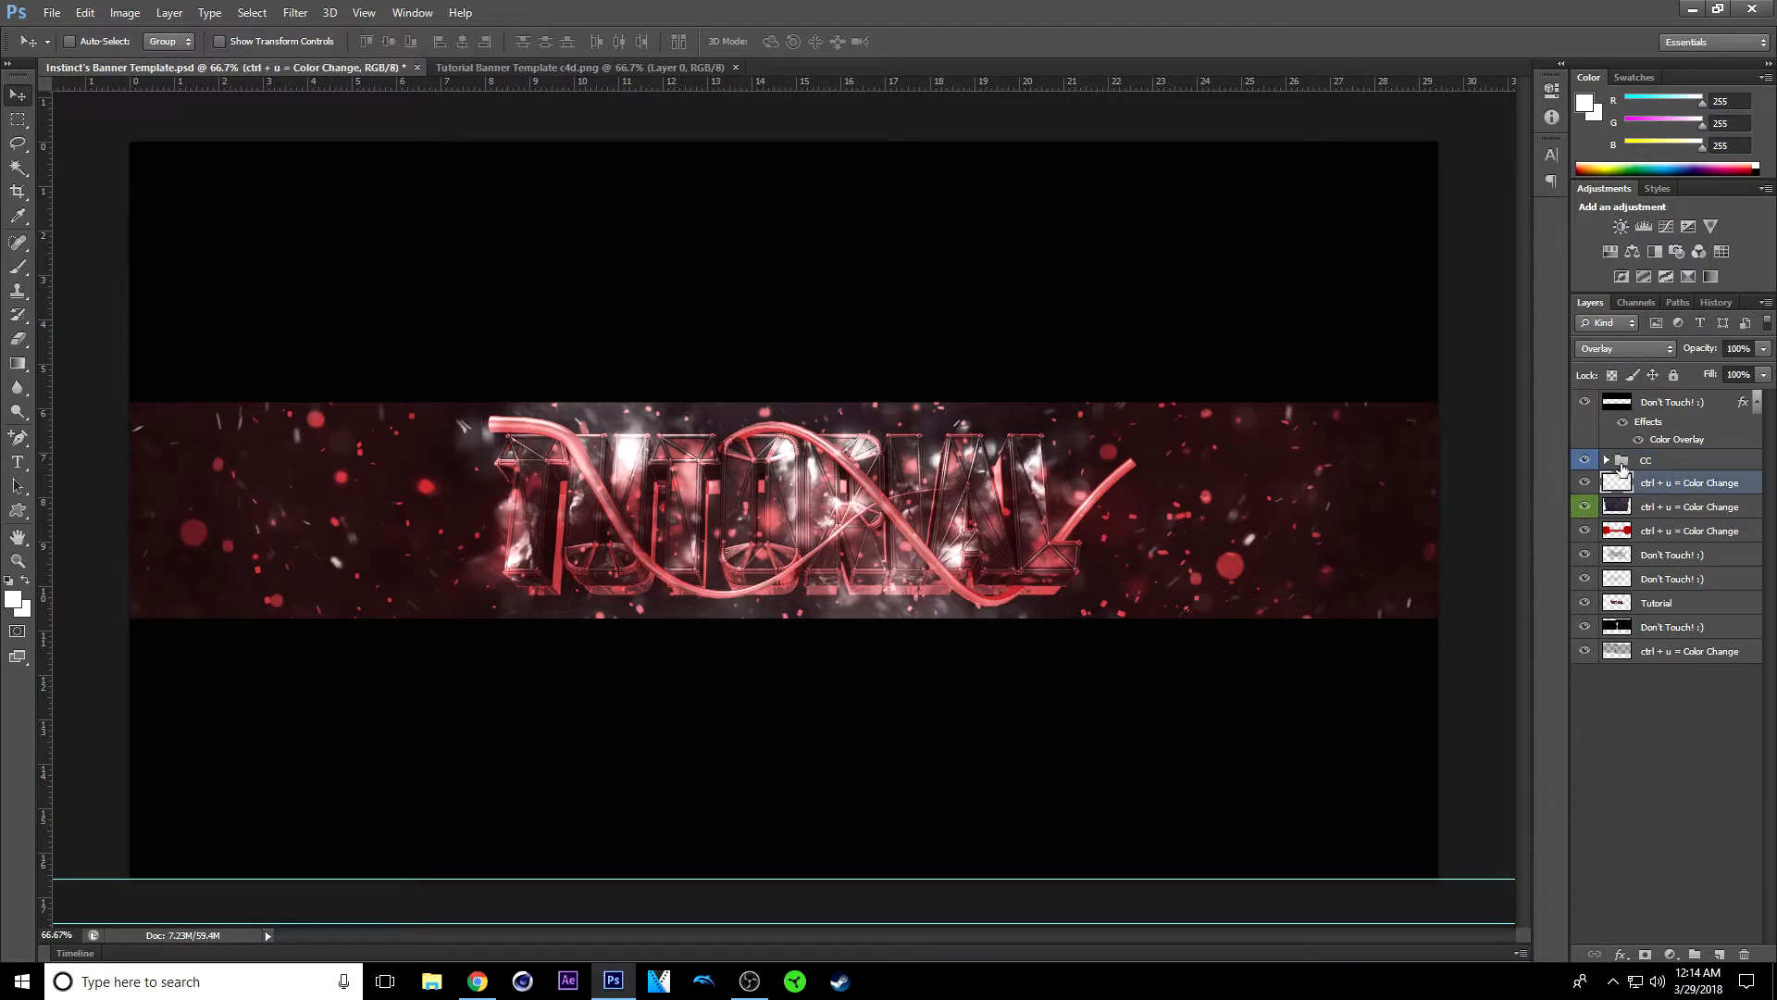
click(1688, 506)
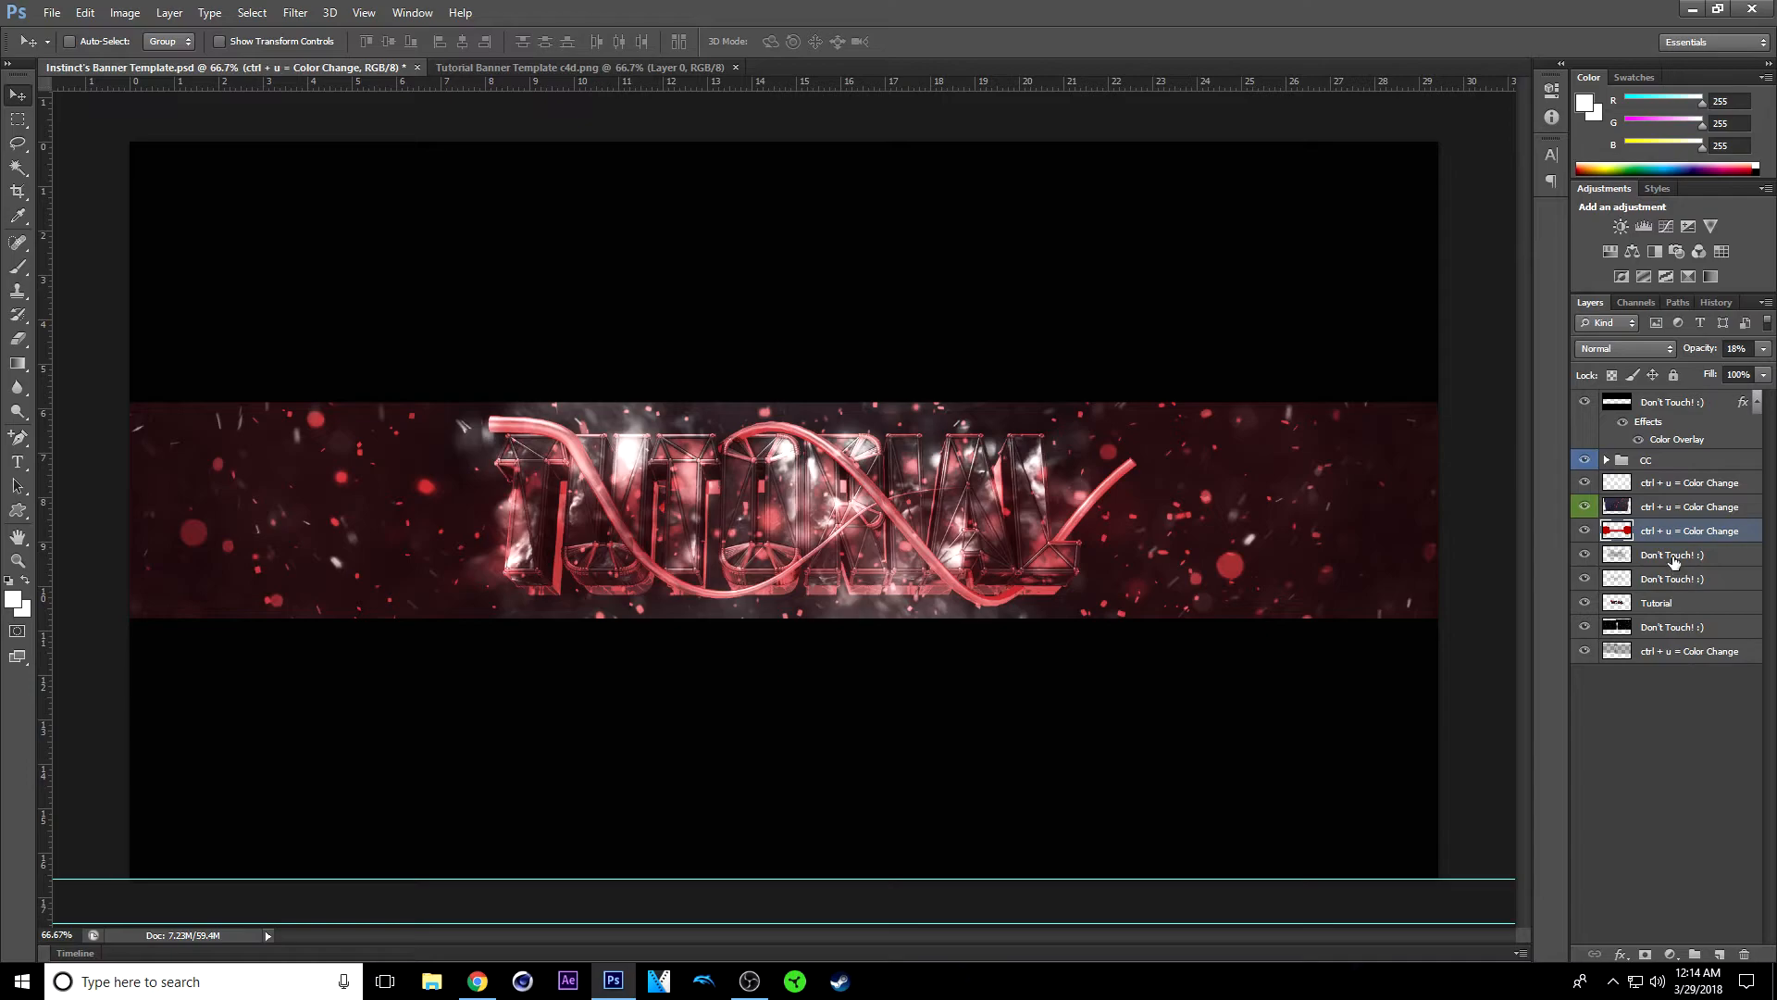
click(1671, 579)
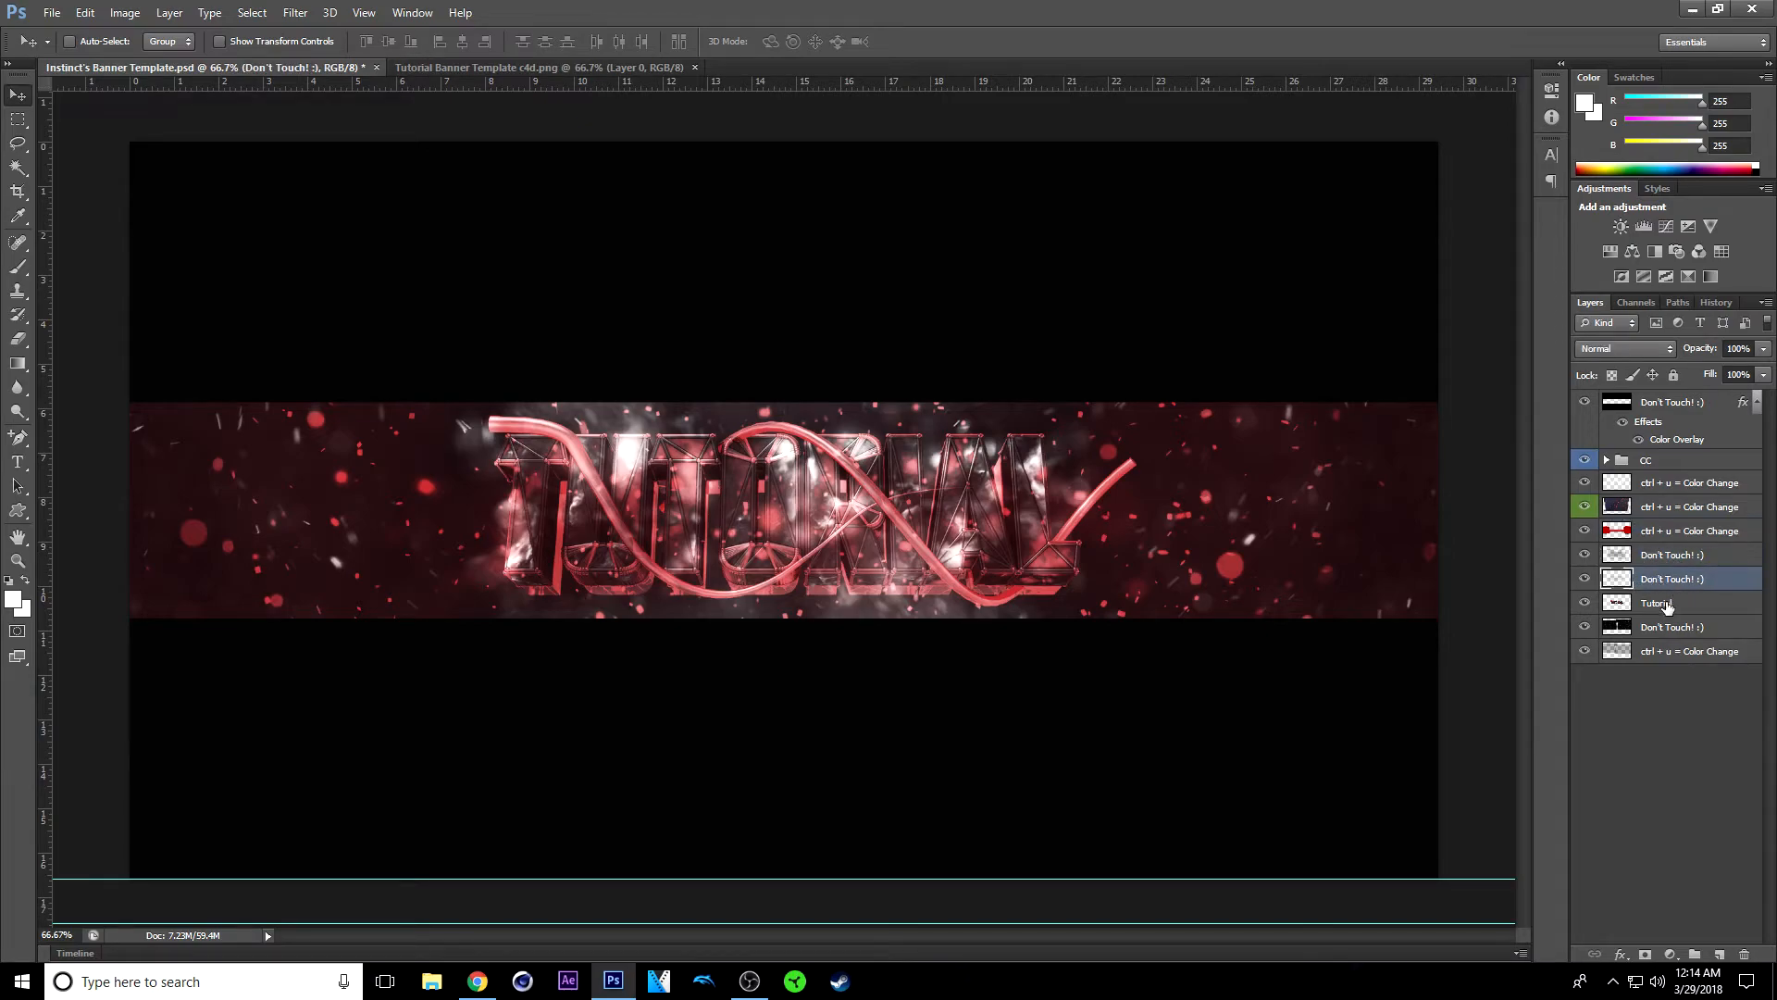
click(1655, 602)
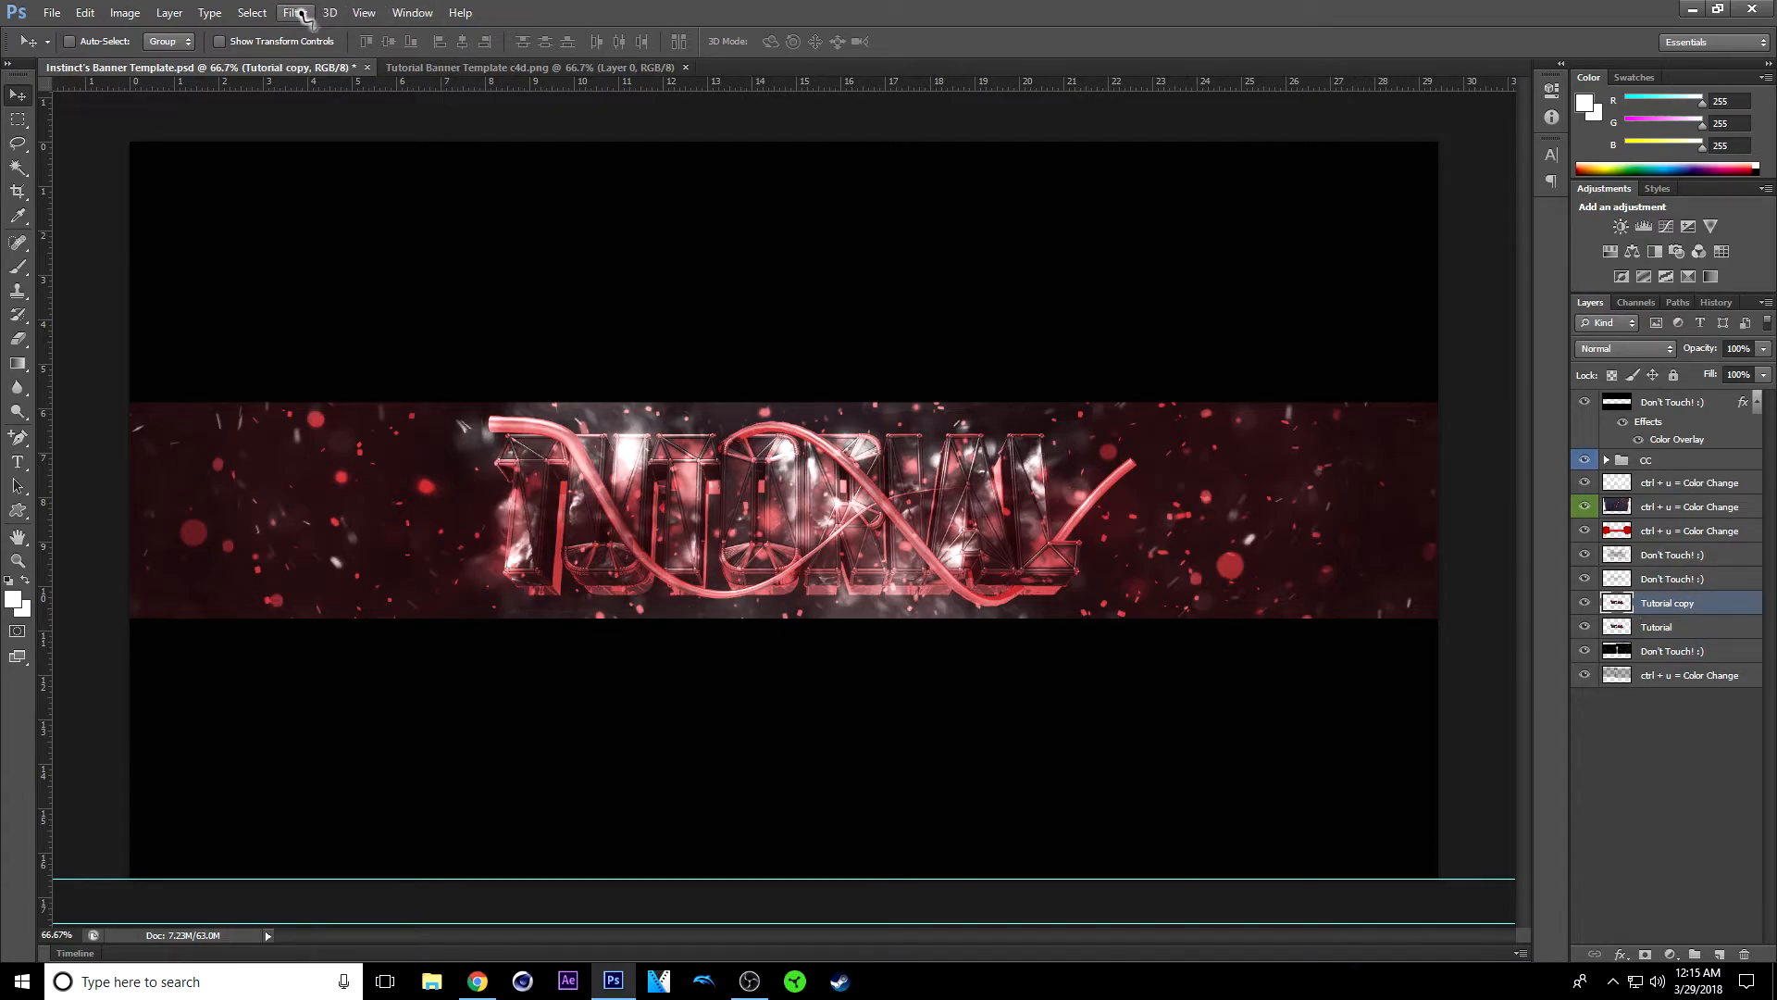
Step: Apply Filter Gallery's Glowing Edges (width 2, brightness 6, smoothness 5) to Tutorial copy
click(294, 13)
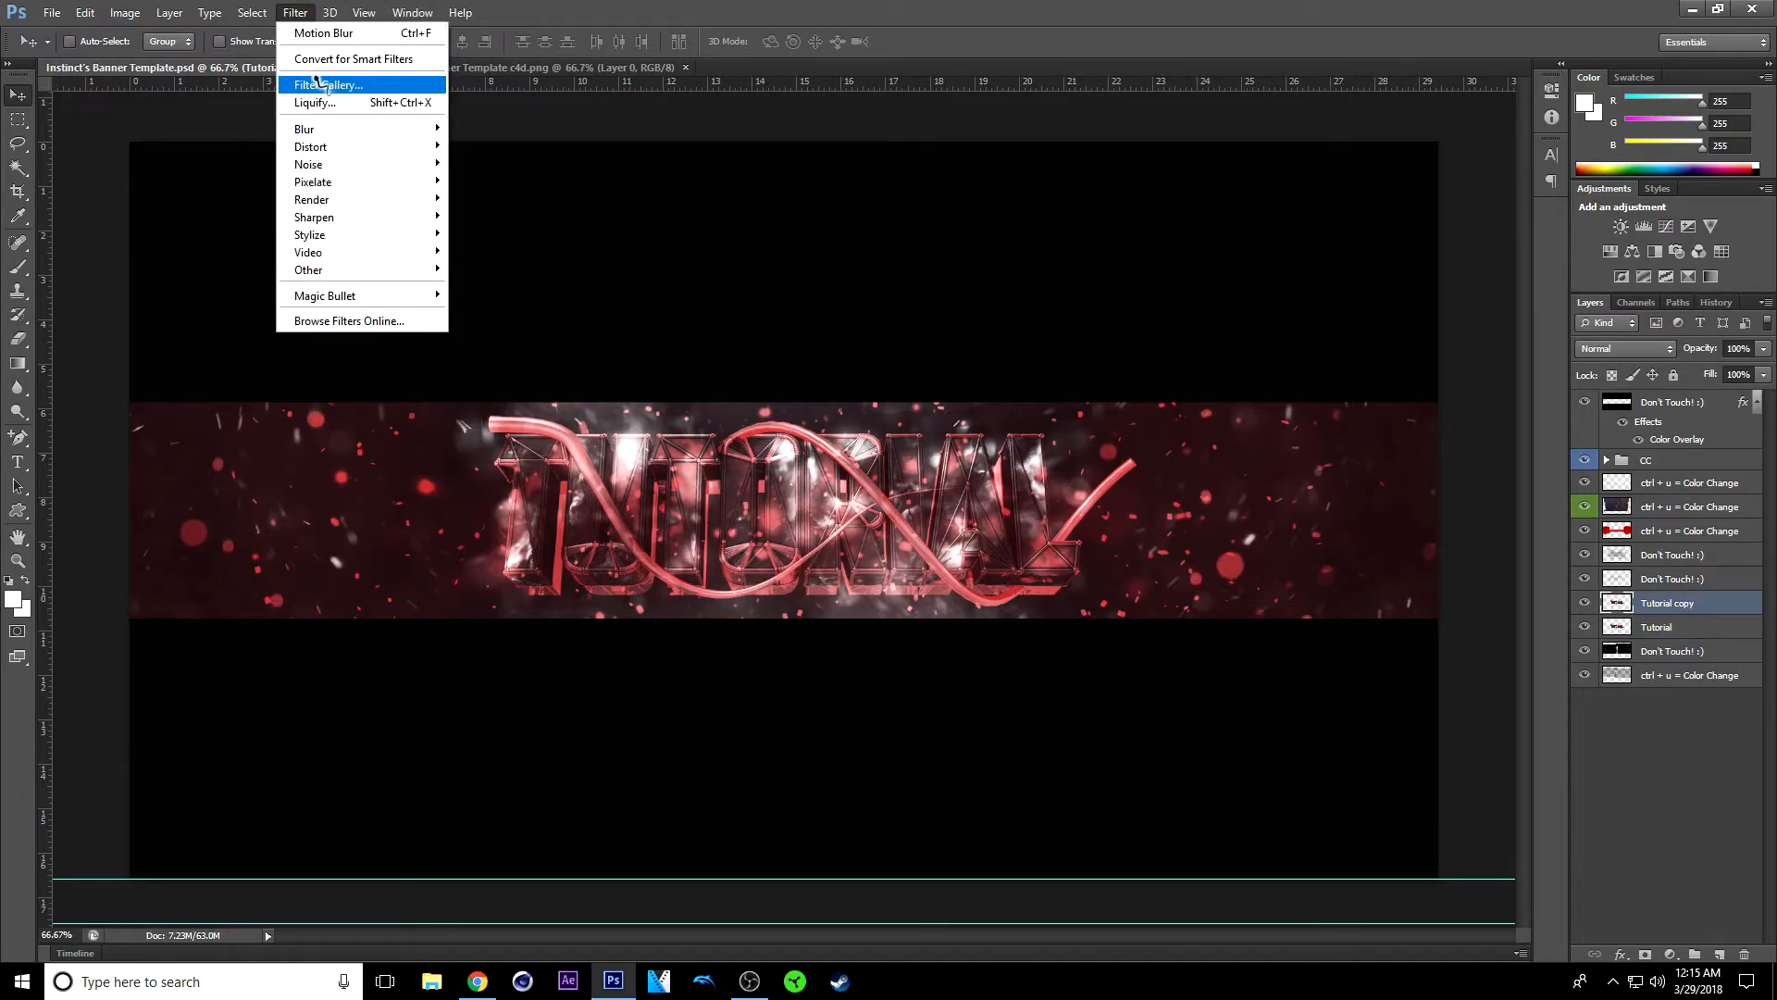
click(326, 84)
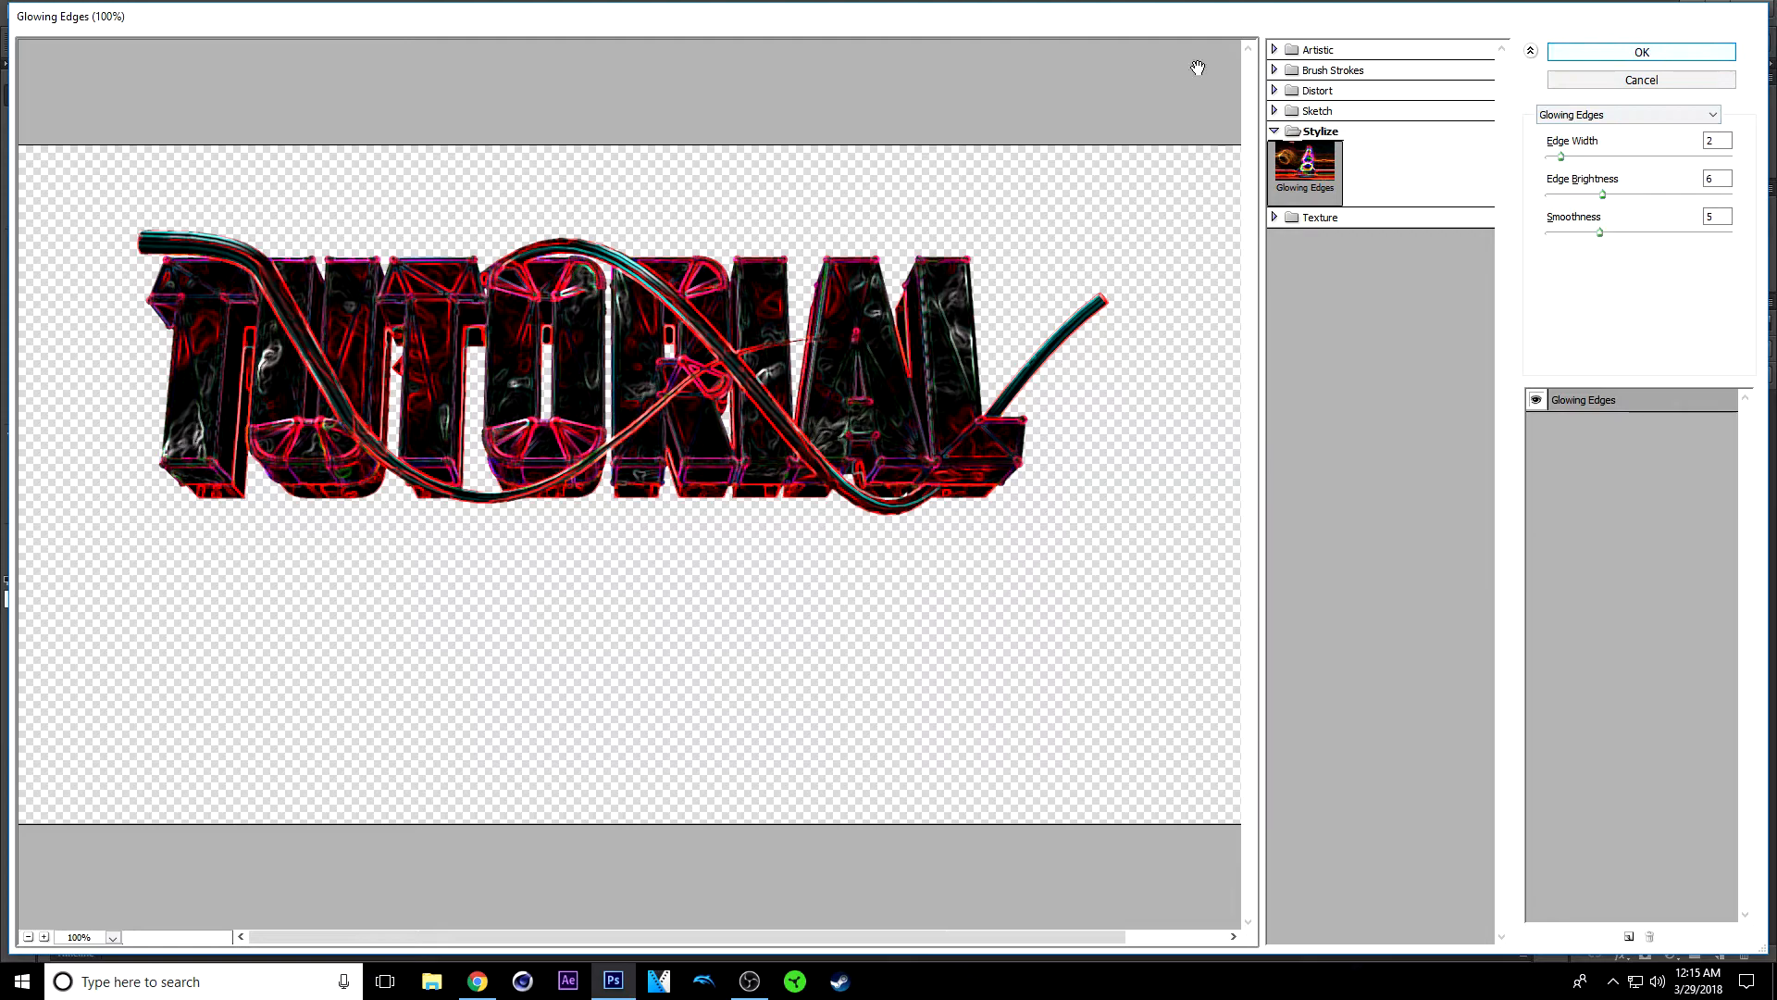
click(1636, 50)
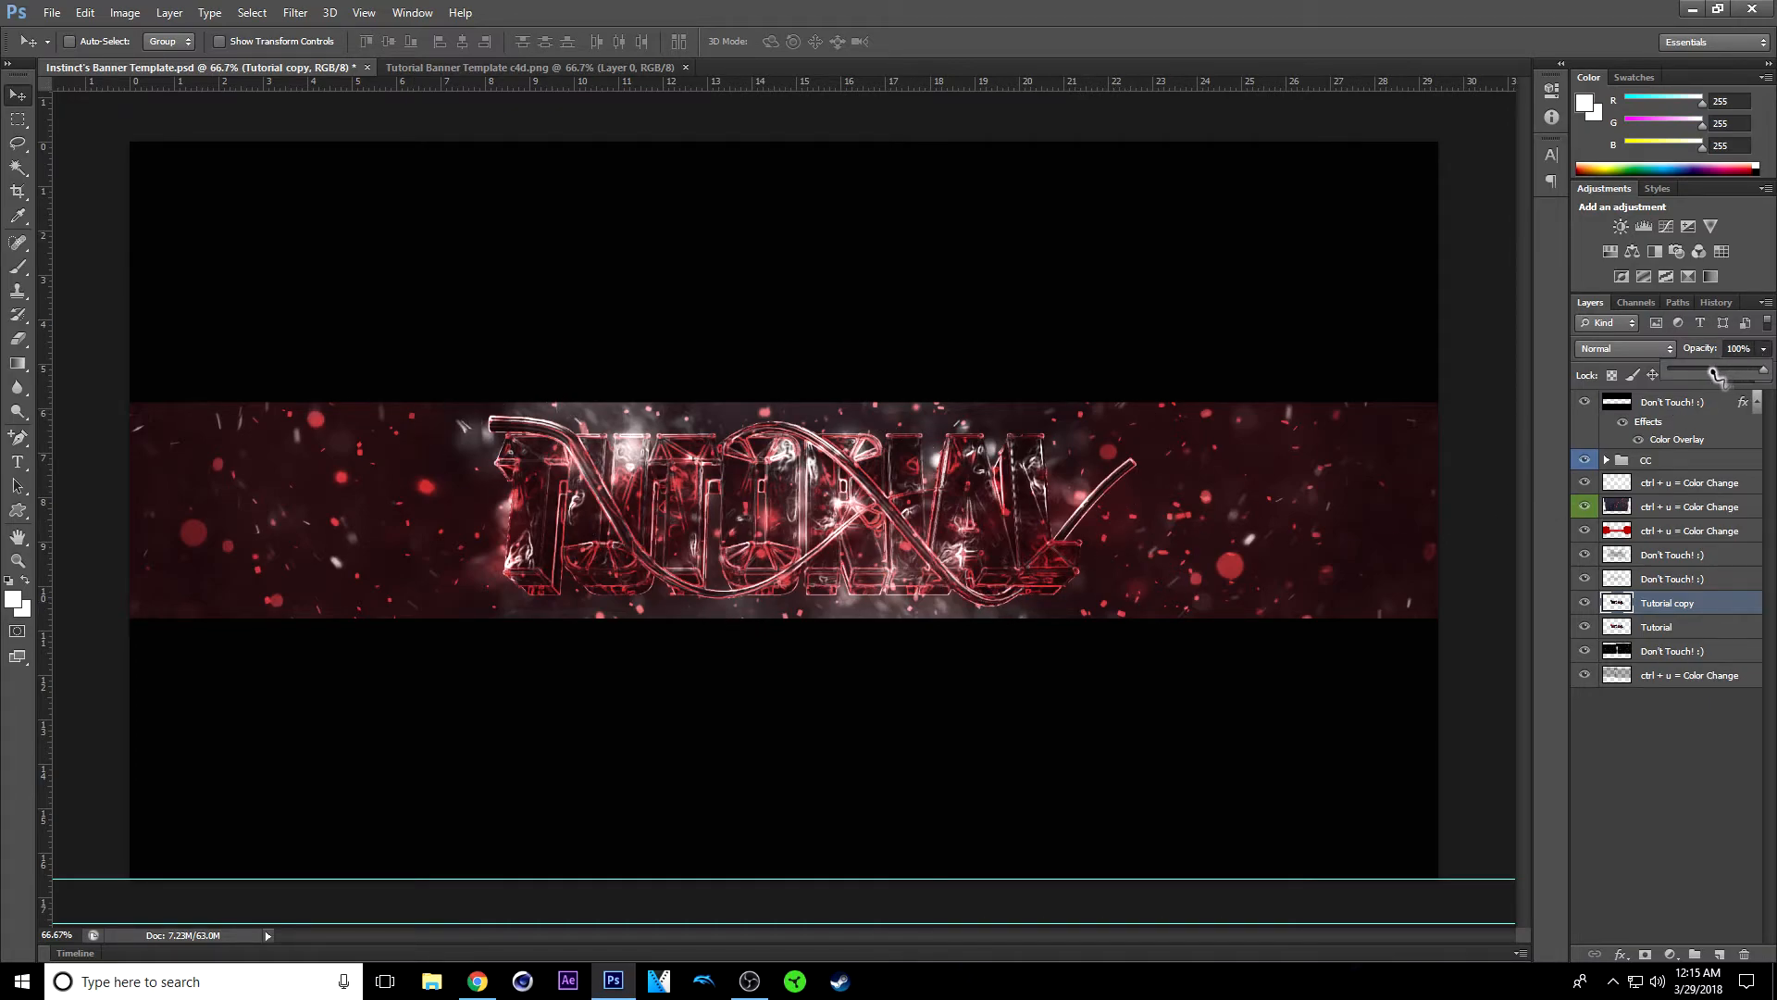
Step: Set Tutorial copy to 50% opacity in Overlay mode, then hide it to compare
drag(1728, 374, 1715, 374)
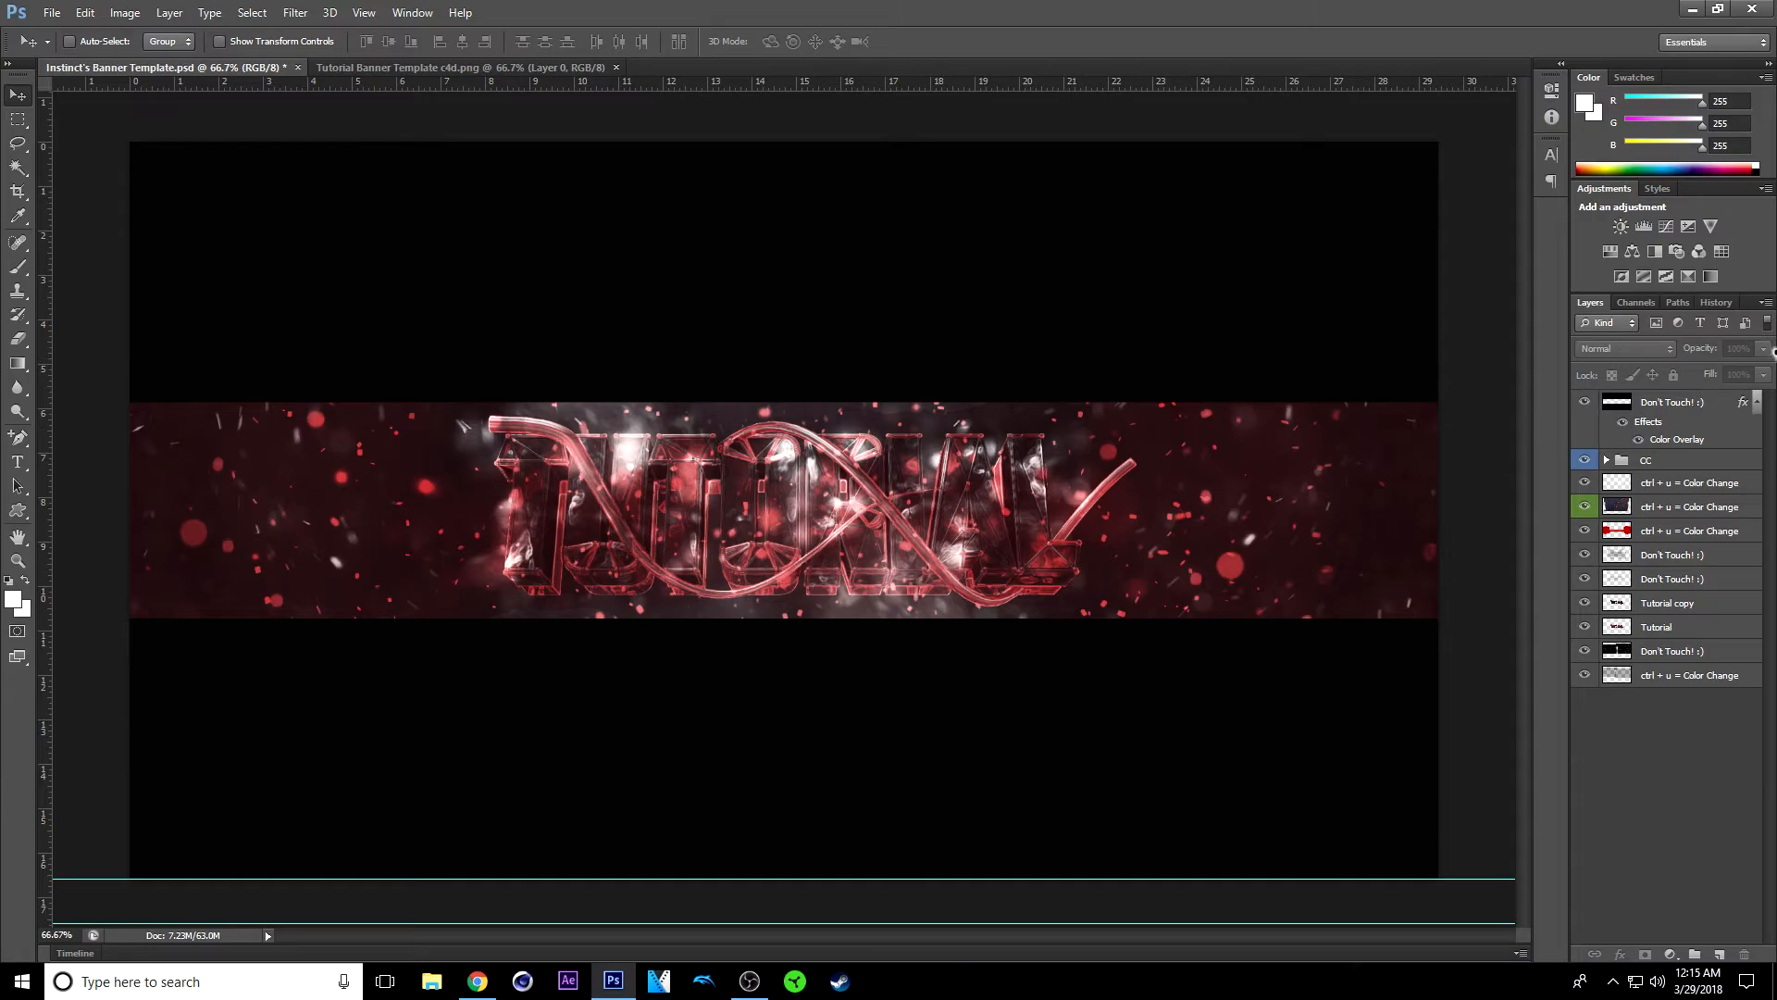
click(1666, 603)
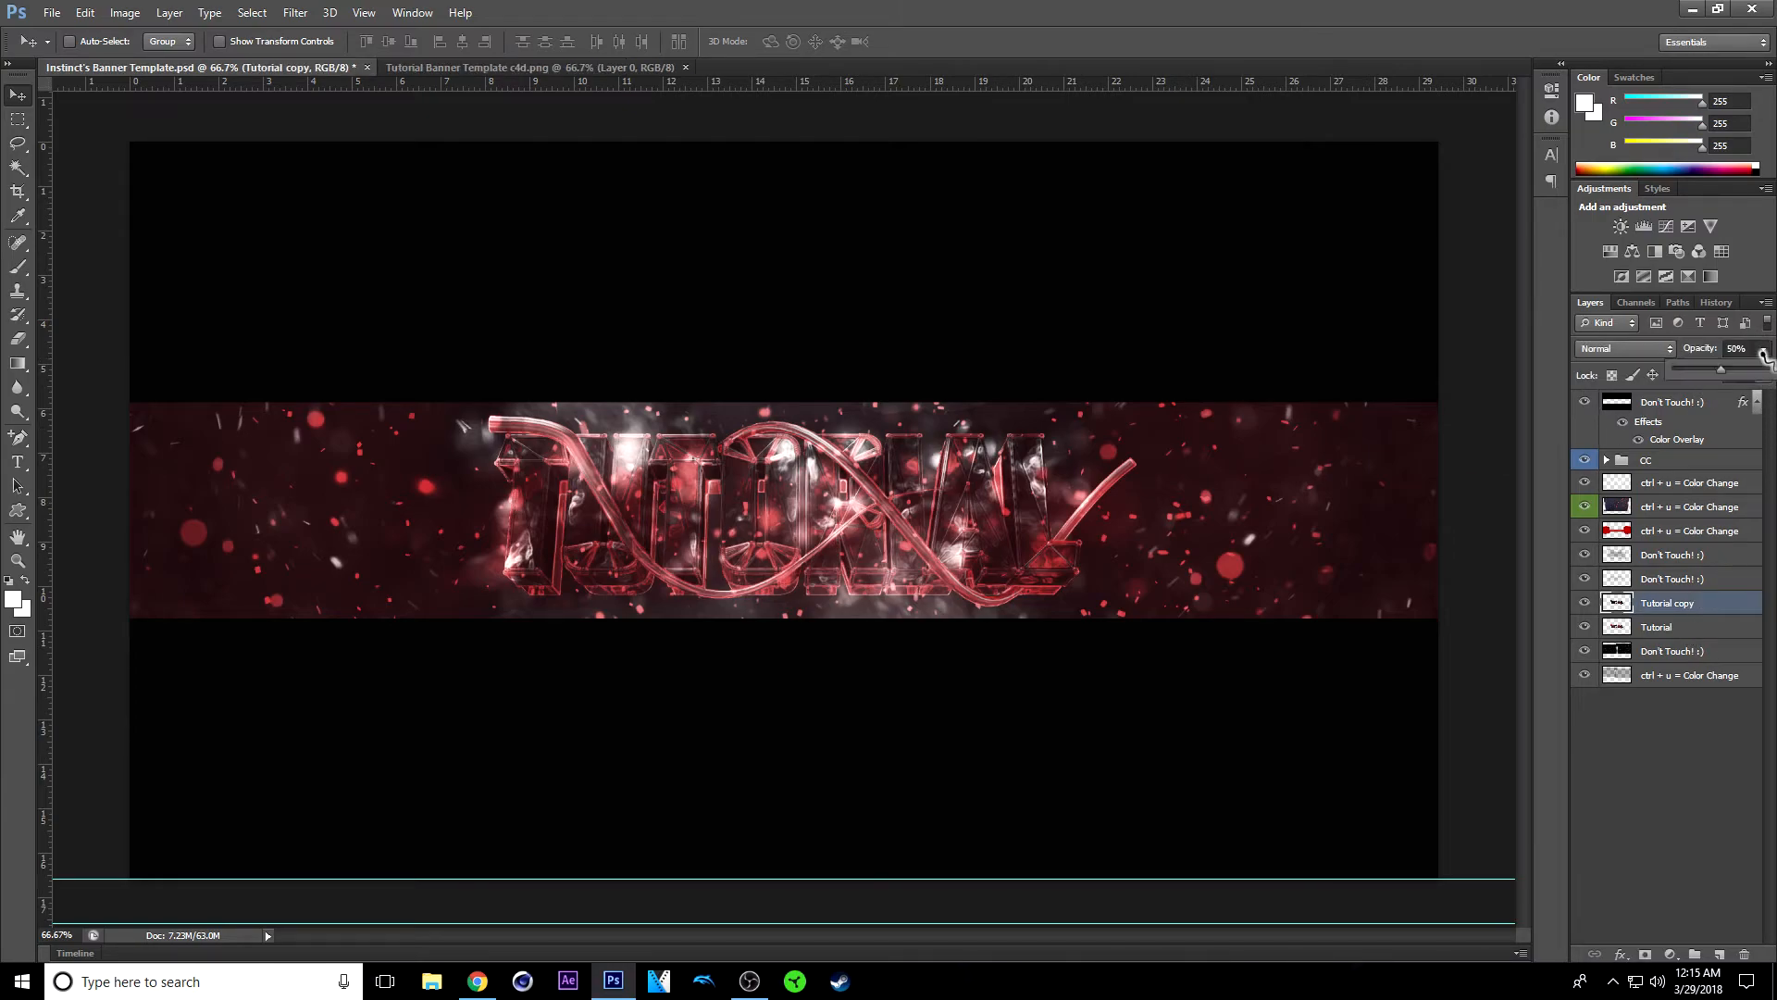
click(1622, 348)
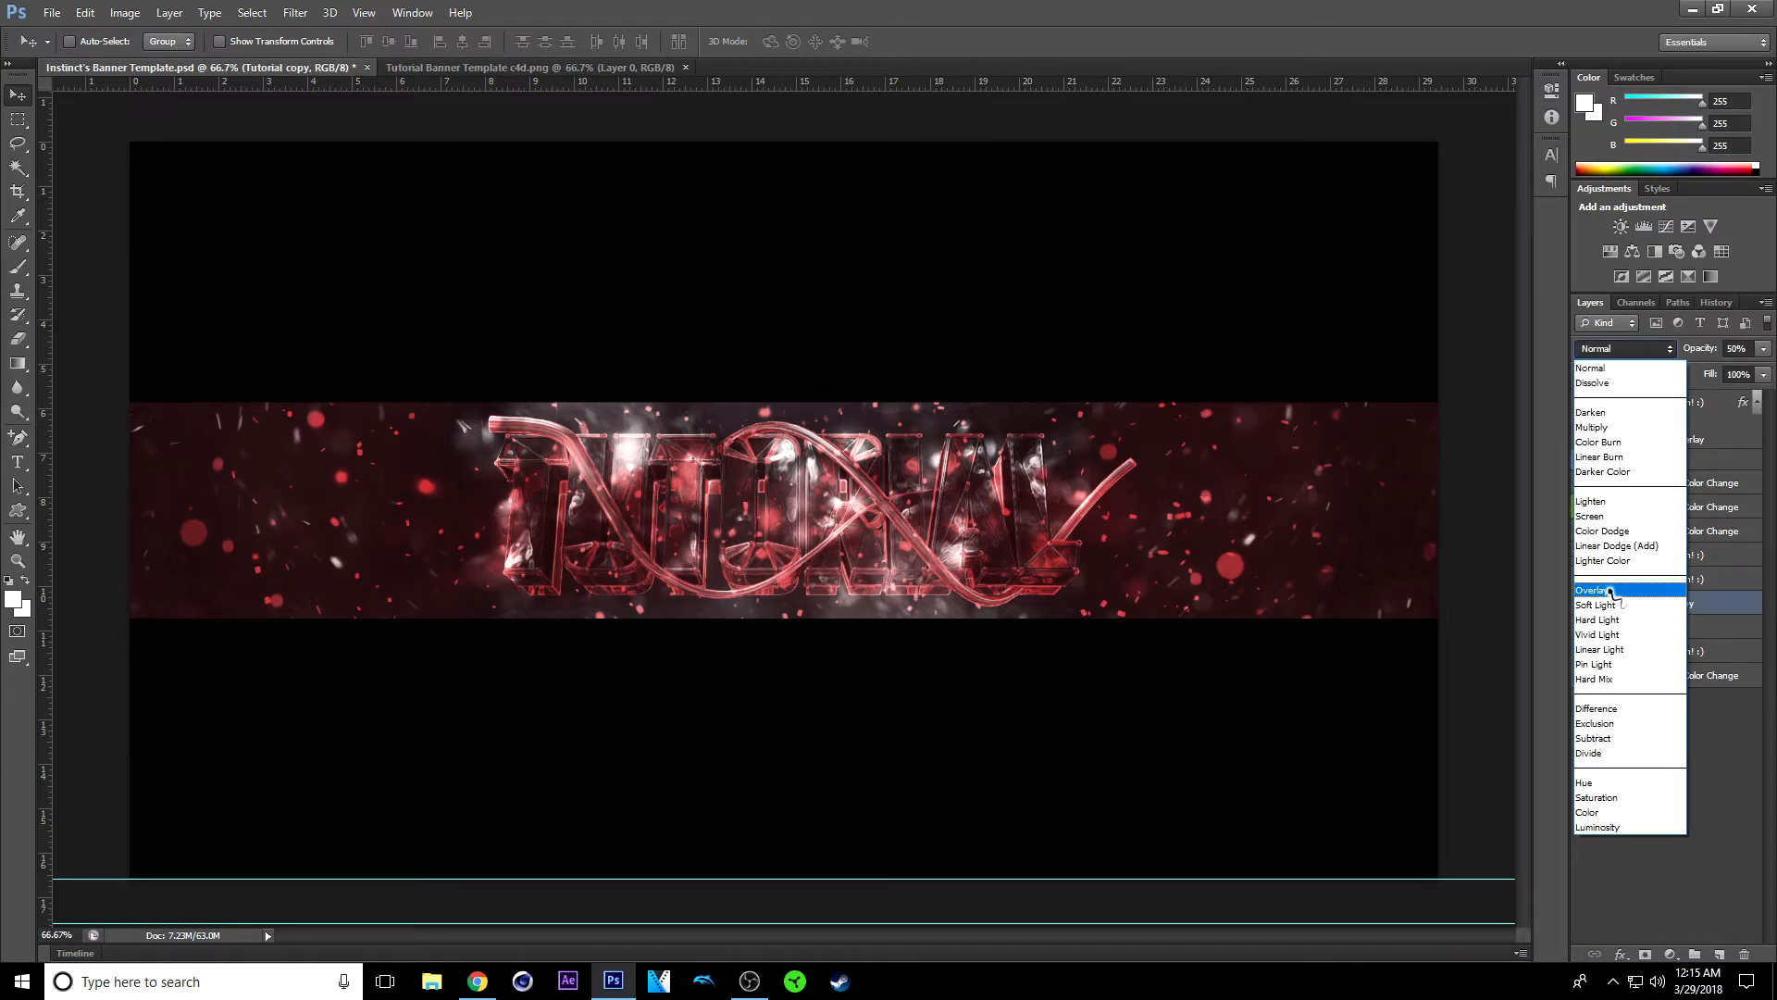
click(1591, 589)
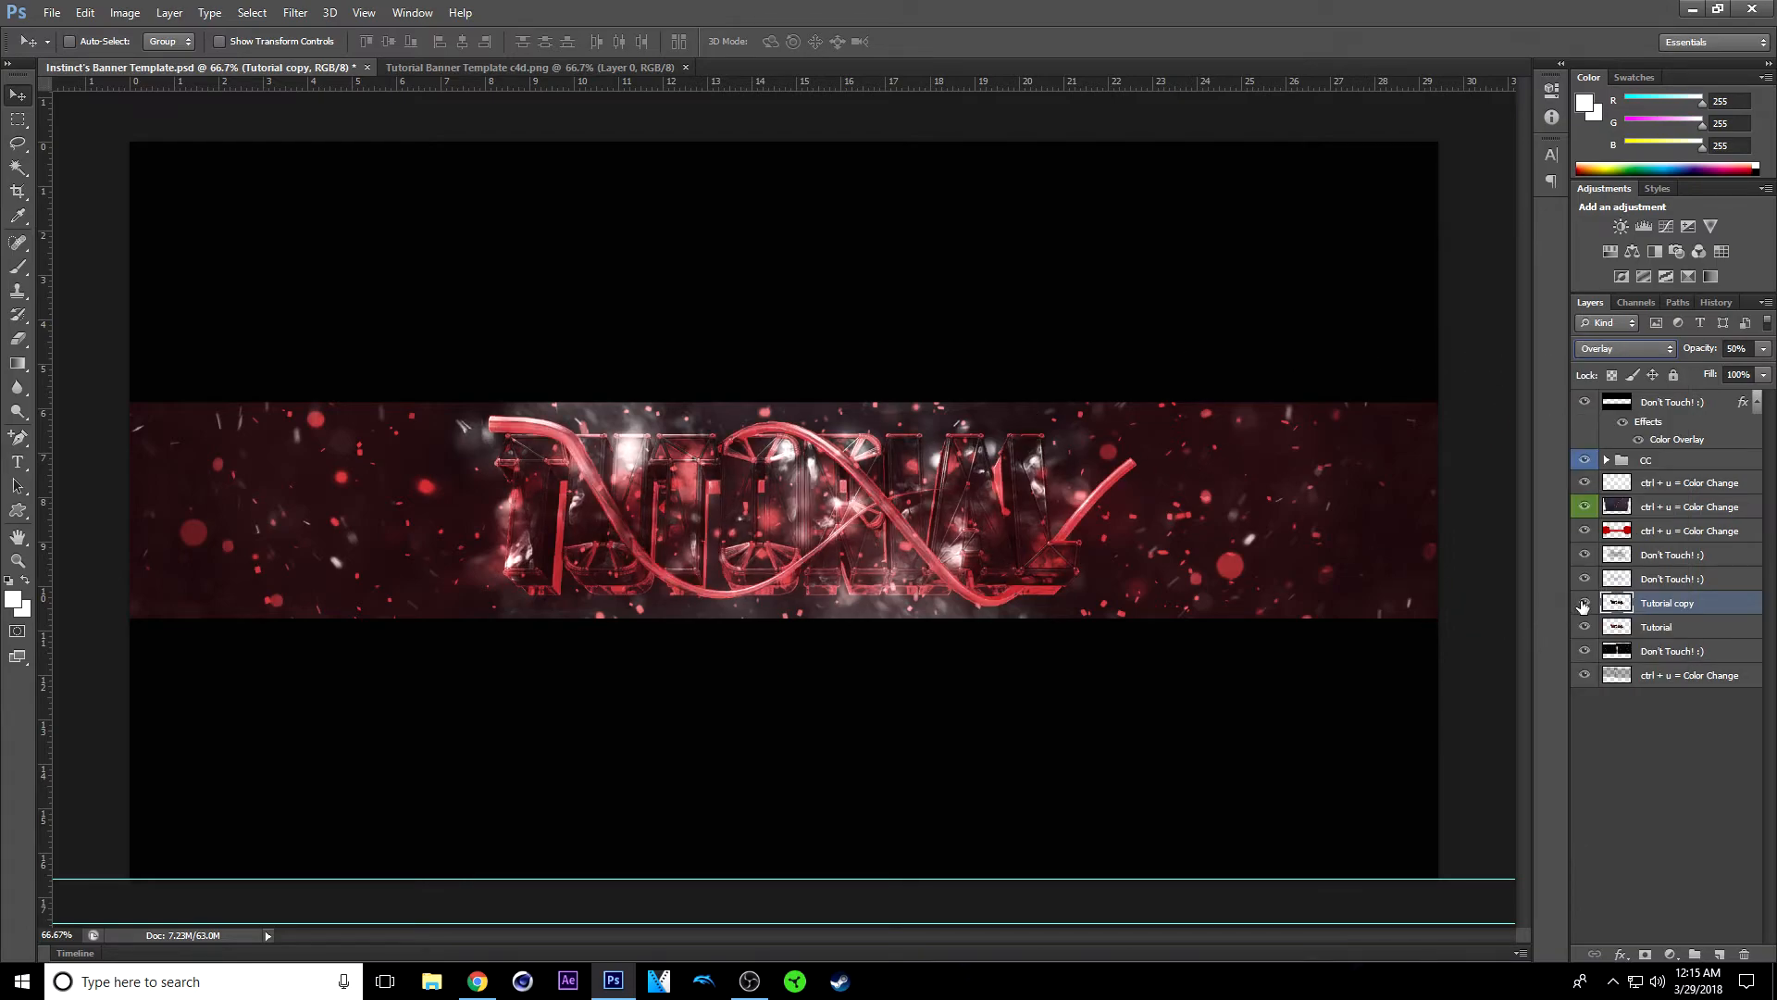
click(1584, 602)
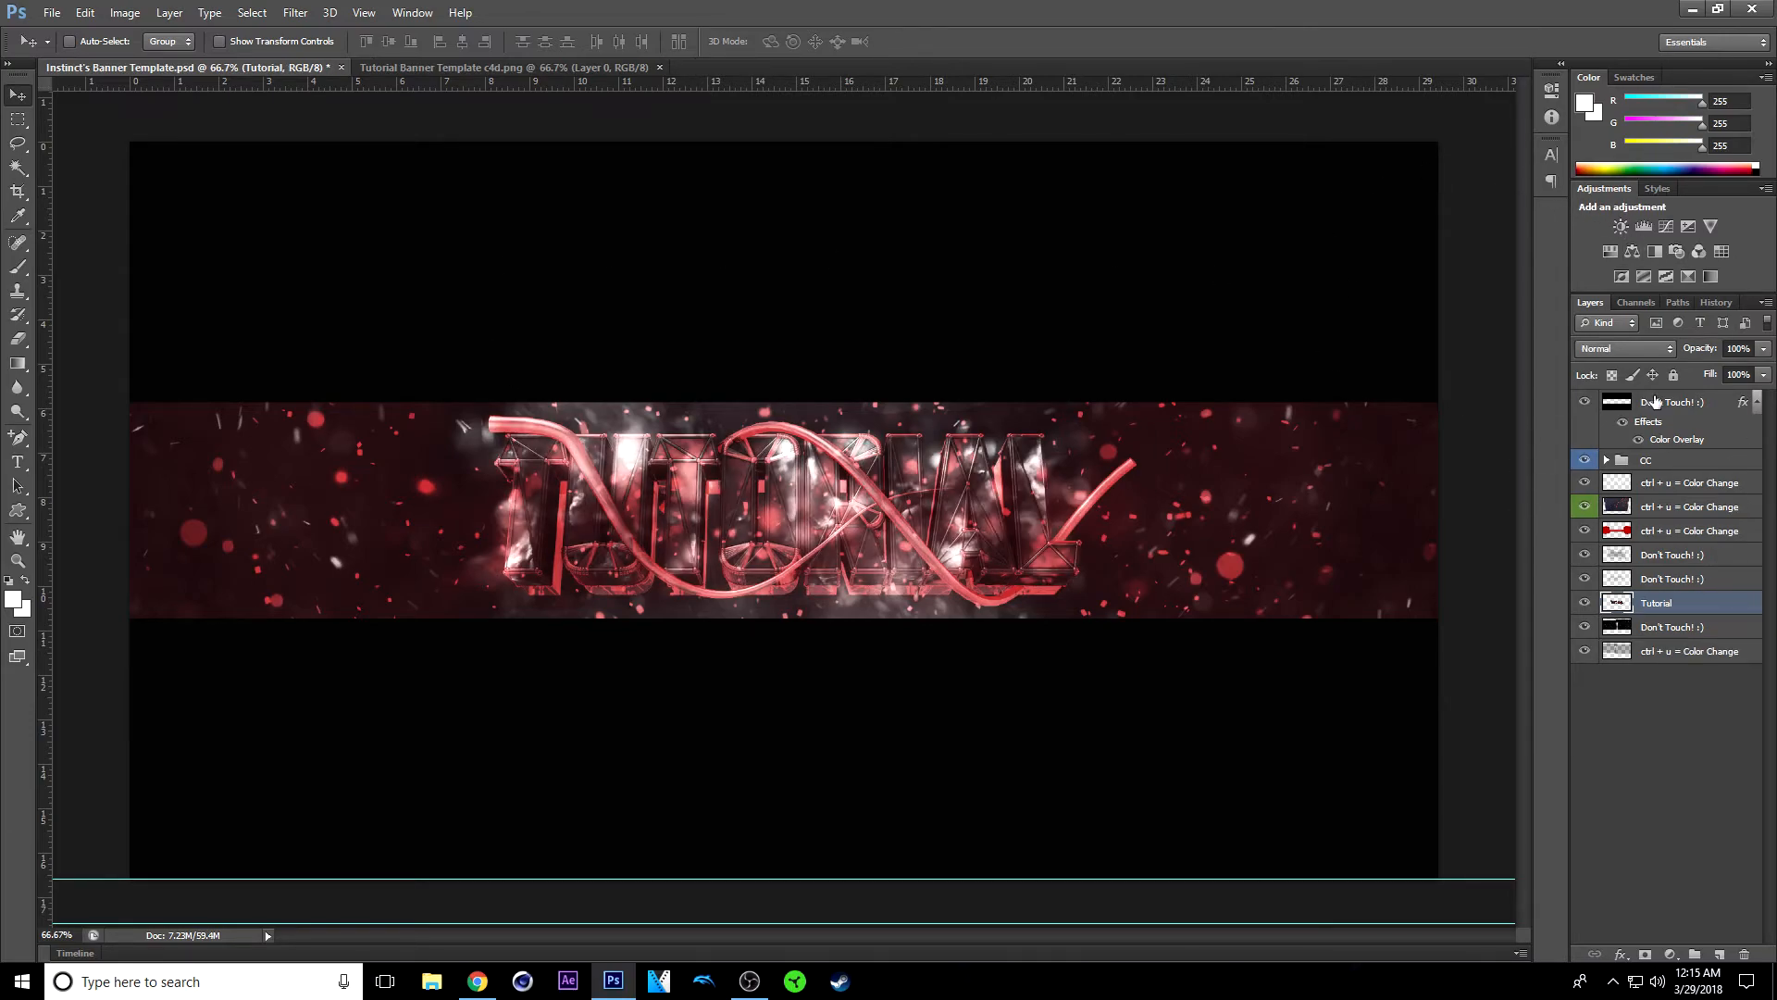
Step: Select the Color Change layers, start Save As, and select the existing file name
click(1686, 507)
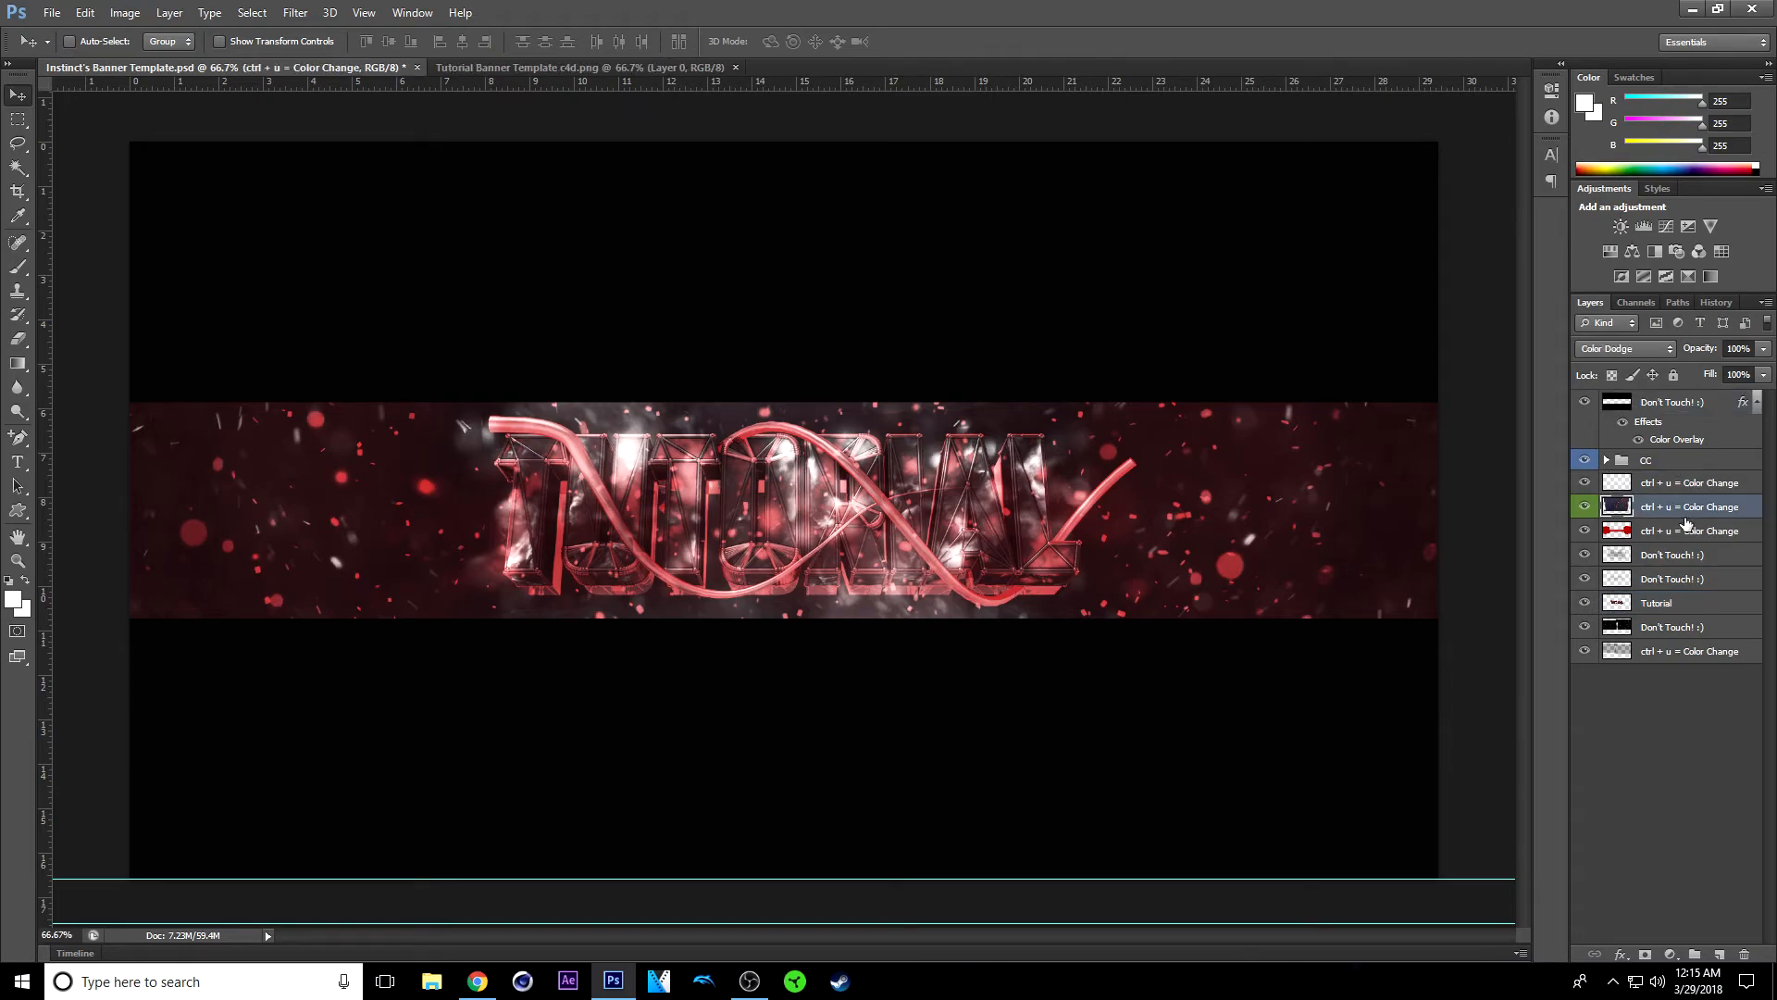
click(1689, 651)
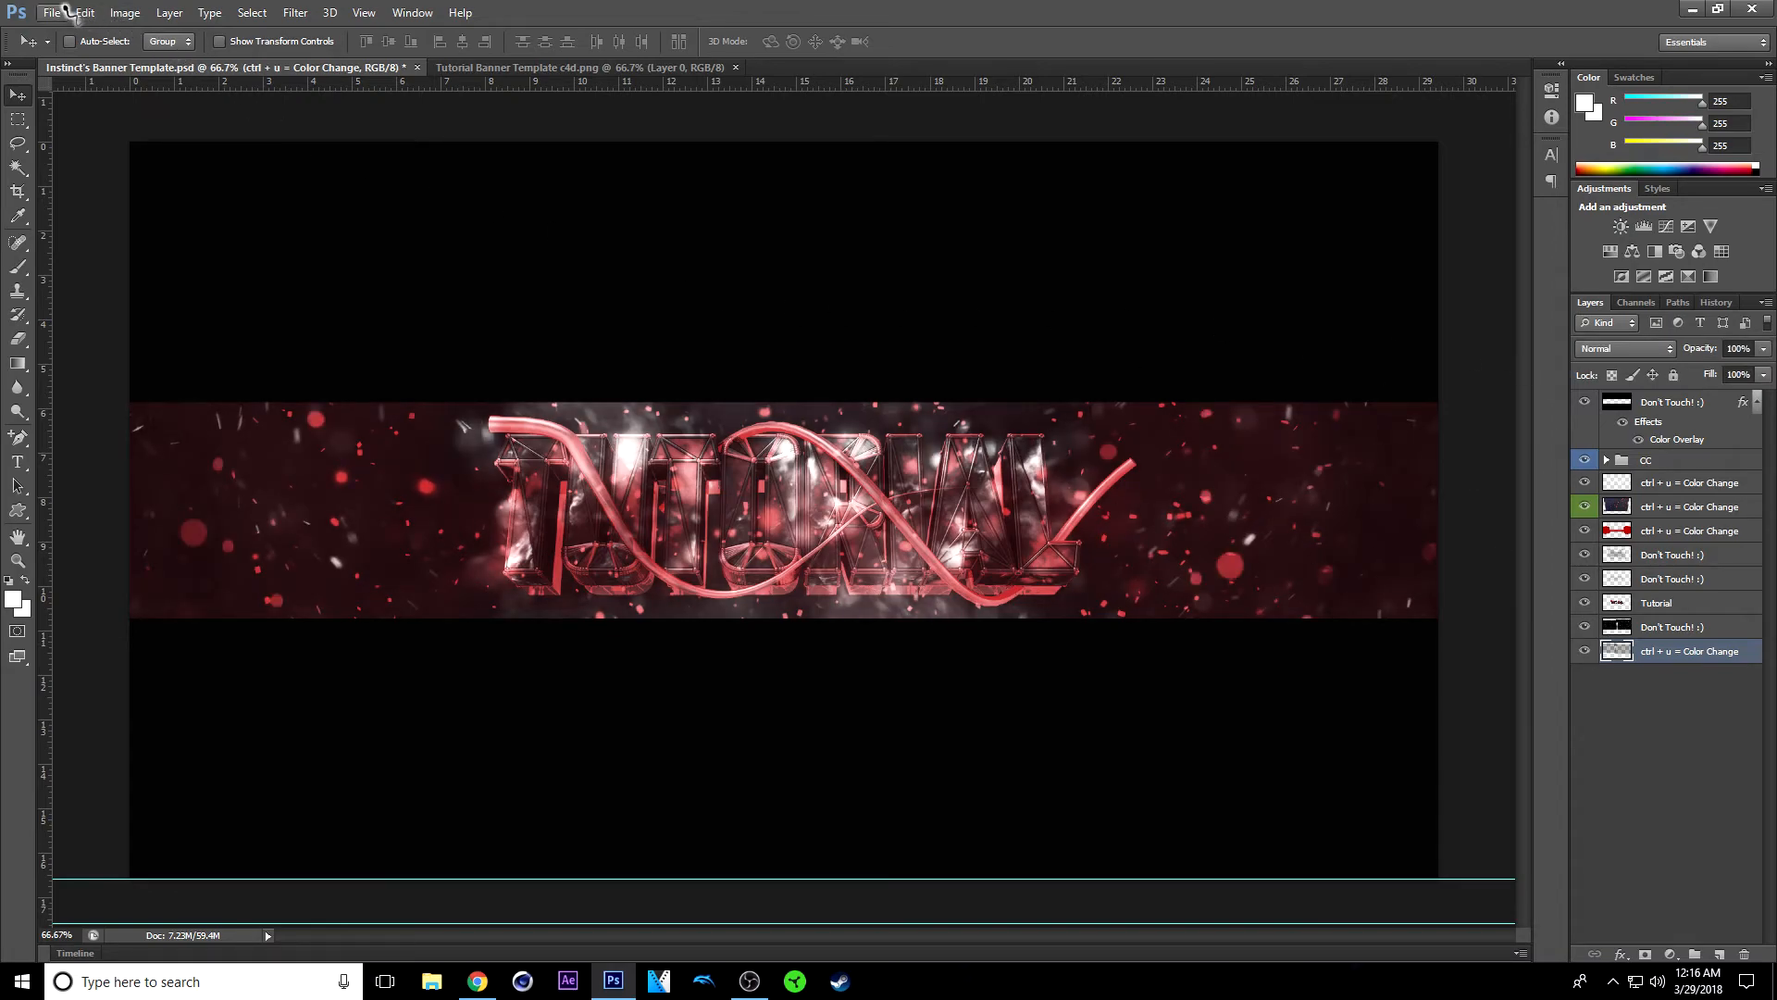
click(59, 13)
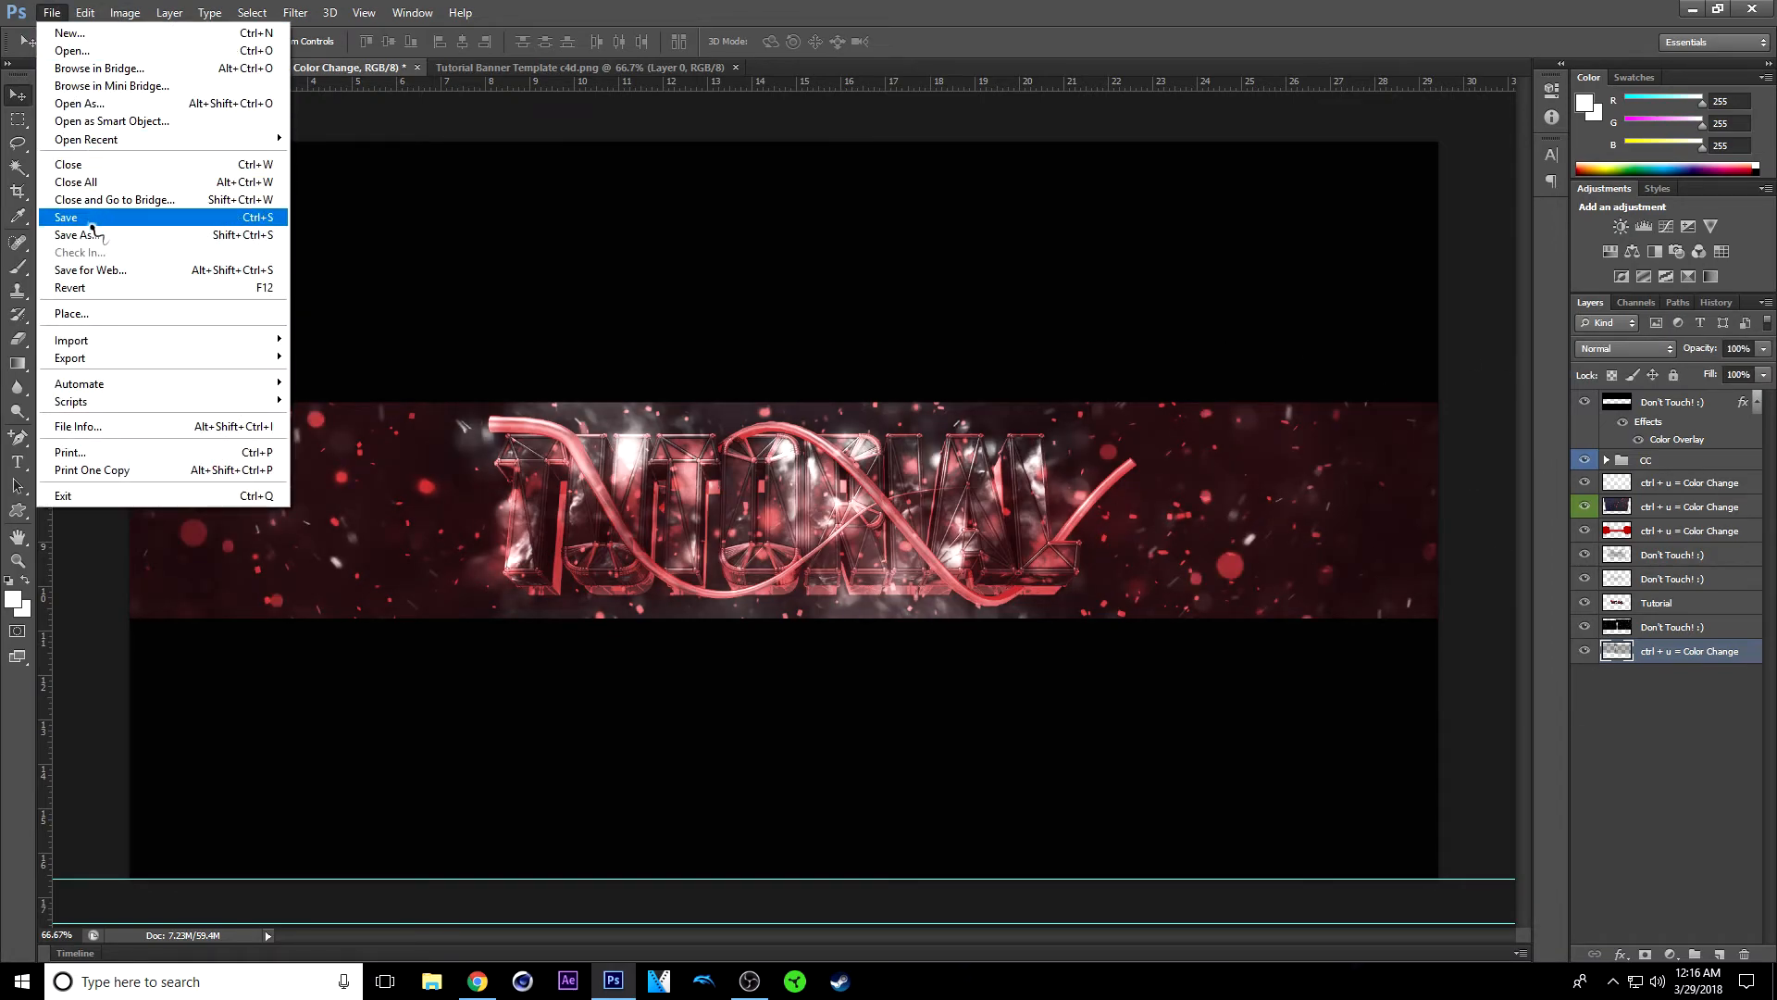
click(71, 236)
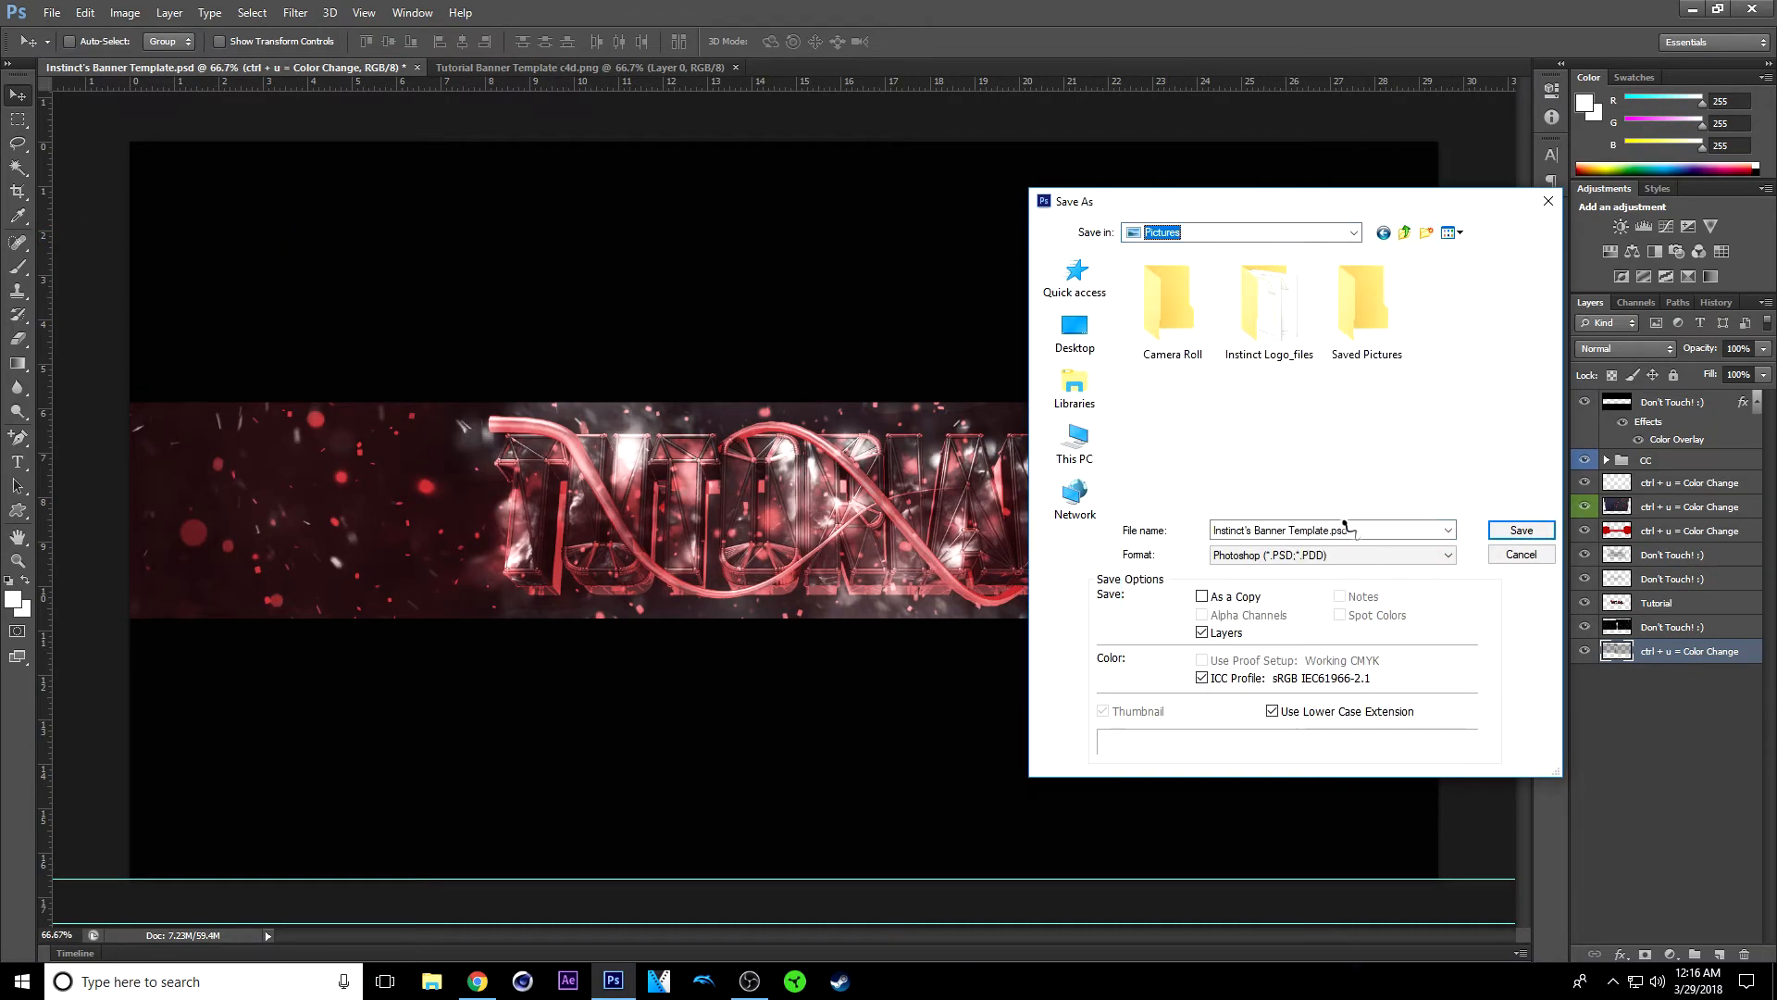
double_click(1299, 530)
text(Tutorial Banner.png)
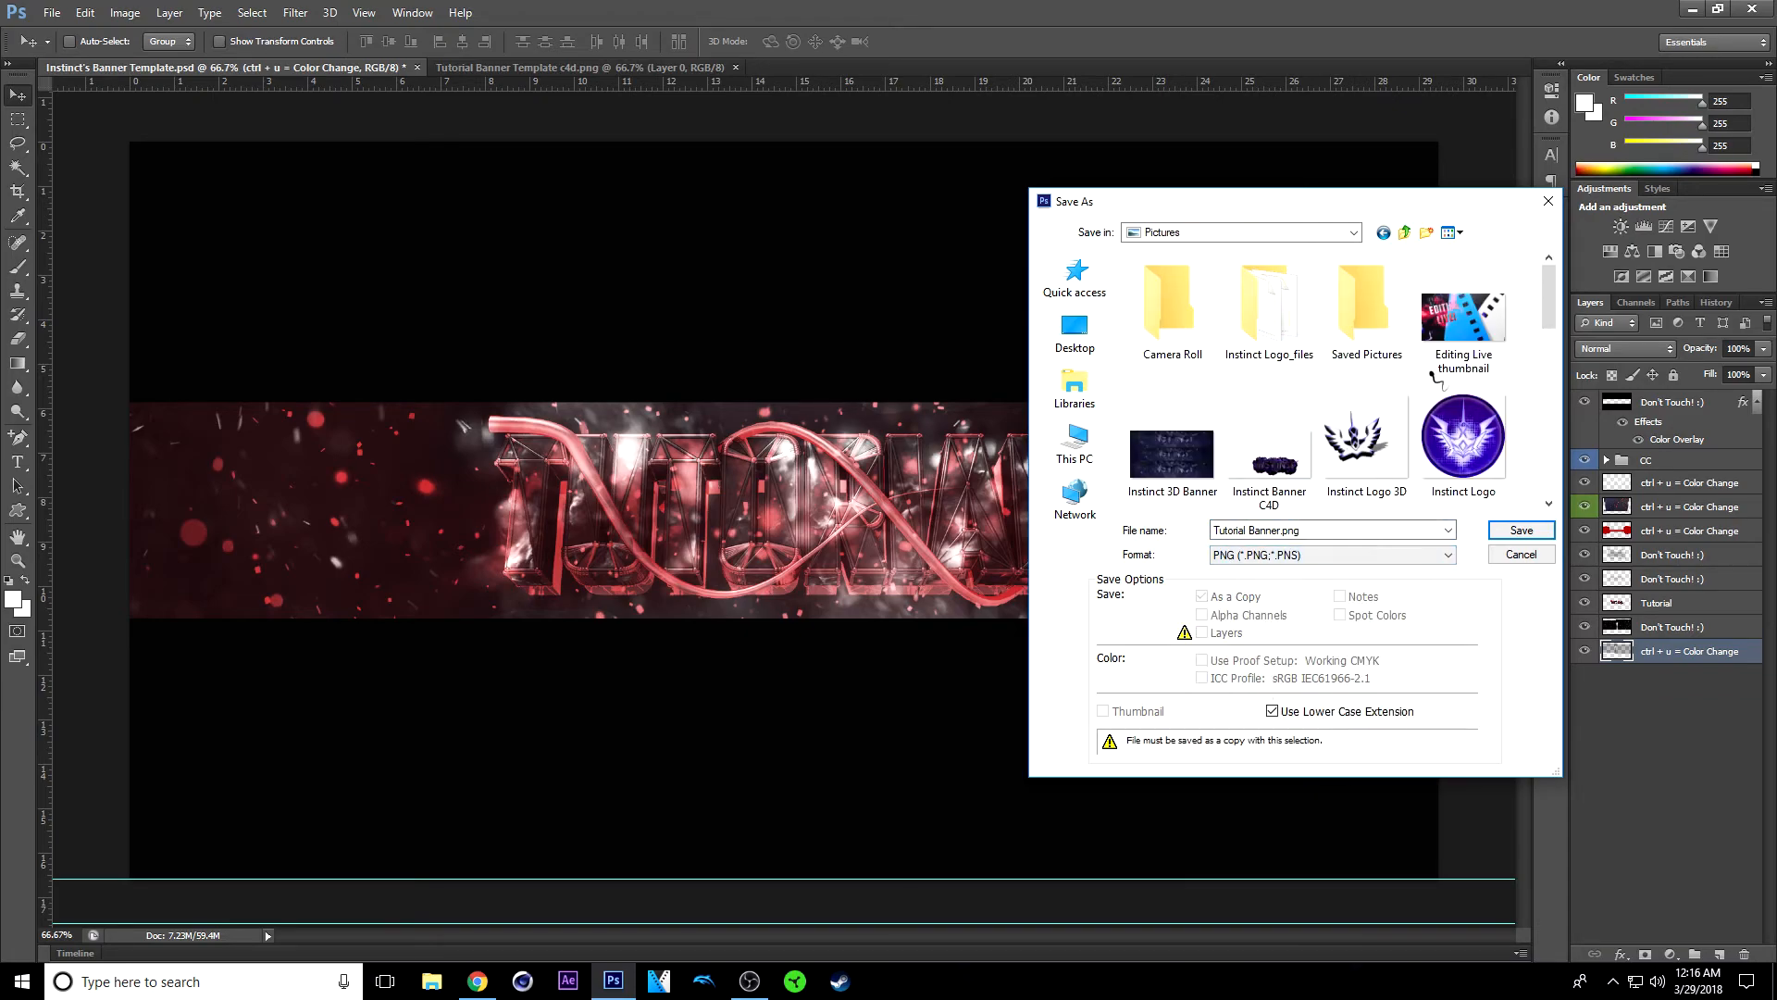
Step: Save Tutorial Banner.png and accept the default PNG compression options
click(1521, 530)
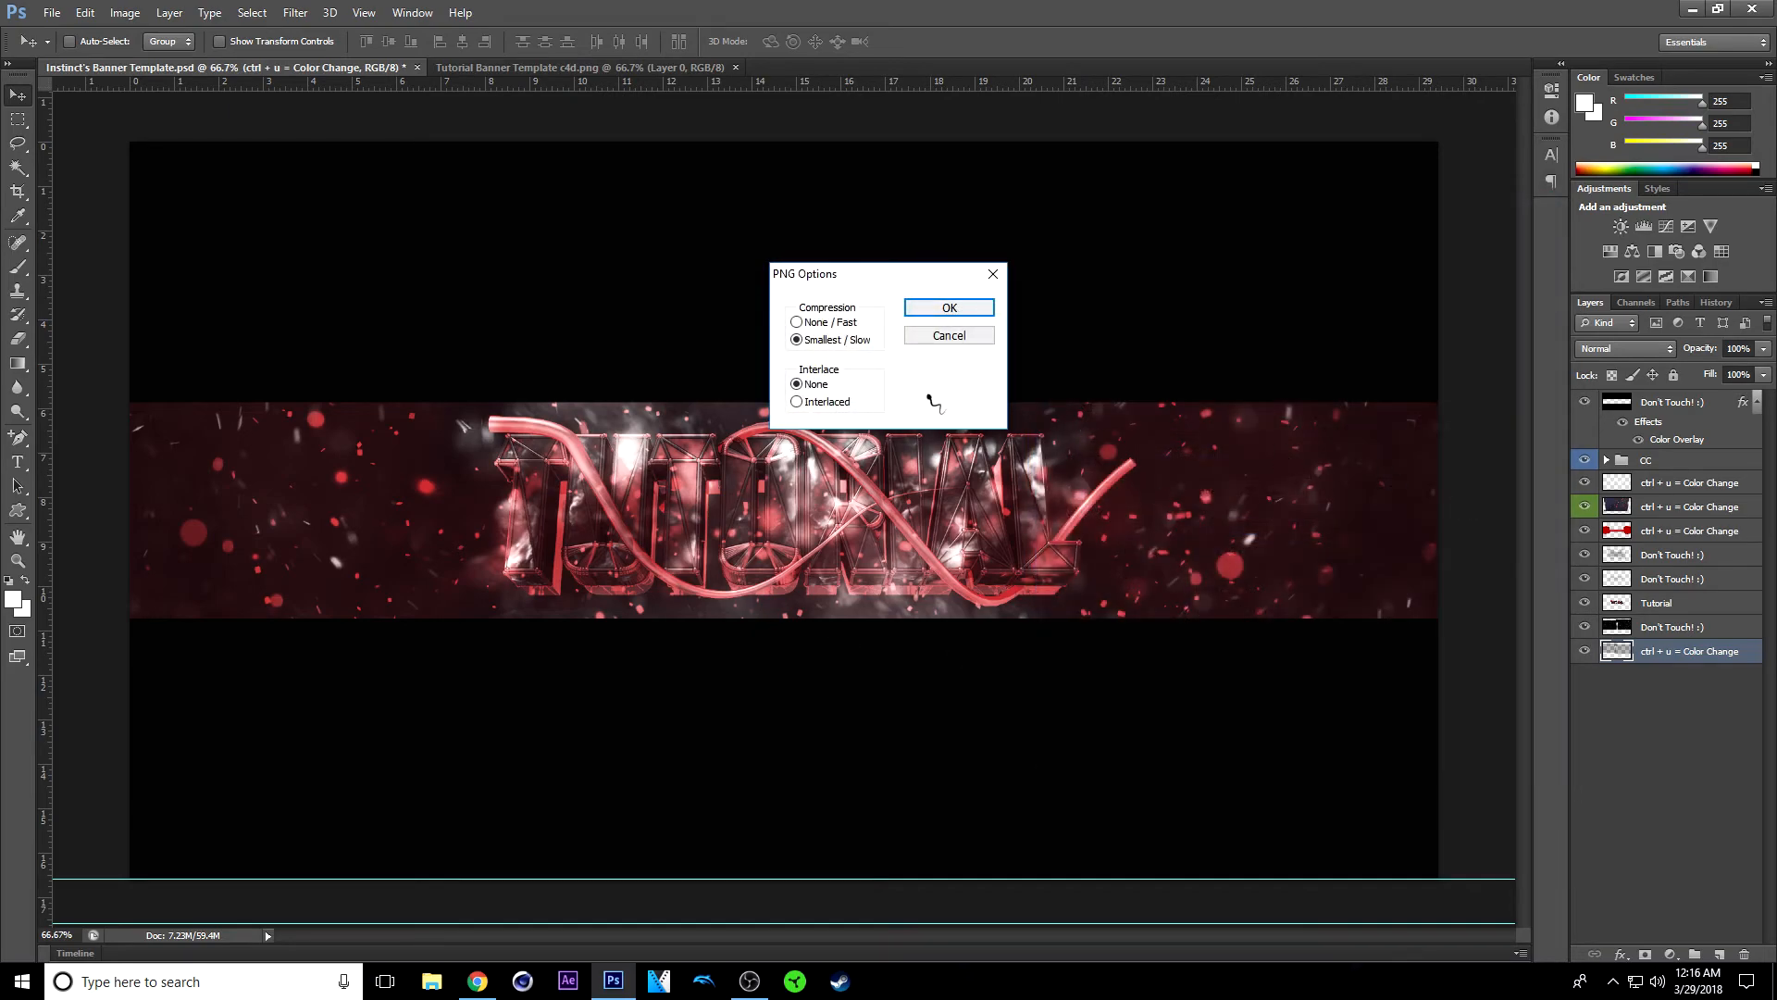
click(948, 307)
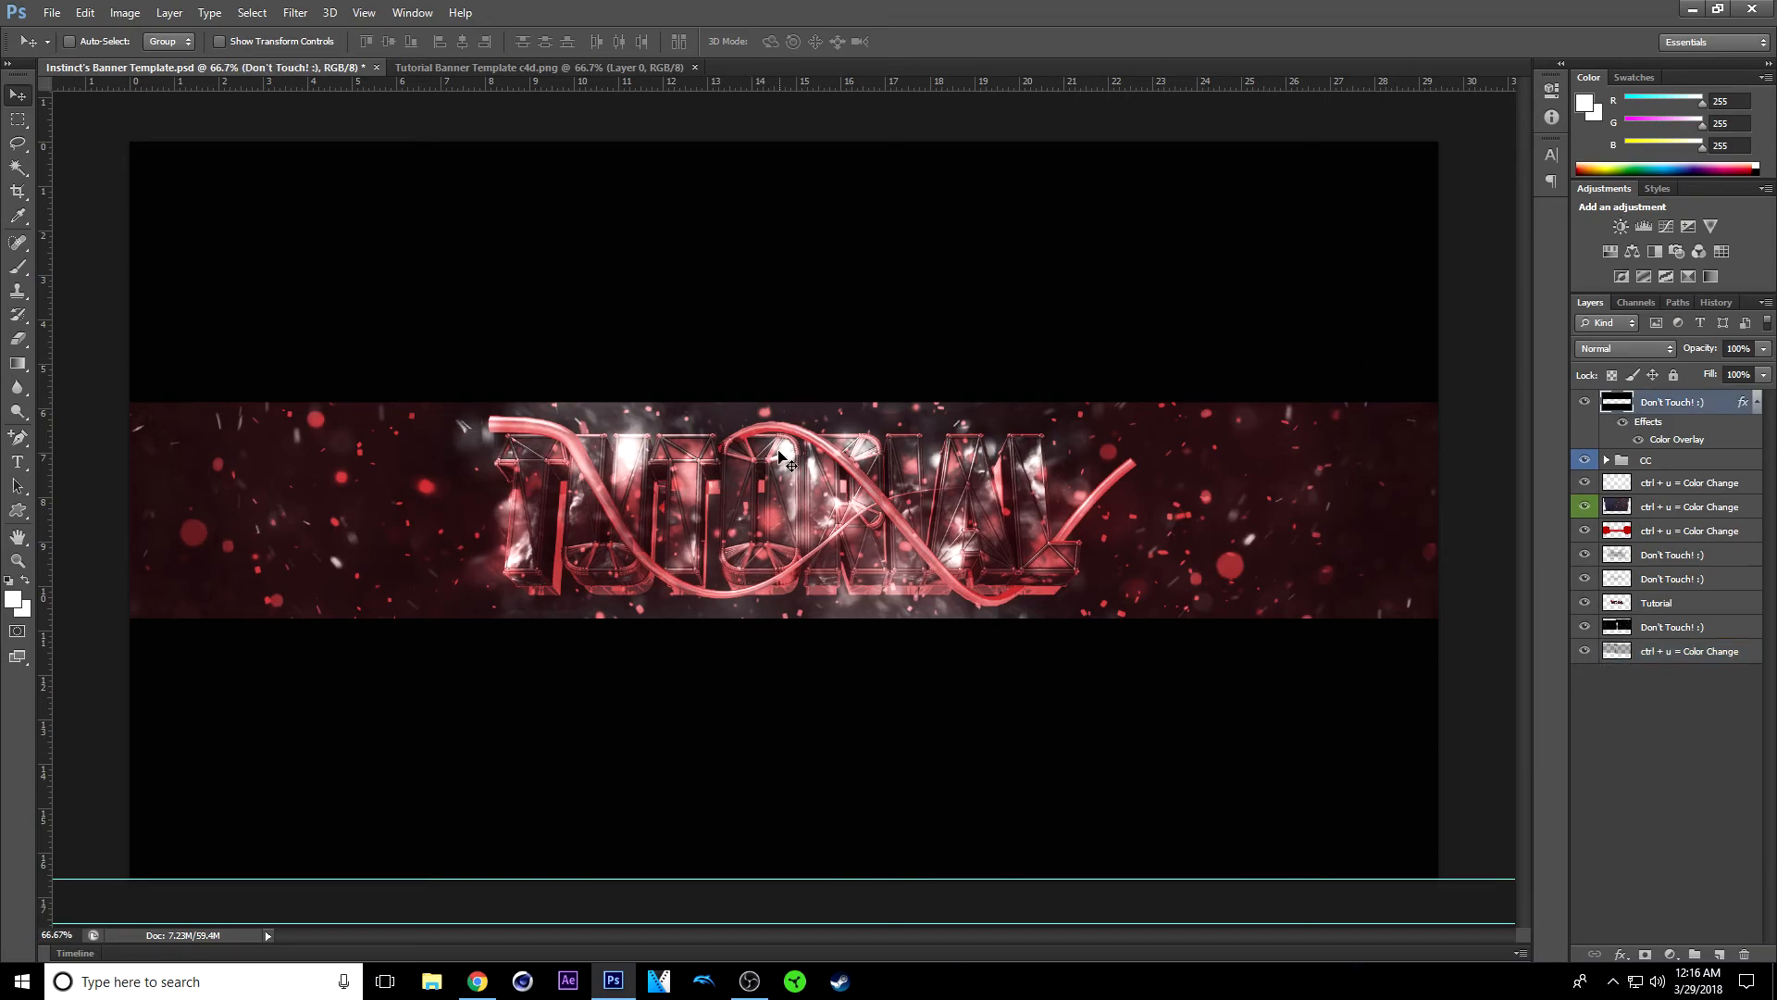
mouse_move(775, 524)
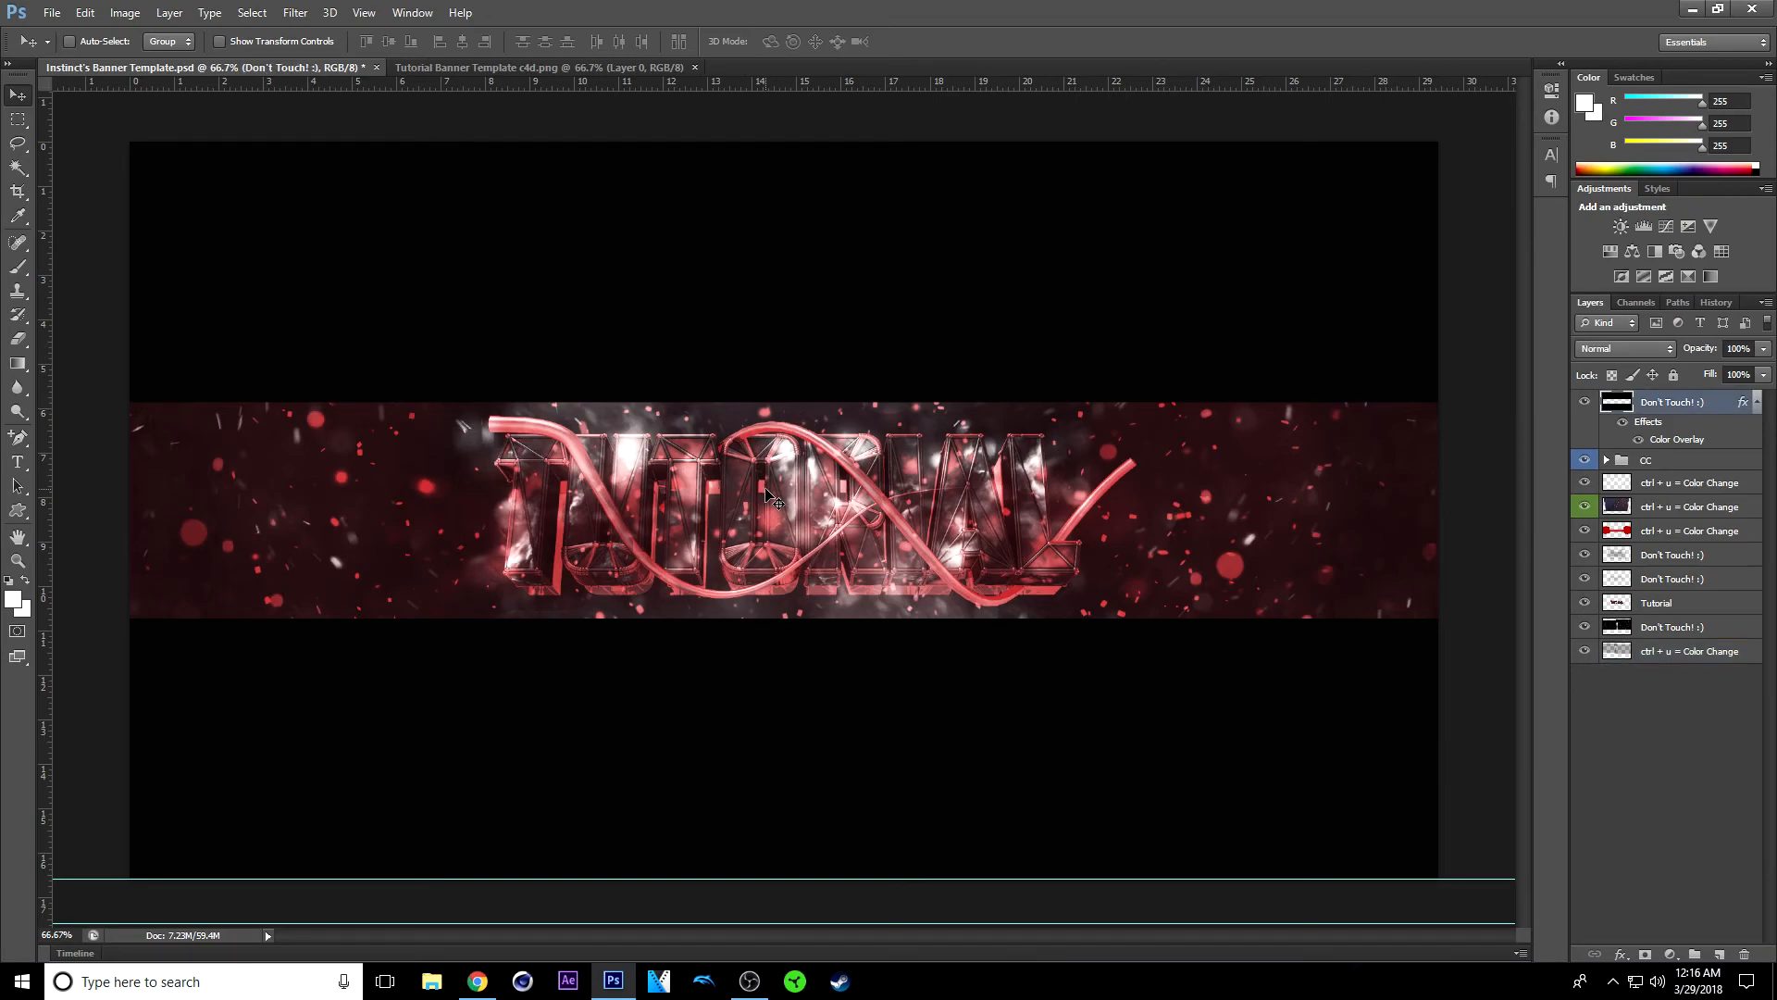